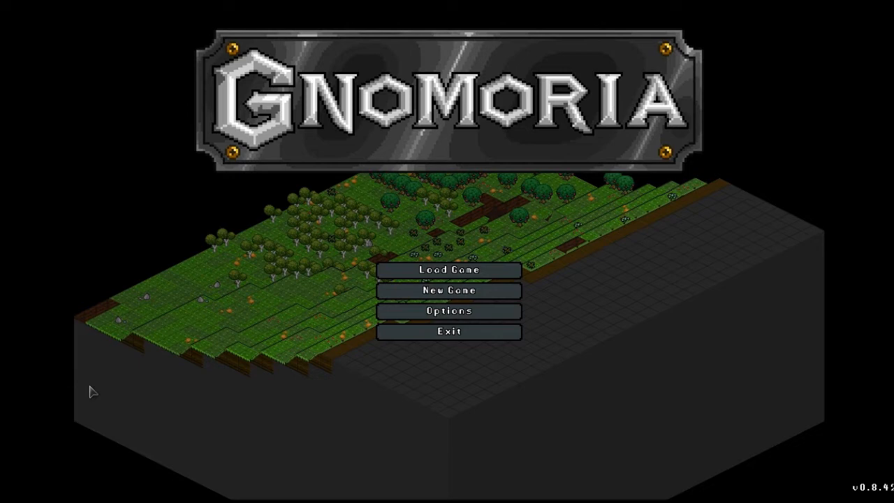
mouse_move(41, 398)
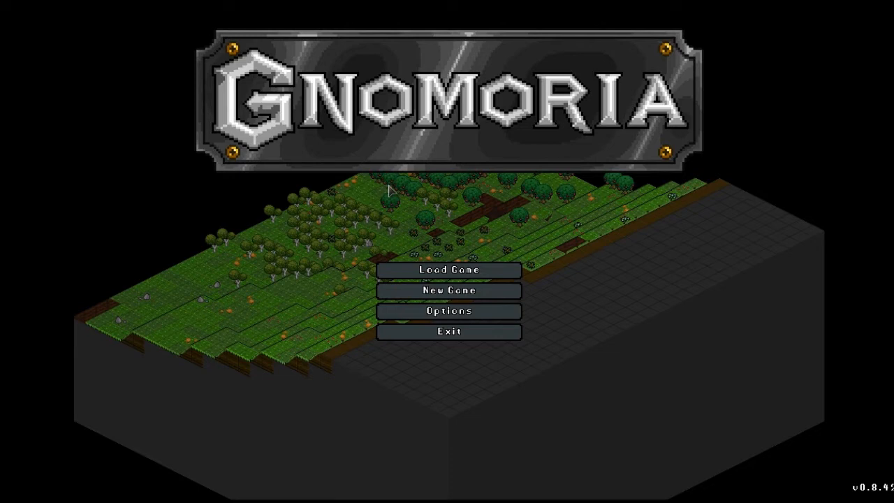
mouse_move(388, 190)
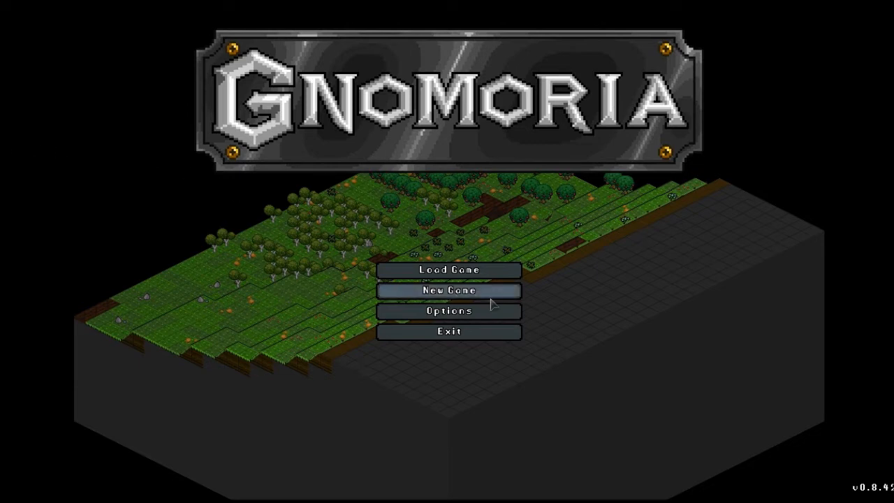
mouse_move(449, 271)
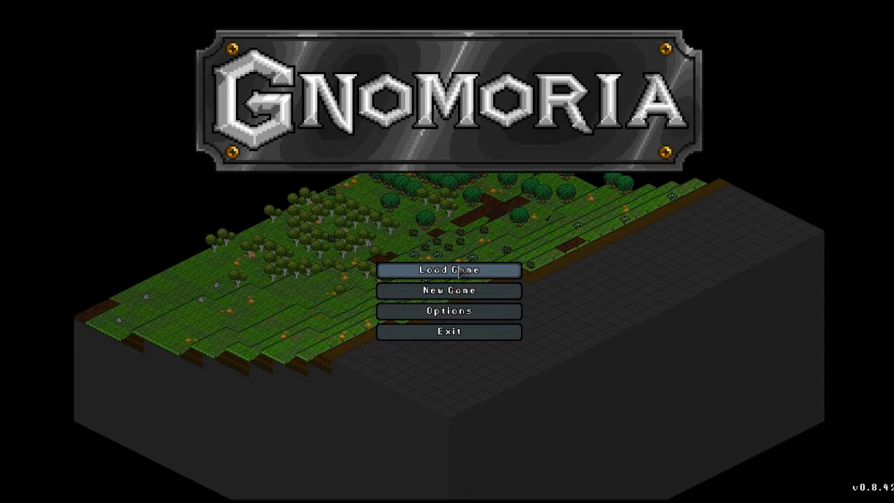
mouse_move(448, 290)
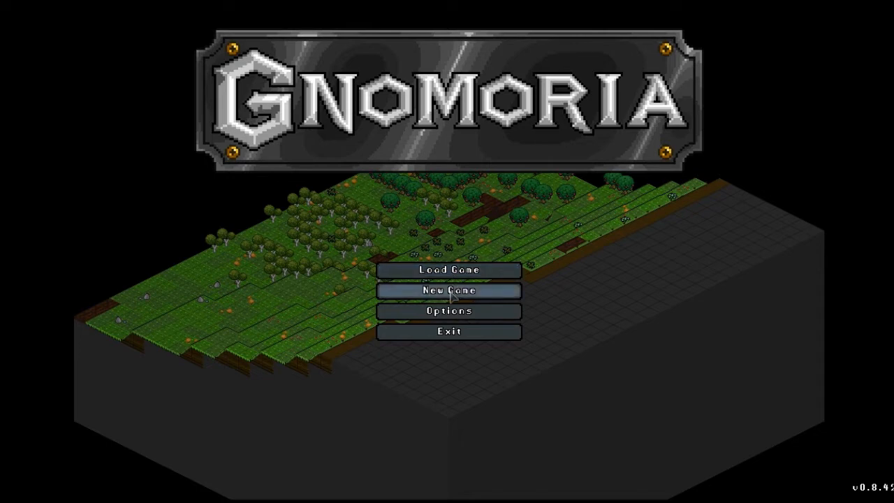
Start a new kingdom and re-roll its random name until it reads The Kingly Berry.
click(448, 290)
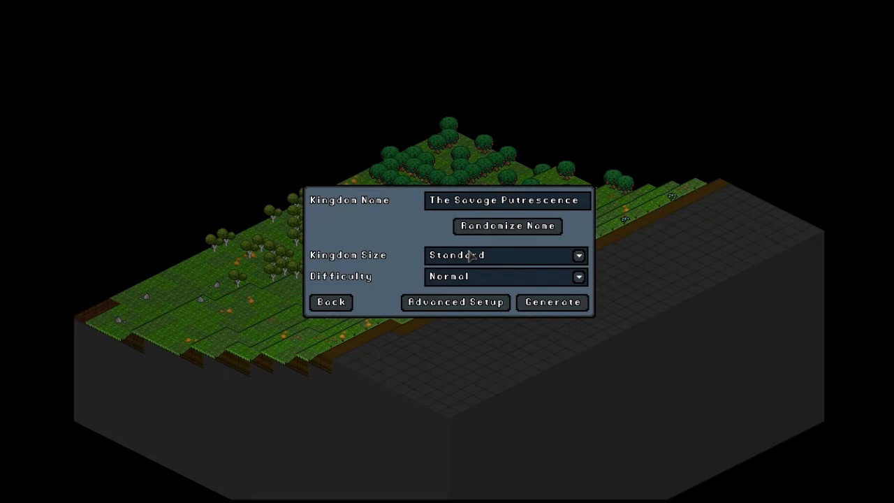
mouse_move(507, 193)
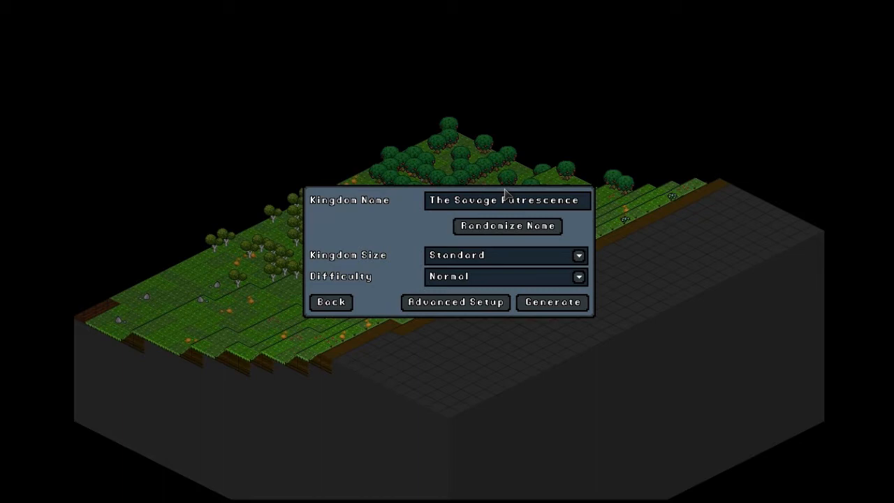
mouse_move(235, 339)
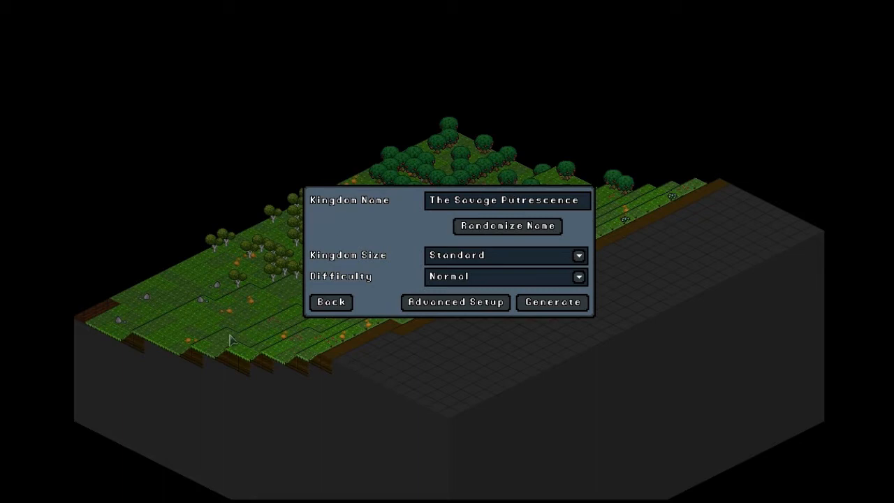
mouse_move(257, 335)
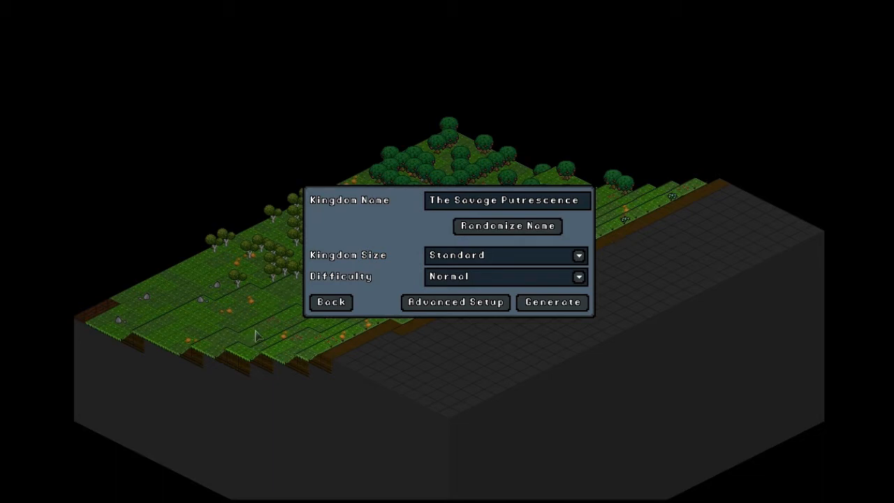
mouse_move(483, 222)
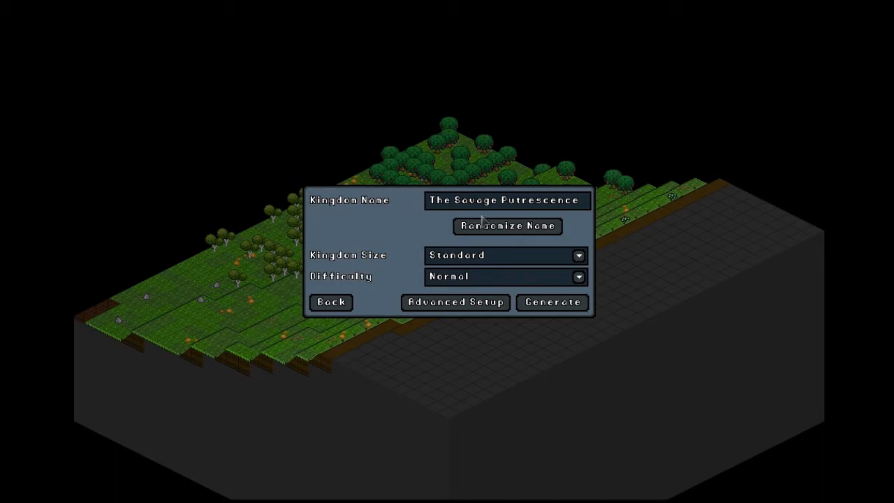
mouse_move(459, 201)
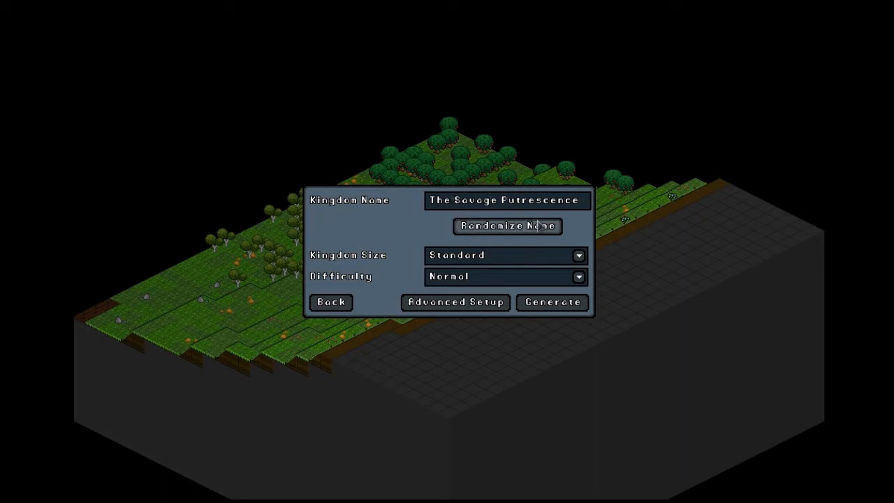
click(507, 226)
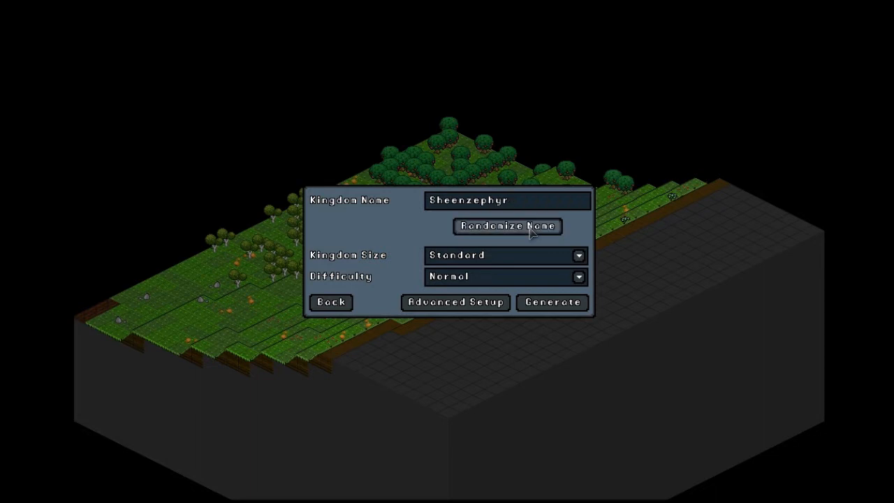
click(508, 226)
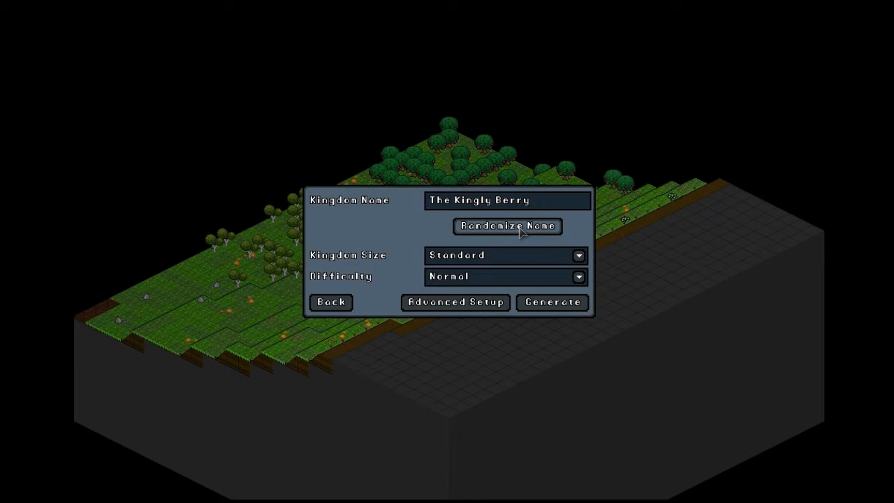
mouse_move(524, 244)
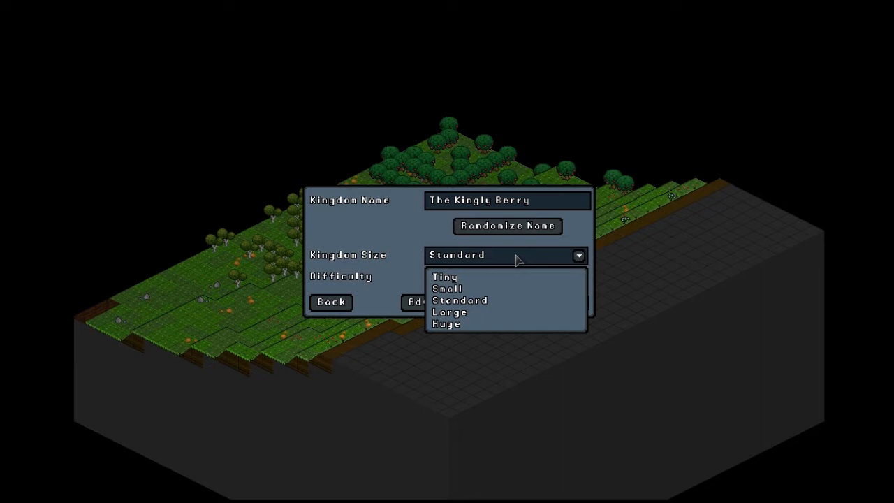
mouse_move(449, 313)
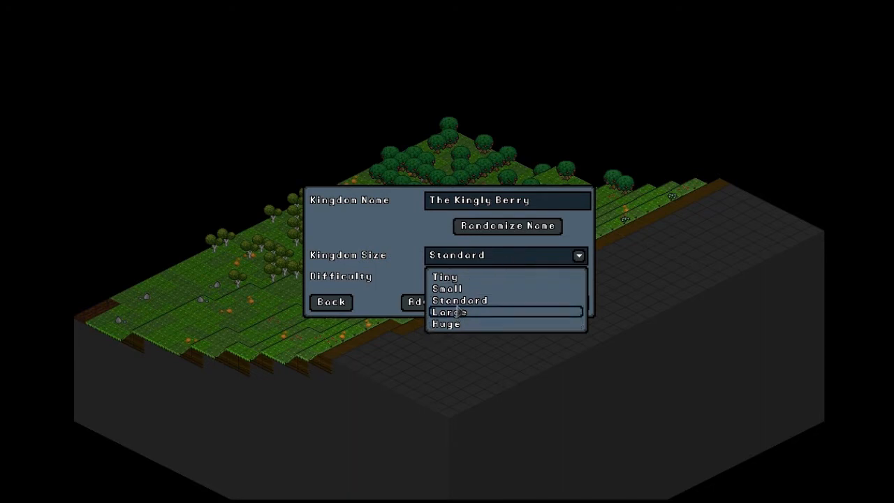
mouse_move(445, 276)
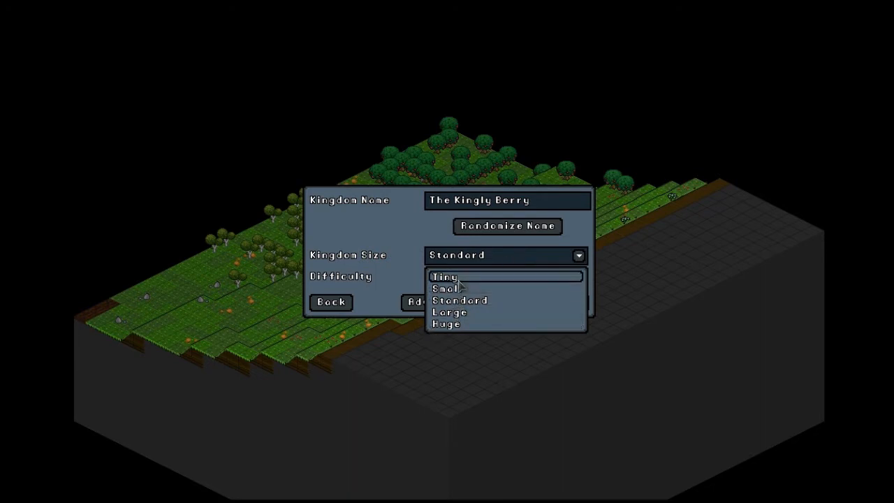
mouse_move(455, 288)
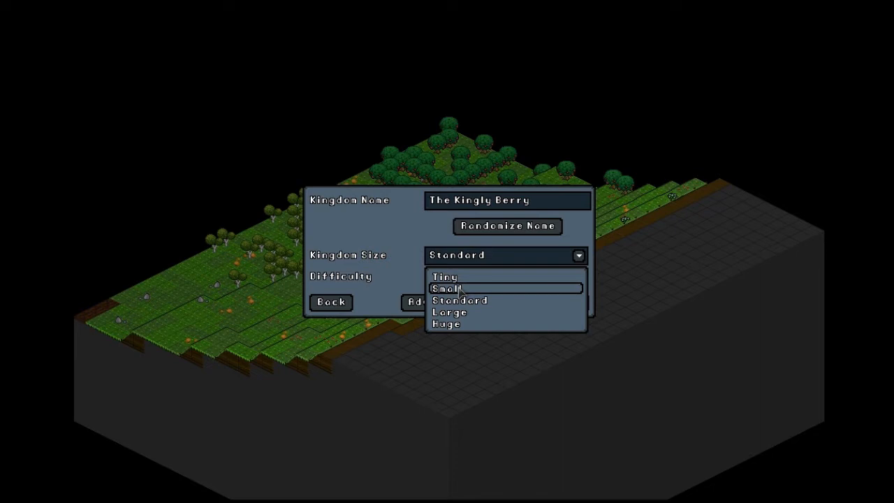
mouse_move(447, 277)
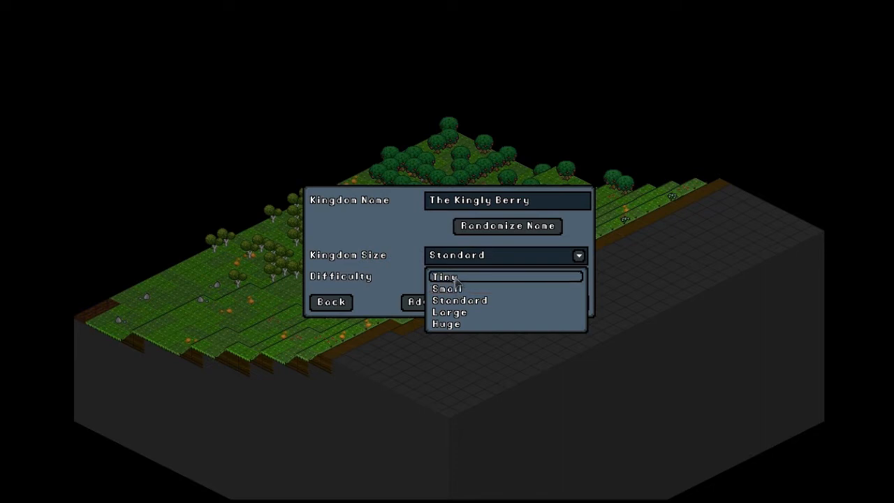
mouse_move(454, 288)
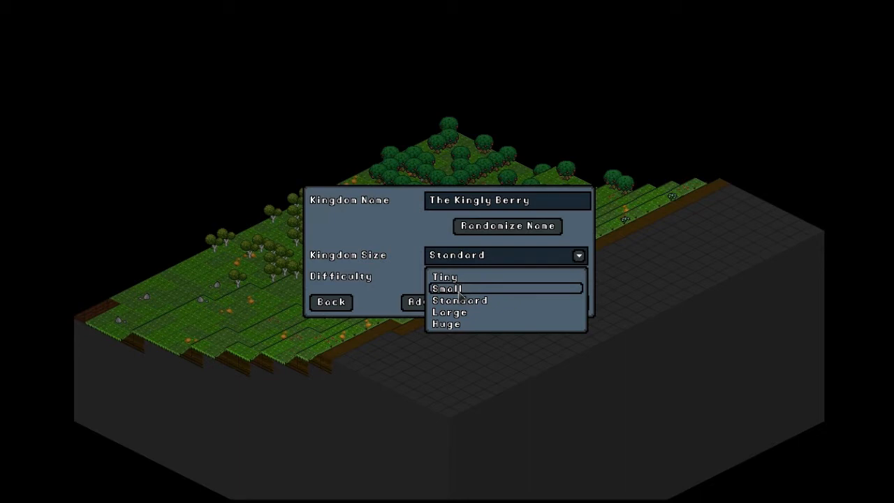
mouse_move(467, 313)
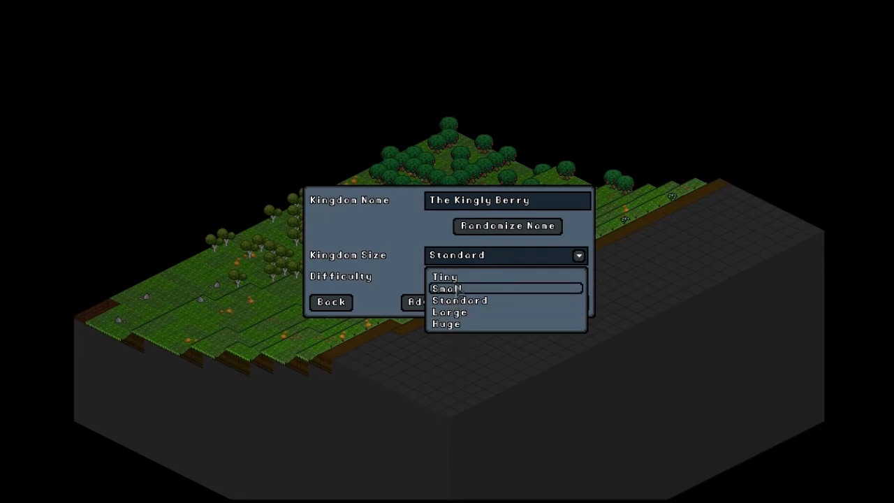
Set the kingdom size to Small.
click(450, 288)
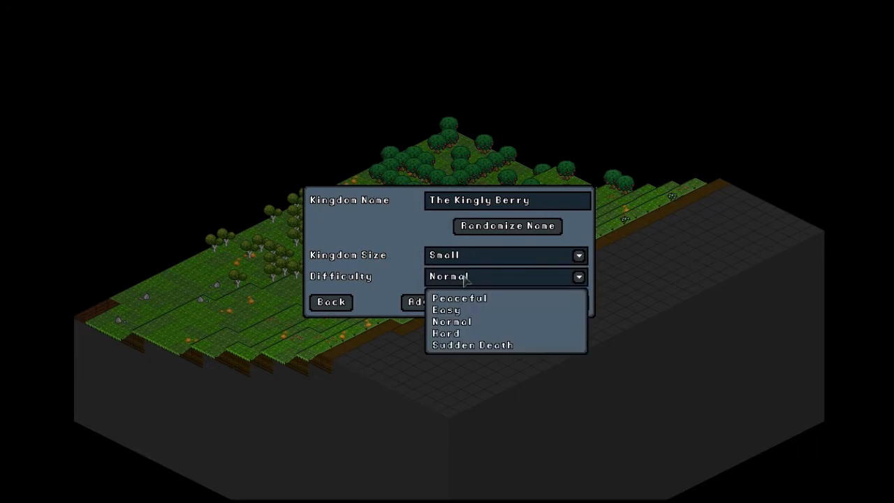
mouse_move(464, 345)
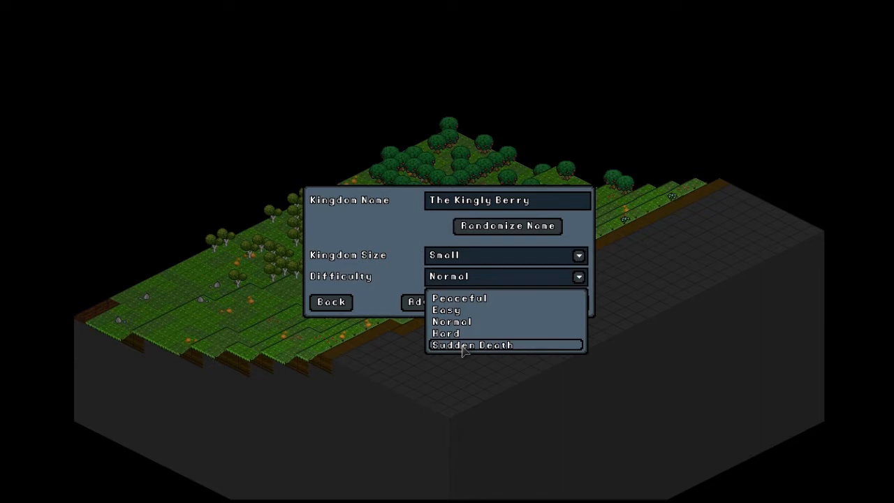
mouse_move(464, 332)
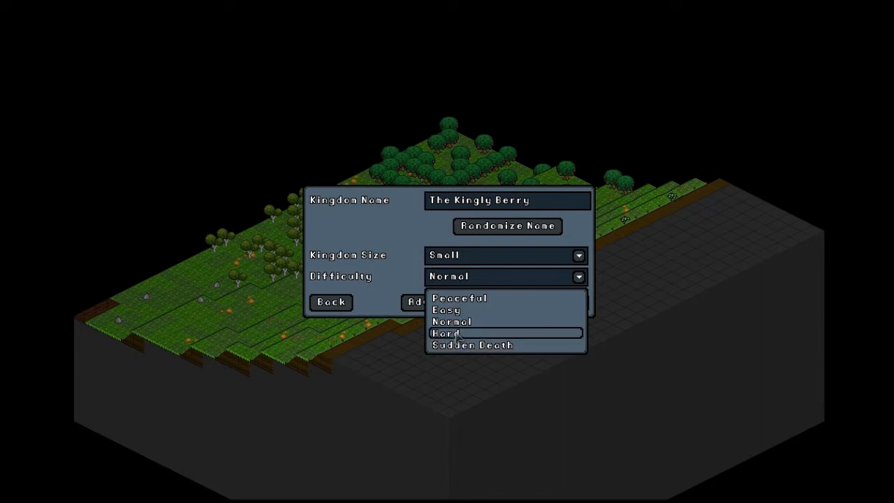
click(452, 322)
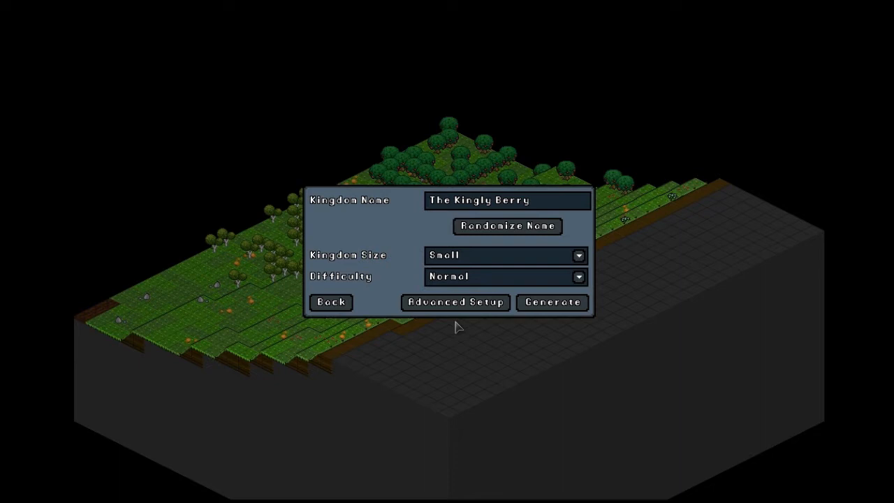
mouse_move(456, 302)
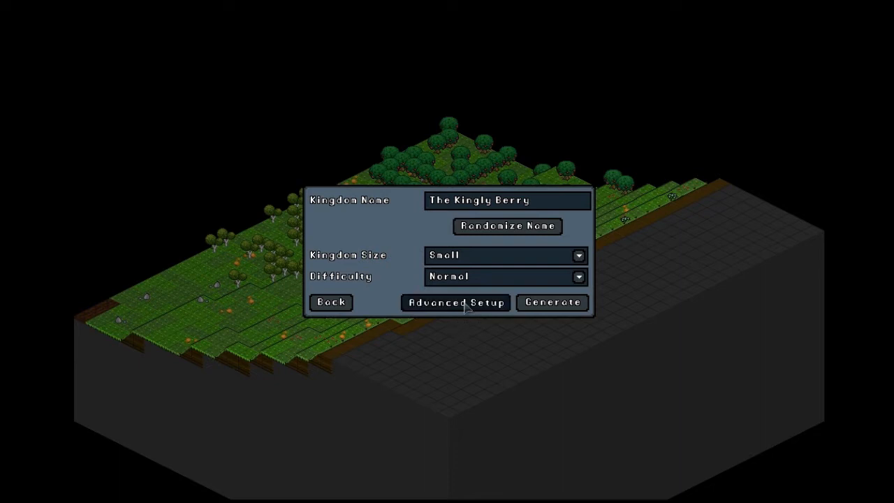
Switch to the advanced world generation settings for The Kingly Berry.
click(455, 302)
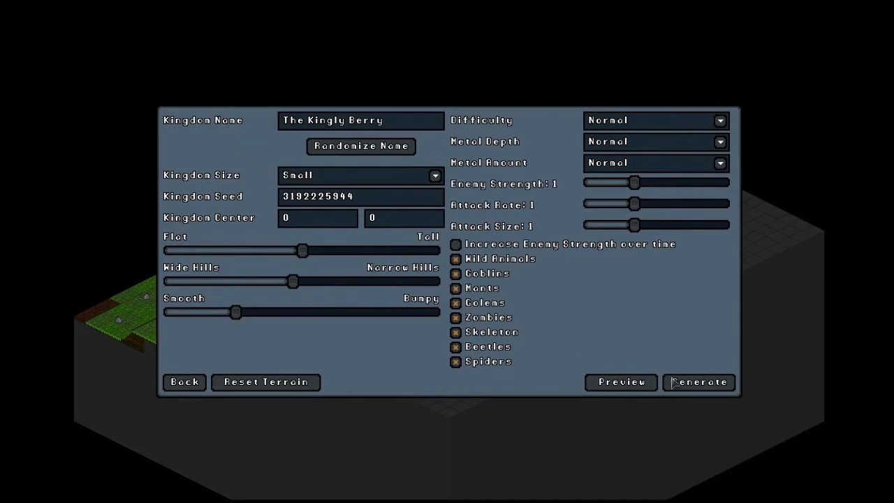
mouse_move(519, 308)
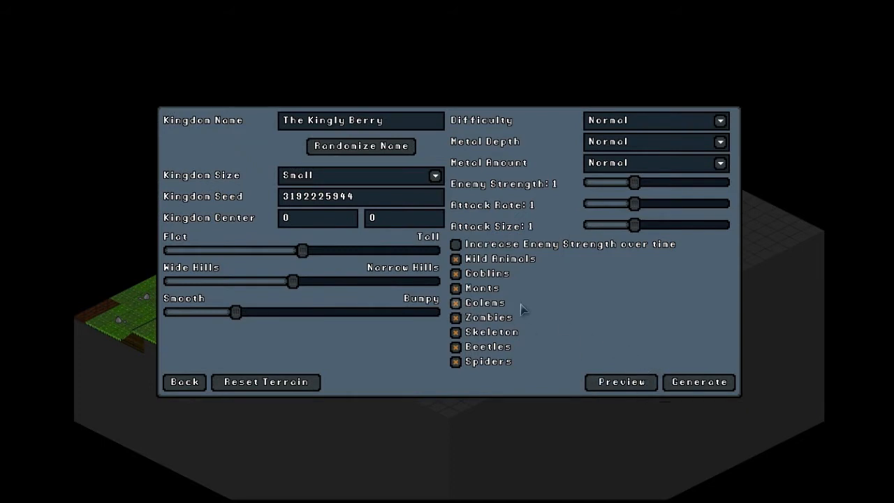
mouse_move(268, 240)
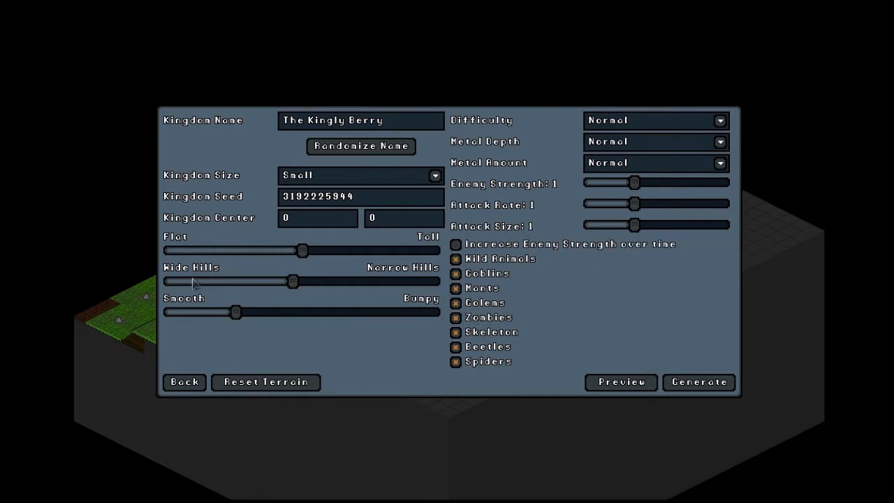
mouse_move(209, 299)
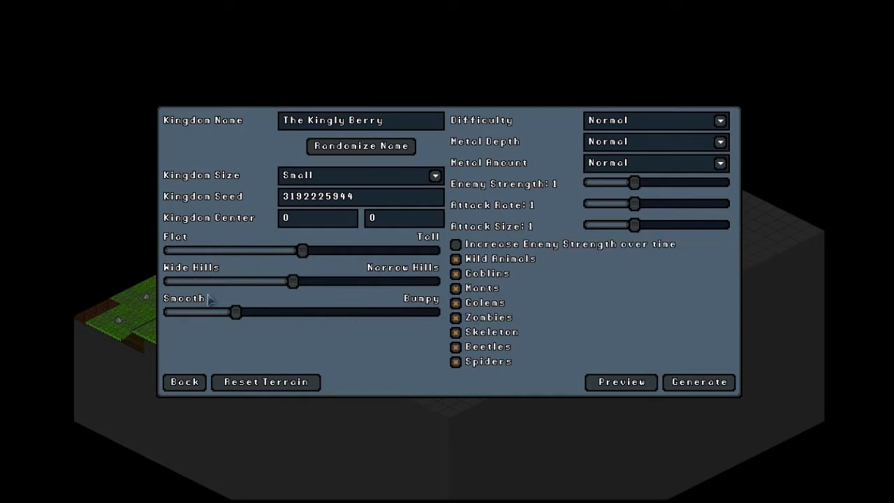
mouse_move(389, 321)
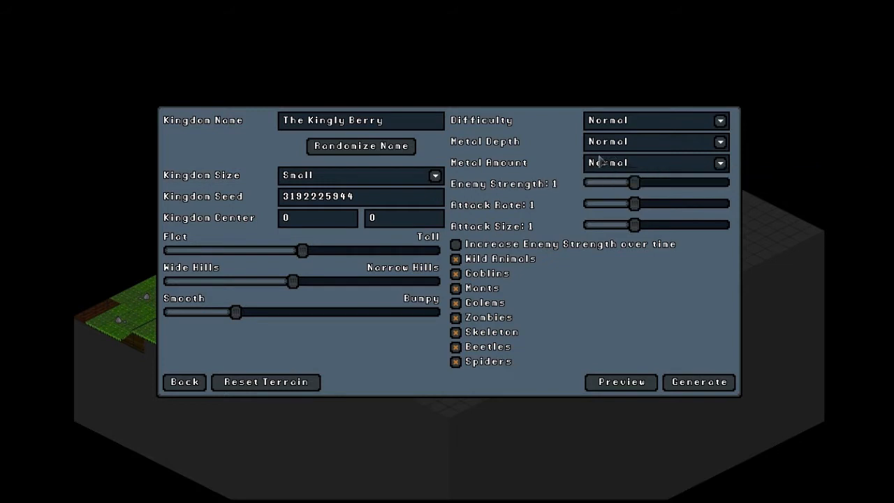
mouse_move(547, 164)
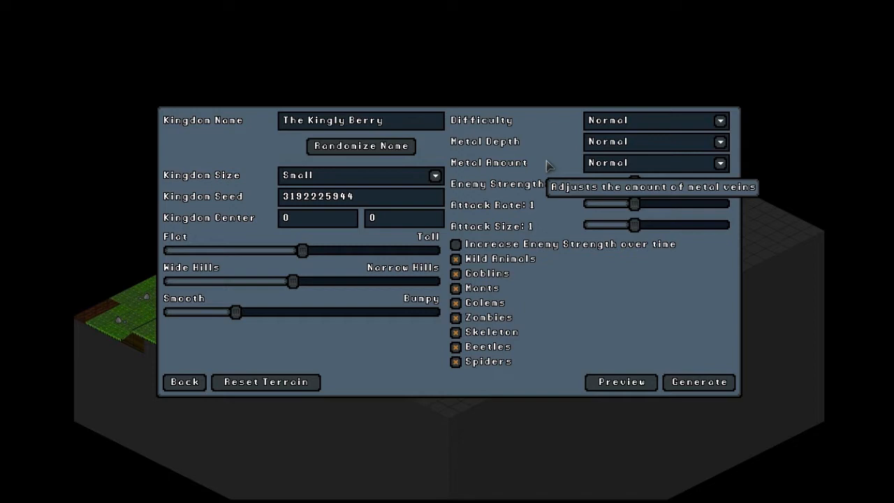
mouse_move(552, 179)
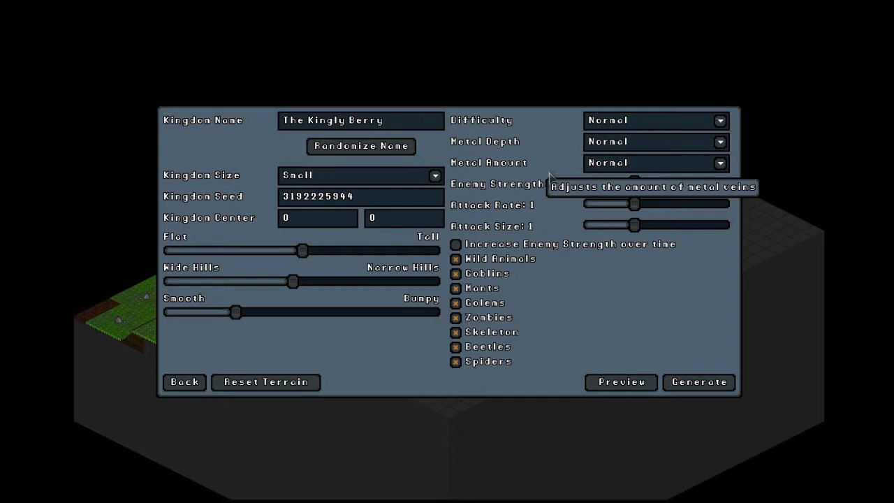
mouse_move(557, 227)
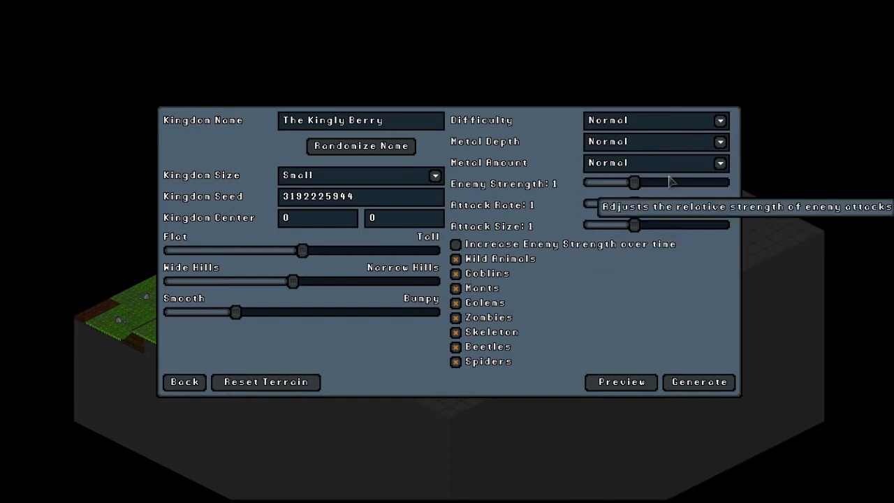
mouse_move(626, 142)
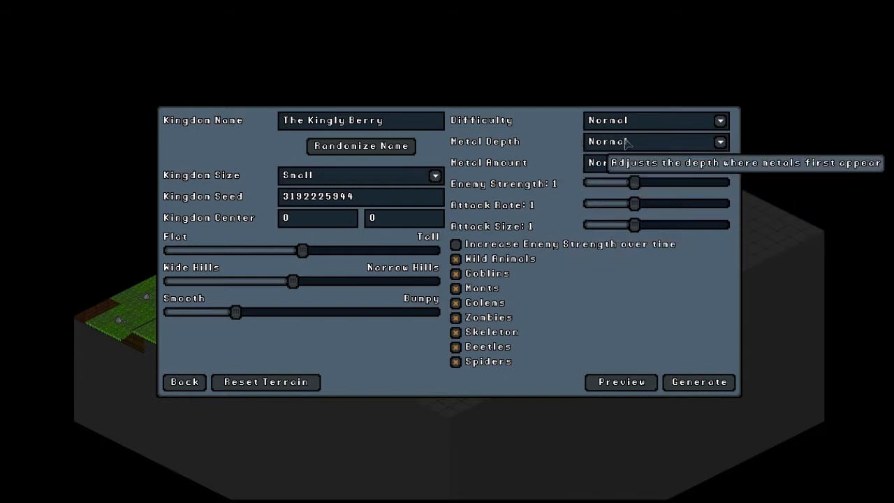
mouse_move(636, 142)
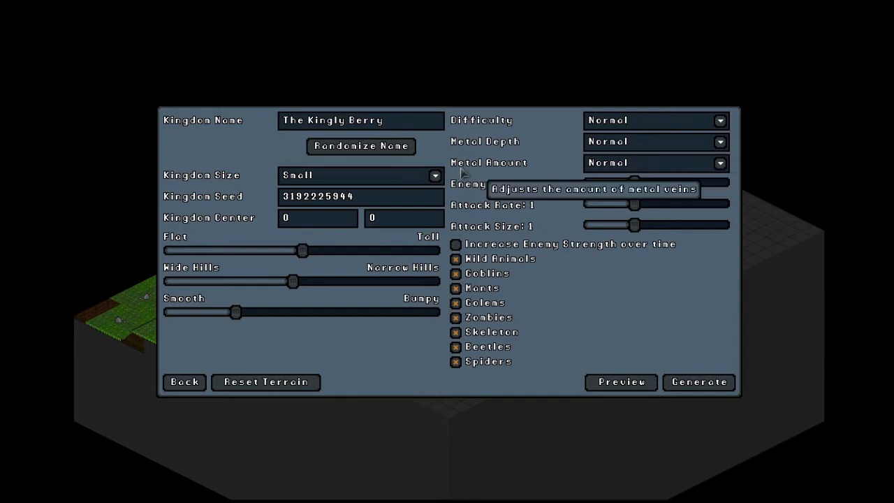
mouse_move(612, 203)
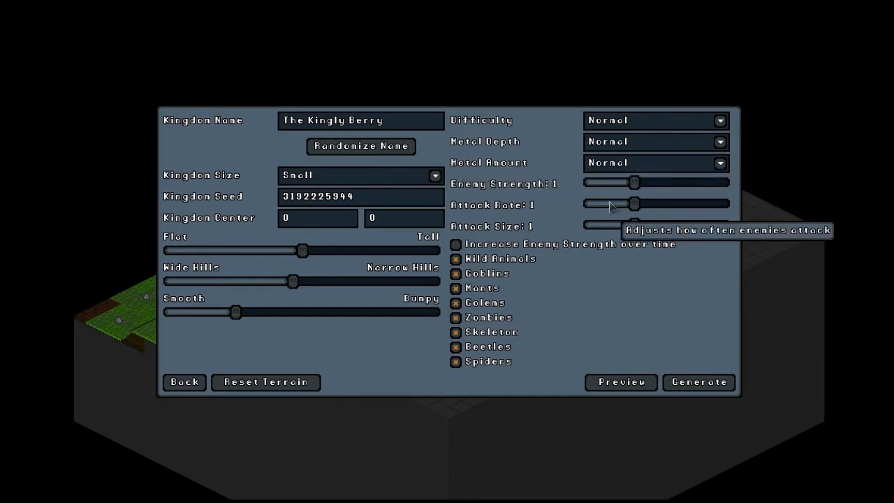
mouse_move(612, 167)
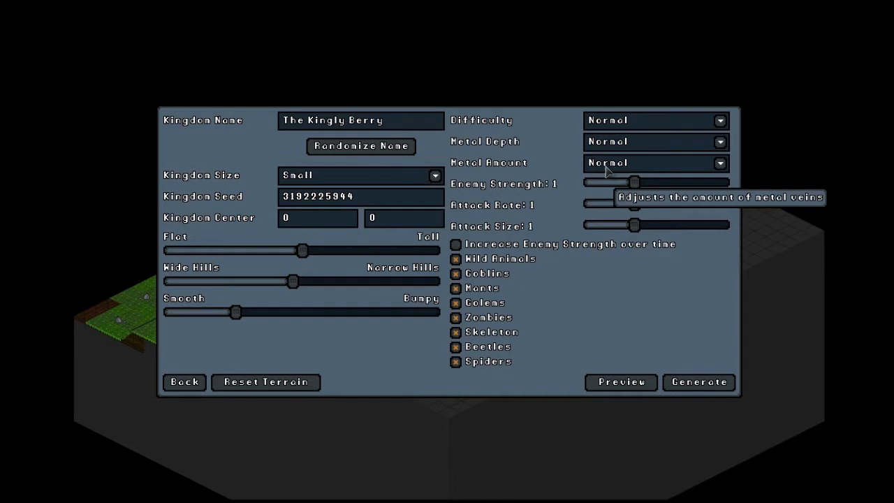
mouse_move(609, 170)
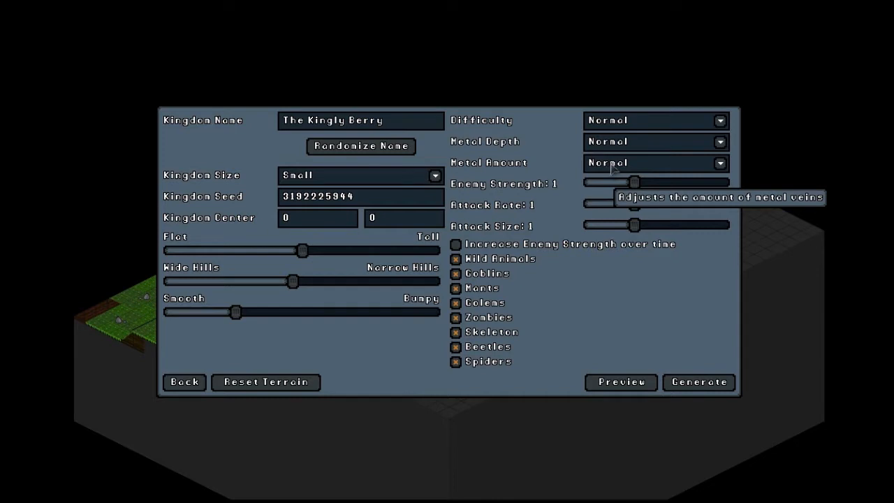
mouse_move(538, 278)
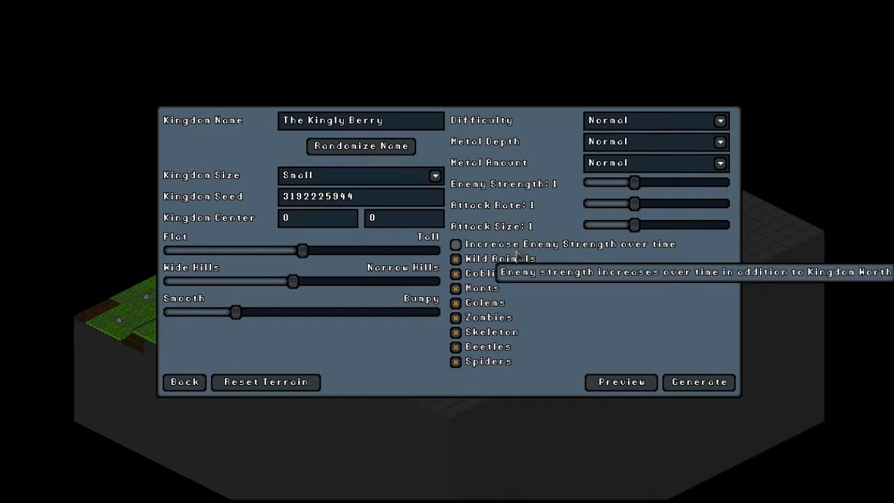
mouse_move(505, 264)
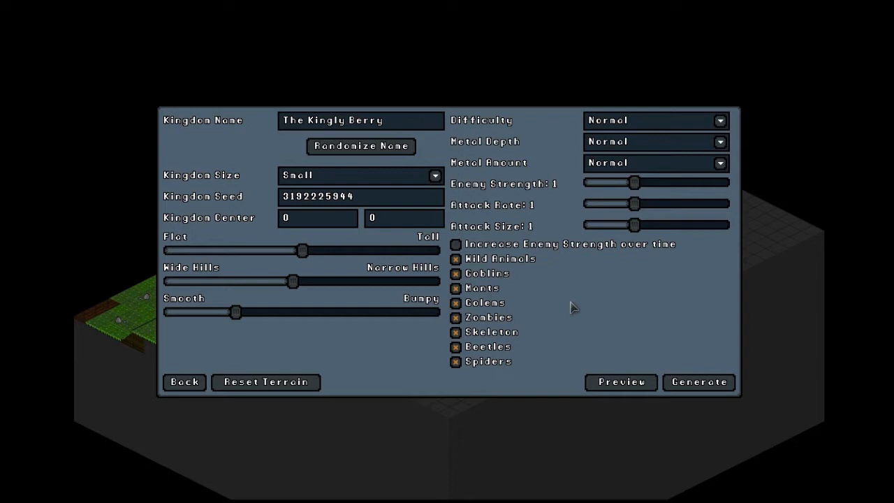
mouse_move(523, 272)
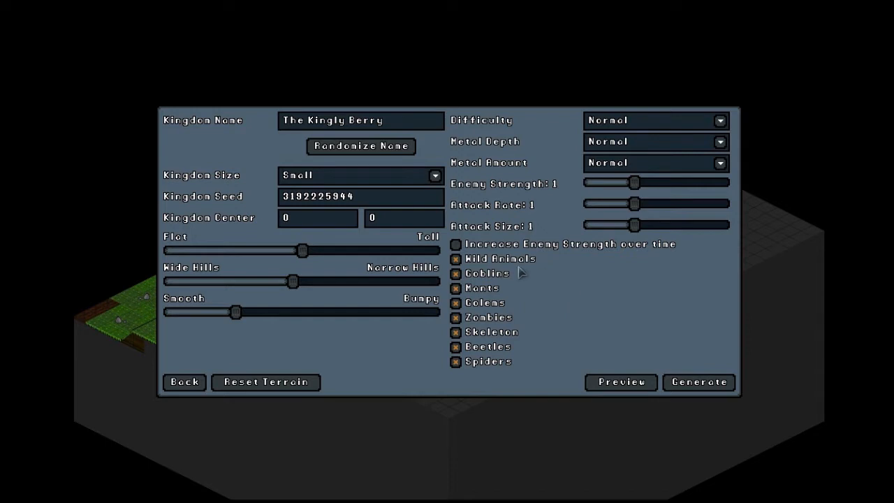
mouse_move(246, 243)
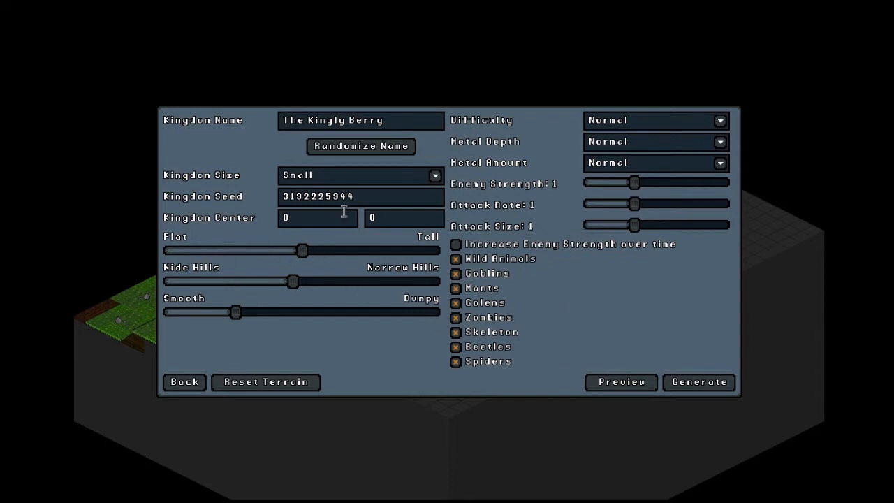
Preview the terrain the current world settings would generate.
click(621, 383)
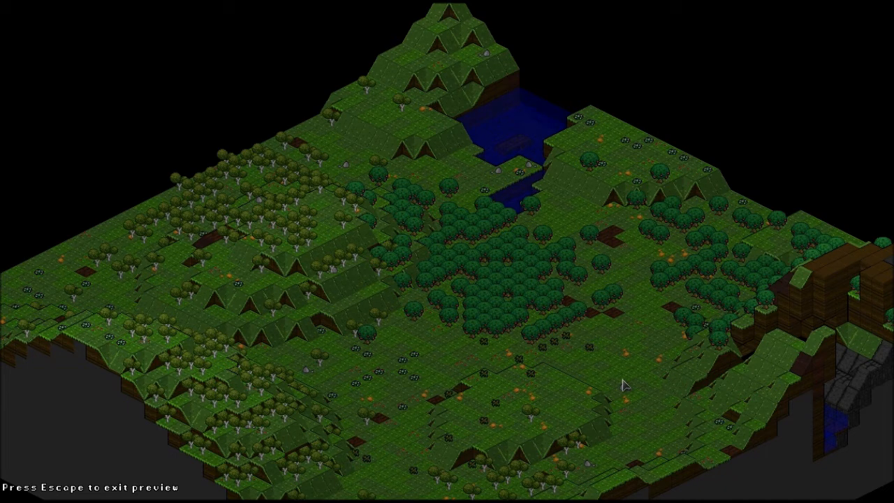
mouse_move(696, 416)
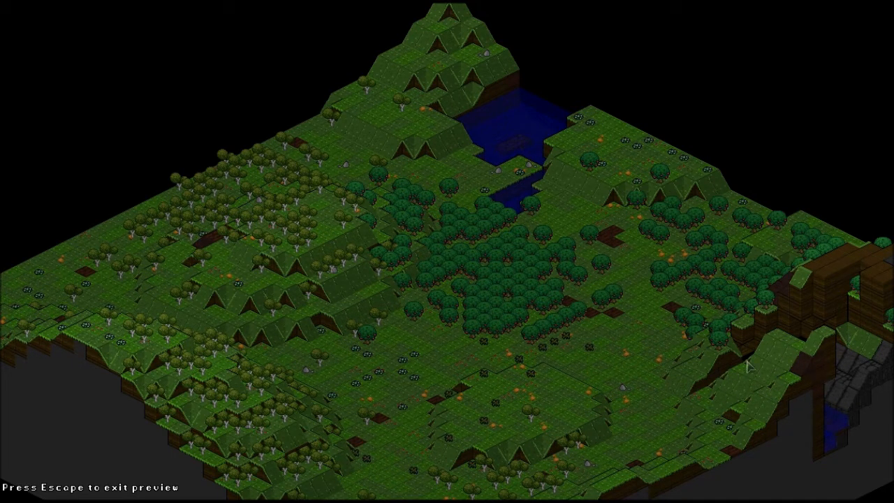
mouse_move(768, 380)
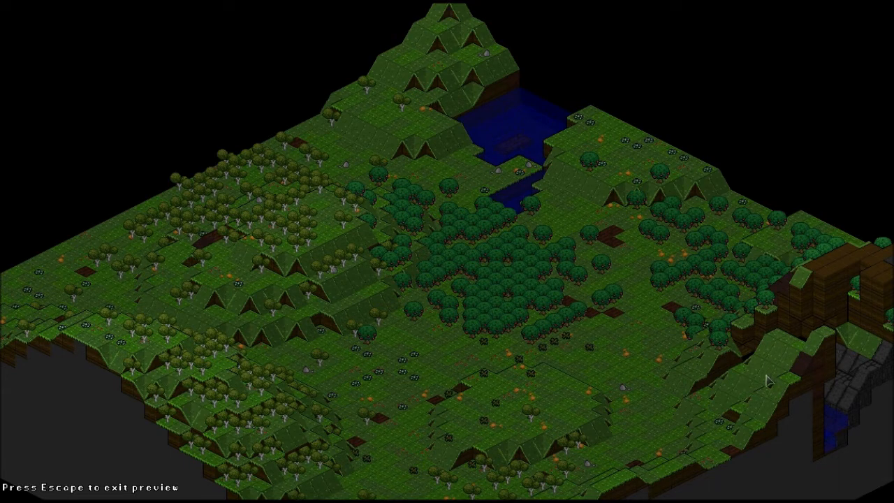
mouse_move(632, 210)
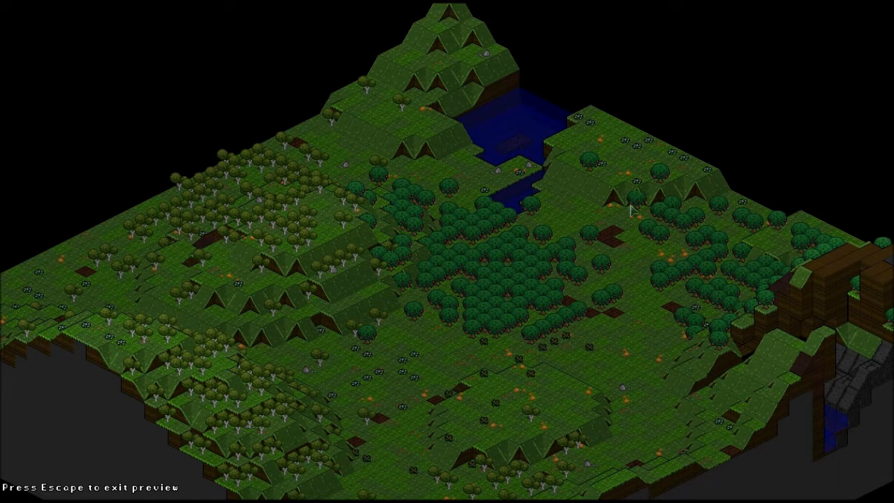
mouse_move(405, 315)
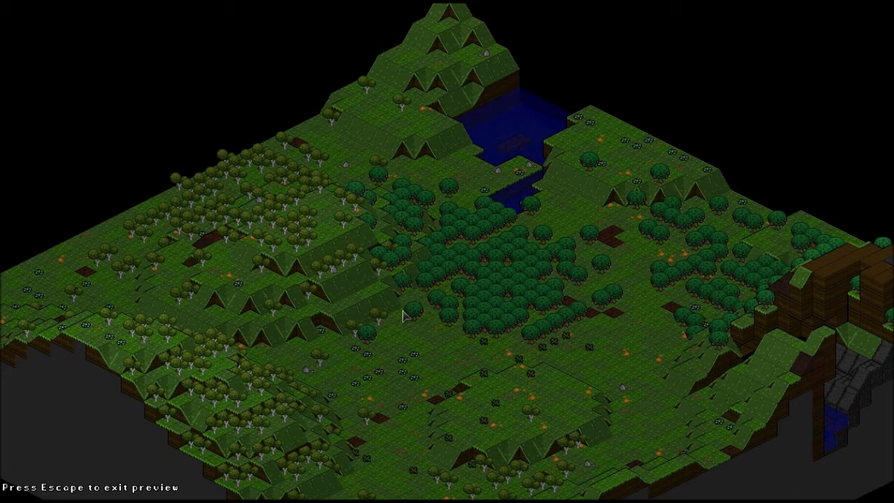
mouse_move(626, 279)
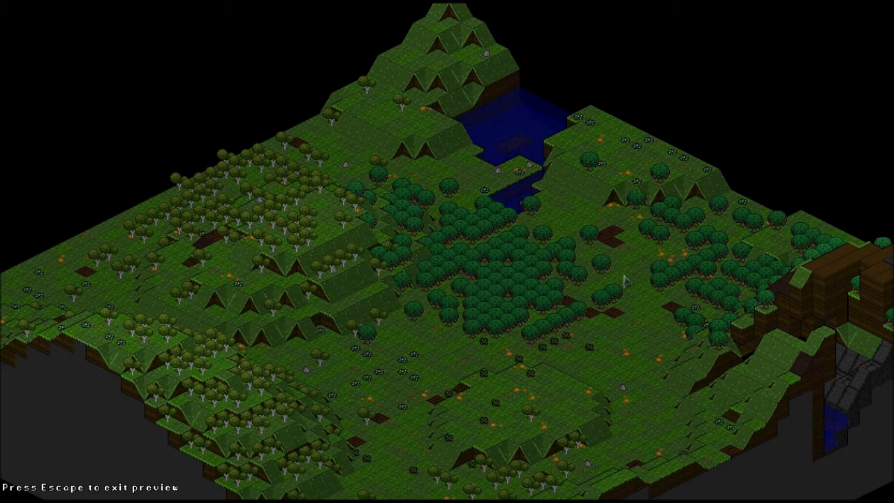
mouse_move(466, 388)
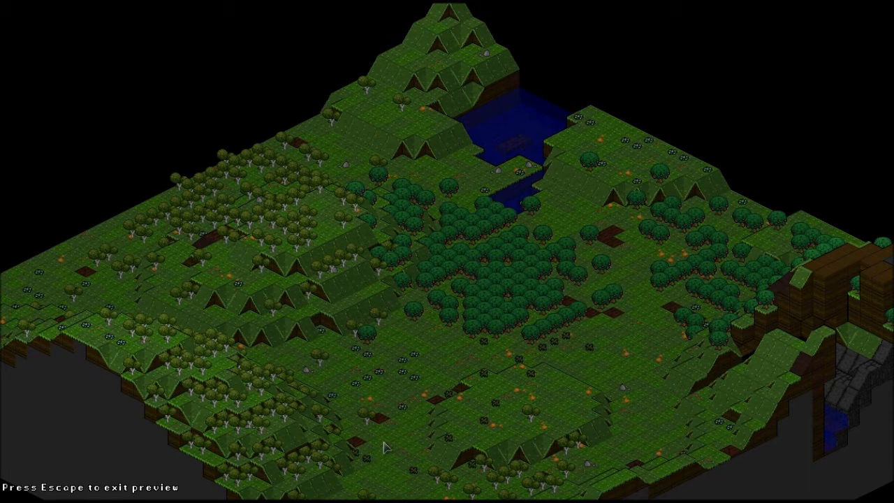
mouse_move(238, 394)
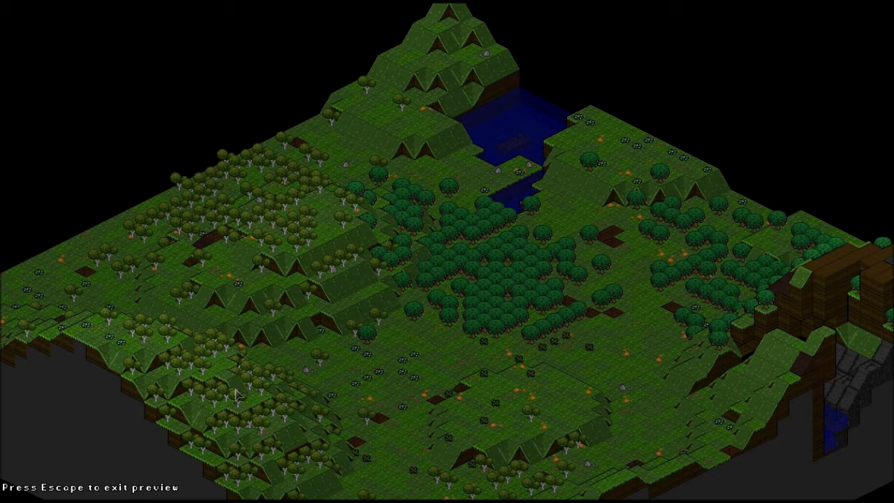
Leave the terrain preview and re-roll the kingdom name repeatedly until it reads Busynessadventure.
key(Escape)
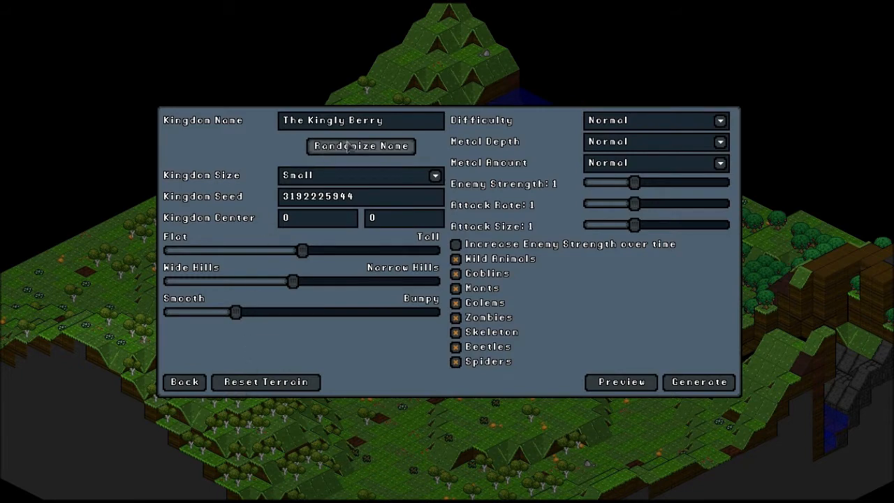
mouse_move(374, 155)
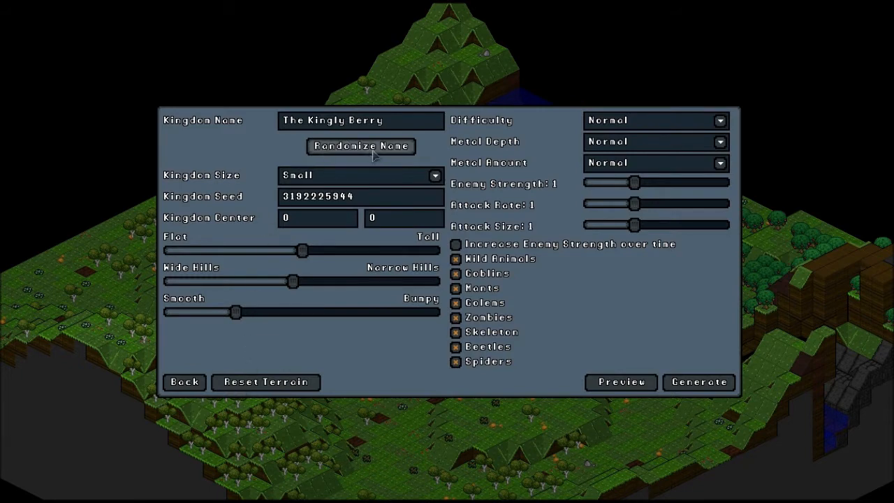
click(360, 147)
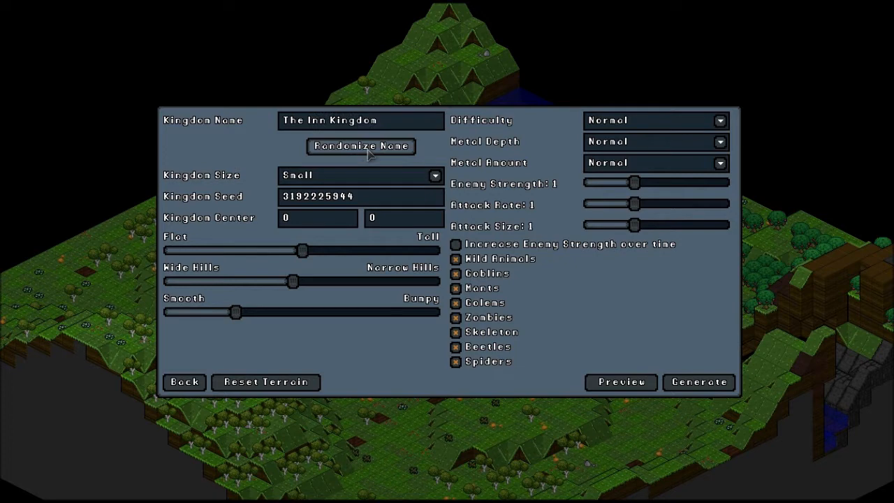
click(361, 147)
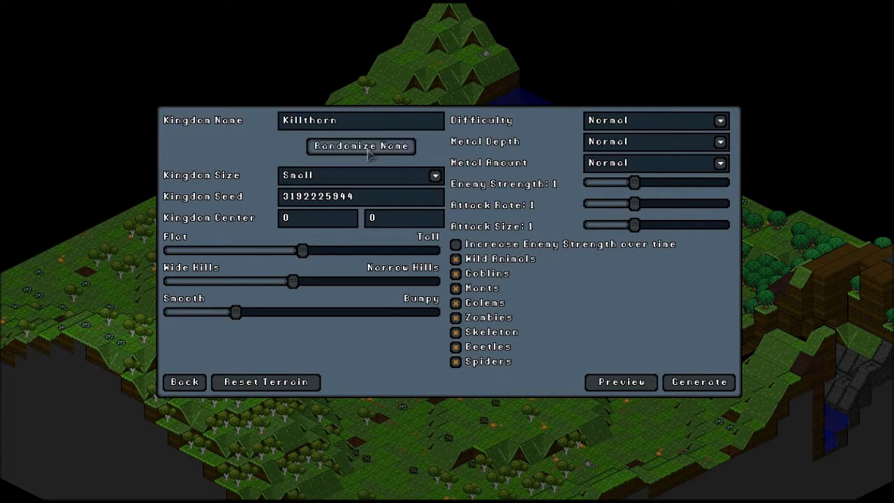
click(360, 147)
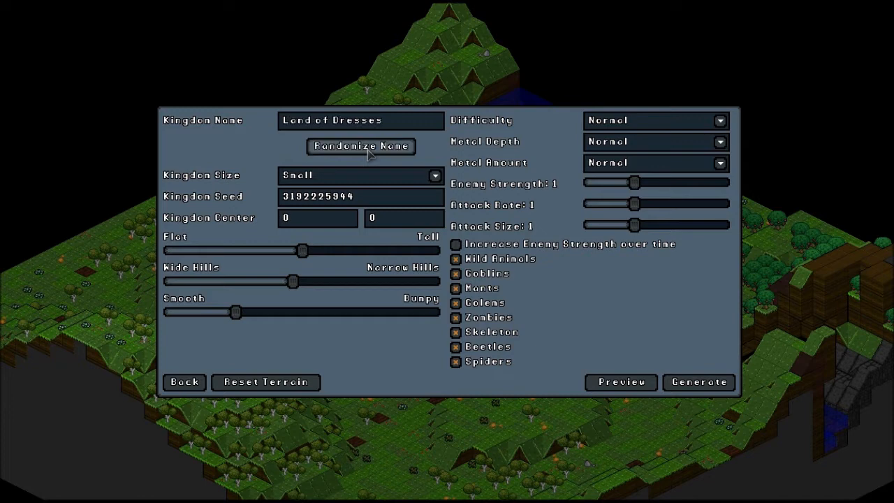
click(360, 146)
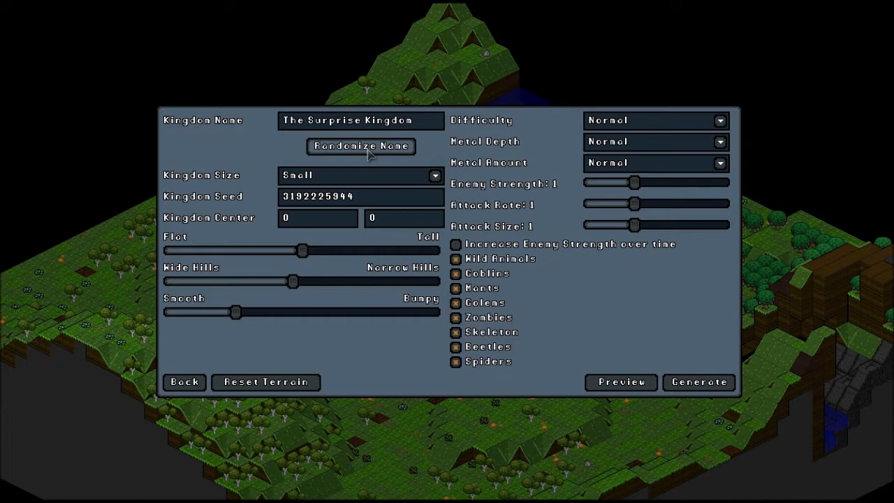
click(361, 147)
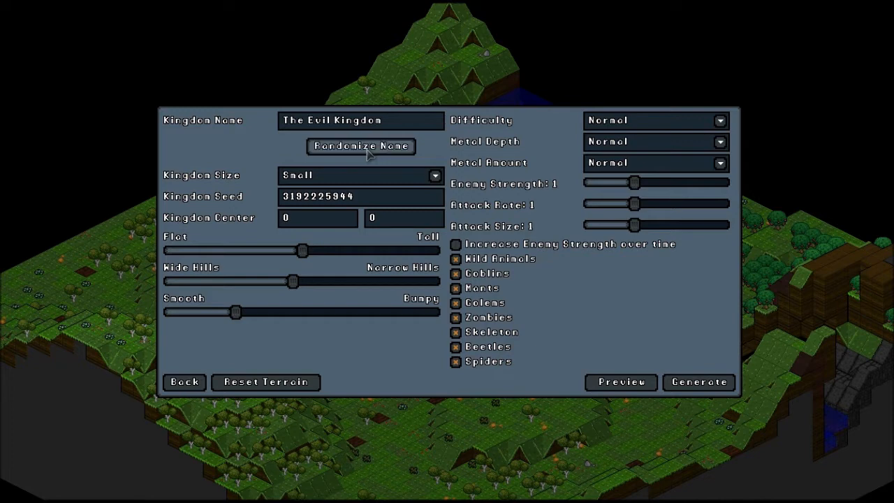
click(360, 147)
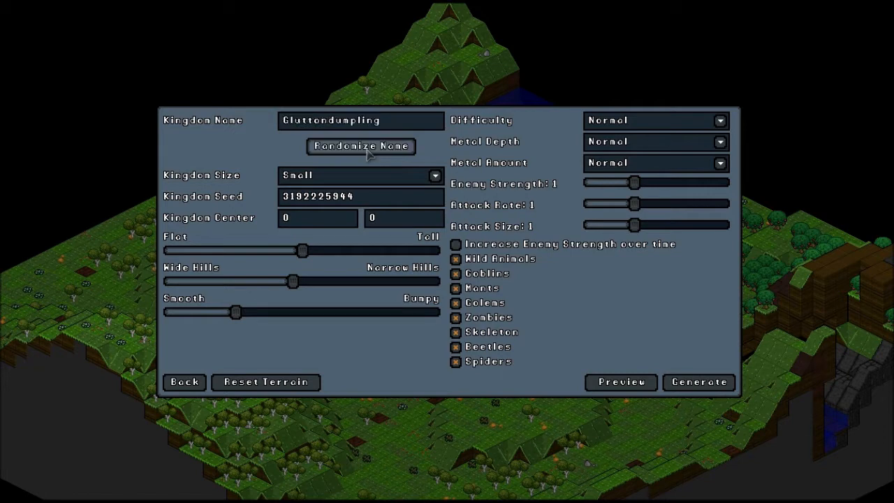
click(361, 147)
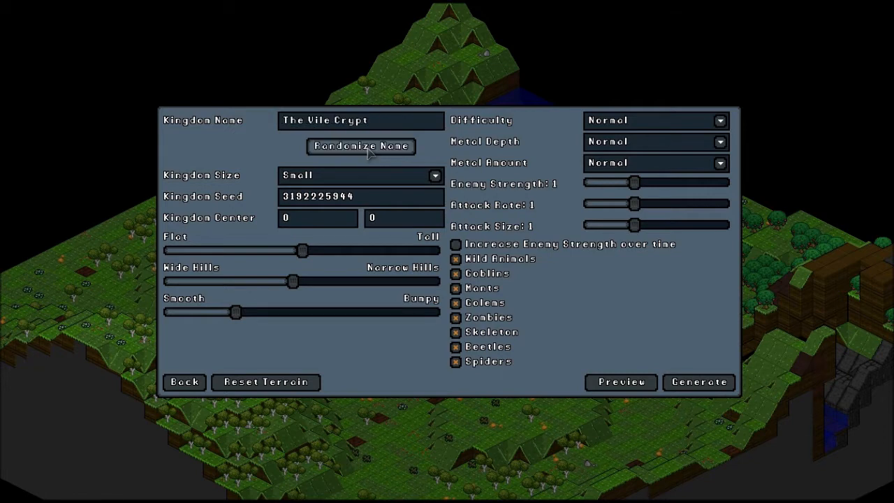
click(361, 147)
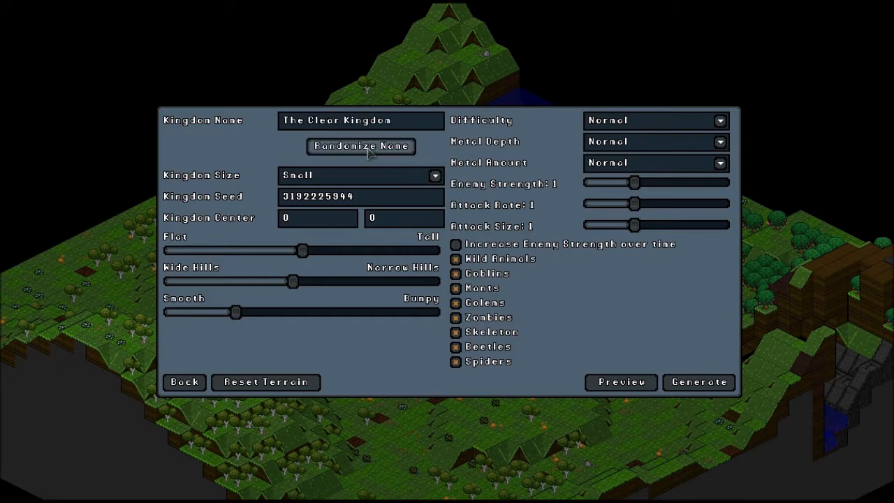
click(360, 147)
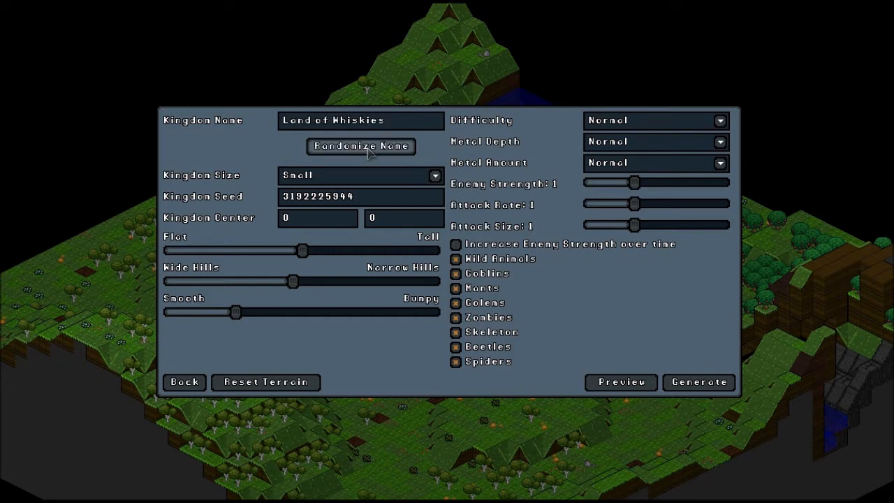
click(360, 147)
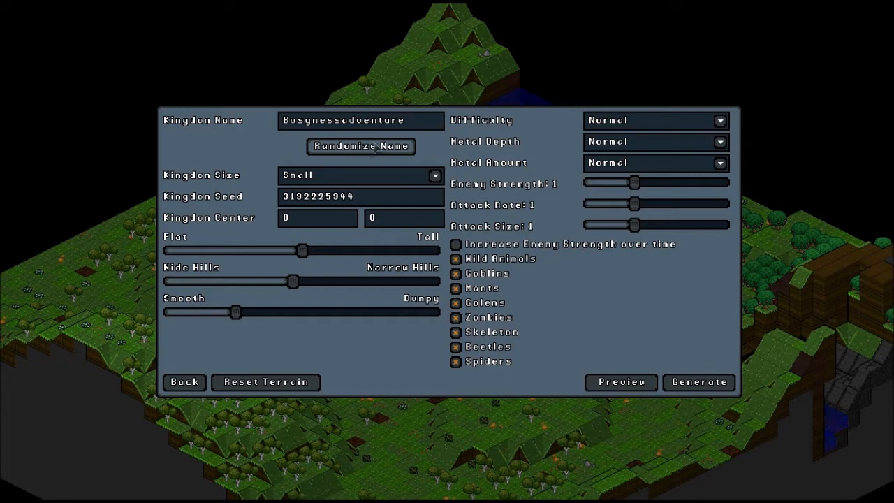
mouse_move(520, 293)
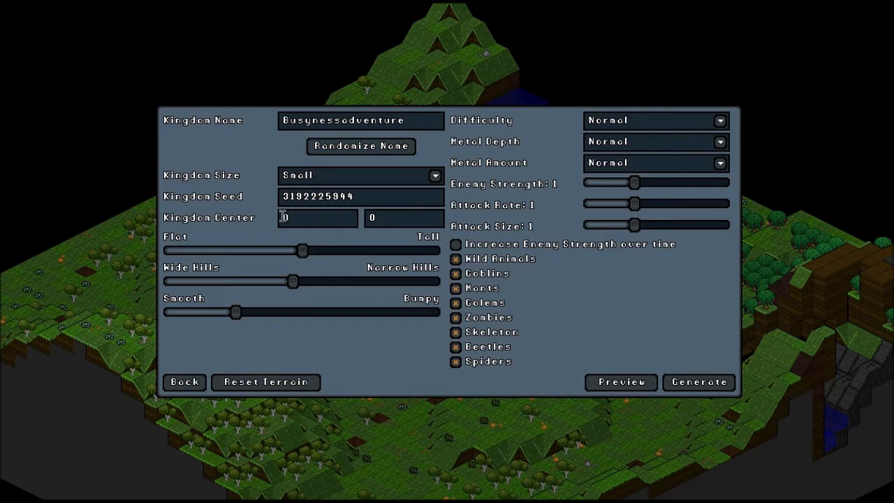
mouse_move(356, 243)
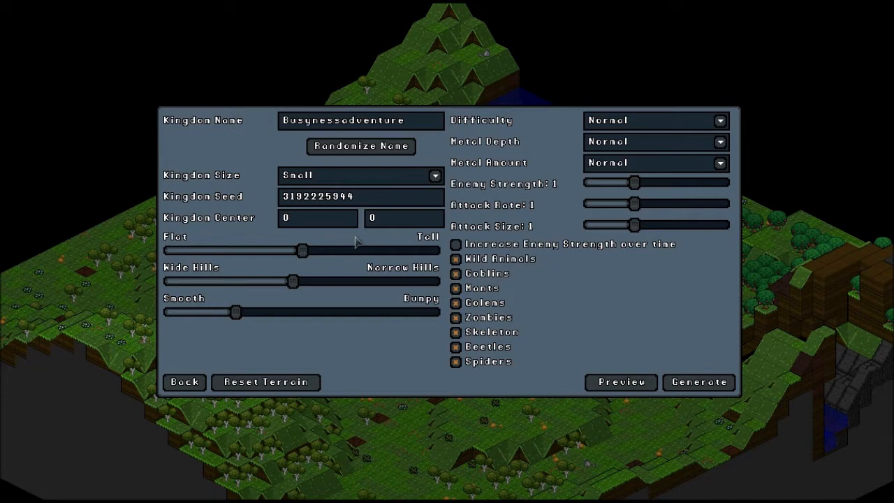
mouse_move(598, 277)
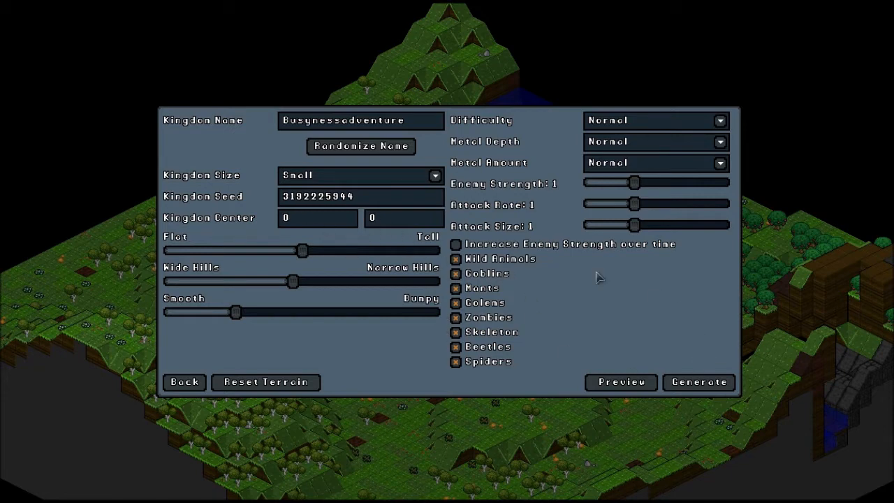
click(366, 195)
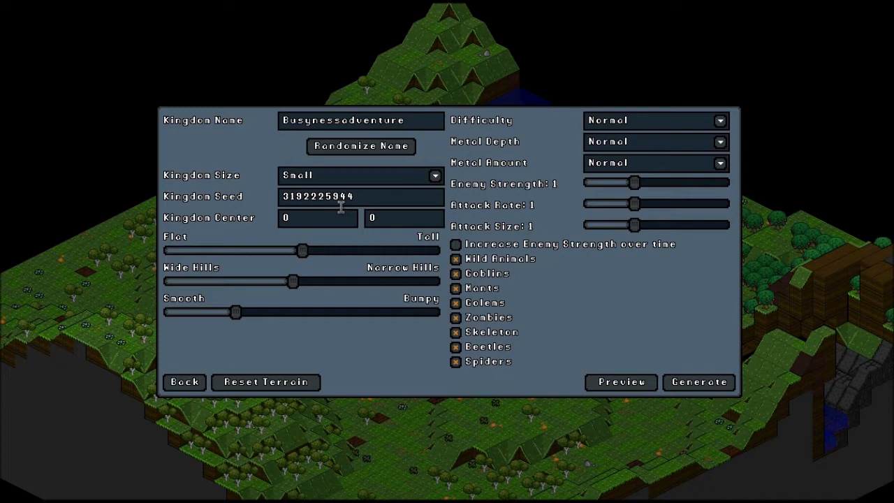
mouse_move(836, 322)
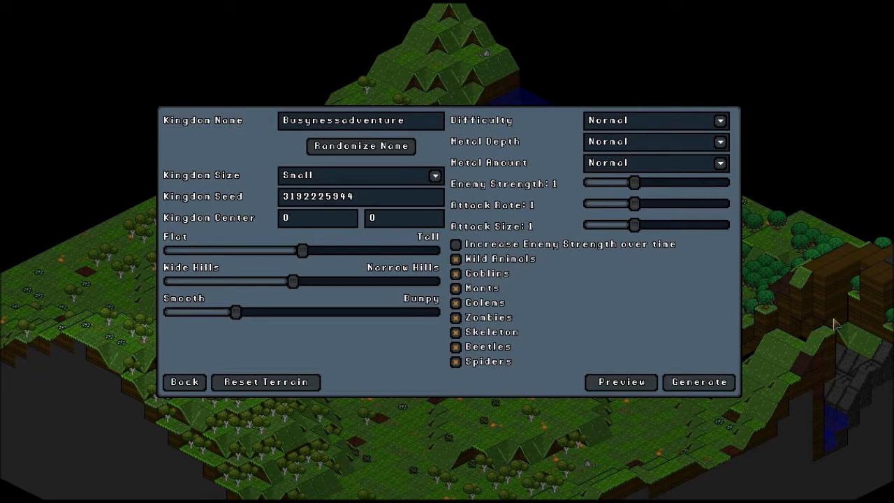
mouse_move(850, 299)
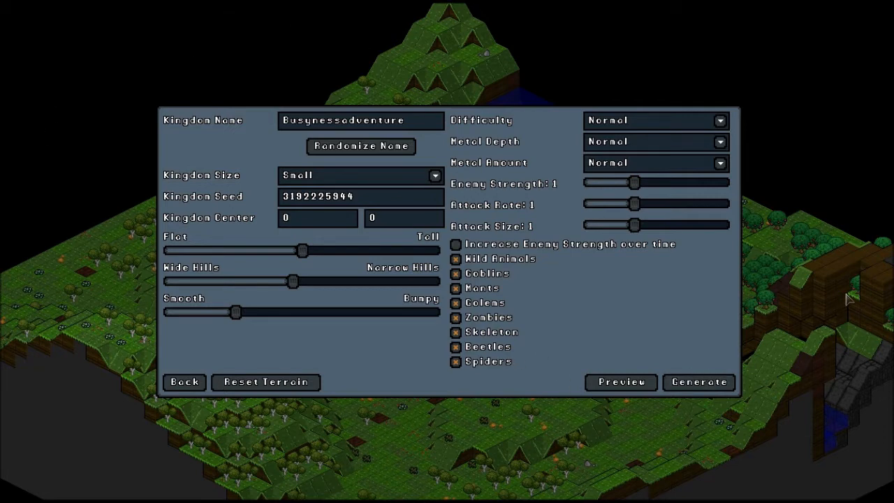
mouse_move(875, 264)
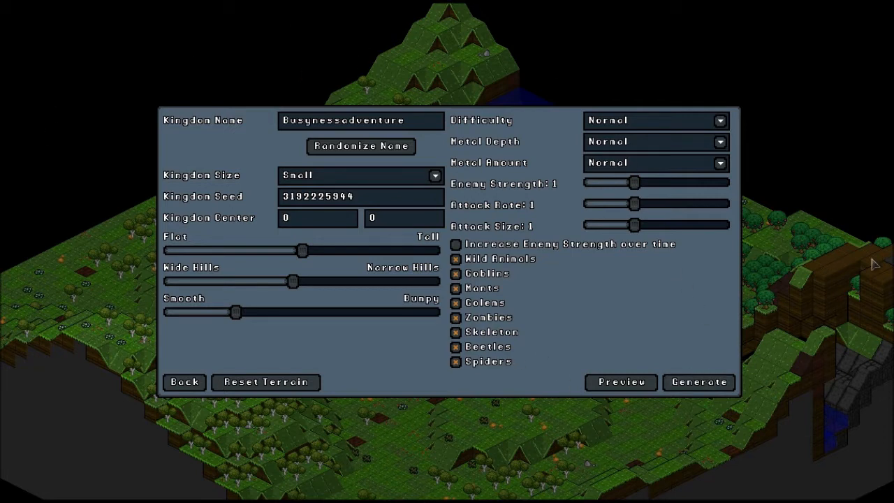
mouse_move(878, 292)
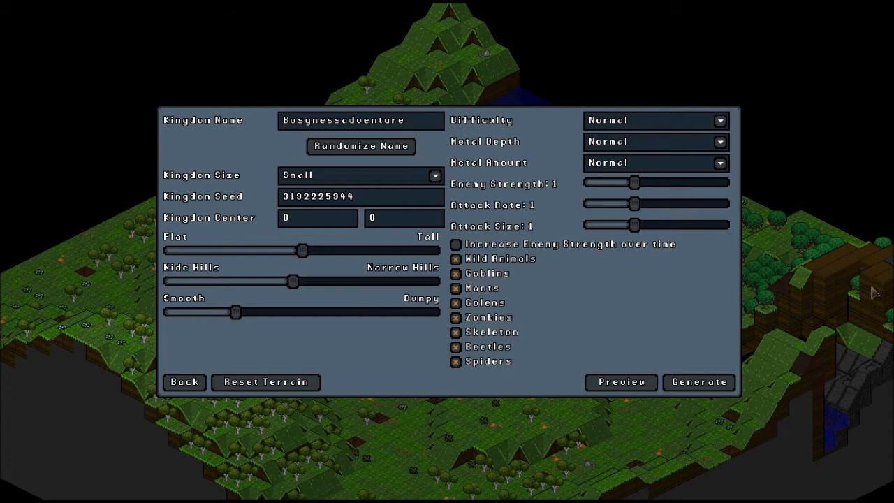
mouse_move(827, 394)
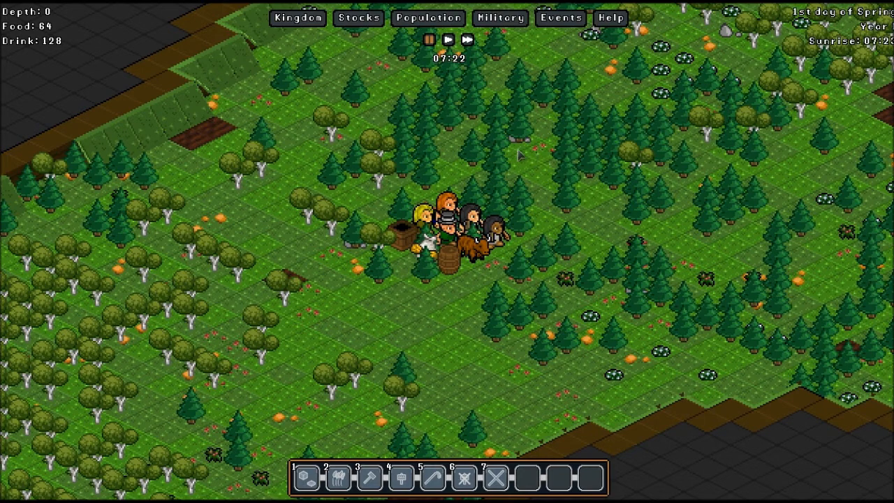
mouse_move(459, 72)
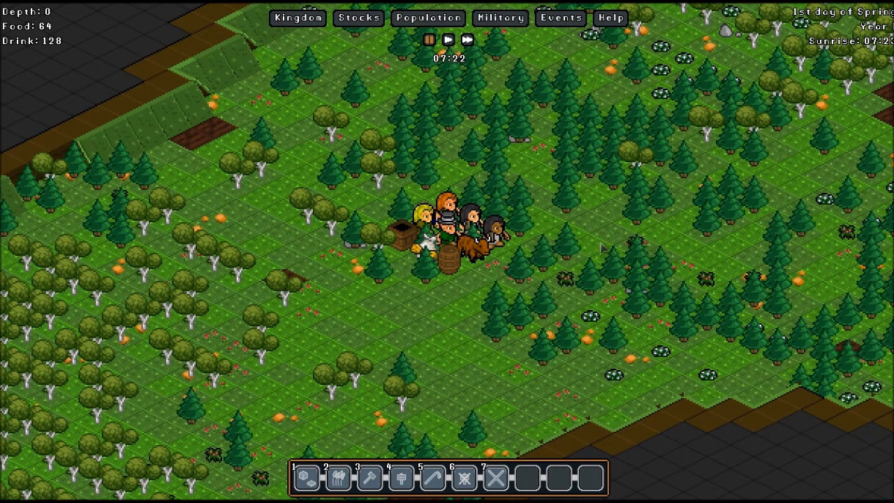
mouse_move(602, 262)
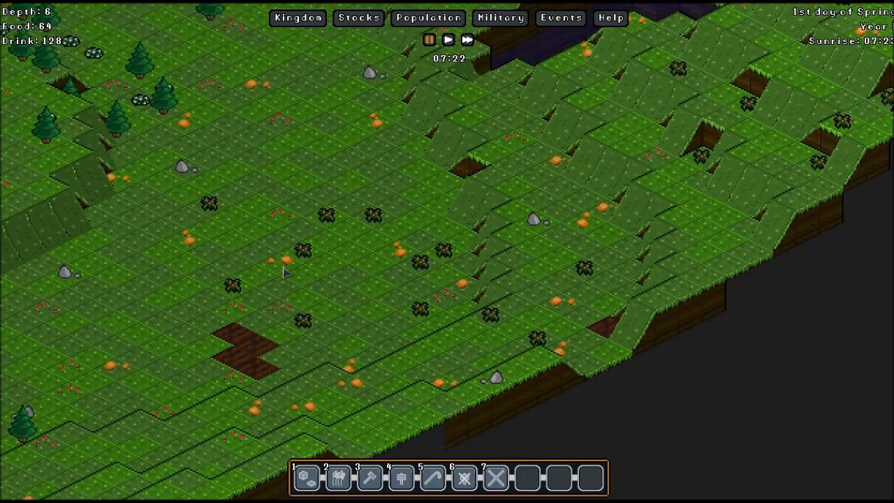
scroll(down, 3)
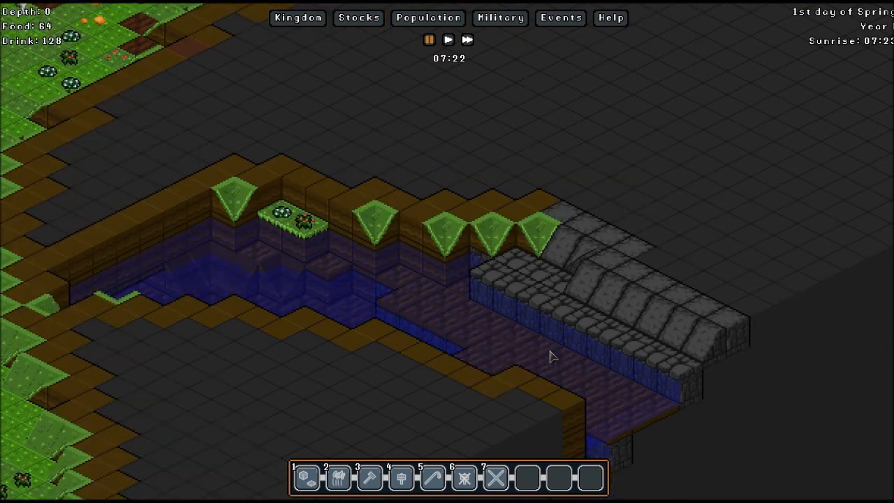
scroll(down, 3)
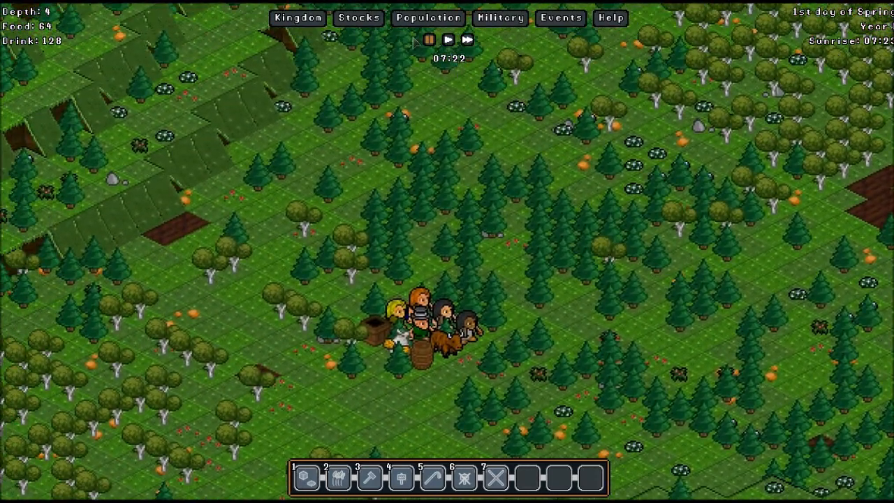
Show the population roster's Assign list with each gnome's profession.
click(428, 17)
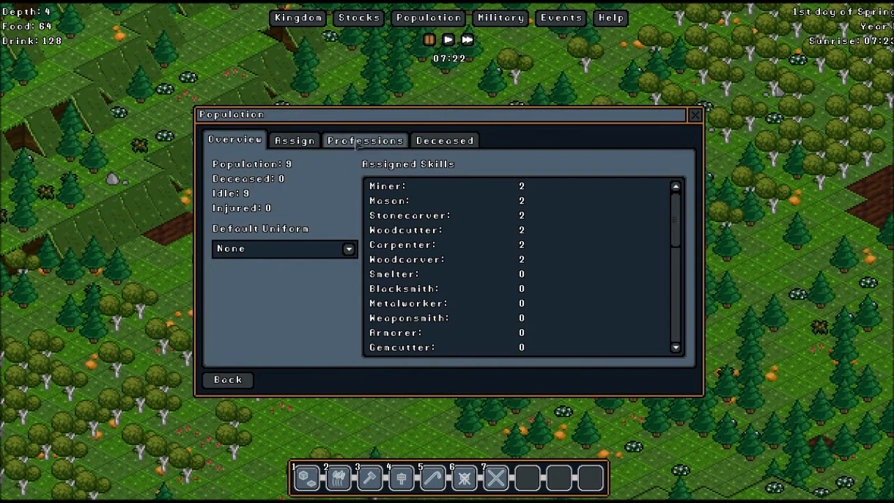
click(294, 140)
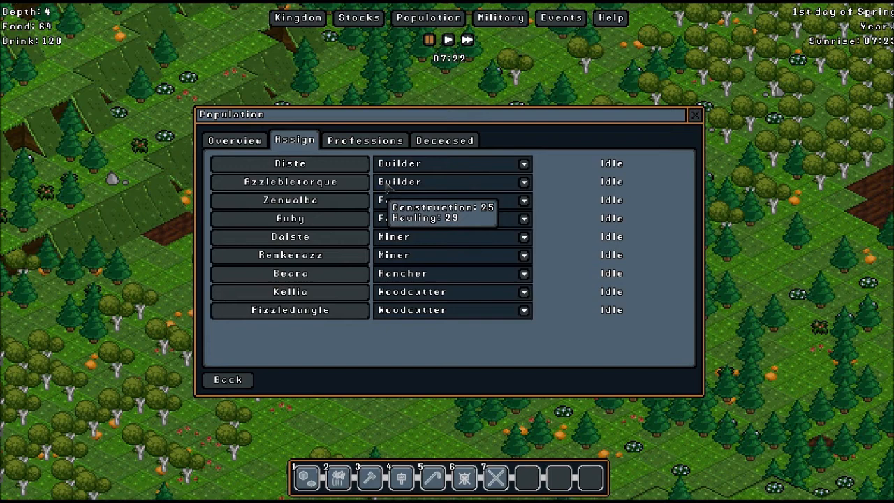
mouse_move(289, 162)
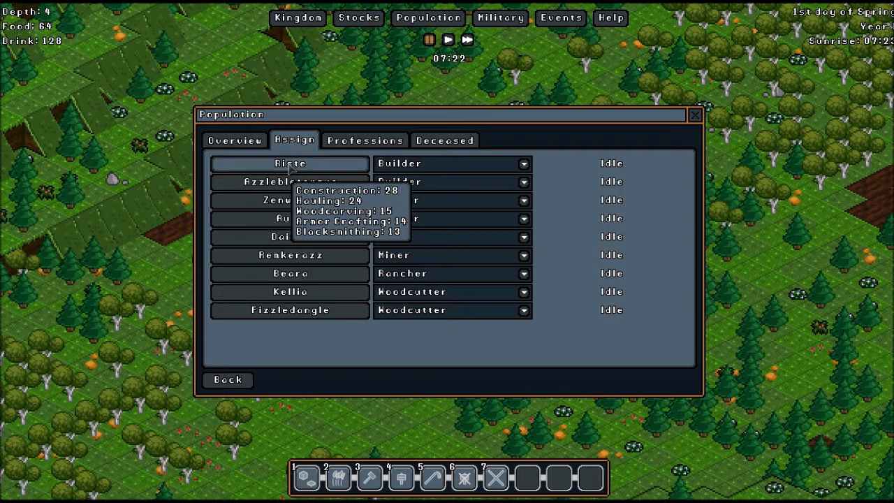
Review the first builder gnome Riste's health, equipment and skill levels.
click(289, 162)
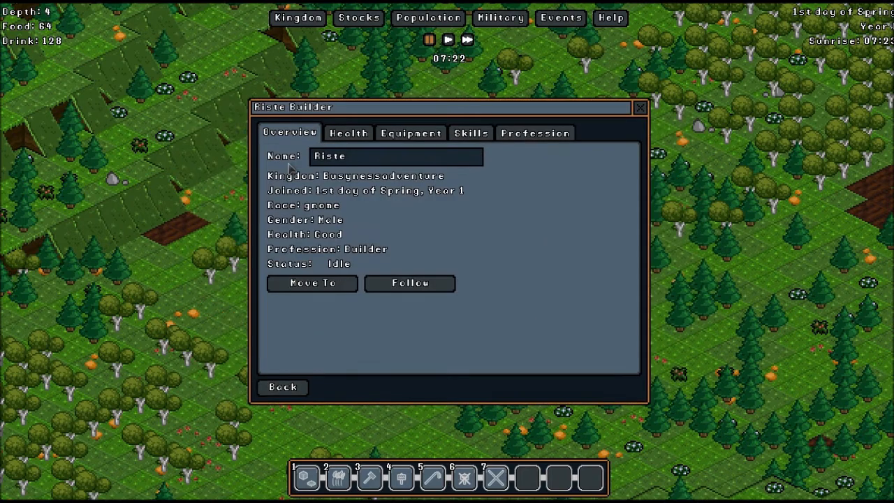
mouse_move(355, 199)
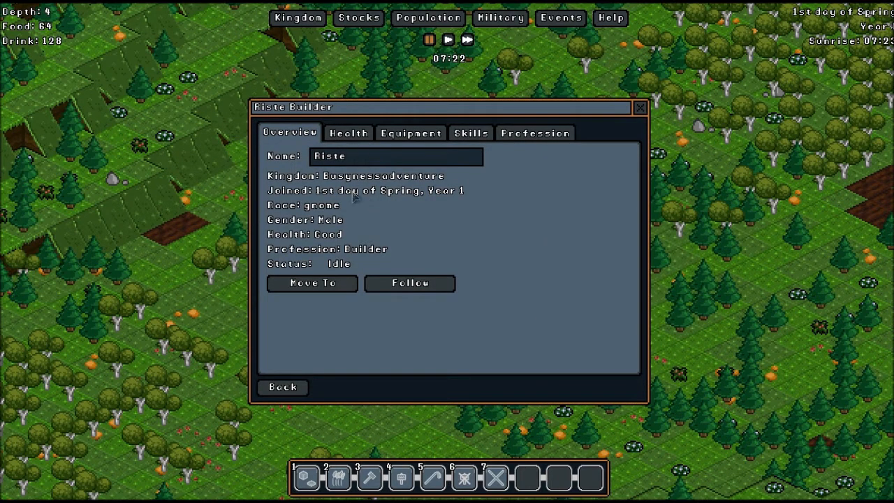
mouse_move(397, 212)
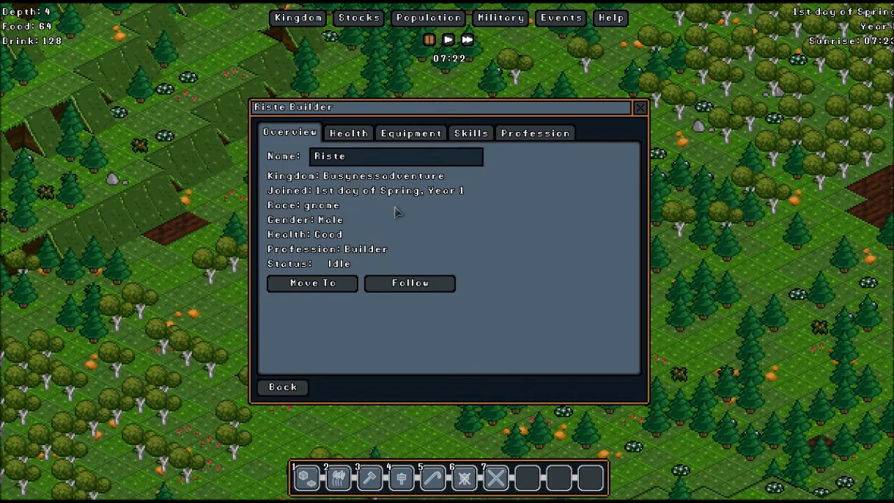
mouse_move(350, 280)
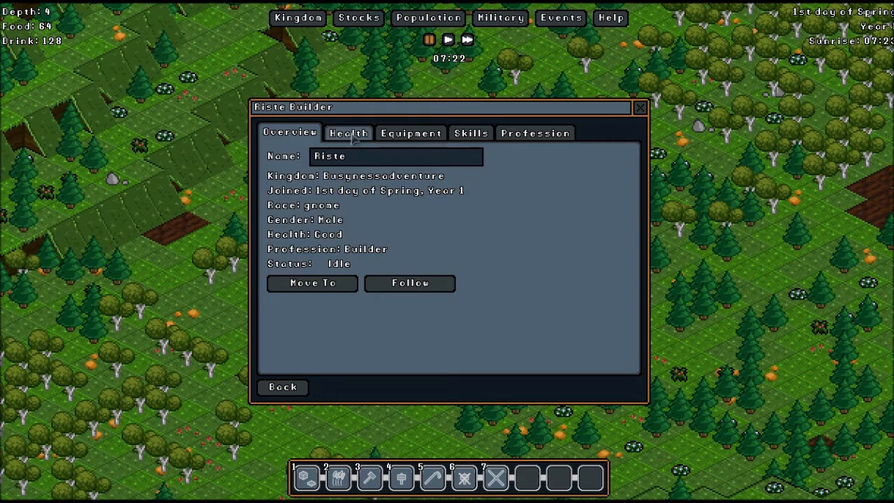
click(348, 133)
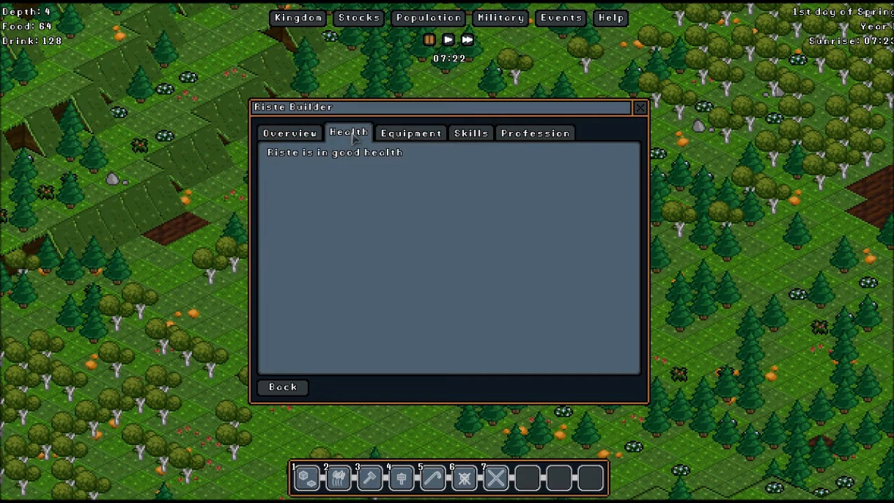
mouse_move(370, 162)
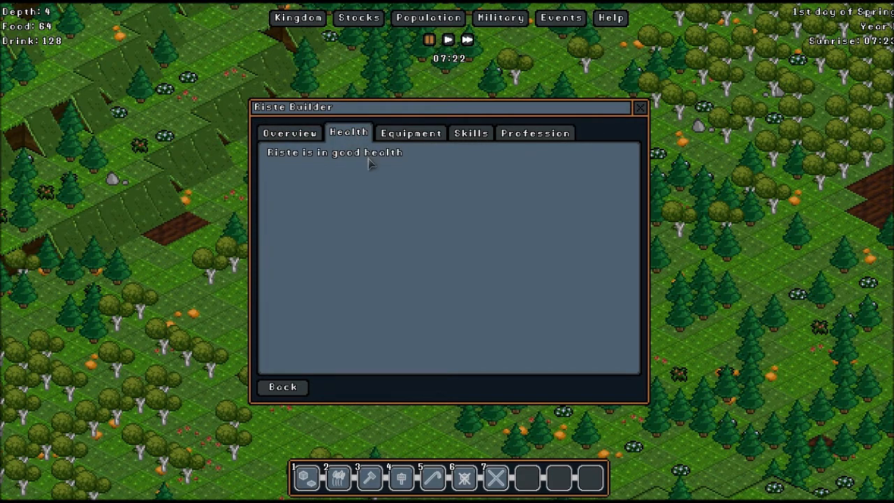
click(411, 133)
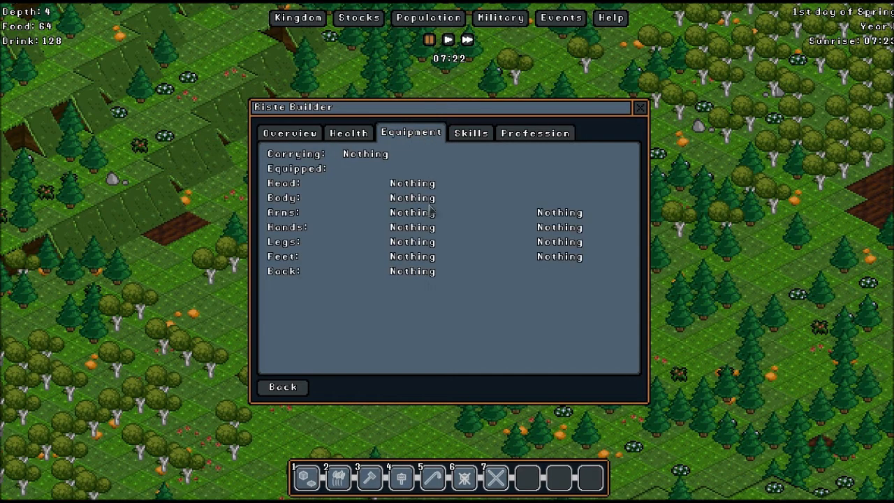
click(470, 132)
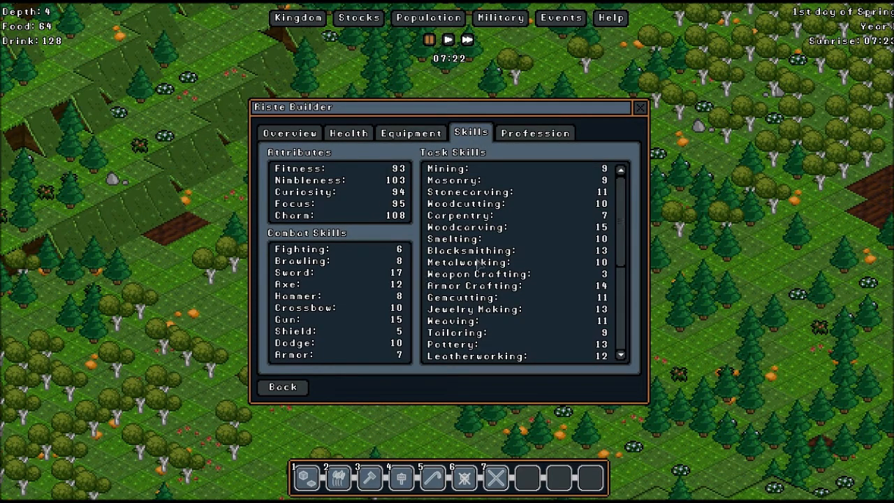
mouse_move(551, 274)
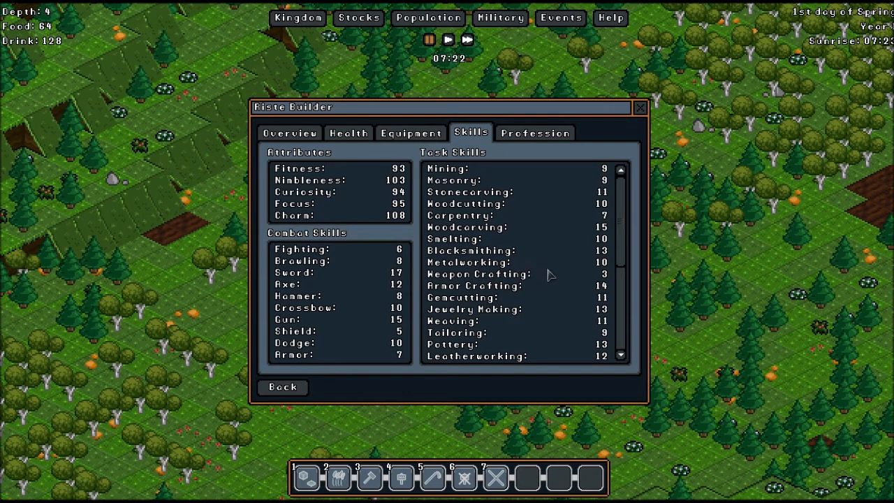
mouse_move(593, 258)
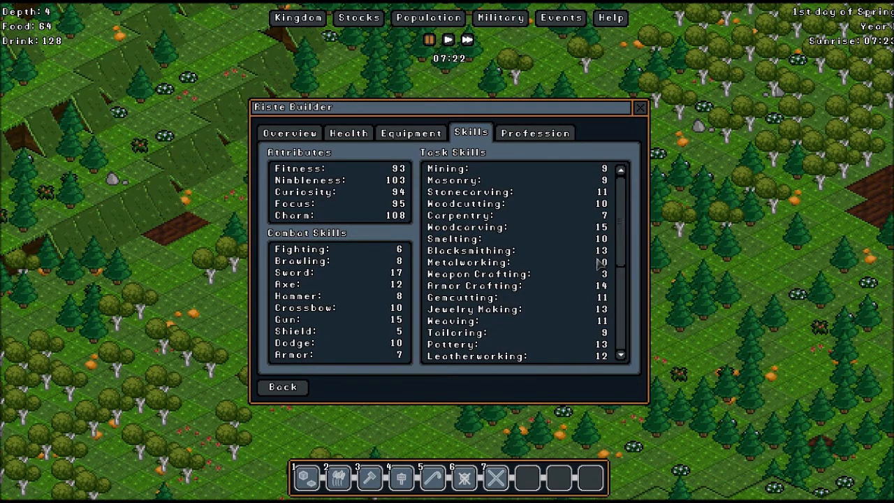
mouse_move(552, 245)
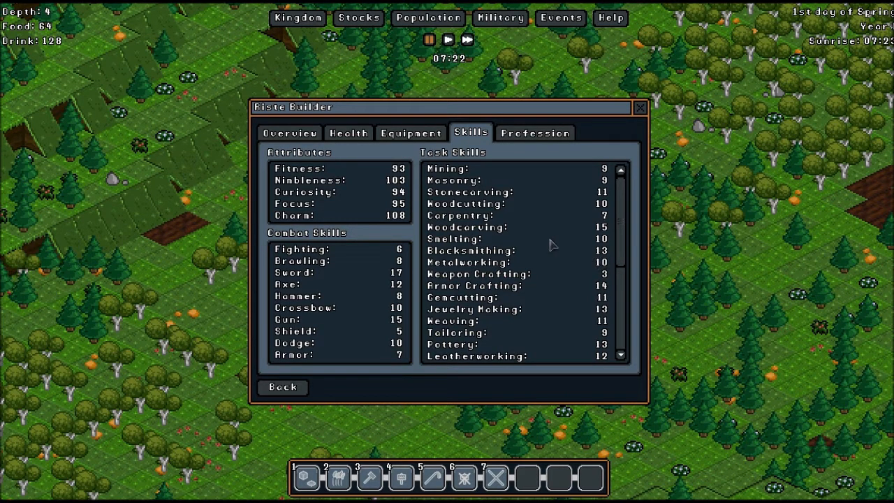
mouse_move(404, 280)
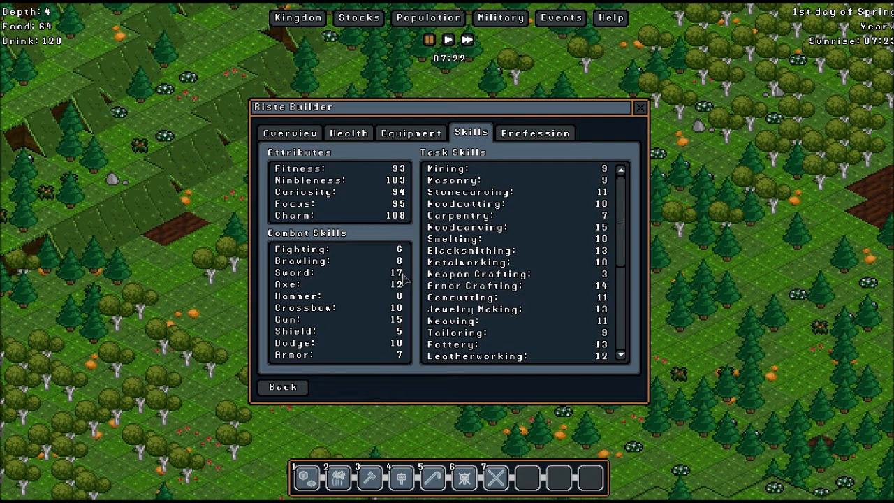
mouse_move(506, 176)
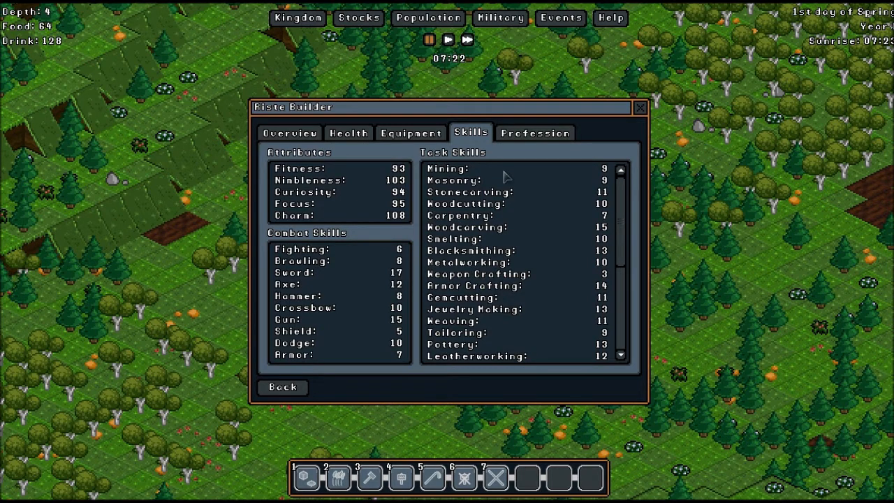
Check Riste's profession and job priorities, recheck skills, and close the details window.
click(535, 131)
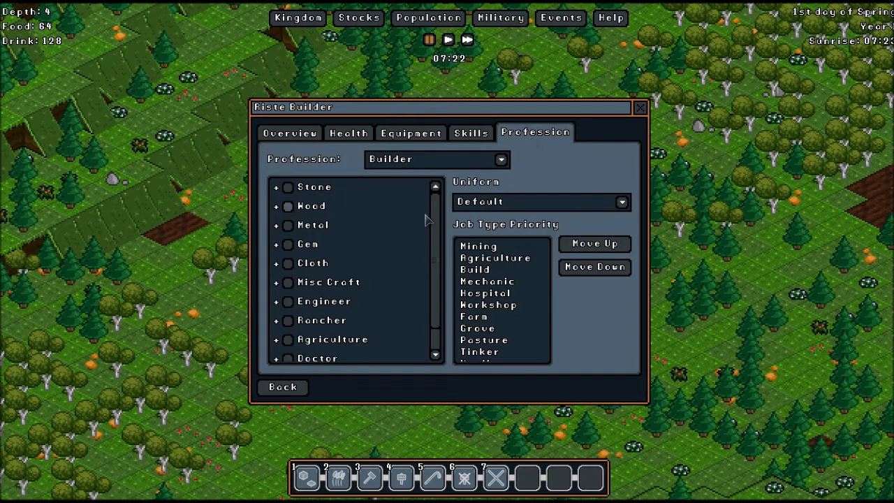
scroll(down, 3)
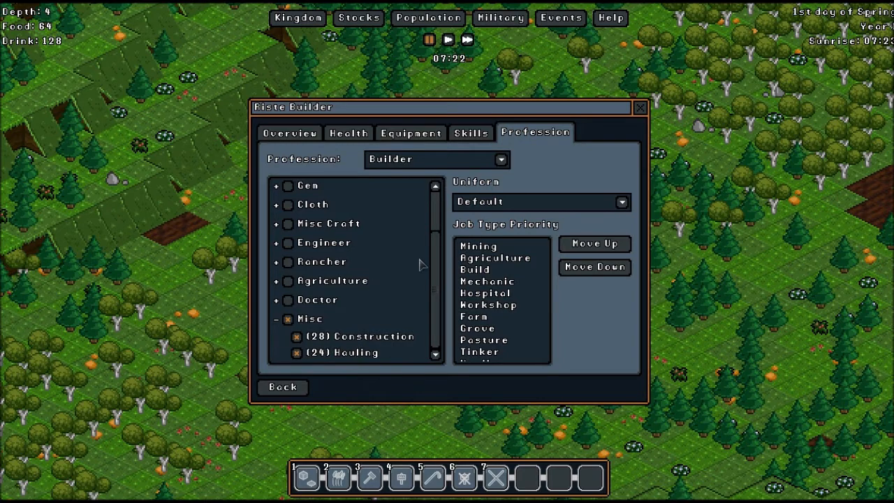
mouse_move(471, 133)
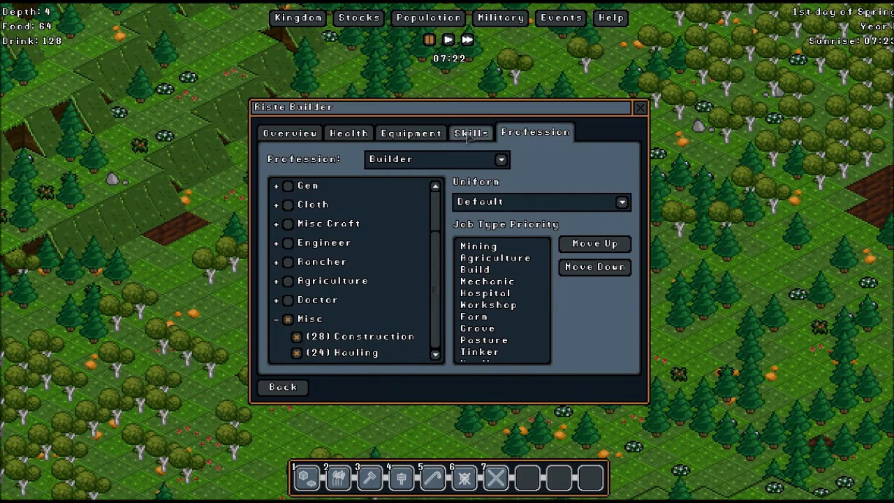
click(471, 133)
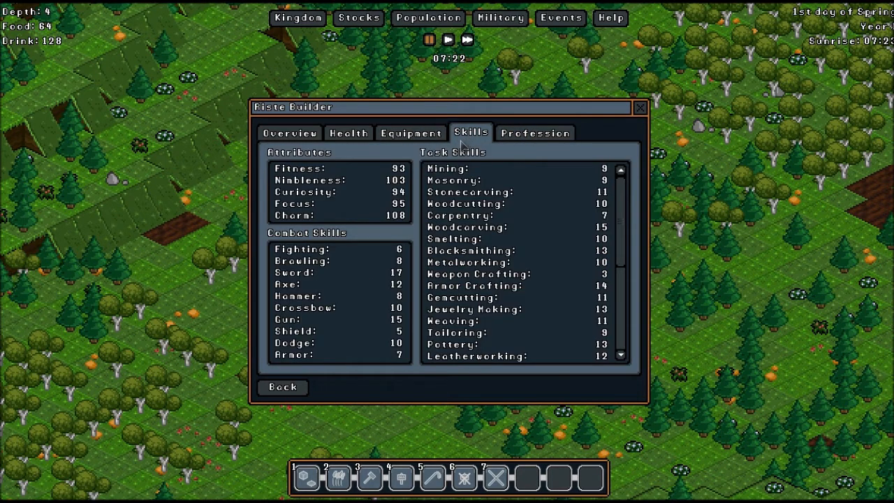
mouse_move(461, 168)
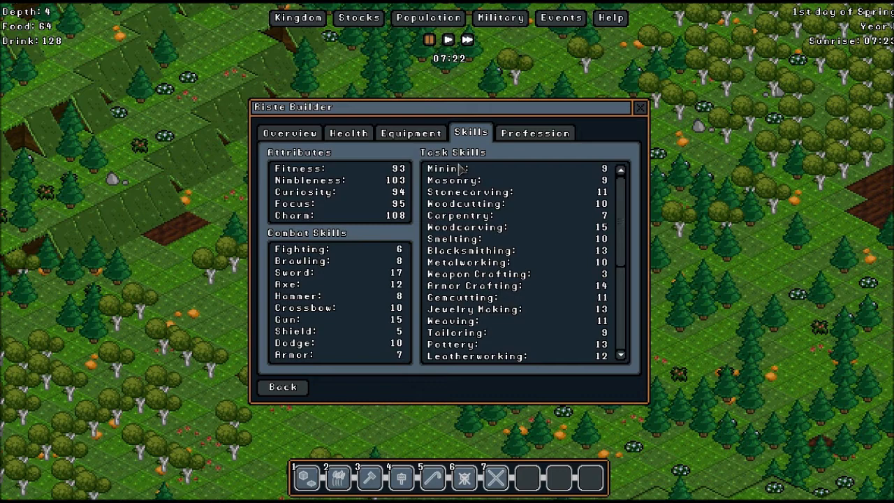
mouse_move(486, 86)
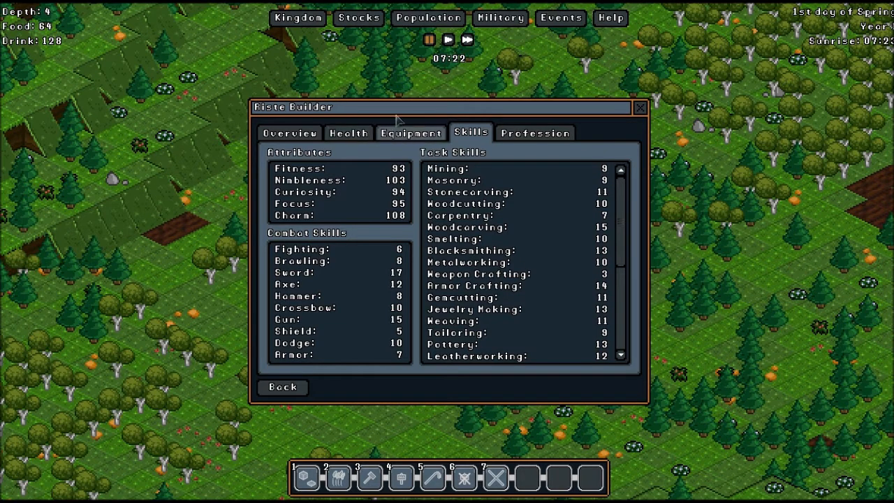
mouse_move(586, 99)
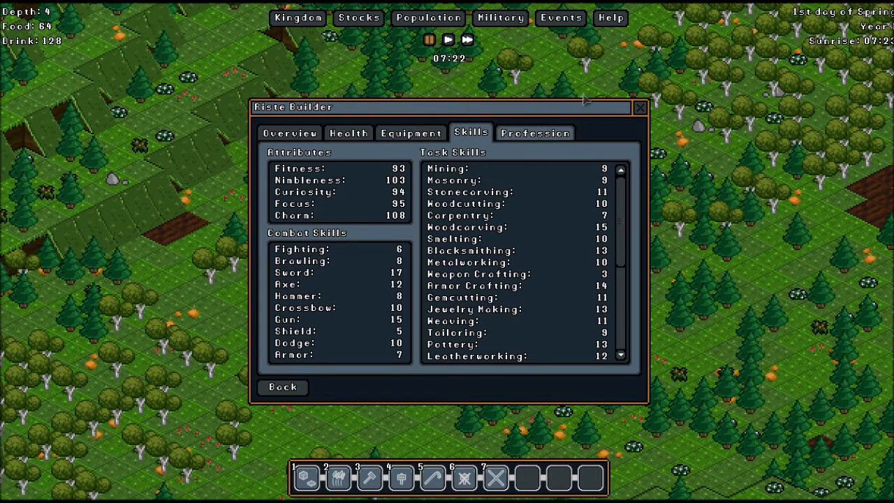
mouse_move(640, 112)
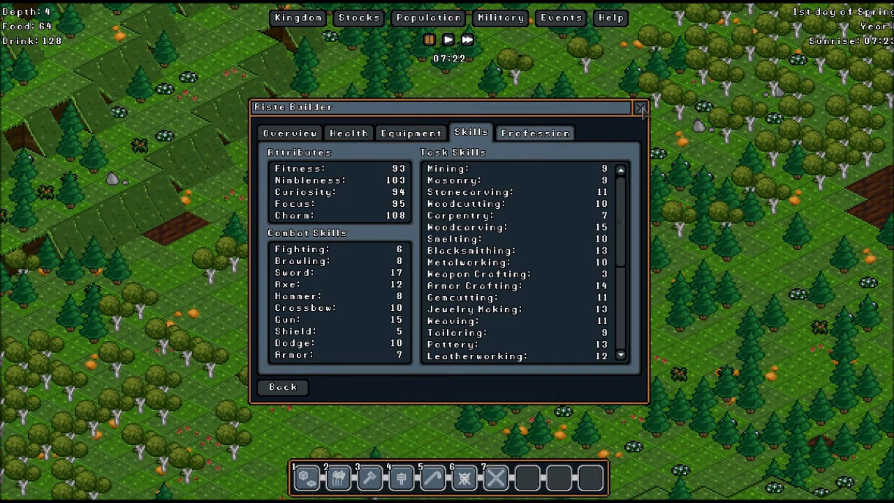
click(639, 106)
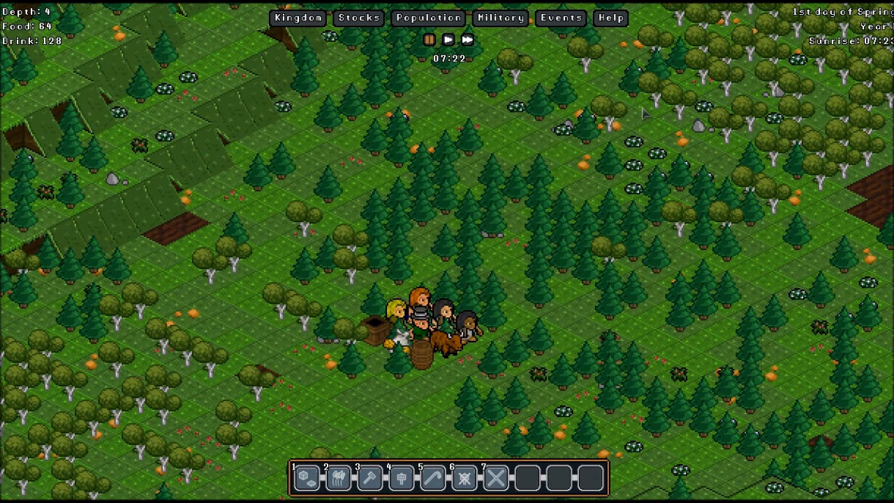
mouse_move(628, 117)
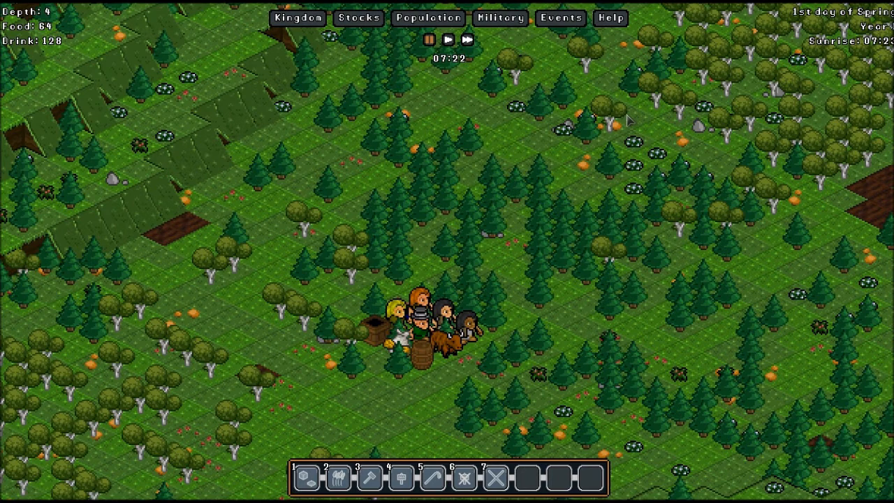
mouse_move(428, 17)
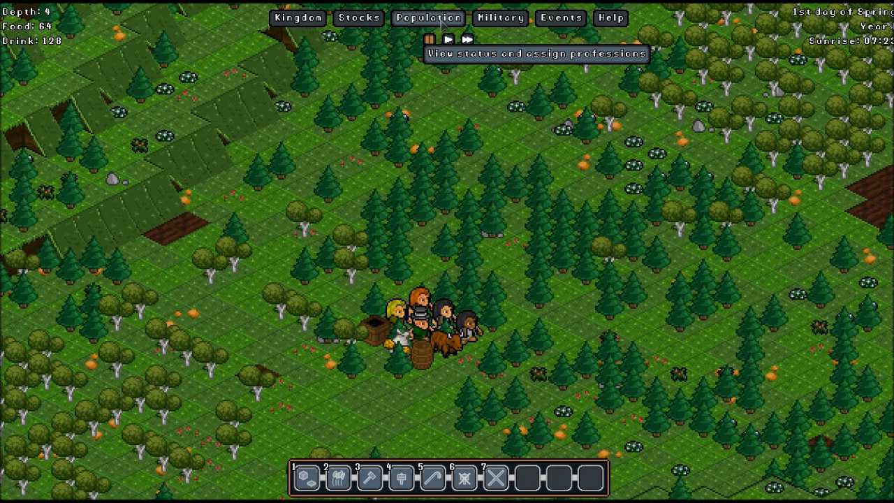
From the Assign list, bring up the second builder Azzlebletorque's details.
click(427, 16)
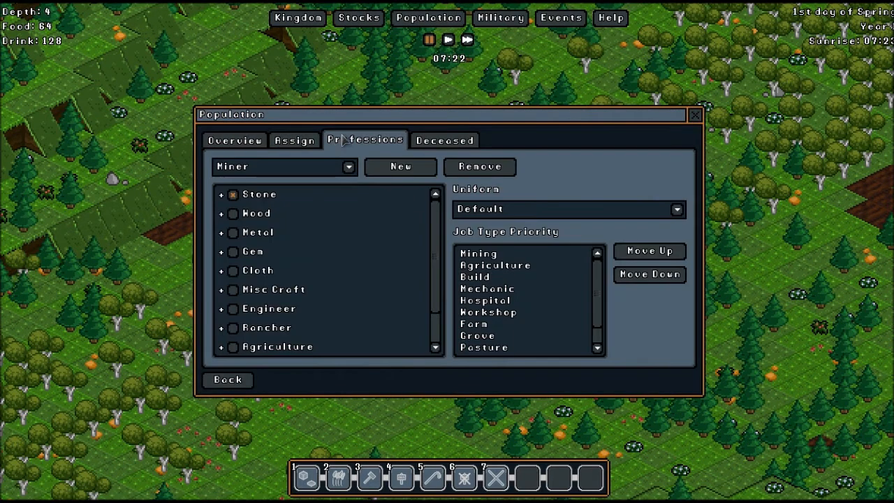
click(293, 139)
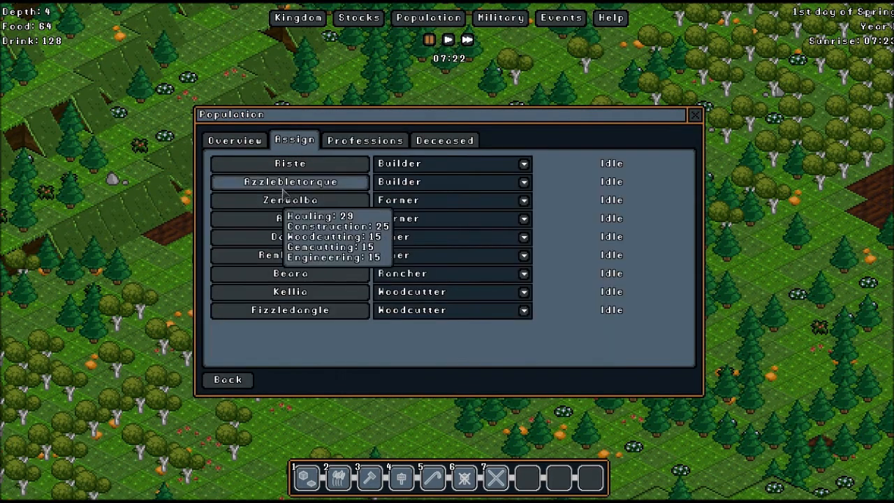
mouse_move(286, 193)
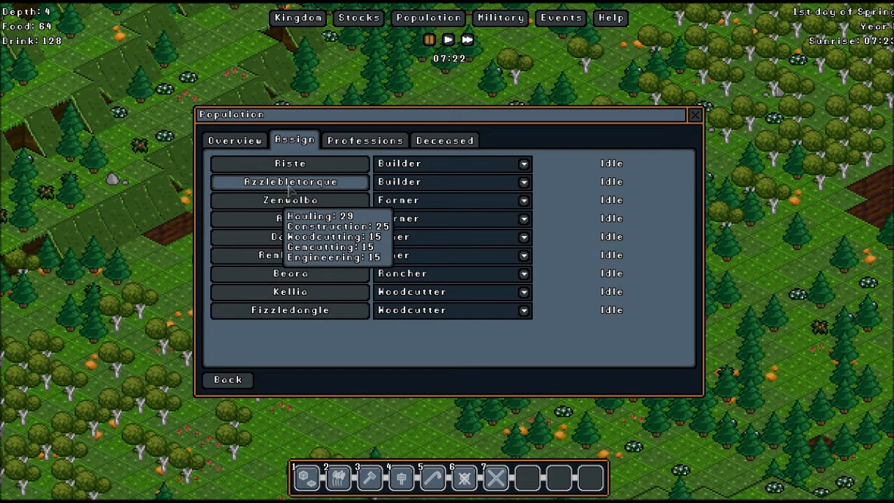
mouse_move(321, 217)
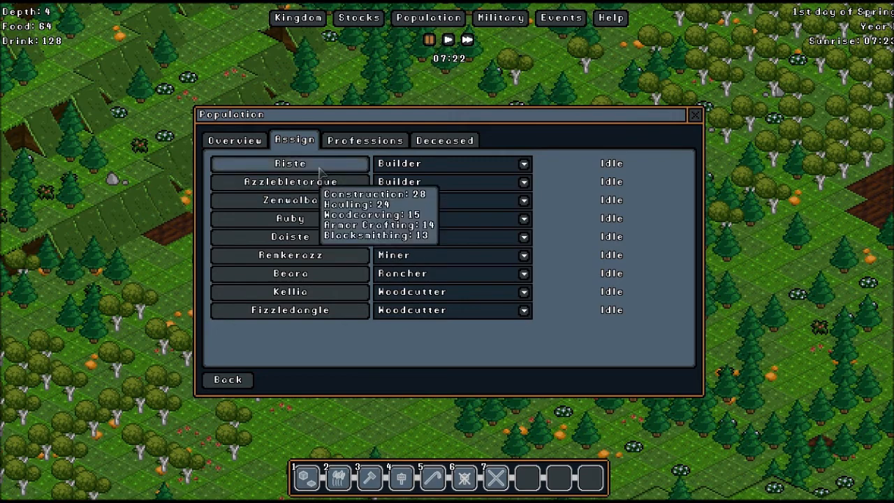
mouse_move(324, 213)
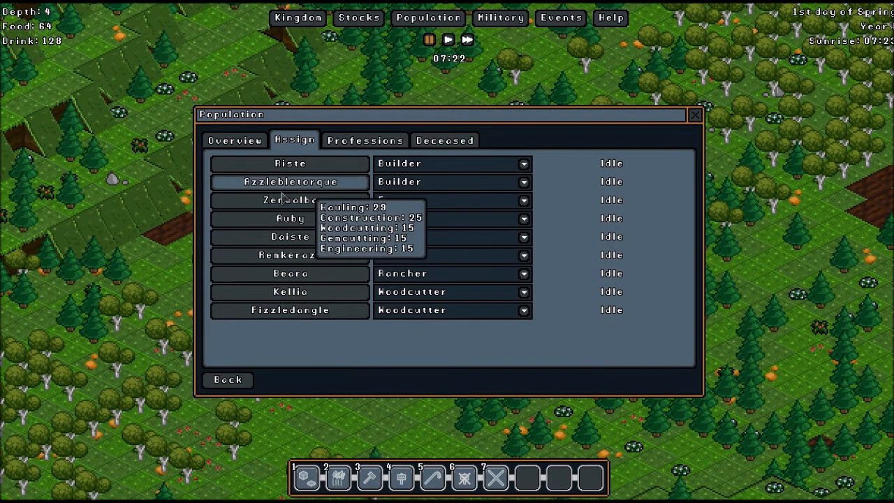
mouse_move(310, 292)
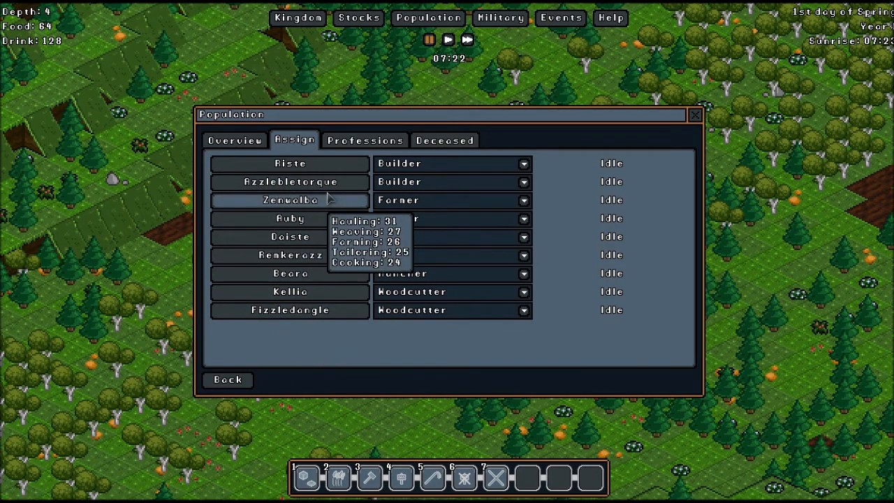
mouse_move(291, 311)
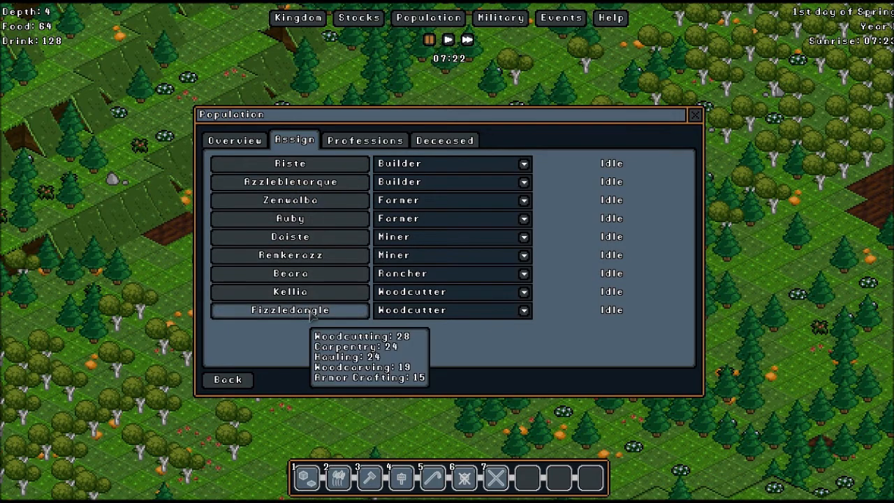
mouse_move(291, 200)
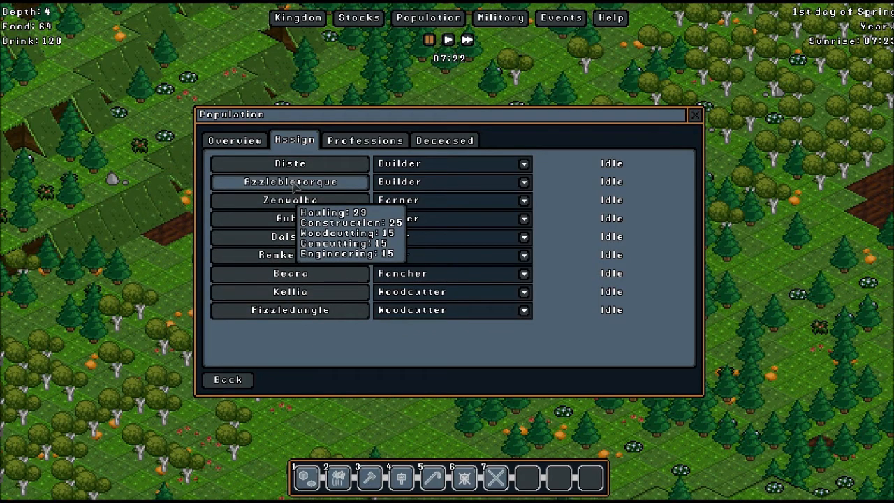
click(289, 181)
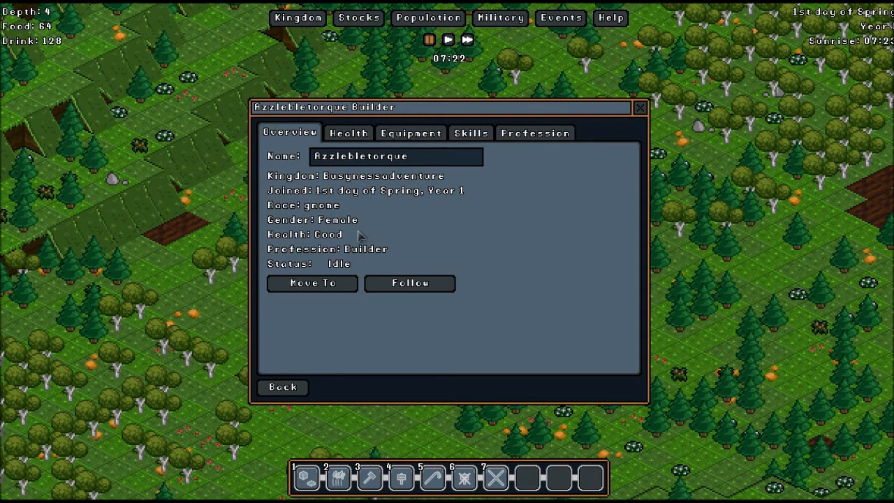
mouse_move(362, 215)
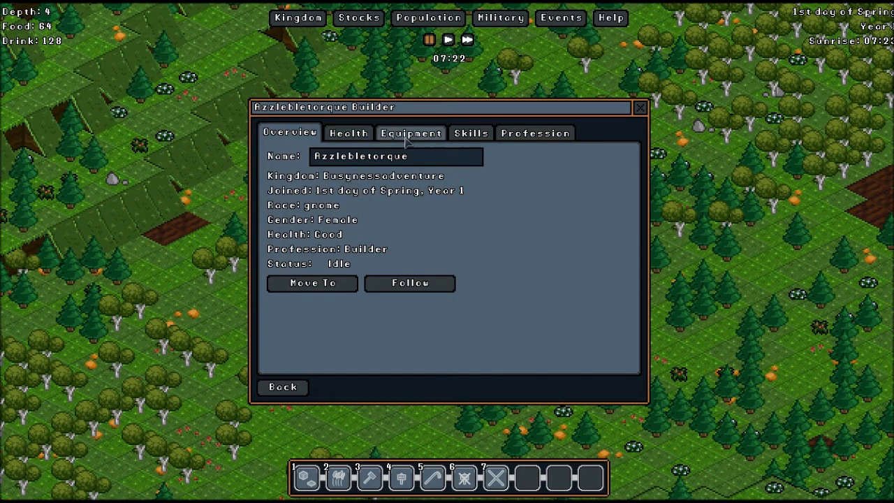
Review Azzlebletorque's empty equipment slots and her attribute and skill levels.
click(410, 132)
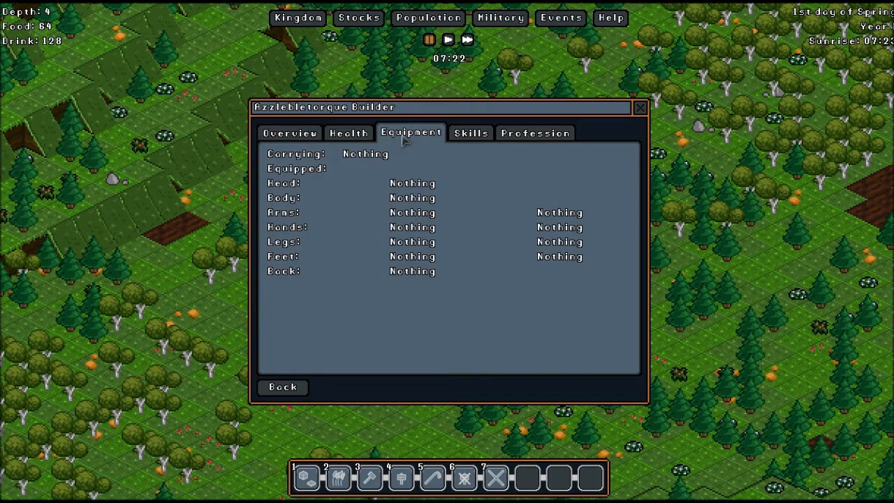
mouse_move(439, 181)
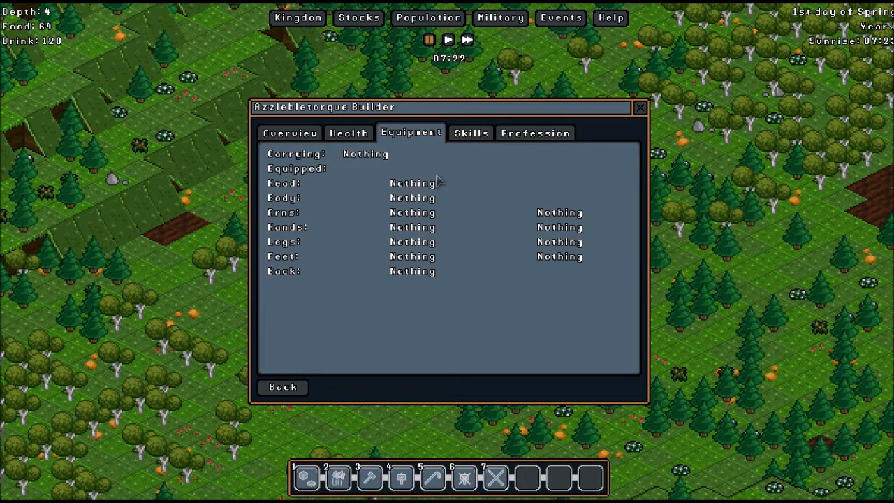
click(471, 133)
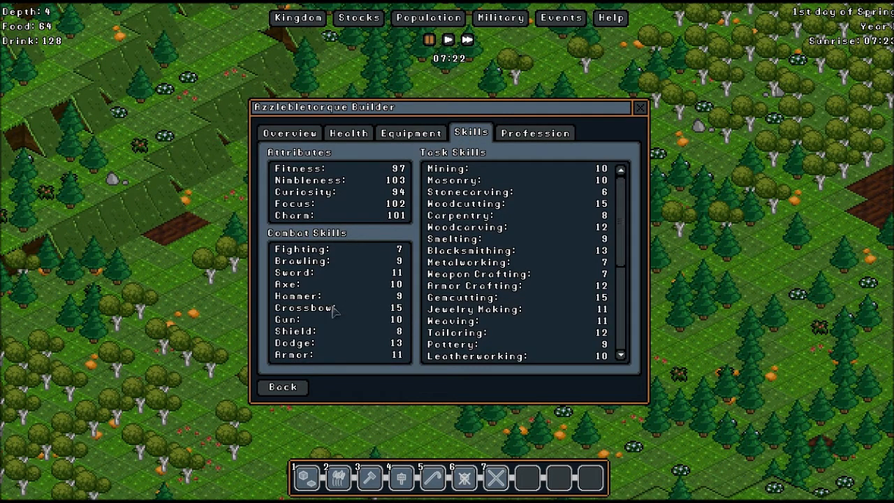
mouse_move(399, 320)
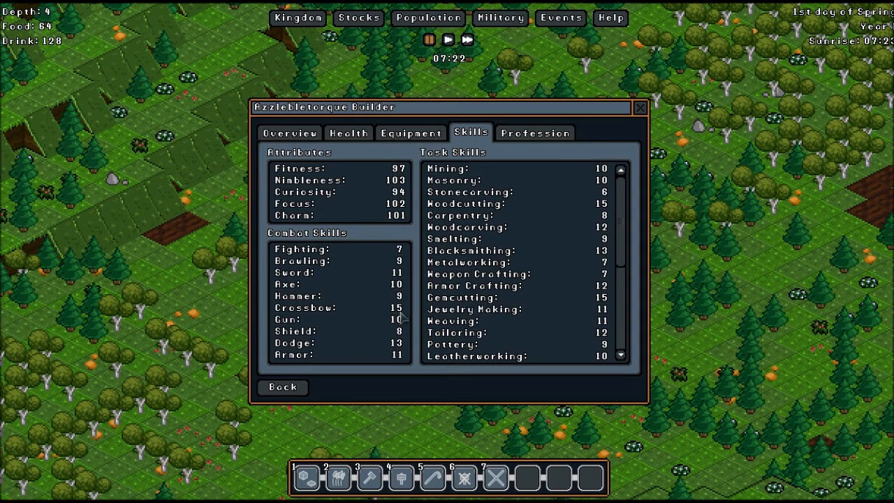
mouse_move(337, 198)
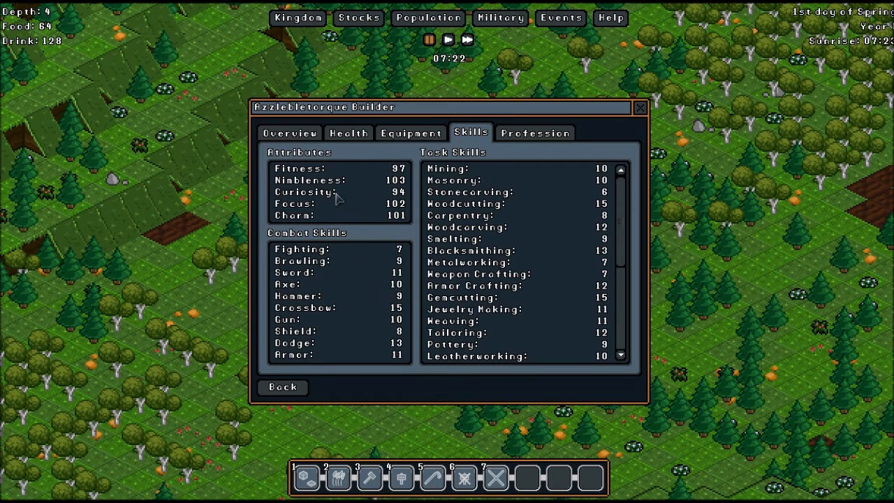
mouse_move(363, 190)
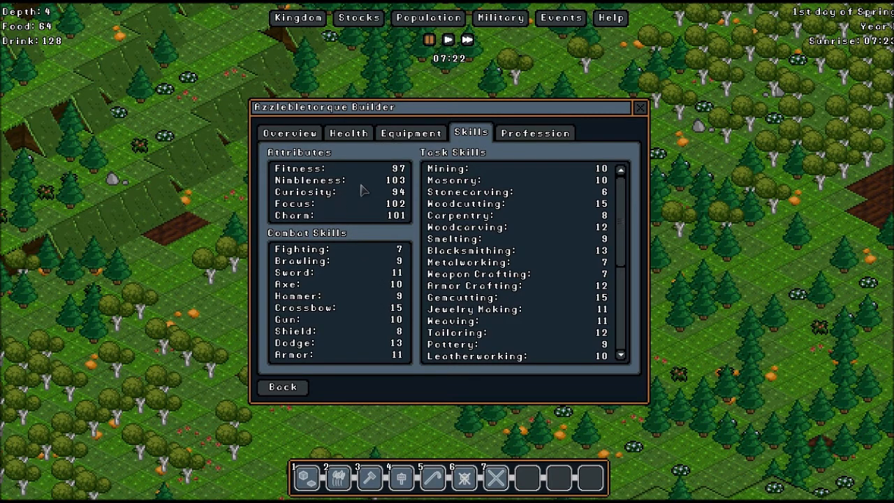
mouse_move(327, 230)
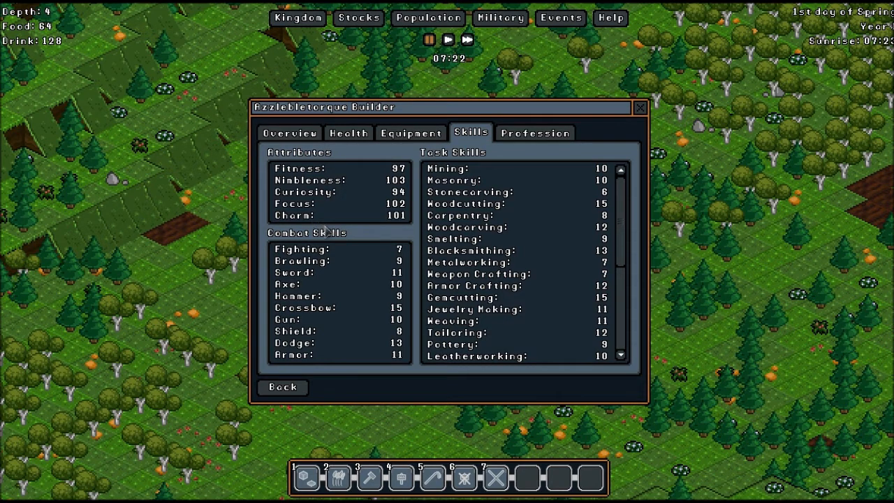
mouse_move(376, 232)
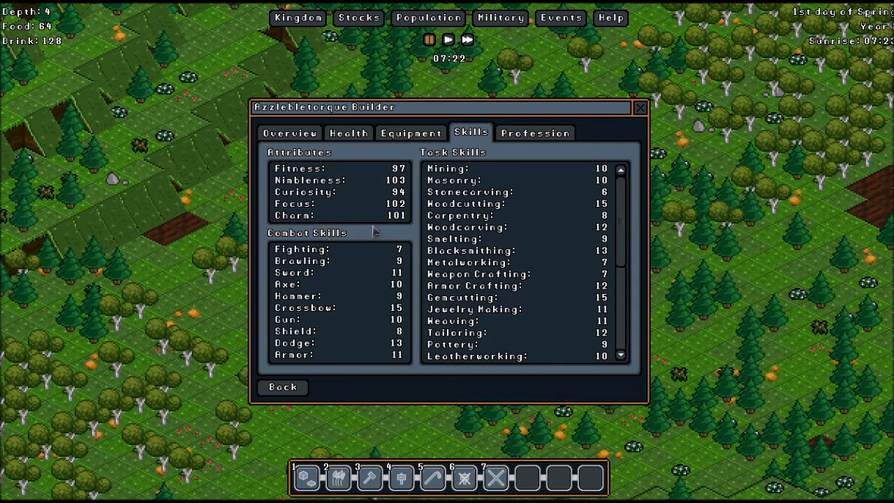
mouse_move(594, 254)
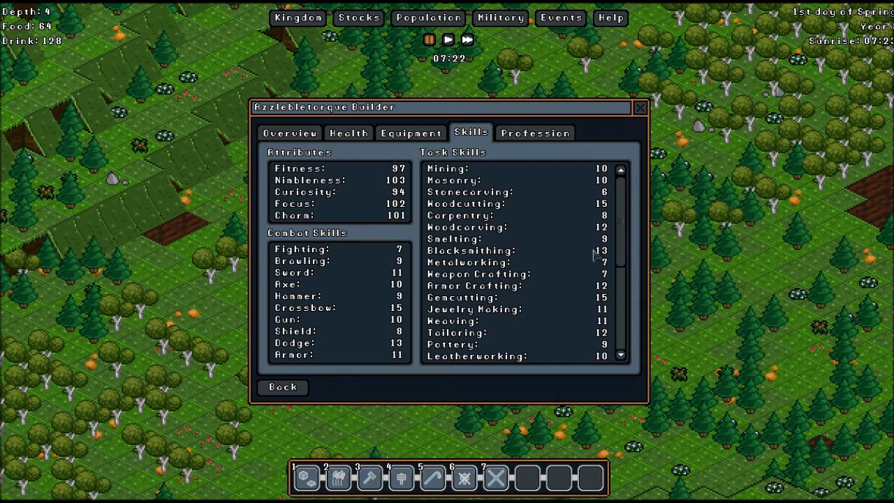
mouse_move(603, 304)
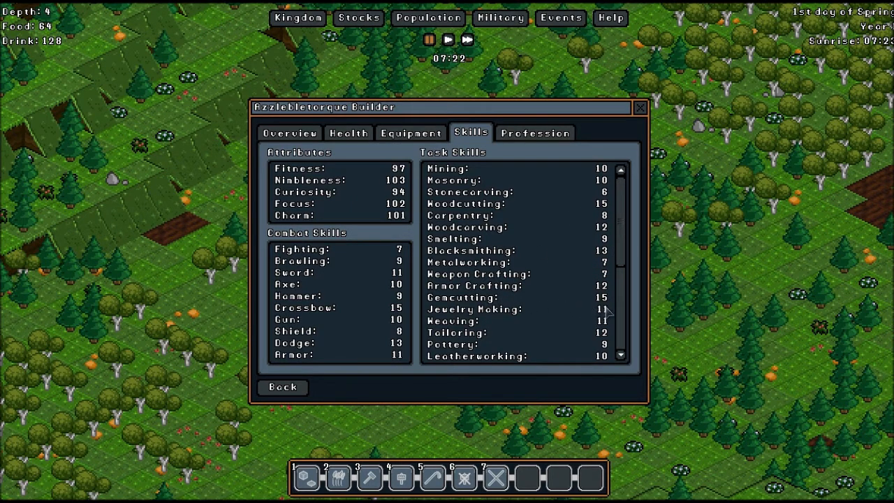
mouse_move(600, 237)
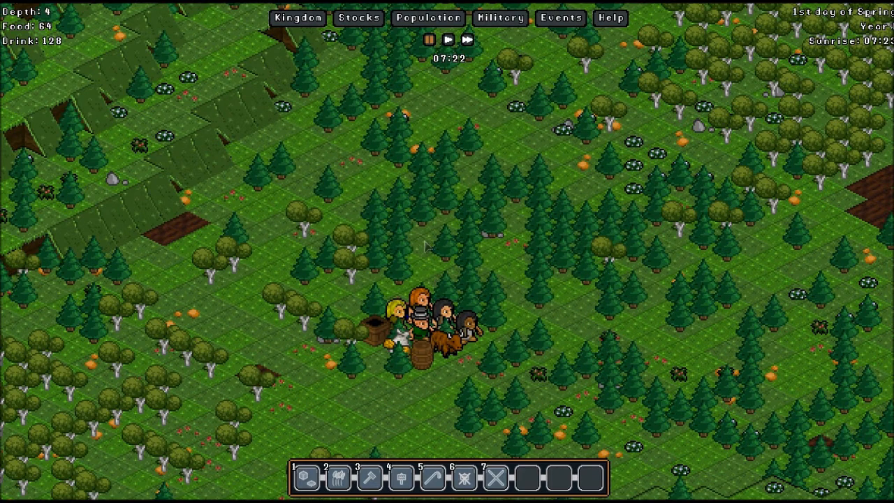
Reopen Azzlebletorque from the Assign list and scroll her full skill list (hauling 29, construction 25).
click(427, 17)
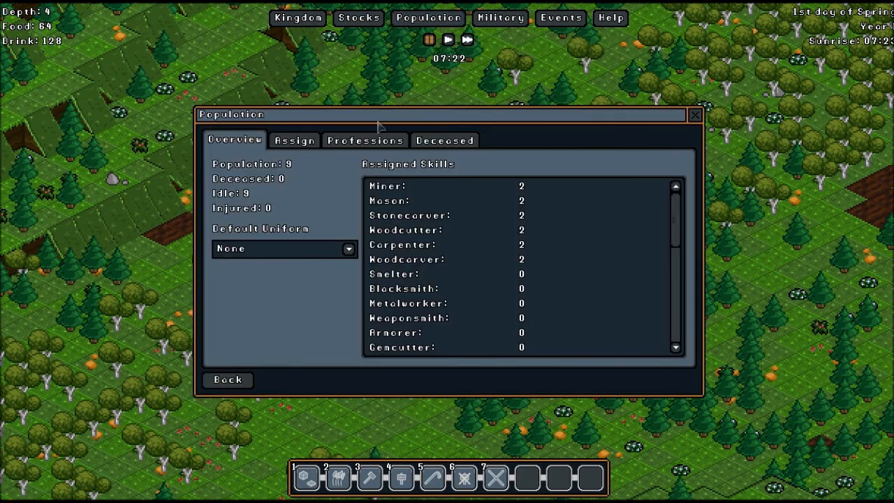
click(293, 140)
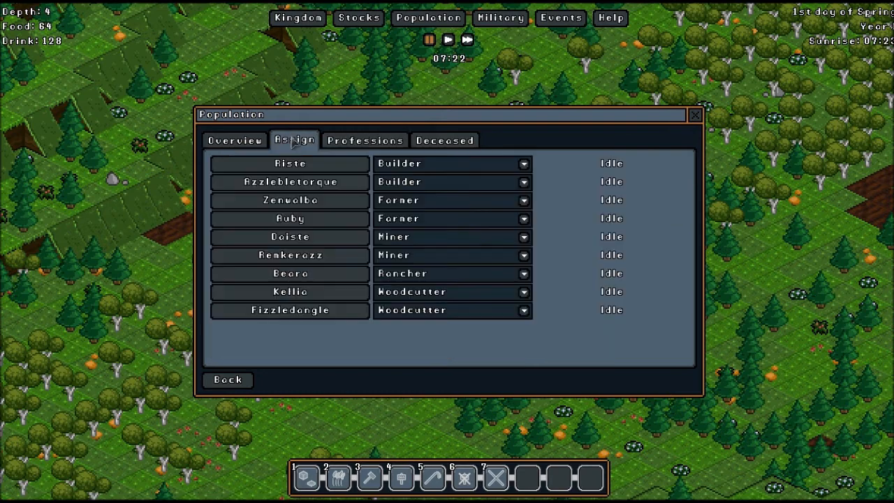
mouse_move(289, 181)
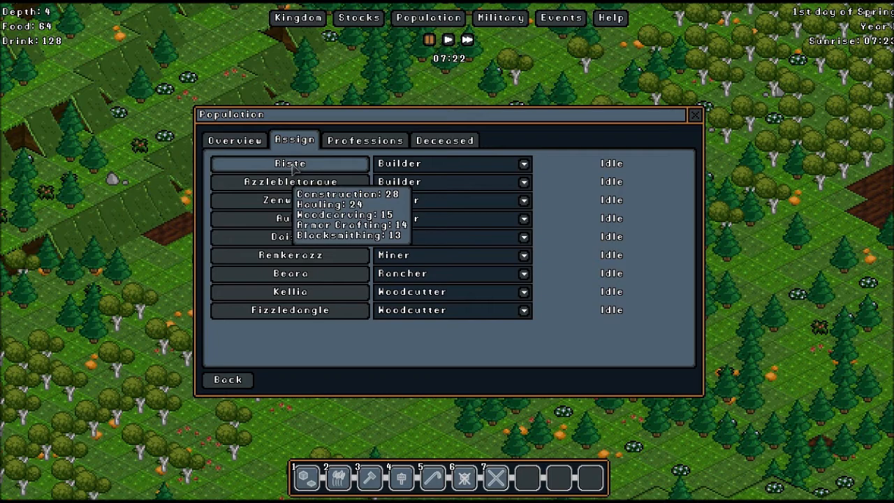
mouse_move(289, 182)
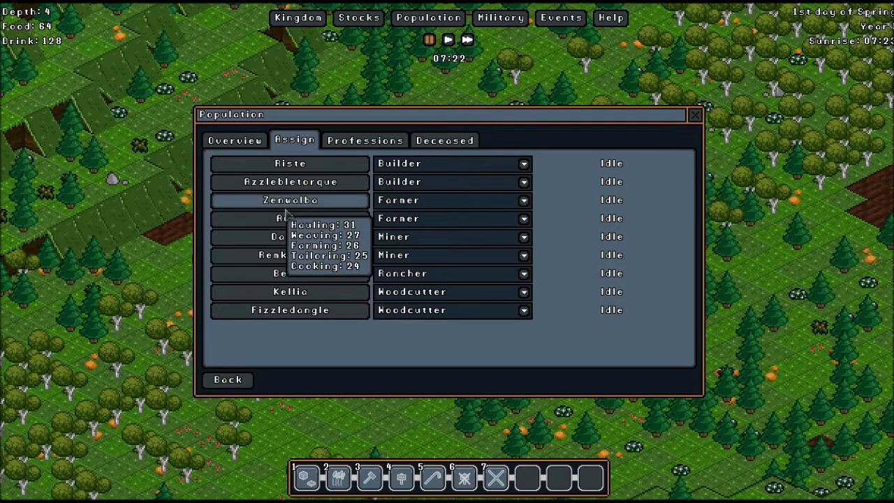
mouse_move(300, 207)
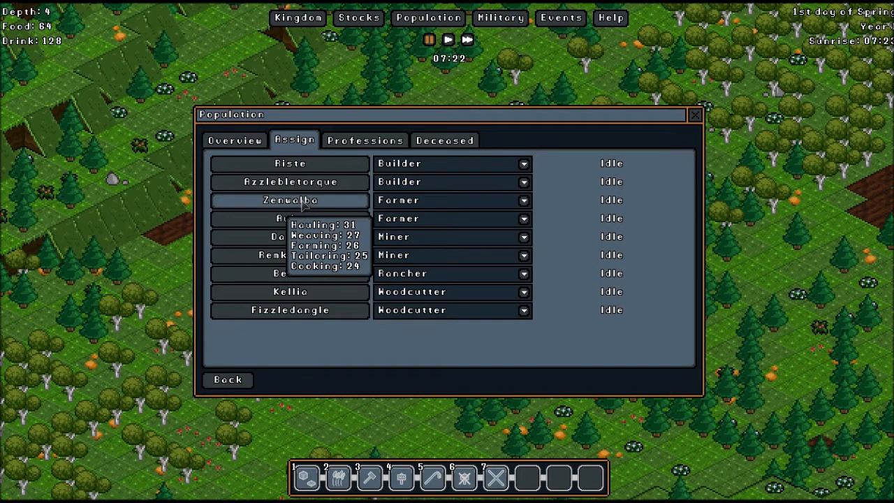
mouse_move(289, 181)
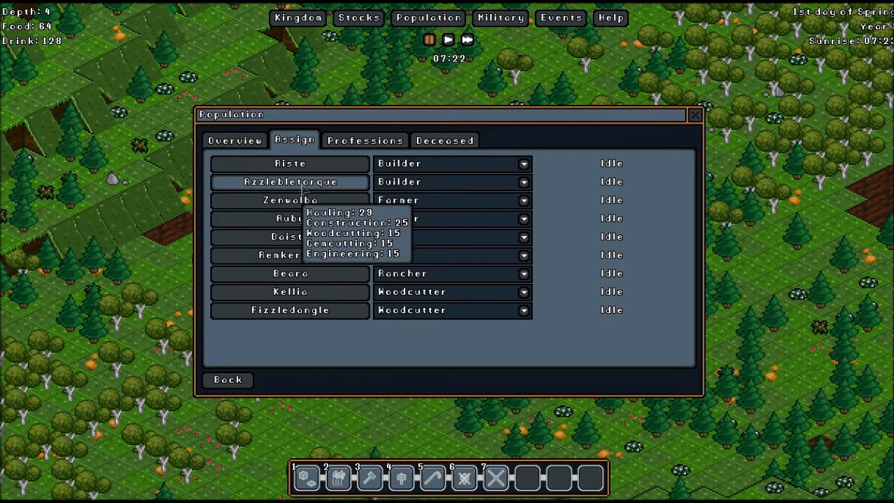
mouse_move(289, 201)
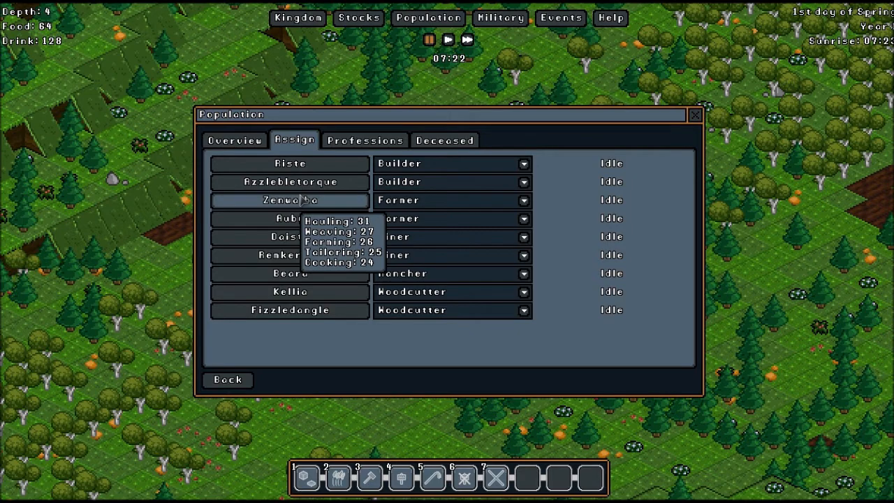
mouse_move(302, 168)
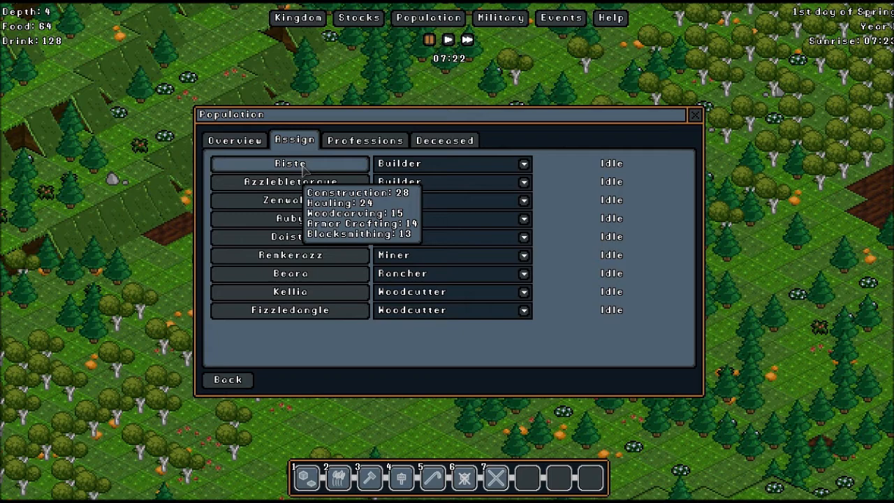
mouse_move(306, 182)
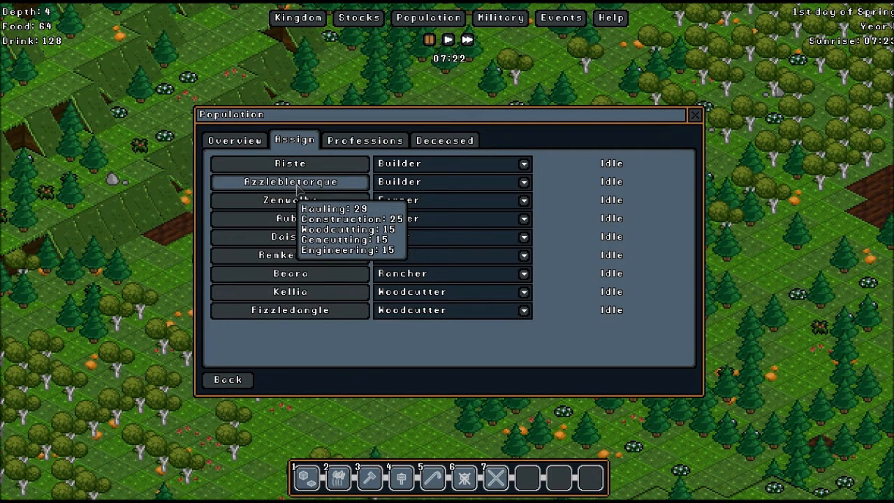
click(289, 182)
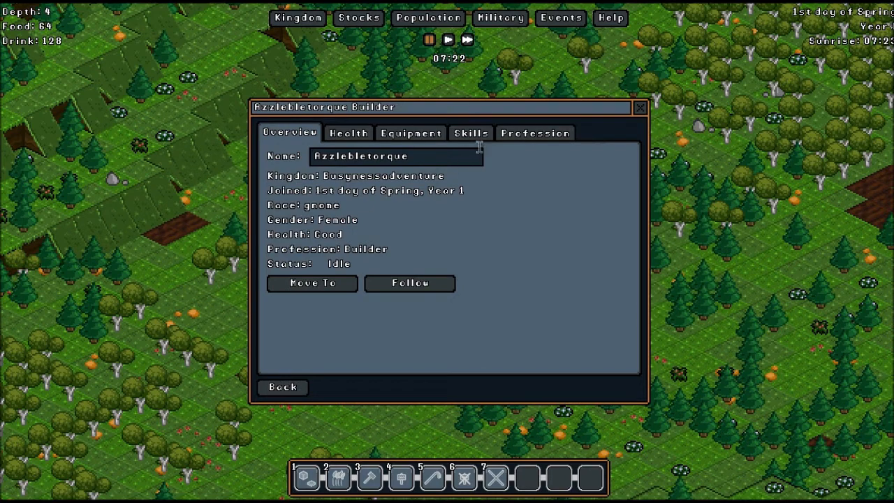
click(471, 132)
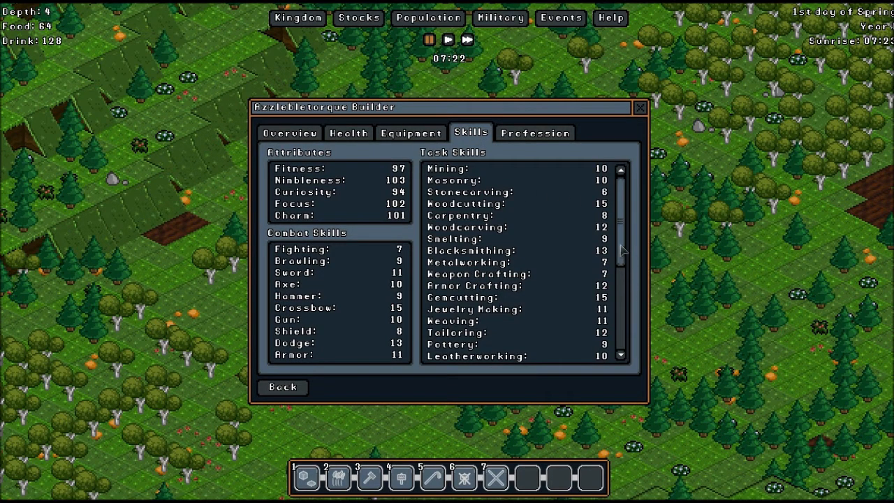
scroll(down, 3)
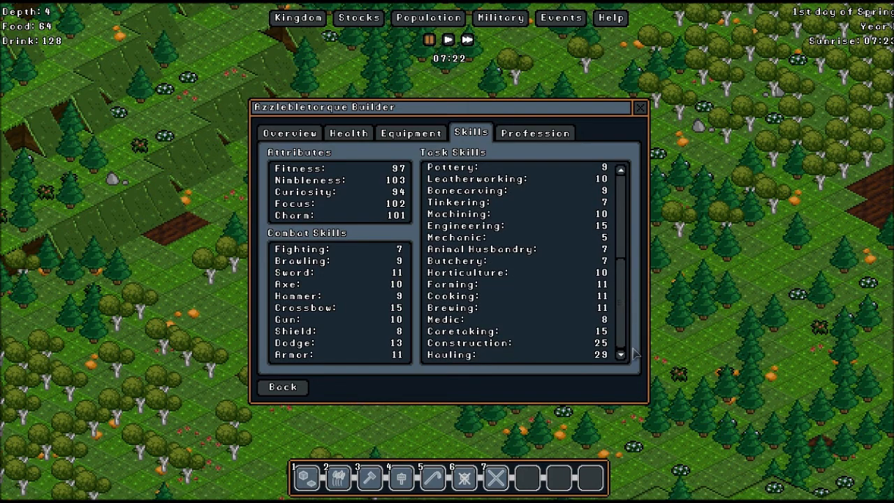
scroll(up, 3)
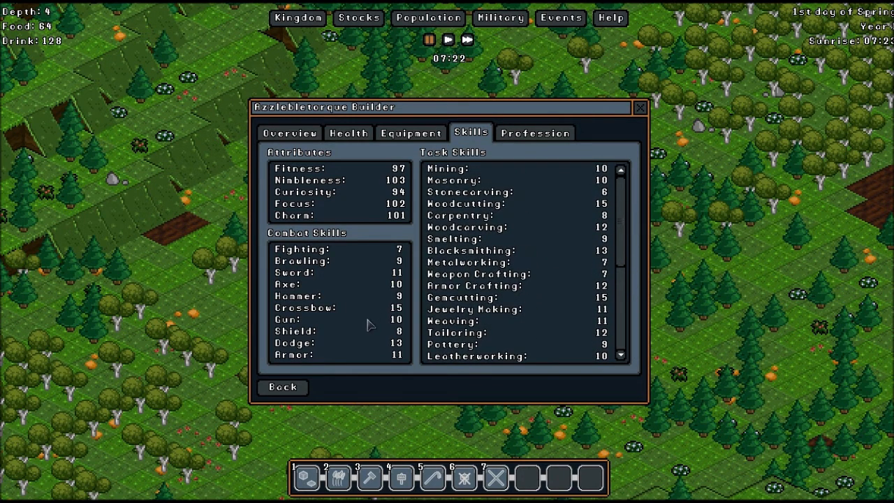
mouse_move(312, 313)
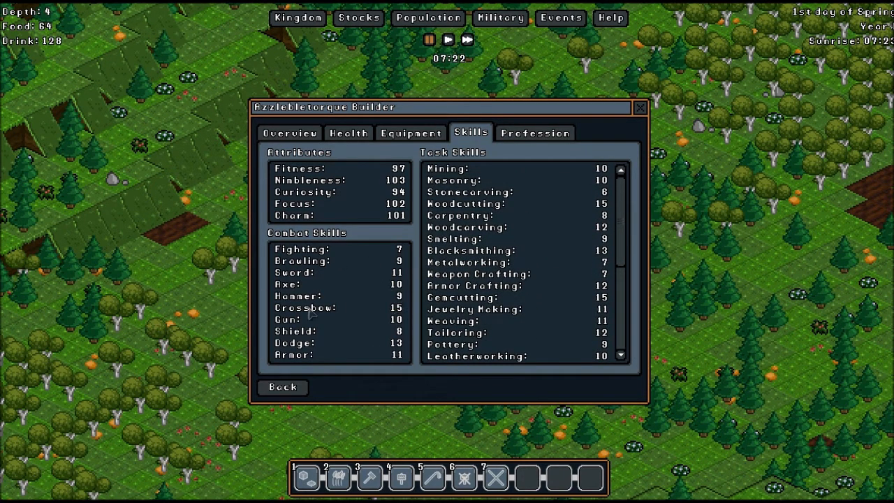
mouse_move(360, 172)
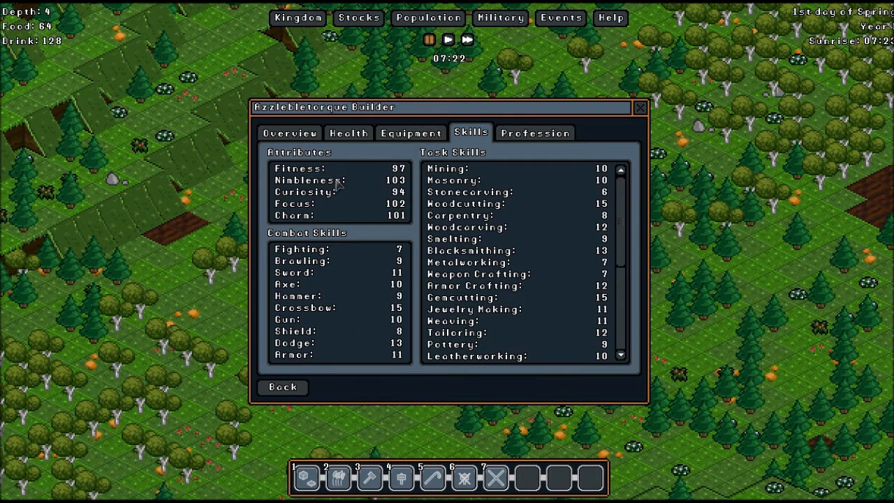
mouse_move(348, 249)
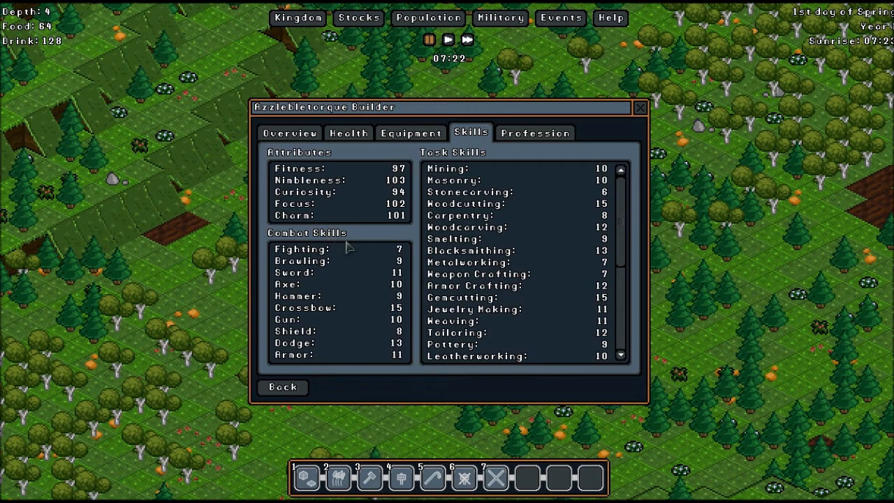
mouse_move(362, 253)
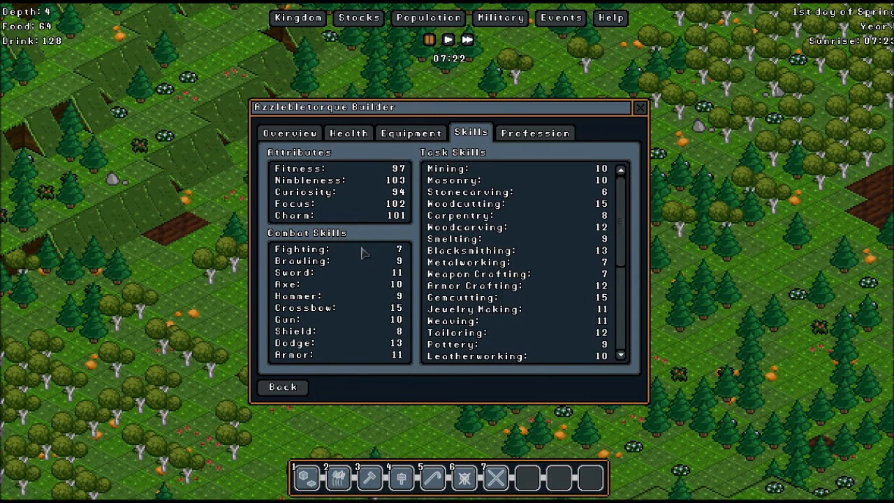
mouse_move(641, 116)
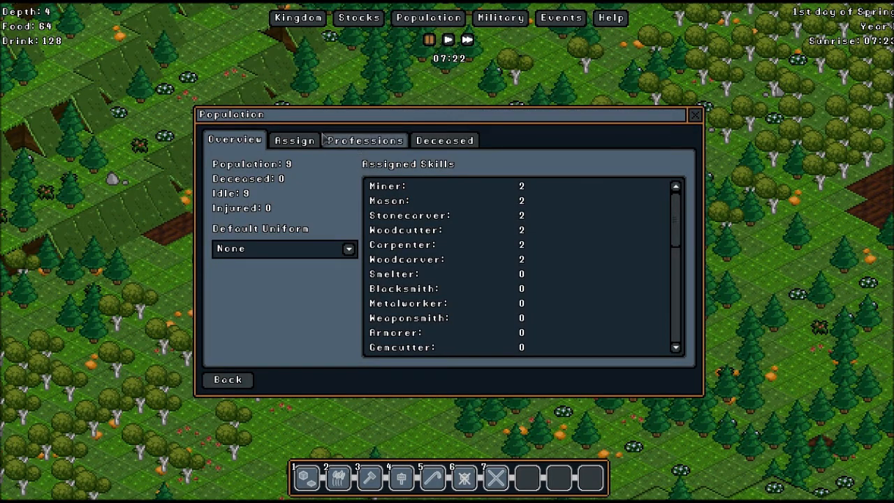
Review gnome professions on Assign, then check Fizzledangle's skills (woodcutting 28, carpentry 24) and close.
click(294, 139)
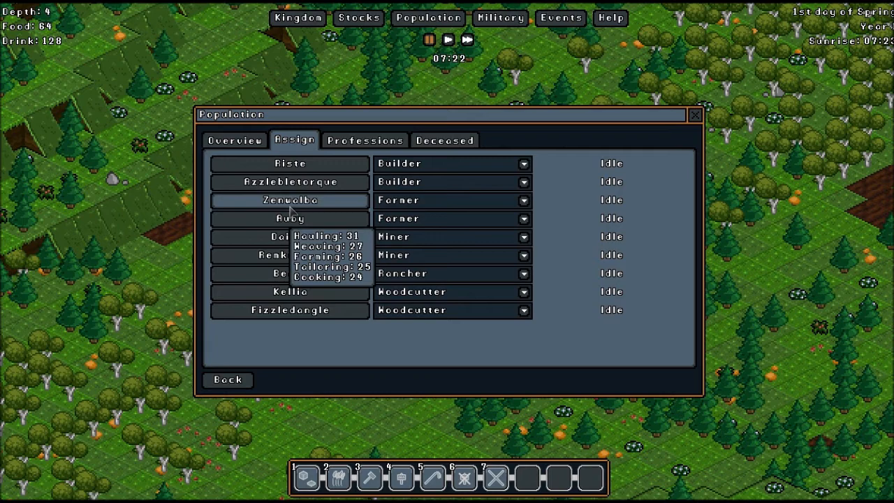
mouse_move(290, 218)
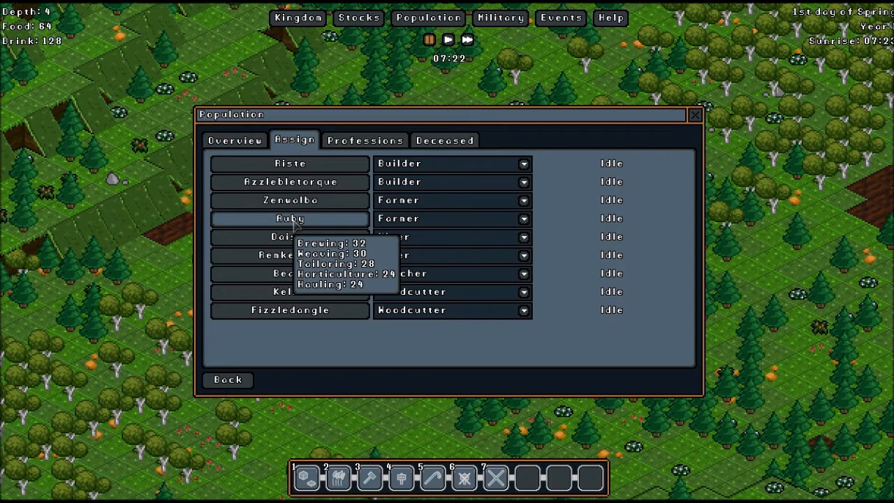
mouse_move(321, 221)
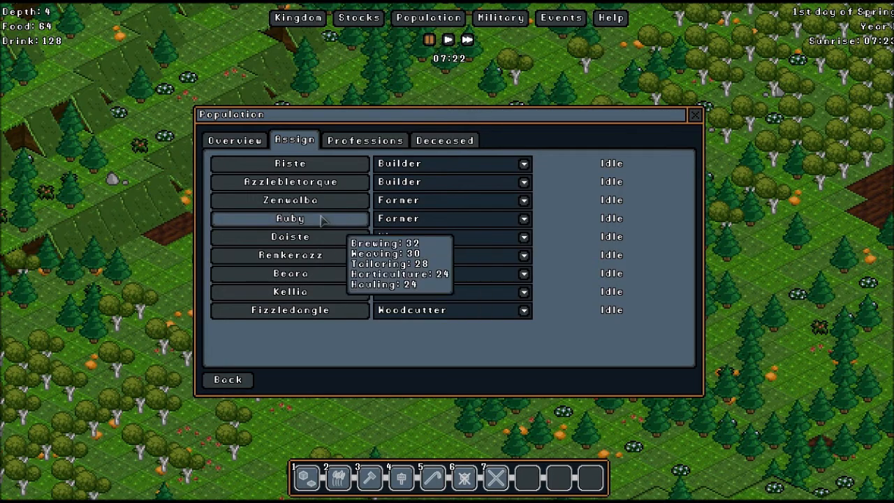
mouse_move(291, 236)
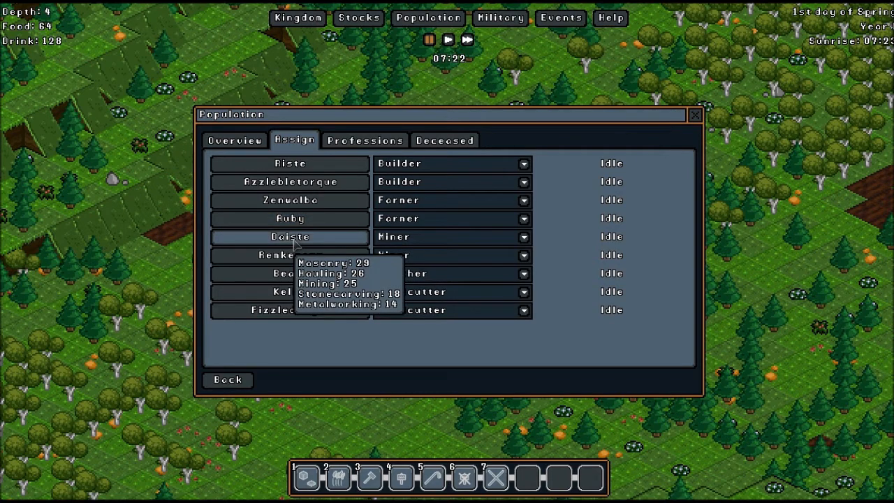
mouse_move(321, 244)
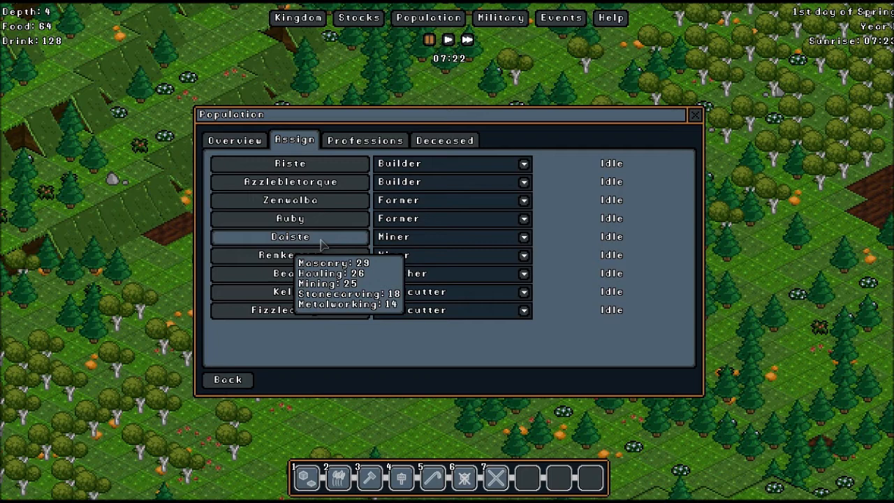
mouse_move(315, 252)
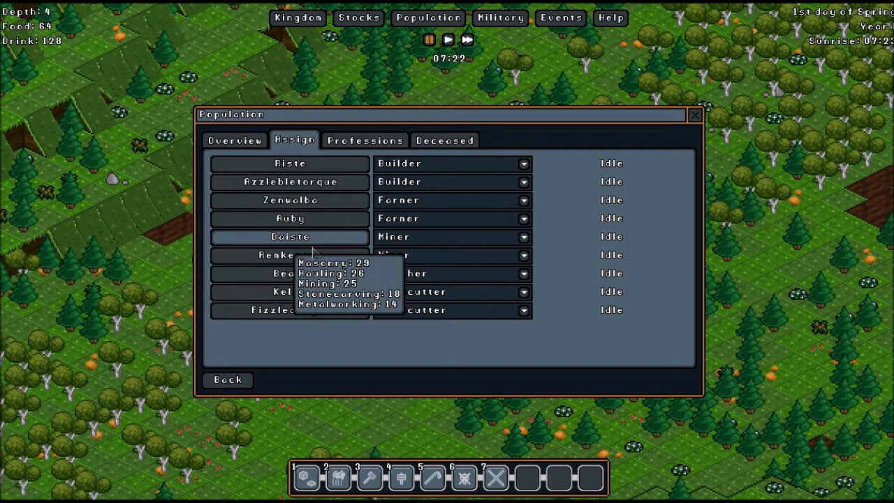
mouse_move(291, 254)
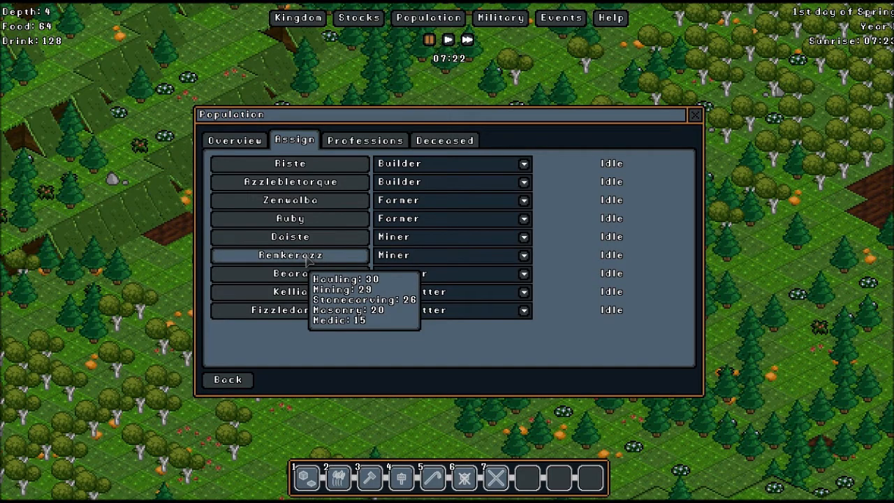
mouse_move(291, 273)
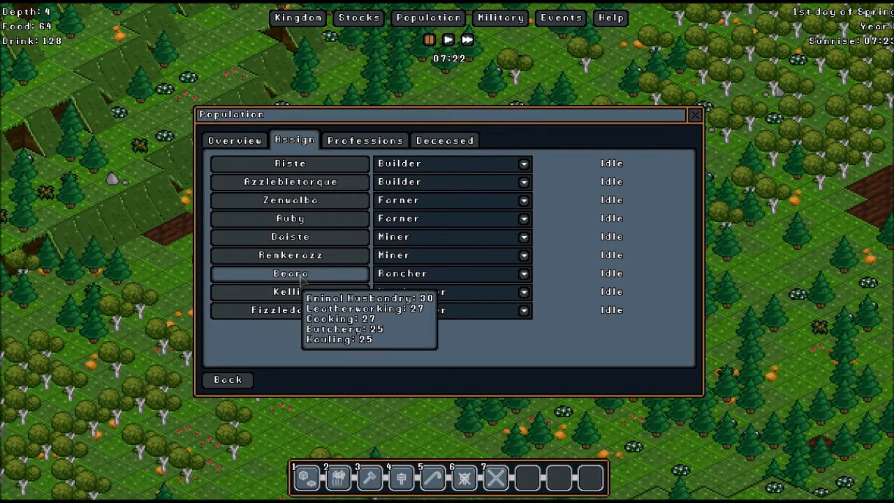
mouse_move(320, 284)
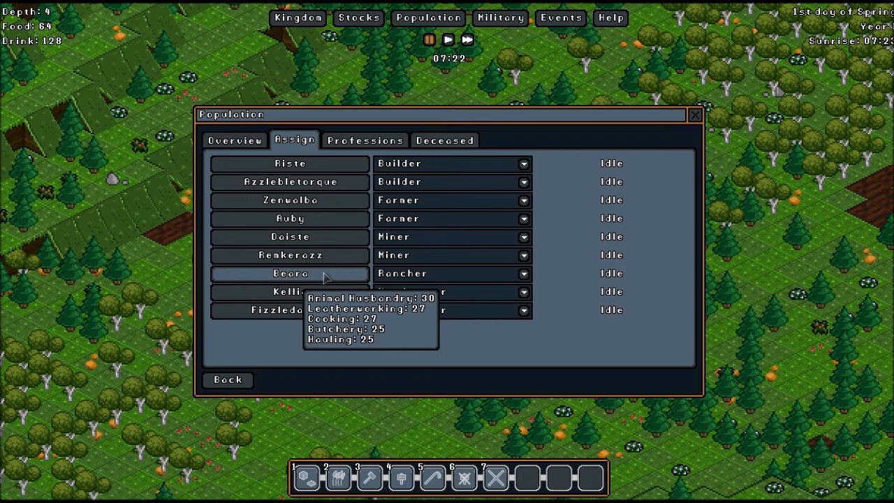
mouse_move(318, 285)
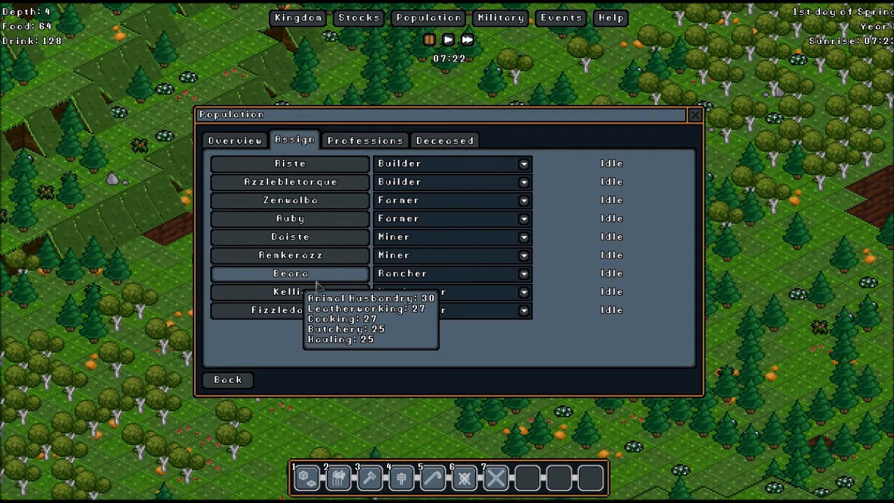
mouse_move(394, 280)
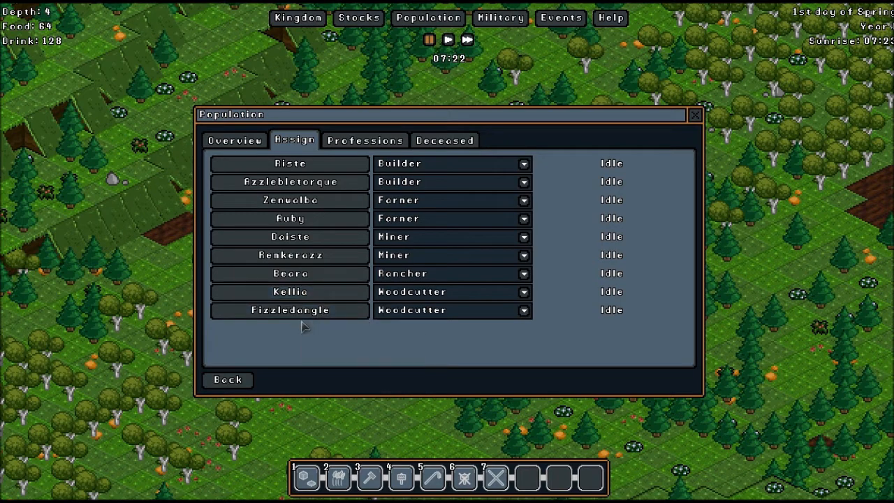
mouse_move(291, 311)
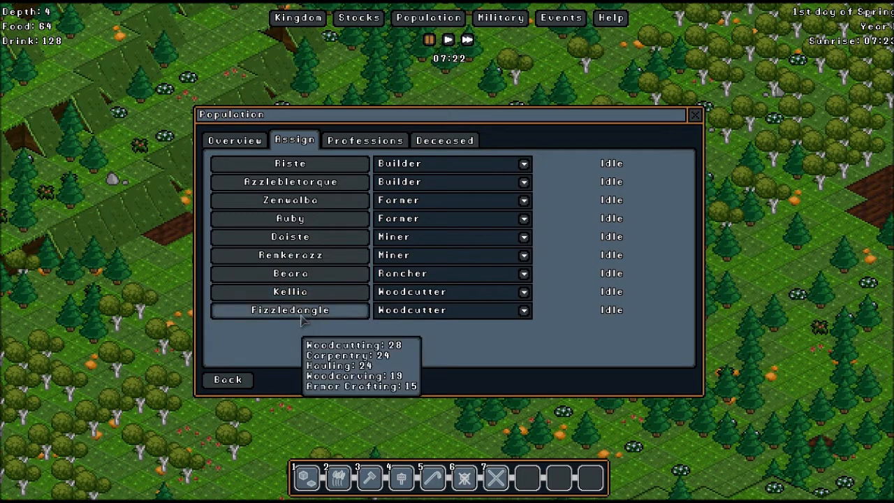
mouse_move(304, 299)
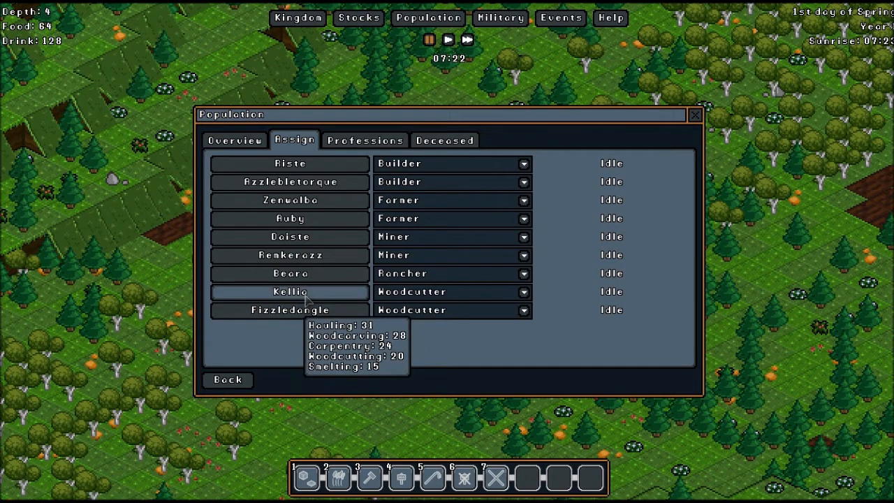
mouse_move(300, 311)
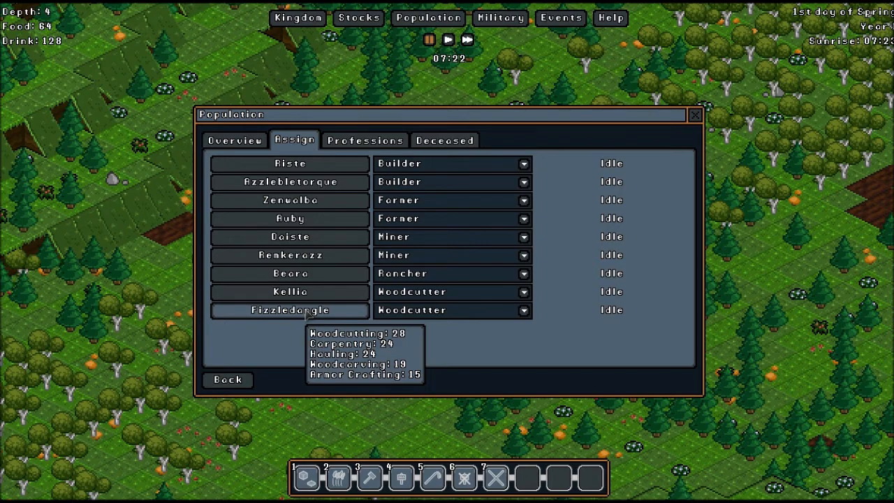
click(291, 310)
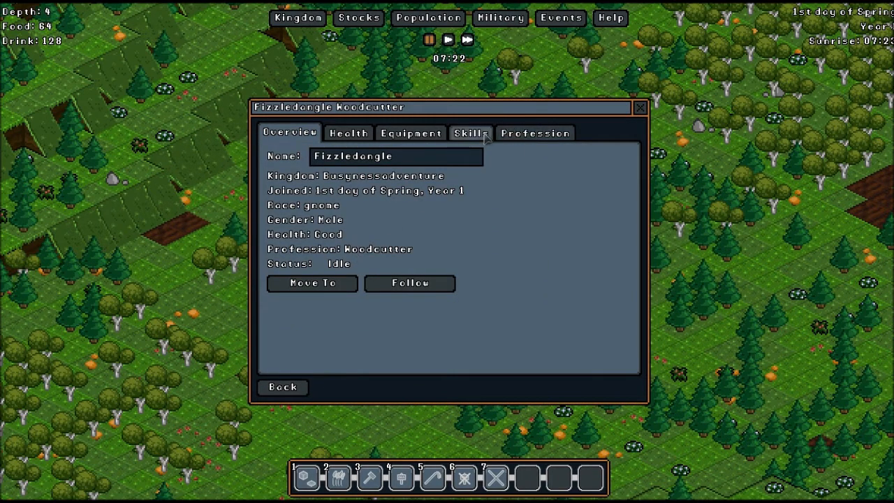
click(469, 133)
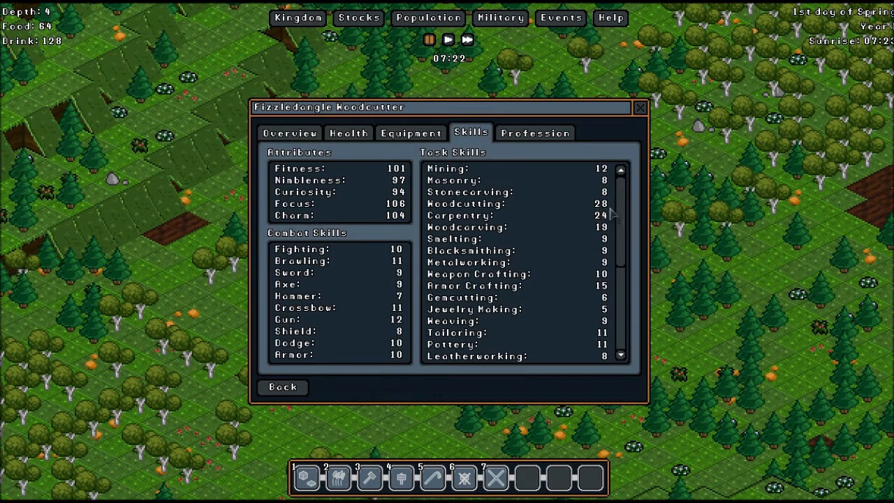
scroll(down, 3)
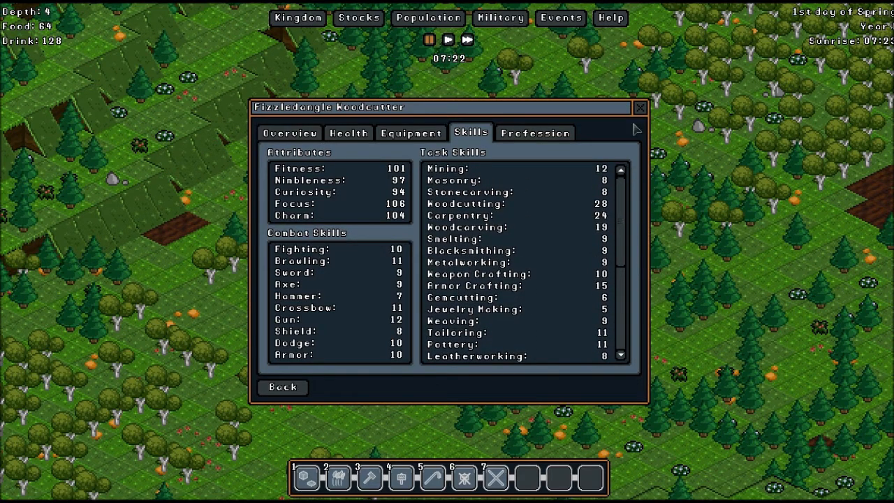
mouse_move(637, 108)
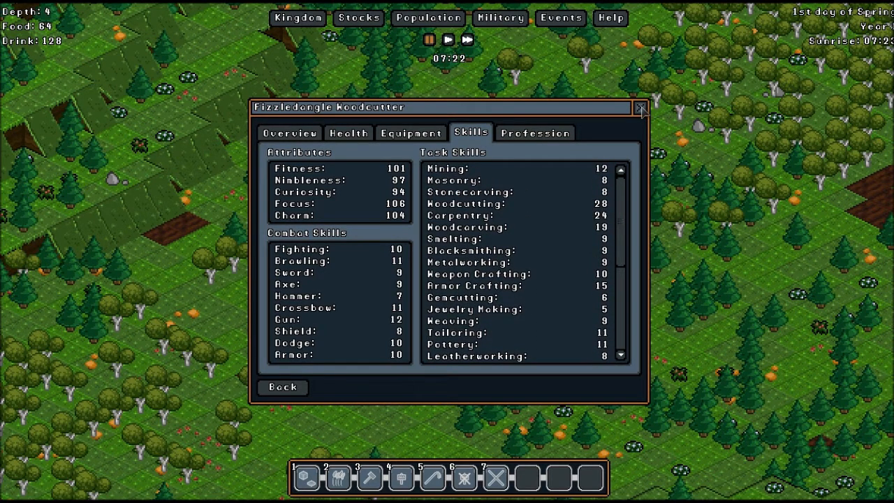
click(640, 108)
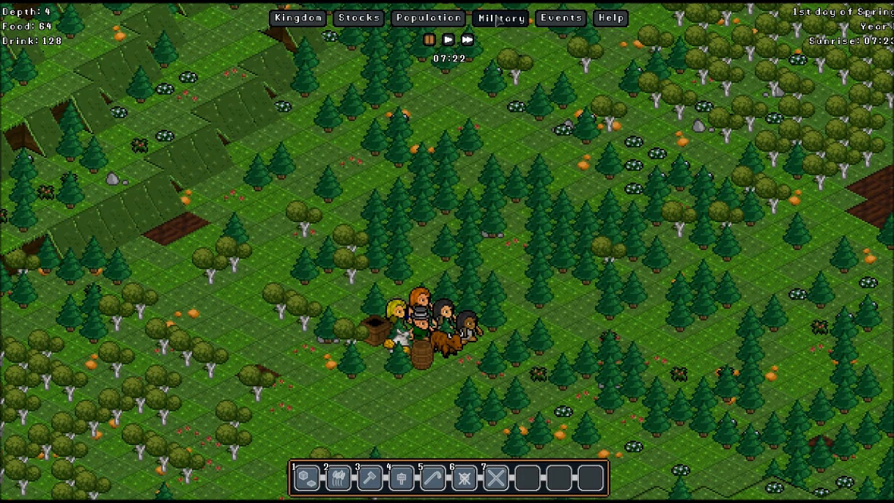
Check the military overview showing no squads or soldiers, then close it to the map.
click(500, 17)
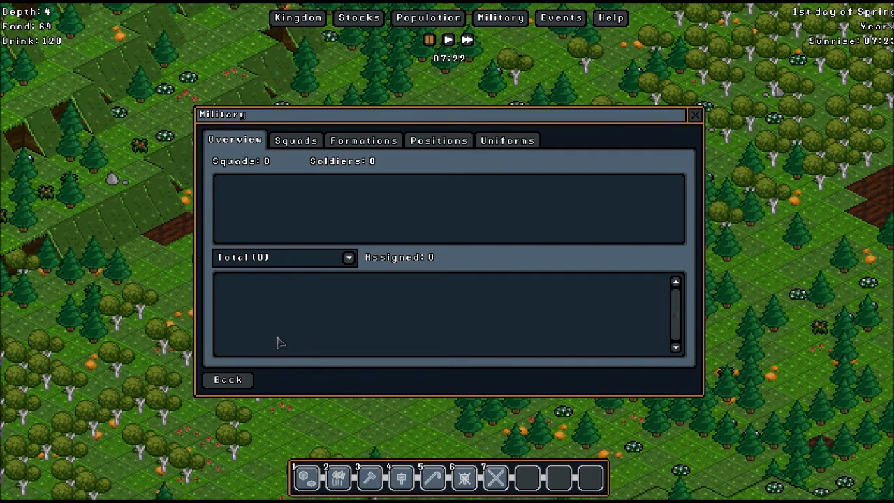
mouse_move(285, 341)
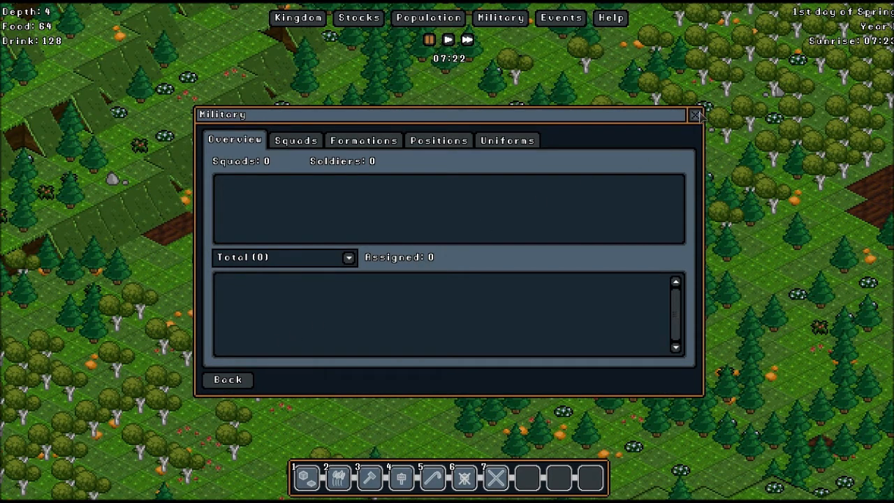
click(696, 114)
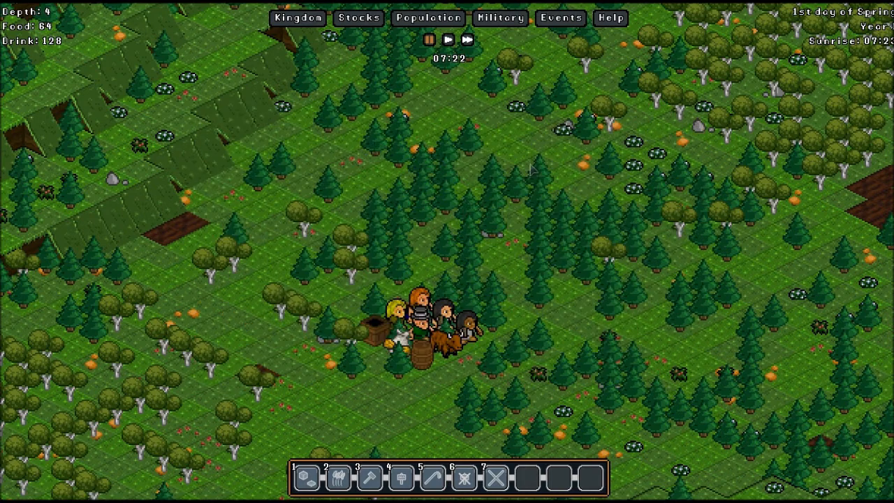
mouse_move(497, 91)
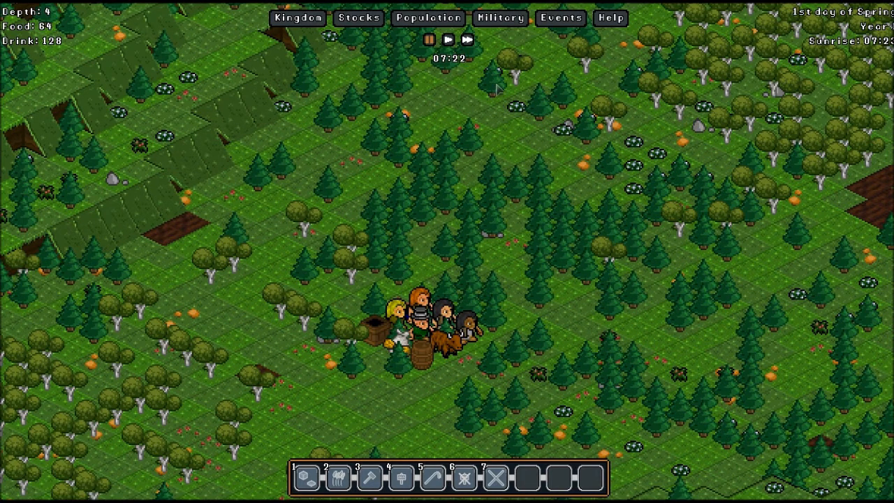
mouse_move(500, 17)
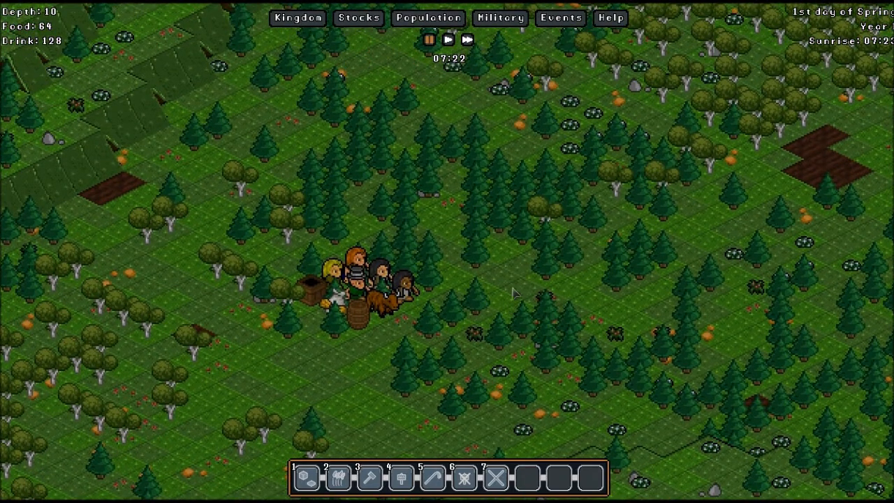
mouse_move(500, 17)
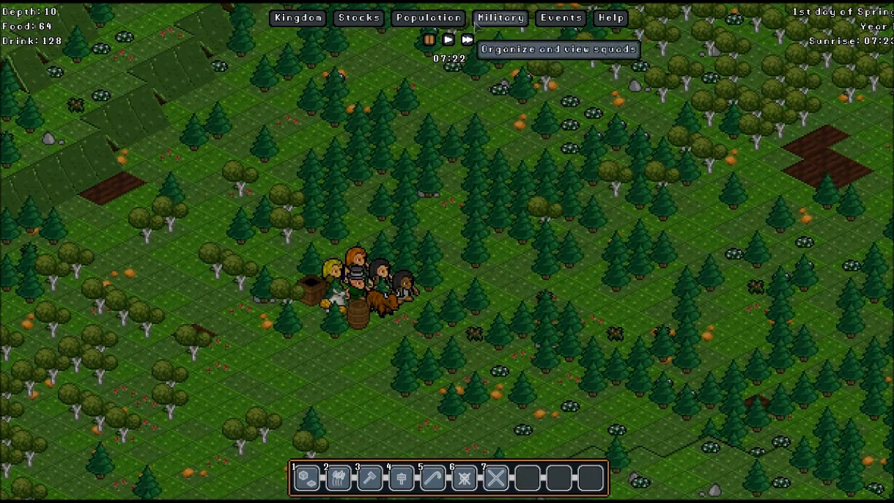
Create a new military uniform and name it MrBasic.
click(501, 17)
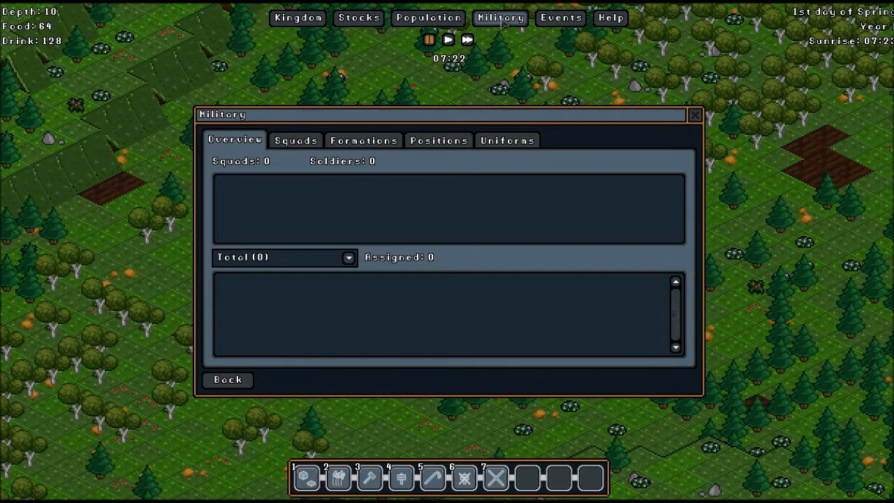
mouse_move(291, 216)
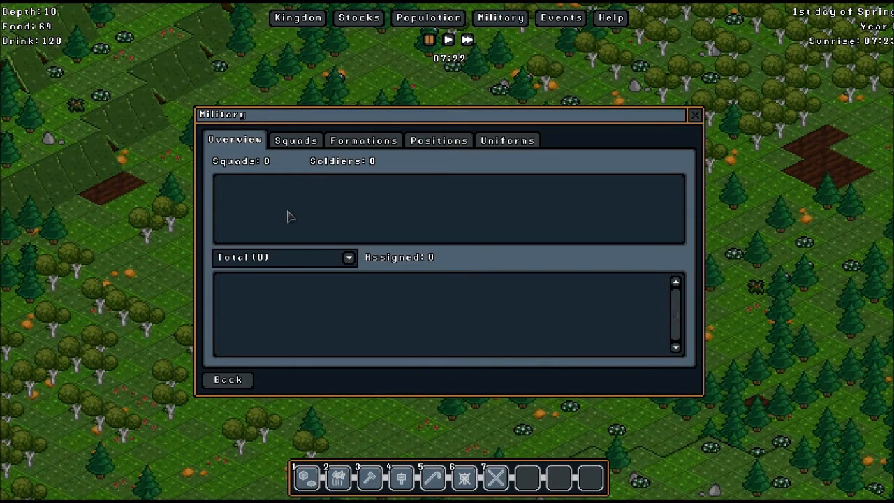
mouse_move(293, 215)
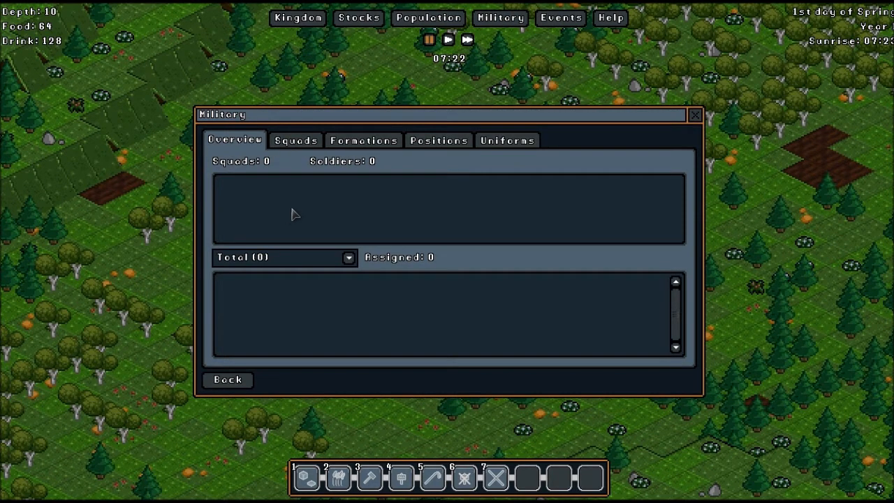
mouse_move(324, 183)
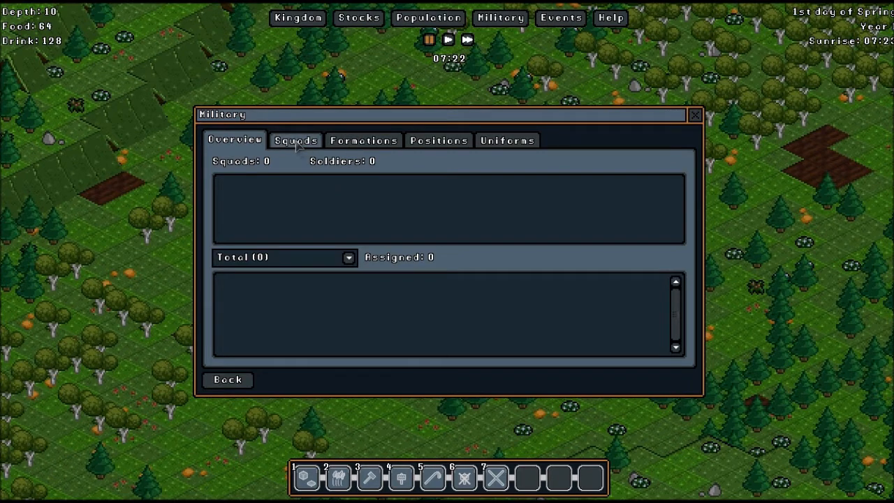
click(507, 140)
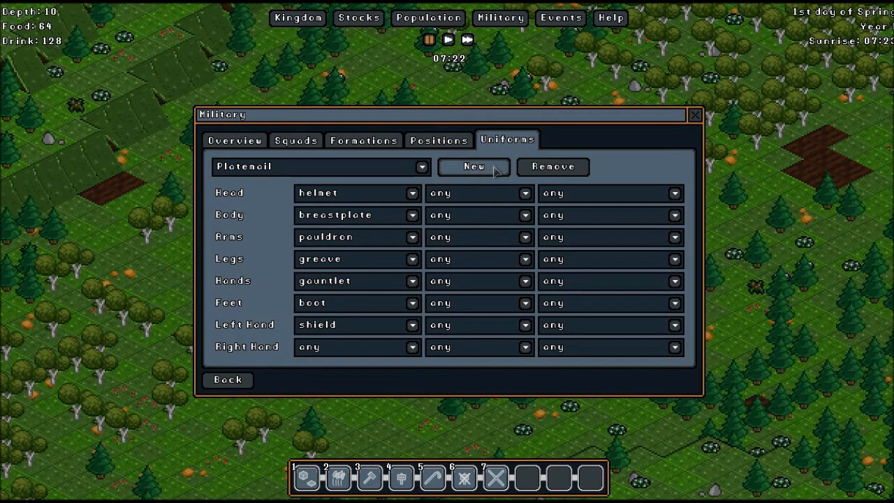
click(419, 168)
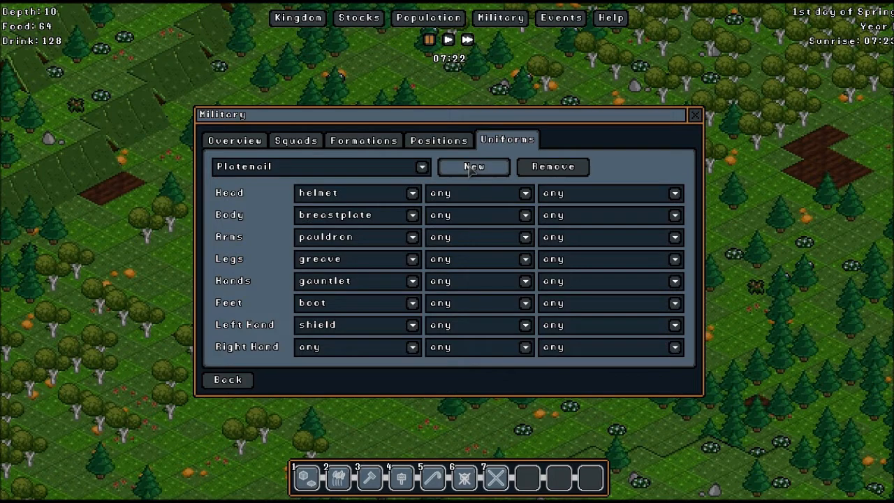
click(473, 166)
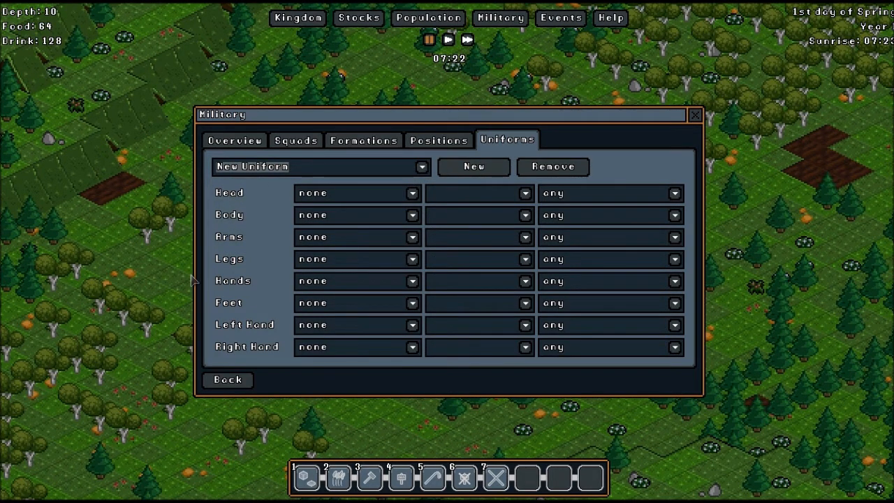
mouse_move(170, 272)
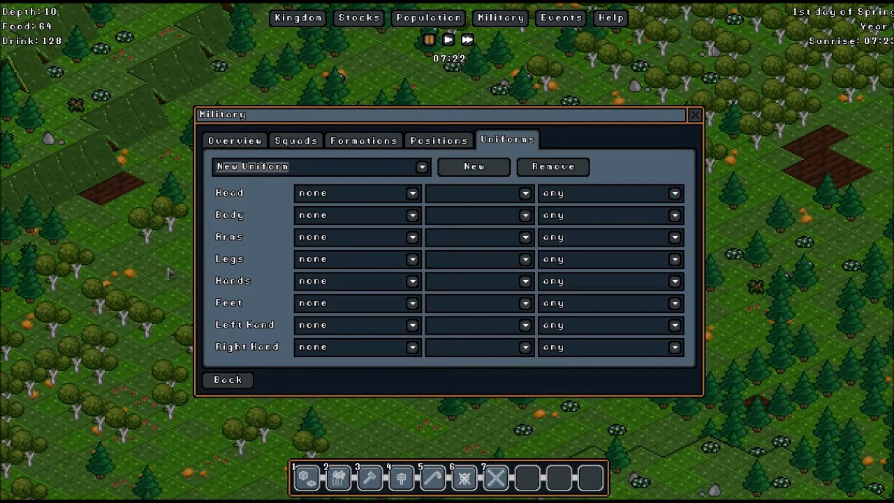
text(Bo)
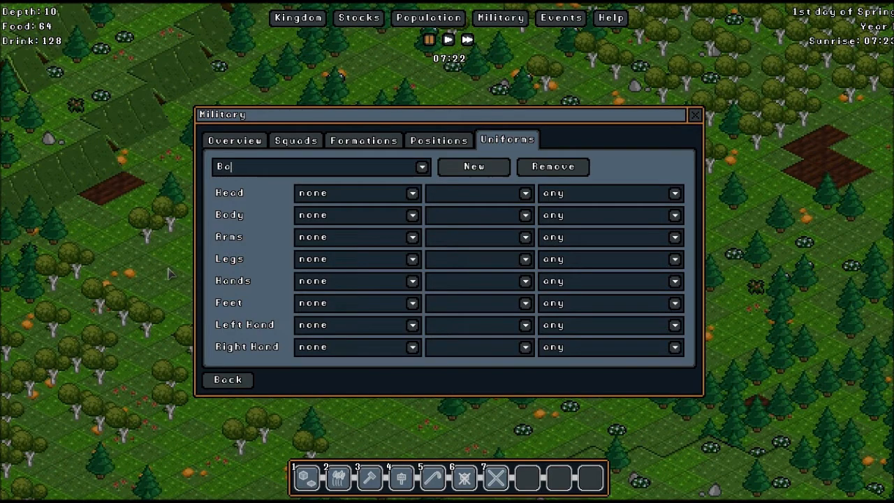
text(Basic)
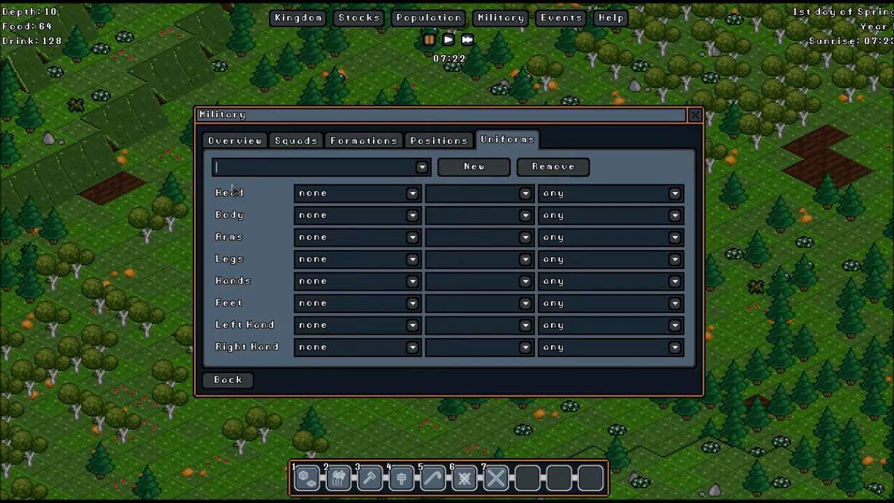
text(MrBo)
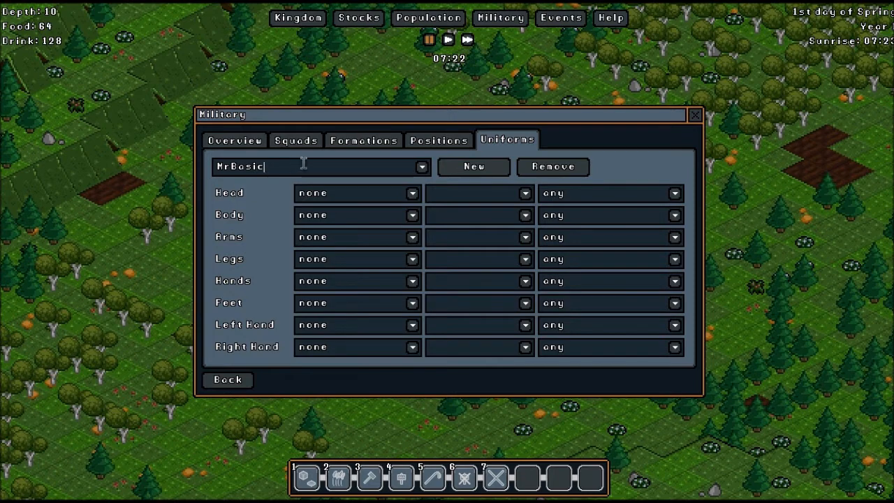
click(410, 193)
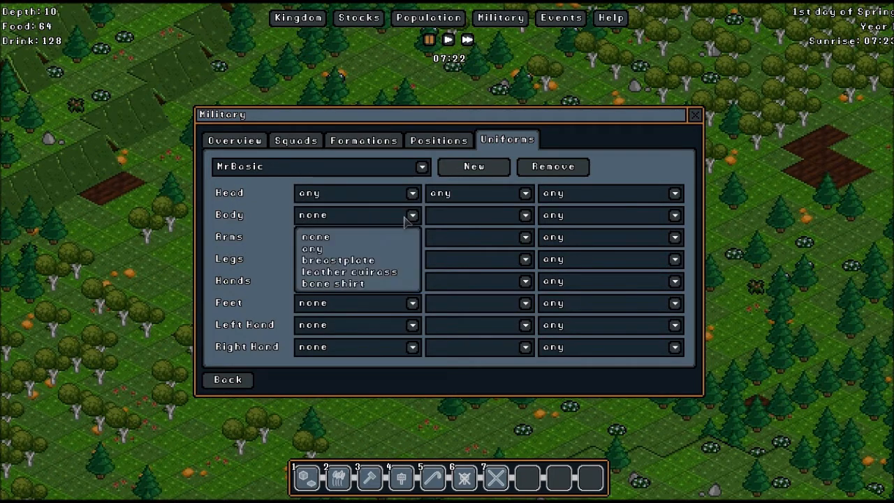
Set MrBasic's armour slots to helmet, breastplate, pauldron and greave.
click(313, 249)
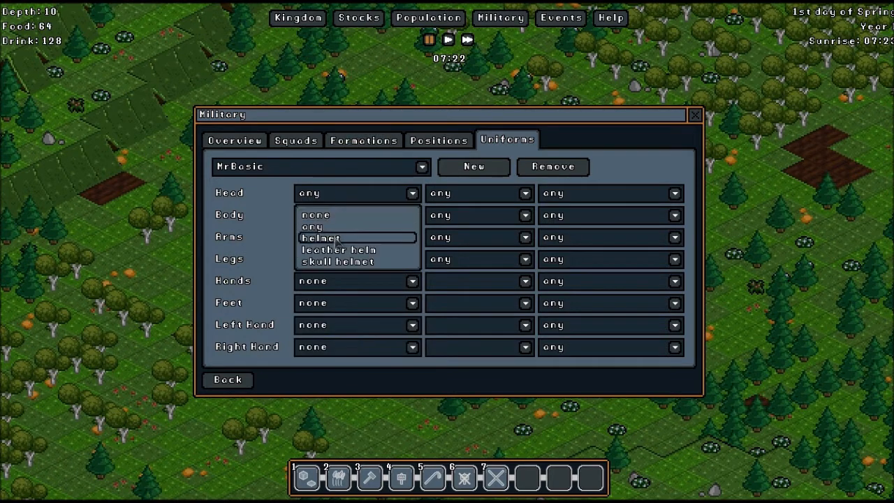
click(320, 238)
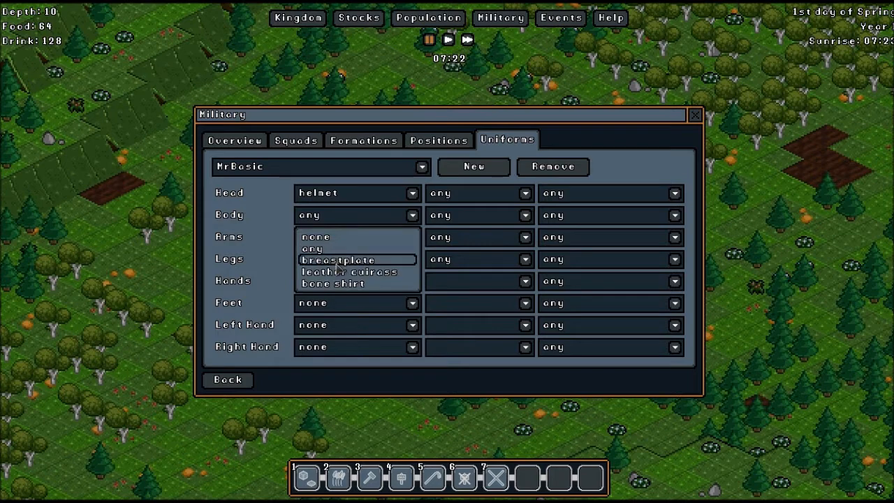
click(338, 259)
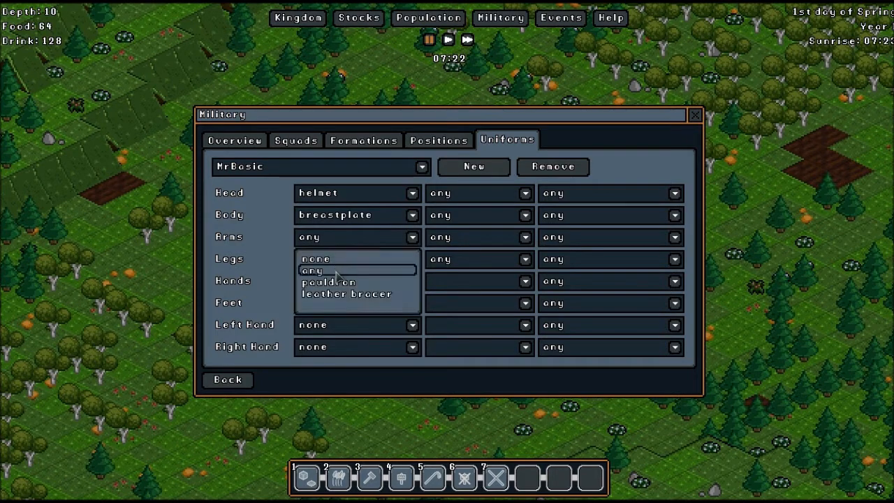
mouse_move(327, 283)
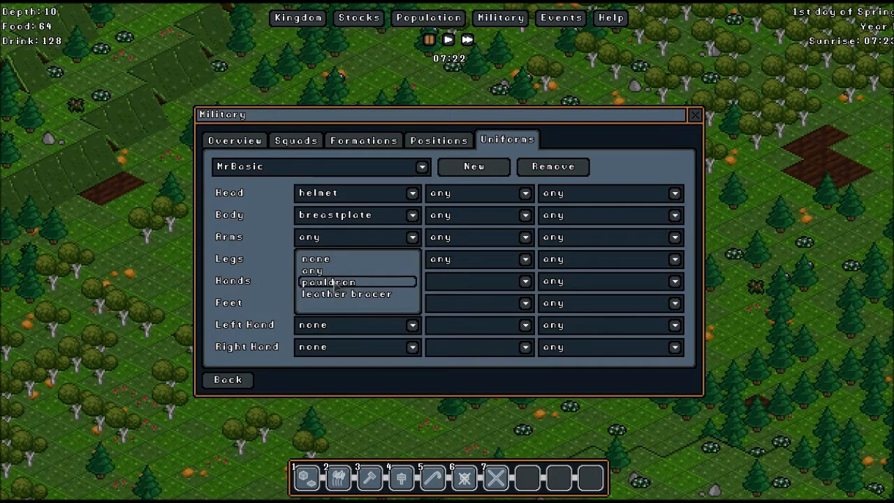
click(328, 282)
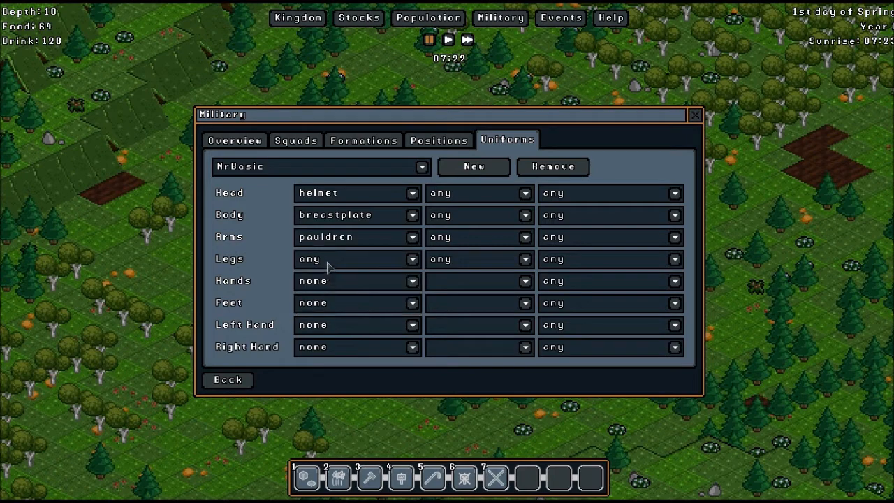
click(356, 258)
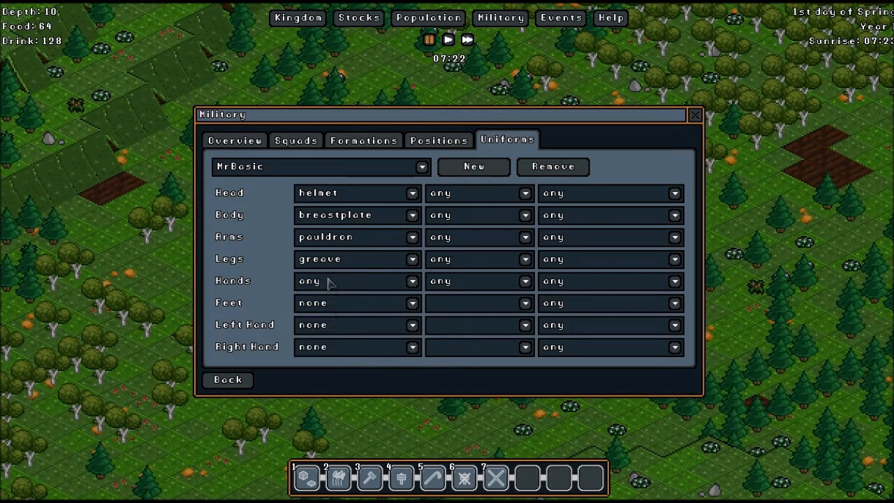
click(411, 281)
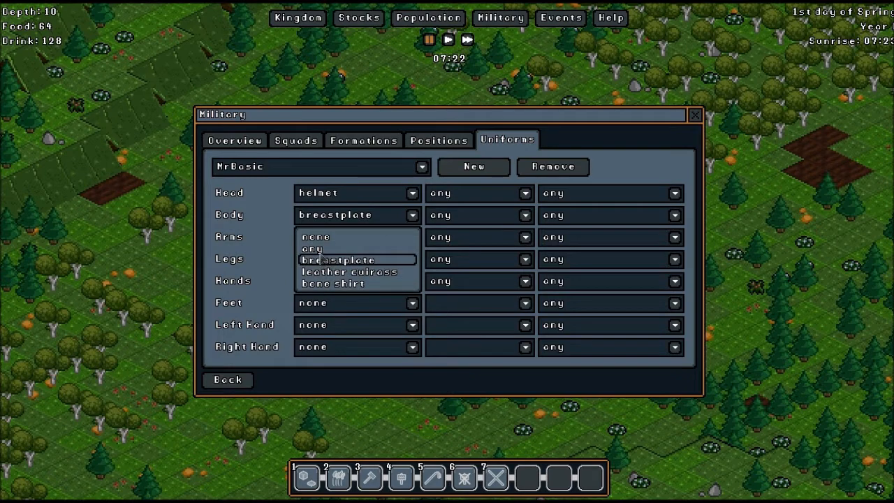
click(411, 215)
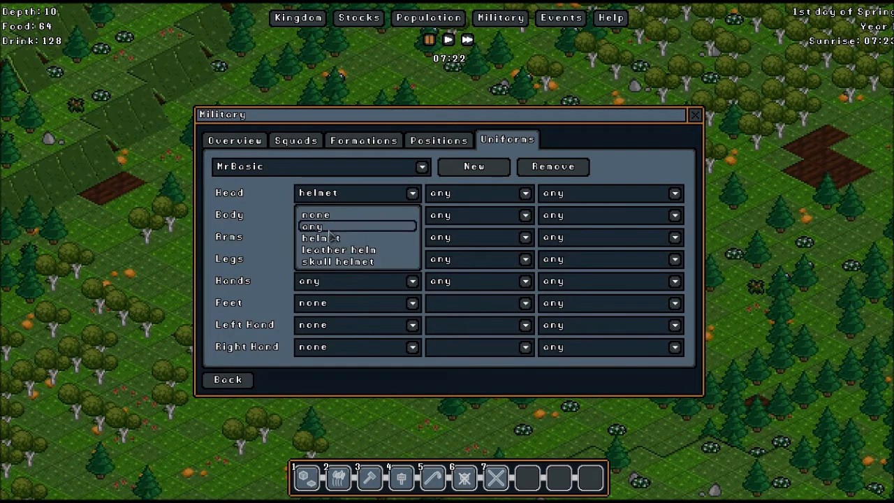
click(311, 226)
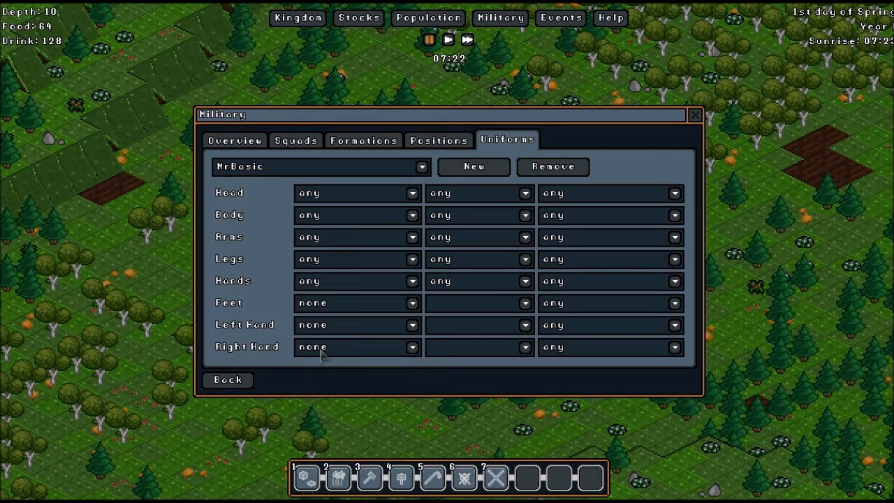
click(411, 346)
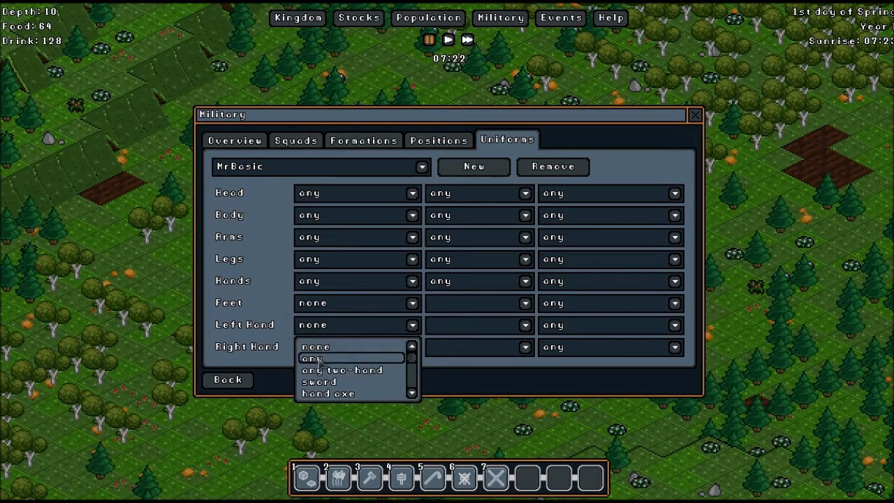
click(411, 324)
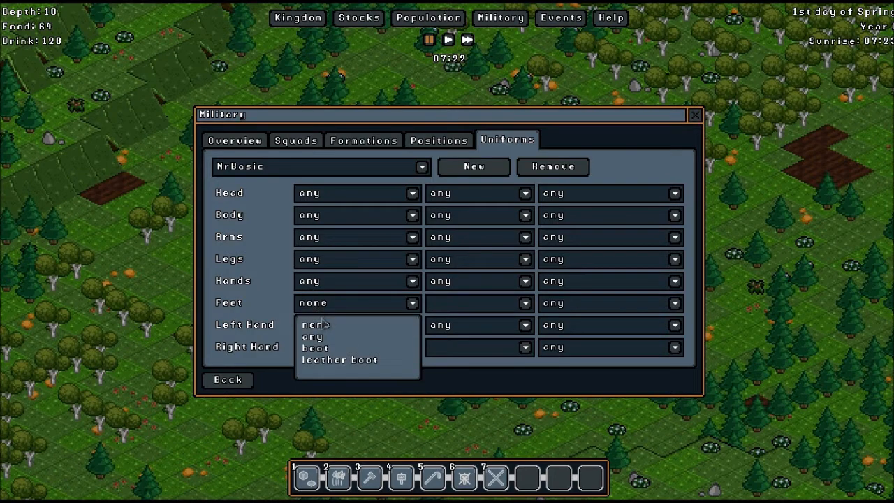
click(313, 336)
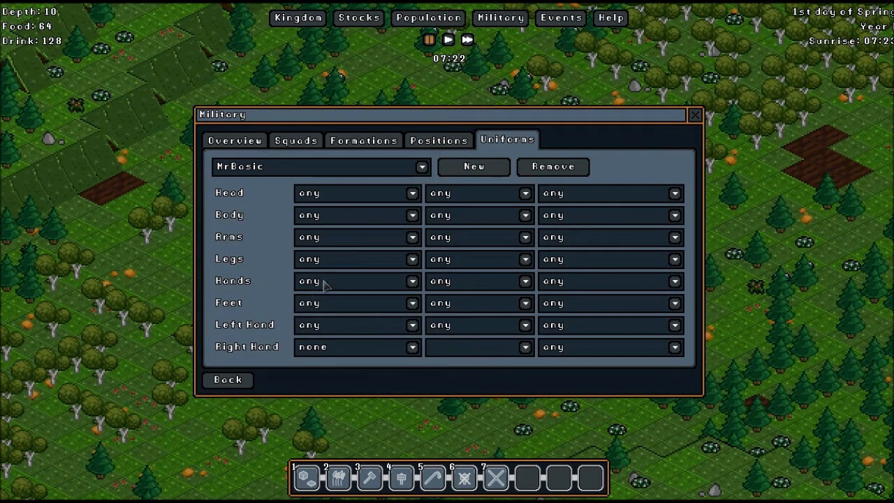
mouse_move(520, 355)
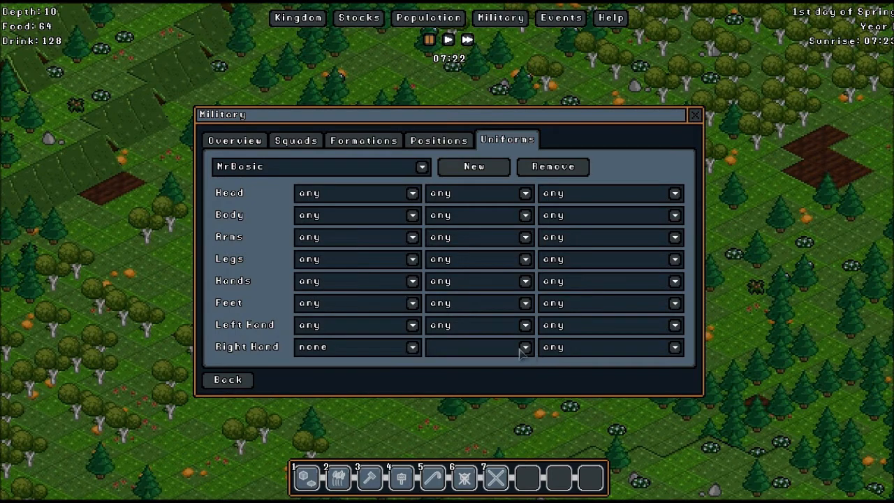
mouse_move(322, 355)
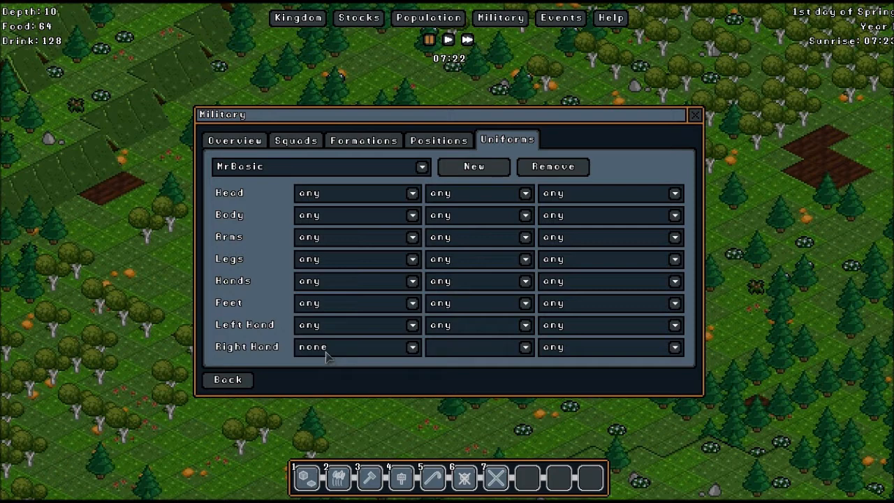
mouse_move(293, 362)
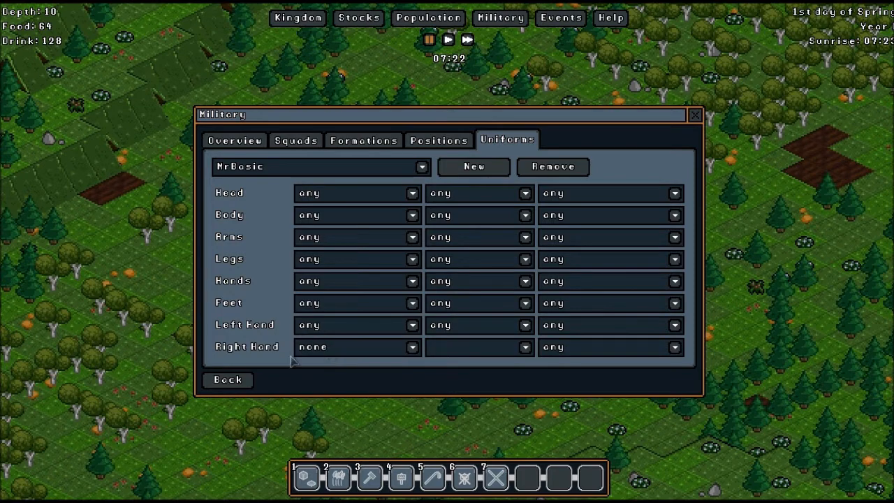
mouse_move(322, 327)
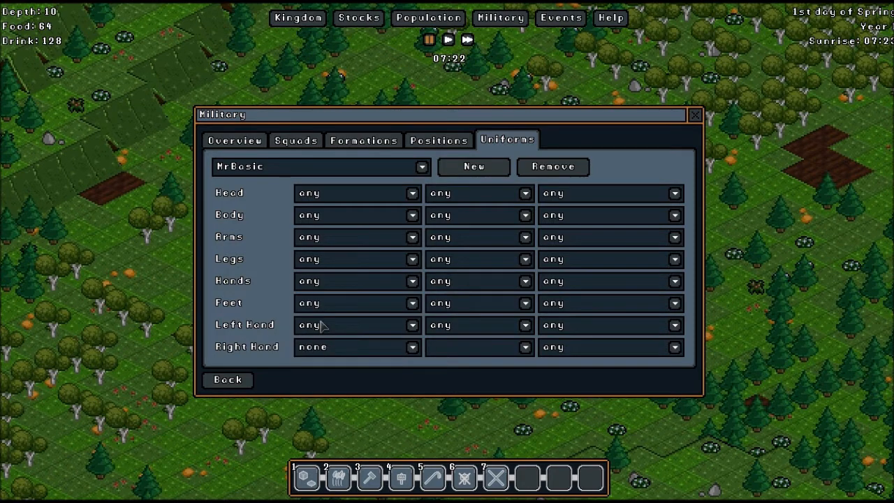
mouse_move(337, 370)
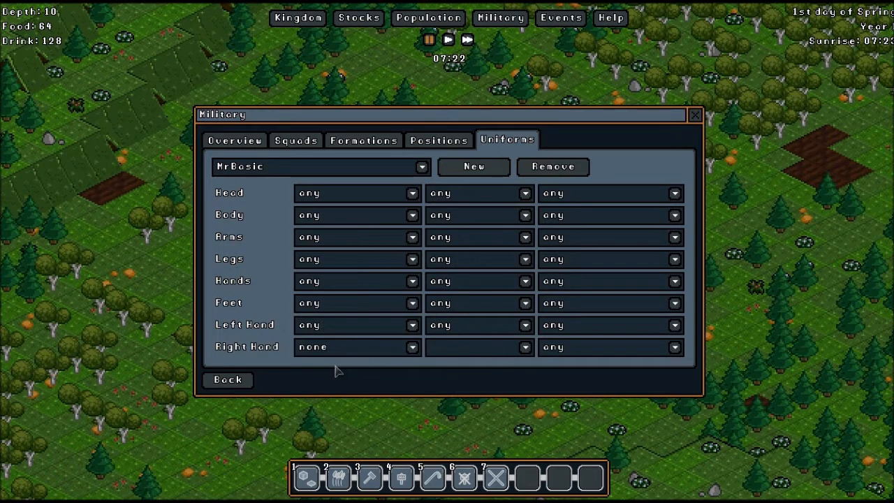
mouse_move(342, 330)
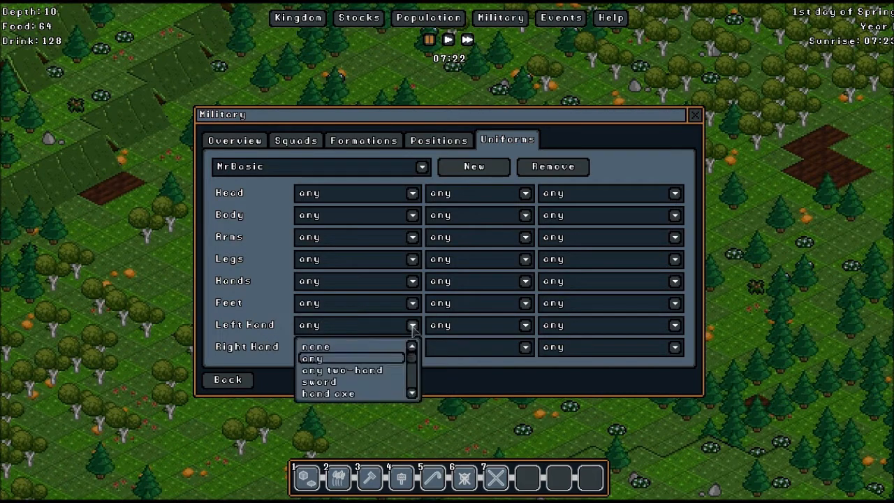
click(316, 347)
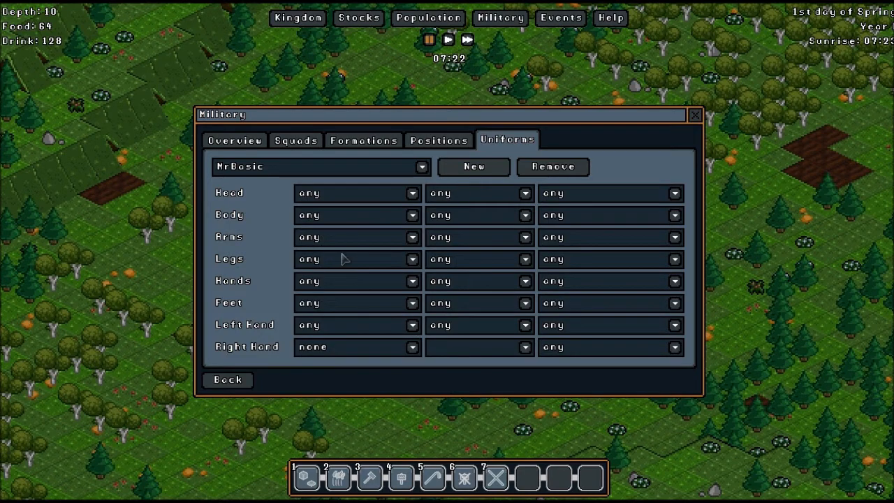
click(411, 346)
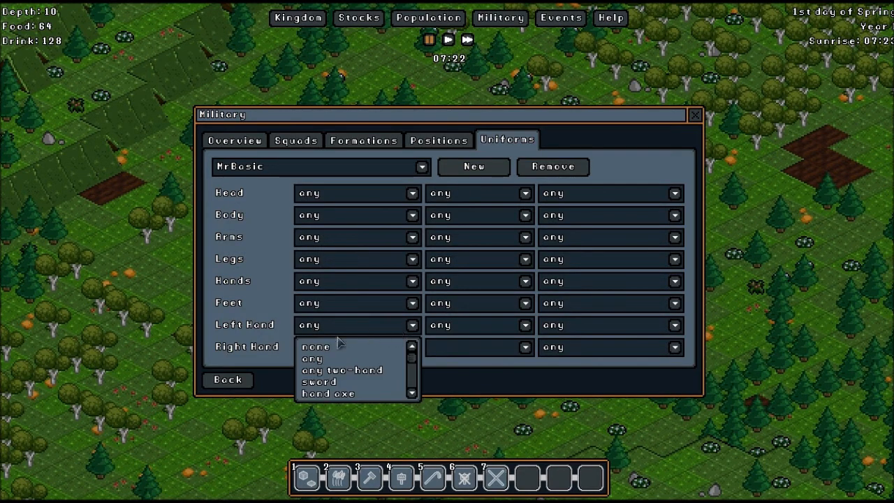
mouse_move(346, 383)
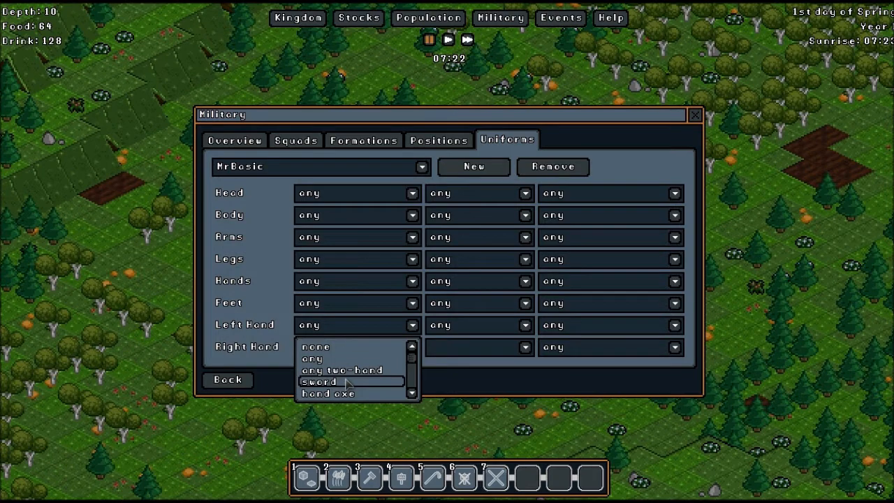
scroll(down, 3)
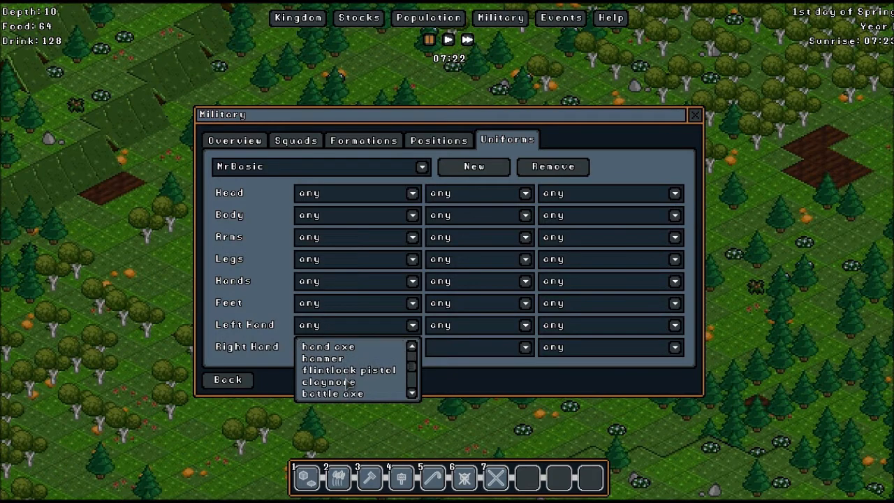
scroll(down, 3)
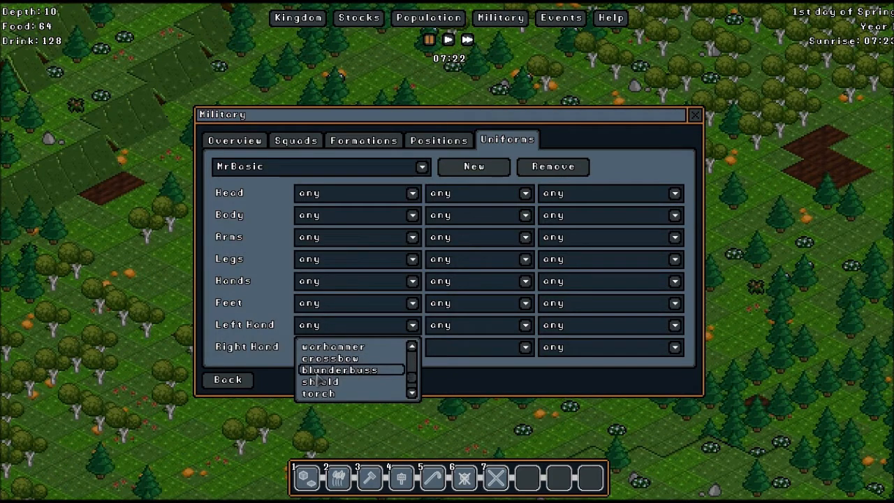
scroll(down, 3)
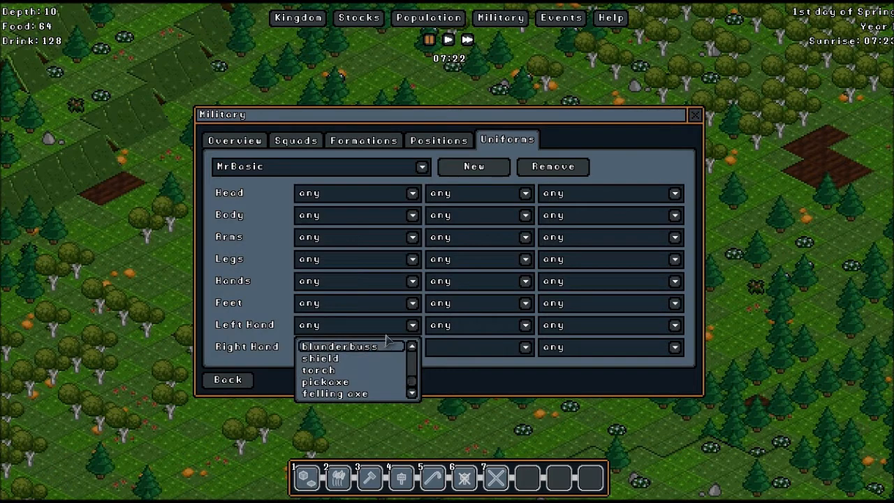
click(342, 346)
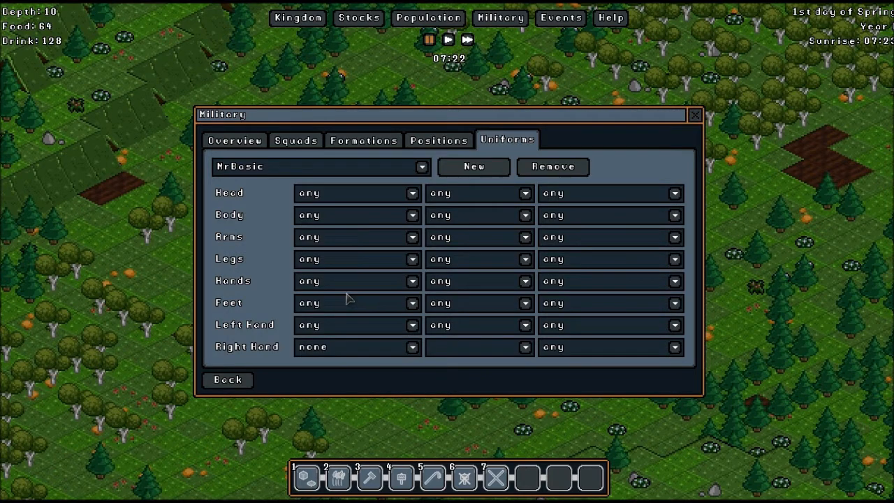
click(411, 324)
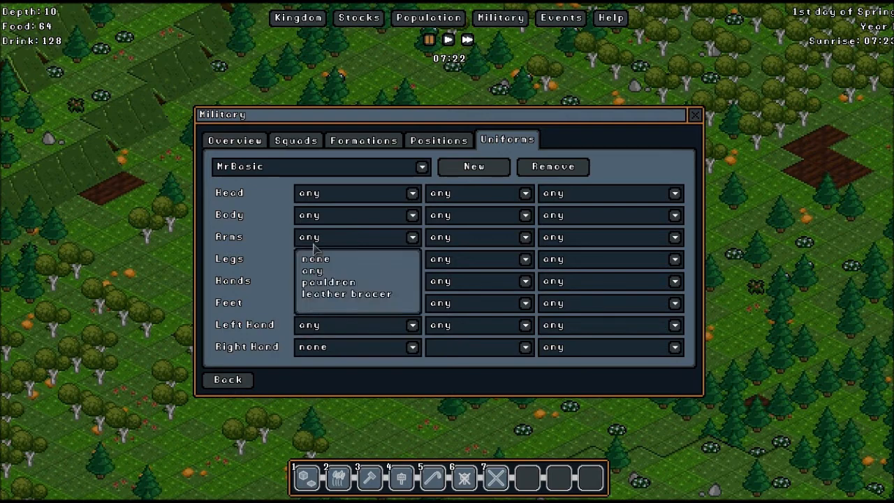
mouse_move(328, 283)
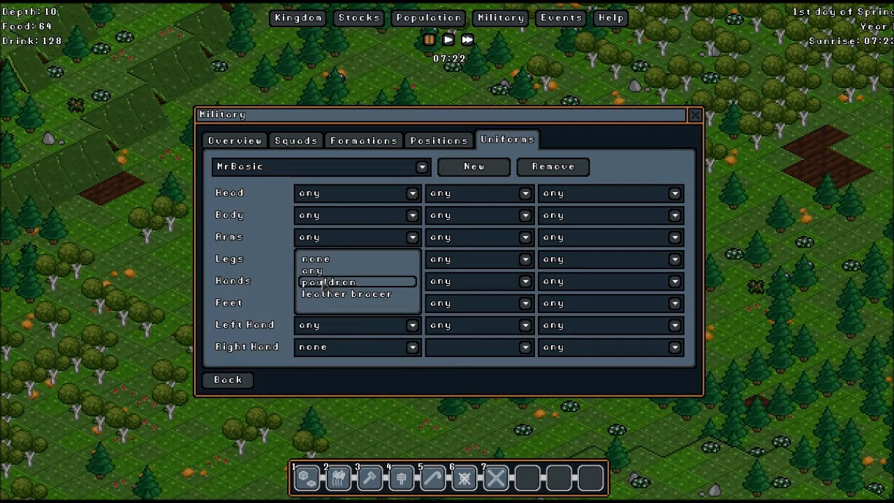
click(323, 303)
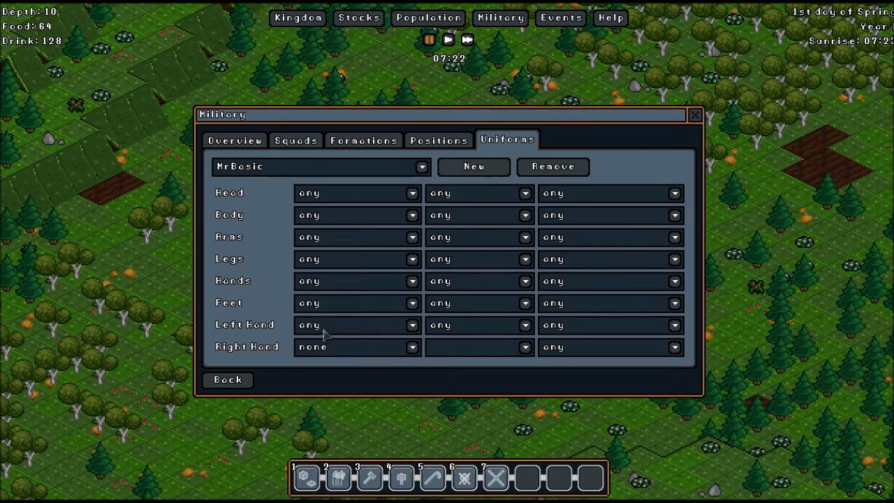
mouse_move(549, 258)
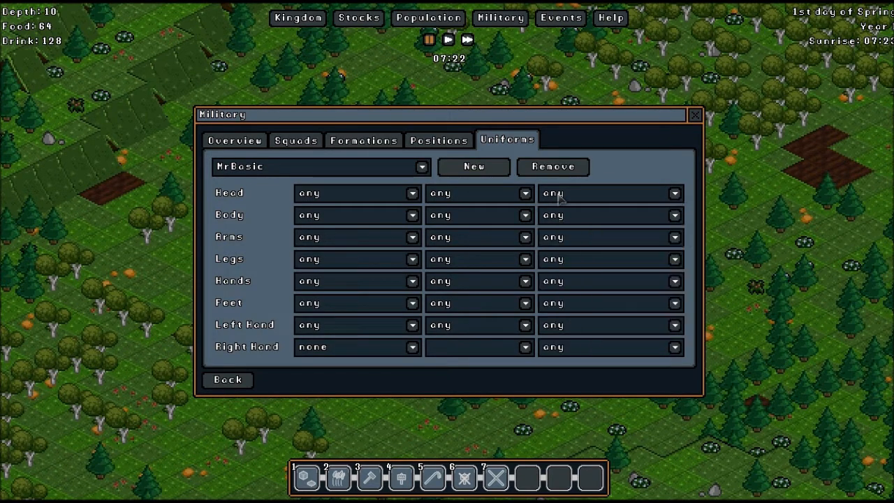
mouse_move(566, 271)
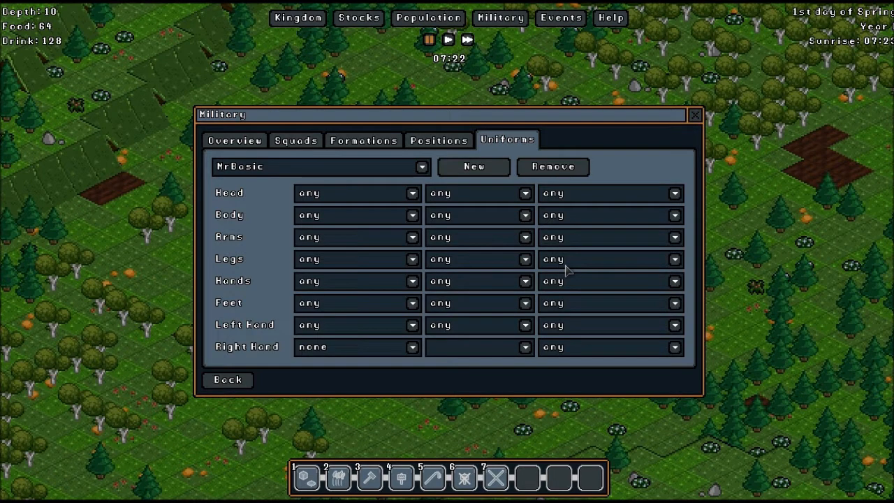
click(671, 193)
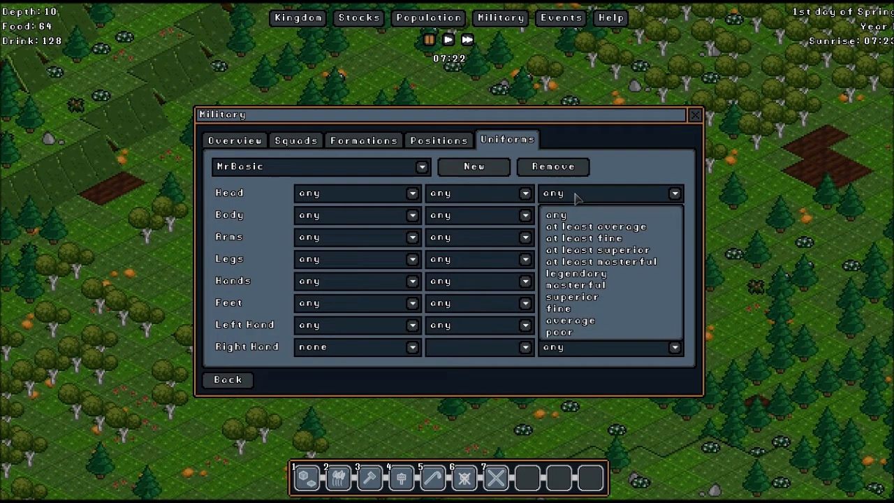
click(556, 216)
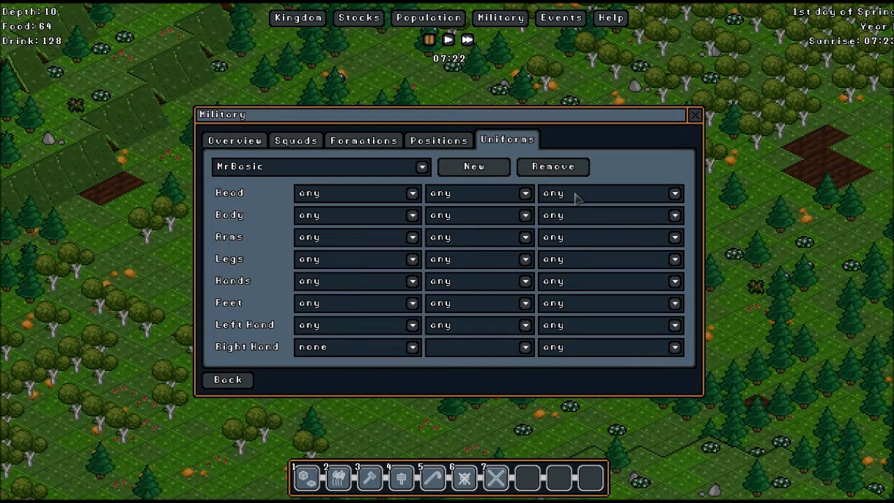
mouse_move(413, 257)
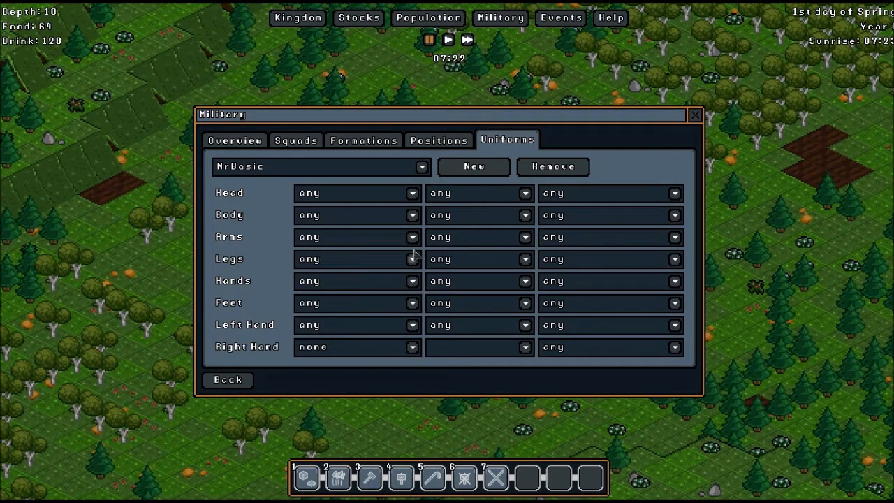
Give the Basic Soldier position the Disarm perk.
click(439, 140)
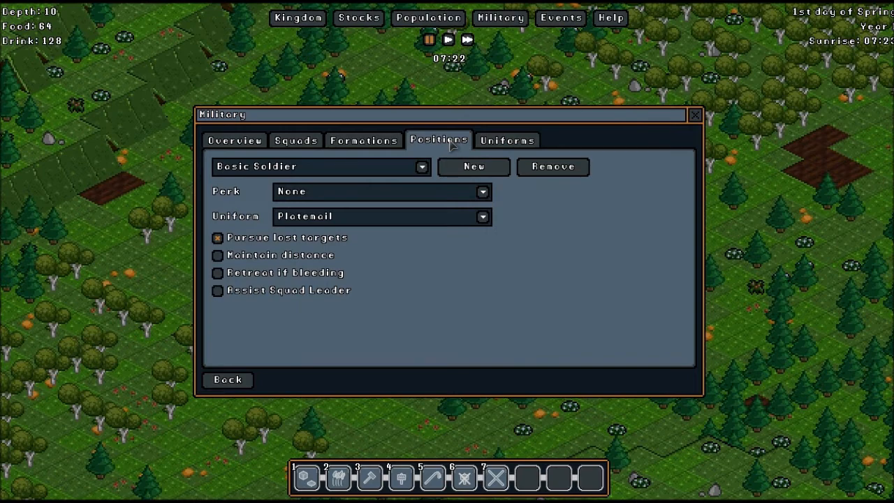
mouse_move(424, 173)
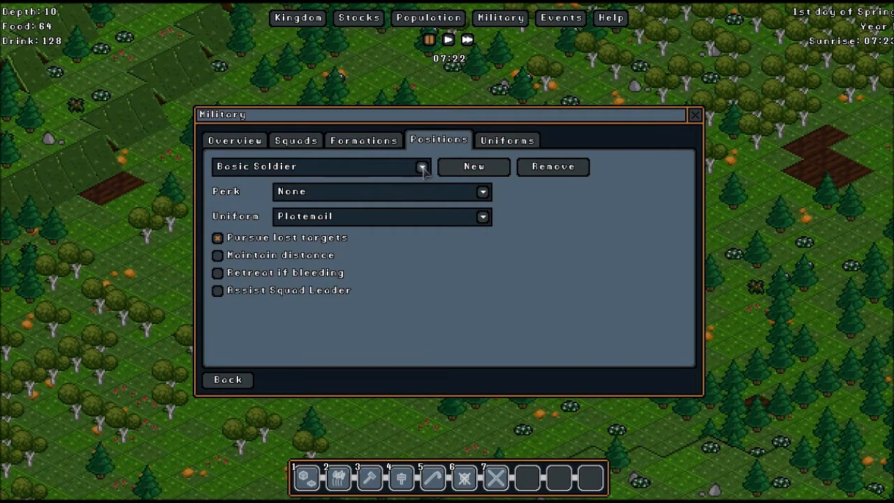
mouse_move(378, 201)
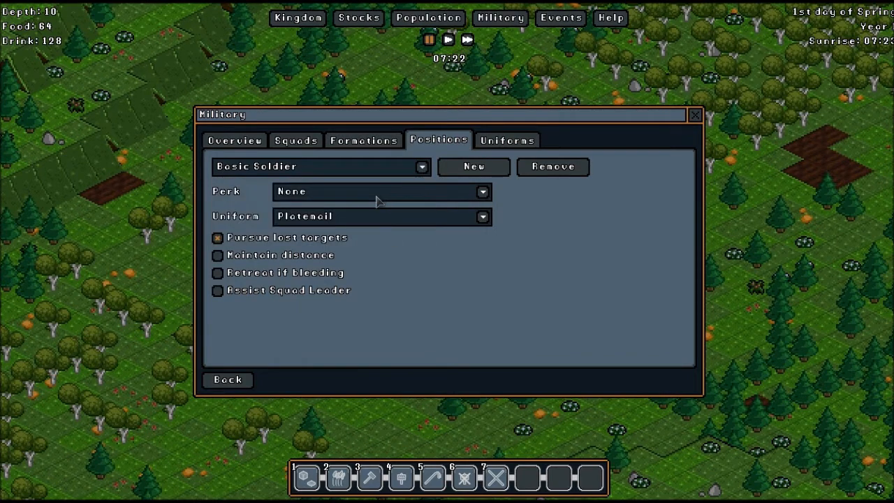
click(482, 191)
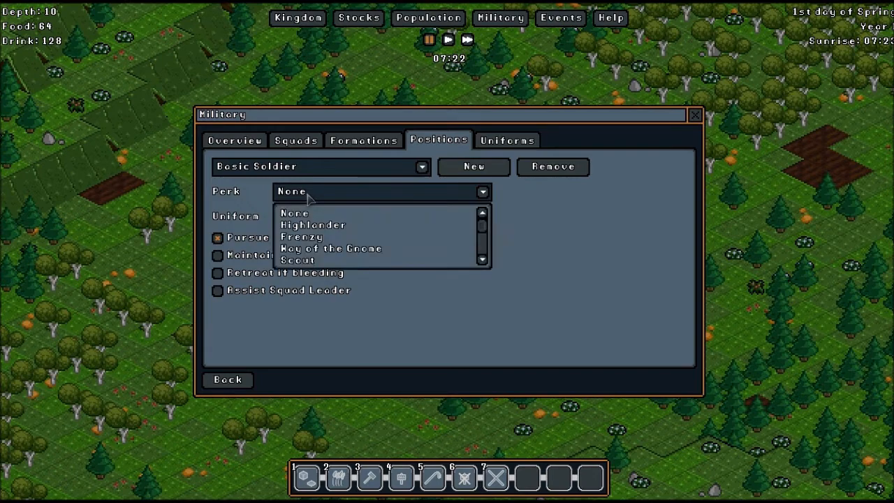
mouse_move(411, 238)
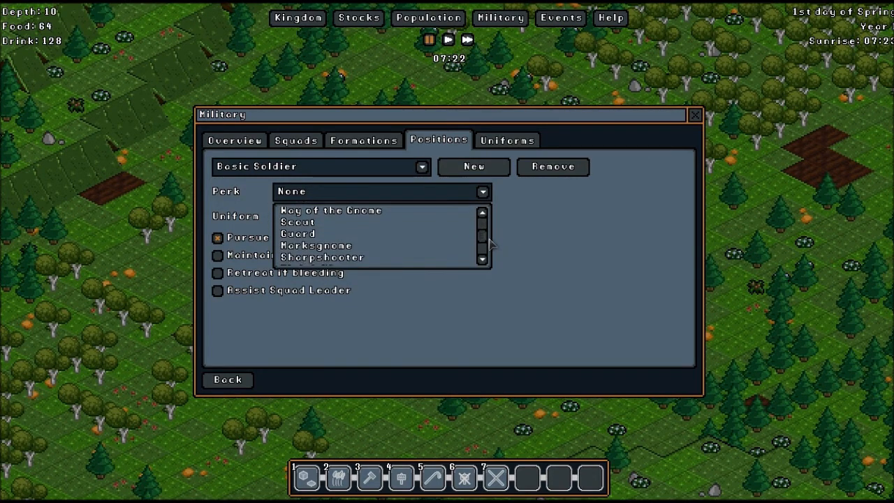
scroll(down, 3)
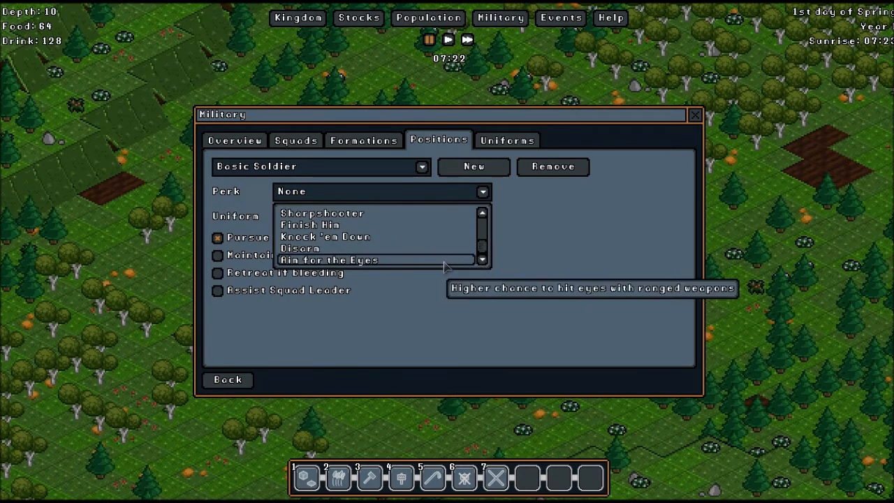
mouse_move(324, 236)
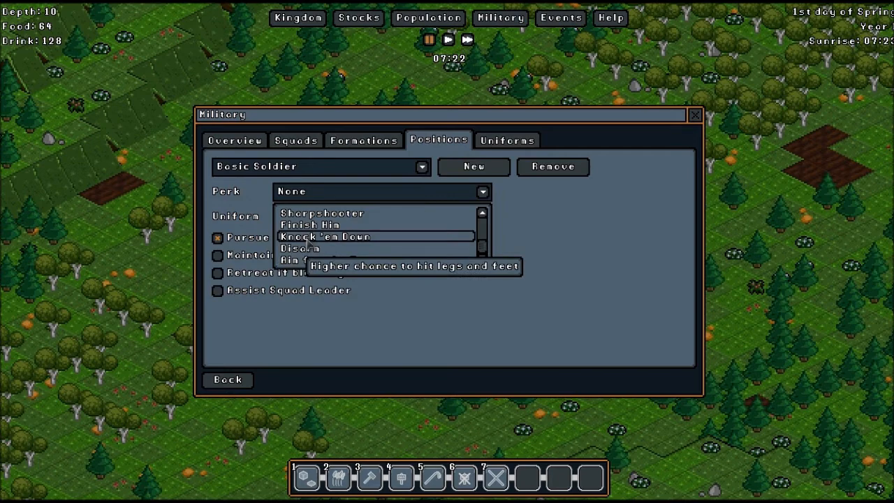
mouse_move(300, 248)
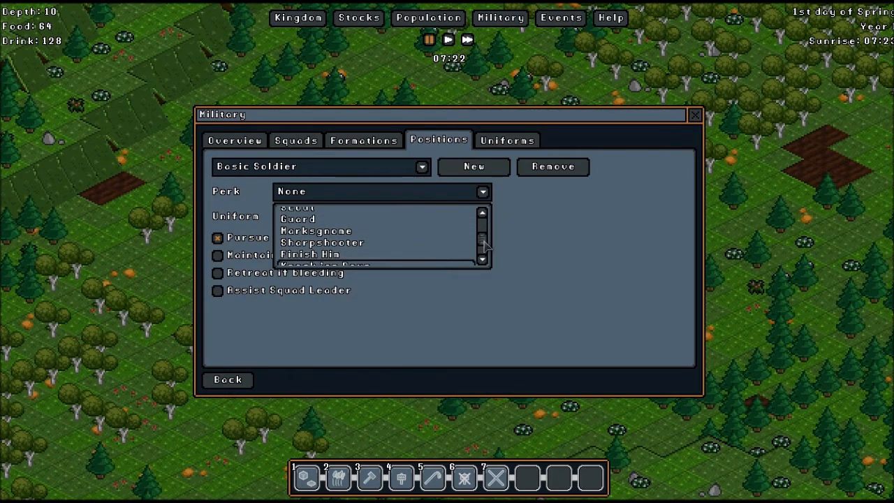
scroll(up, 3)
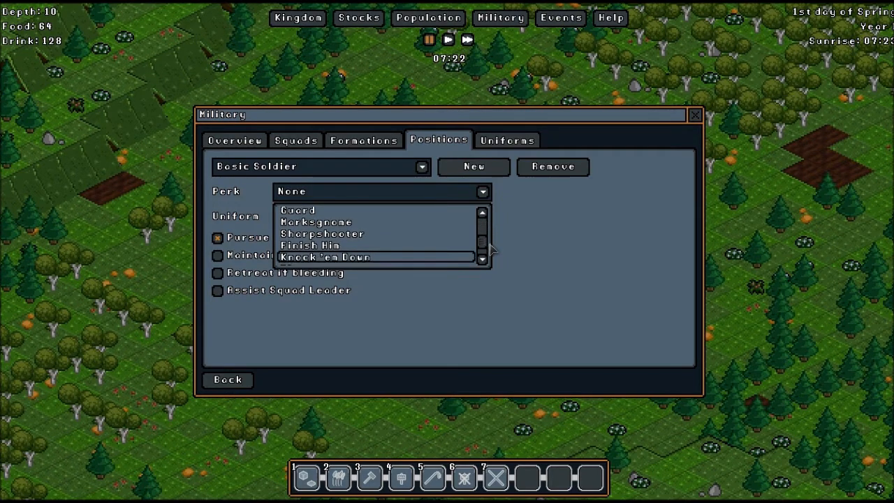
scroll(down, 3)
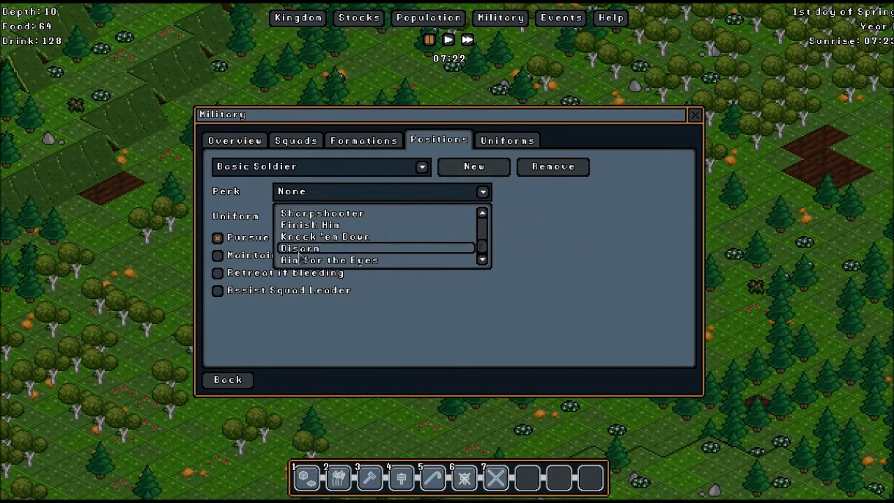
click(299, 249)
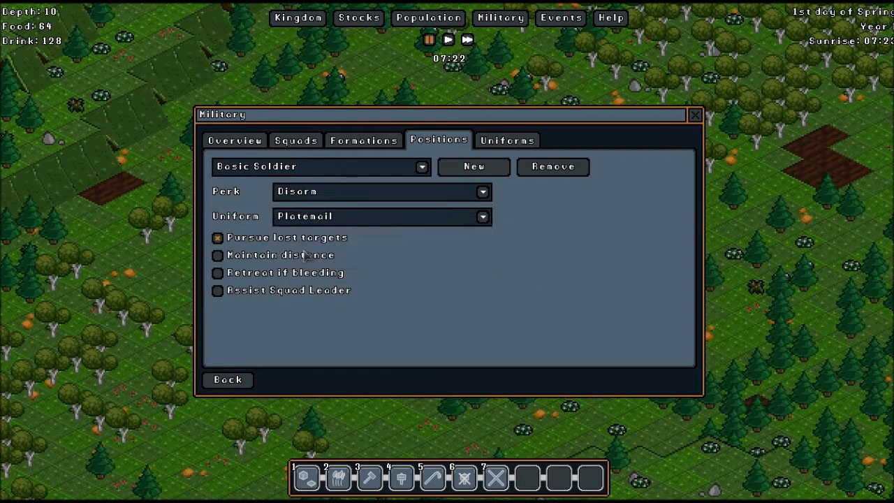
Assign the MrBasic uniform to Basic Soldier and leave only Pursue lost targets enabled.
click(482, 217)
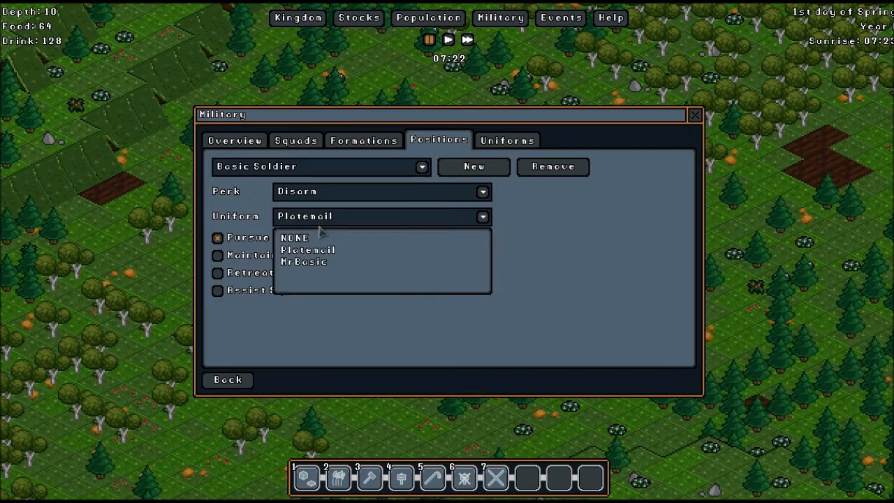
click(305, 262)
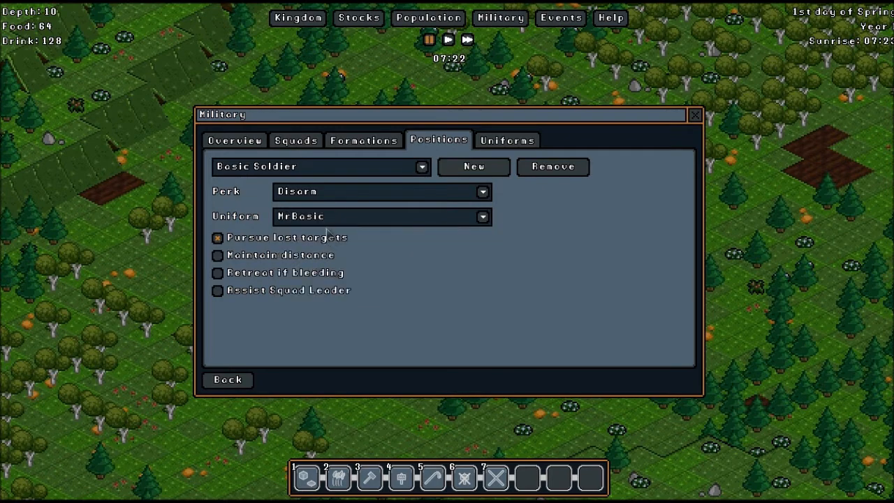
mouse_move(262, 253)
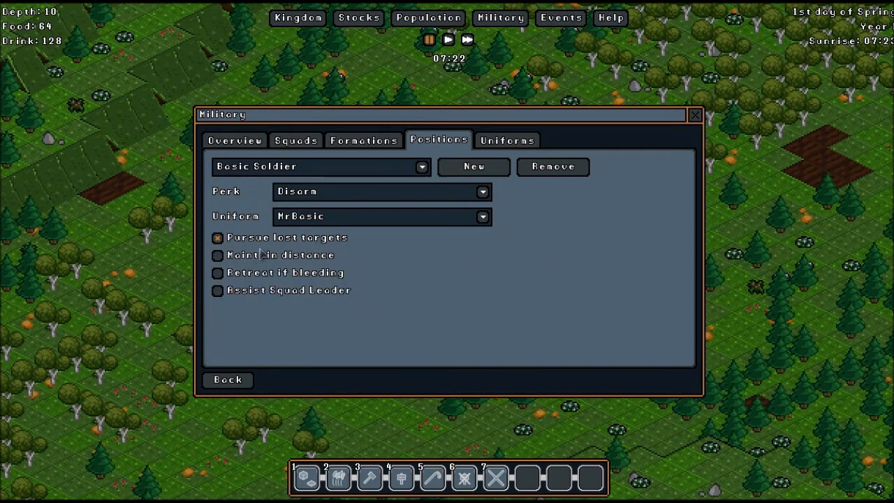
mouse_move(218, 255)
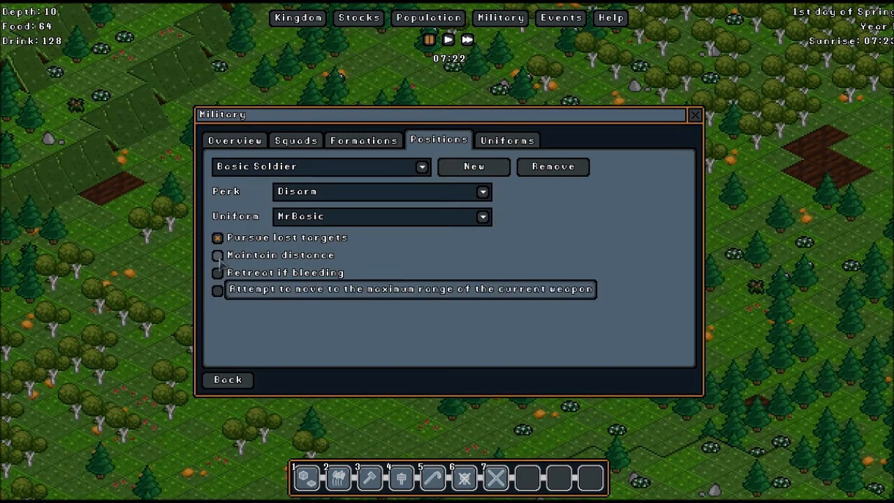
click(218, 273)
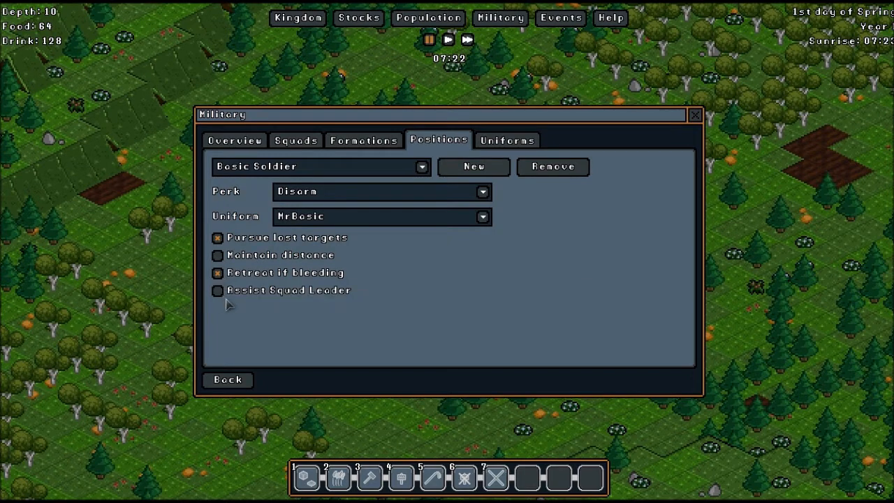
click(218, 291)
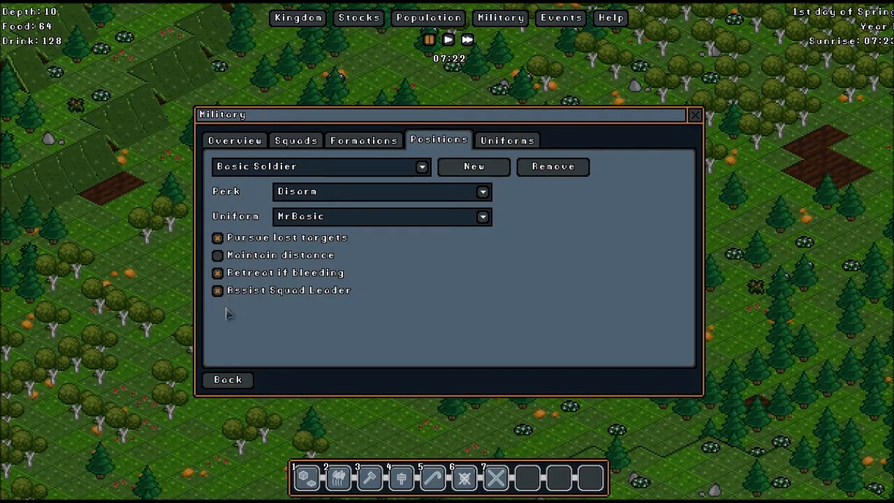
click(218, 291)
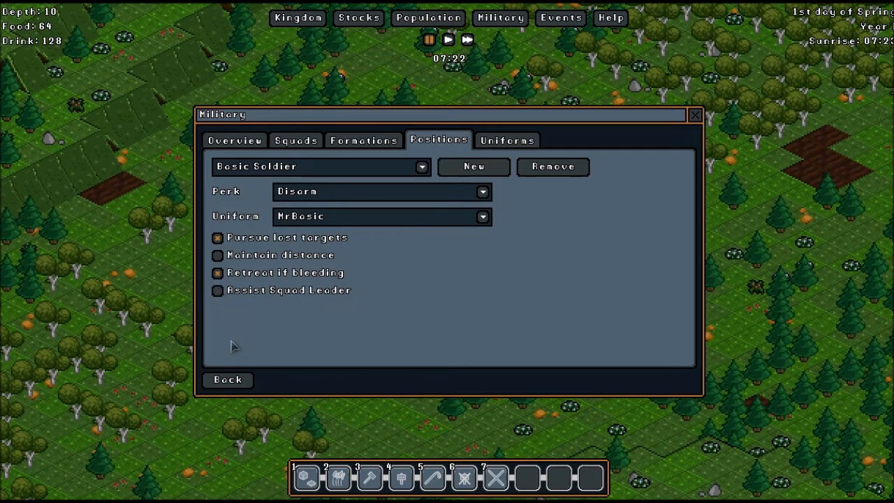
mouse_move(323, 287)
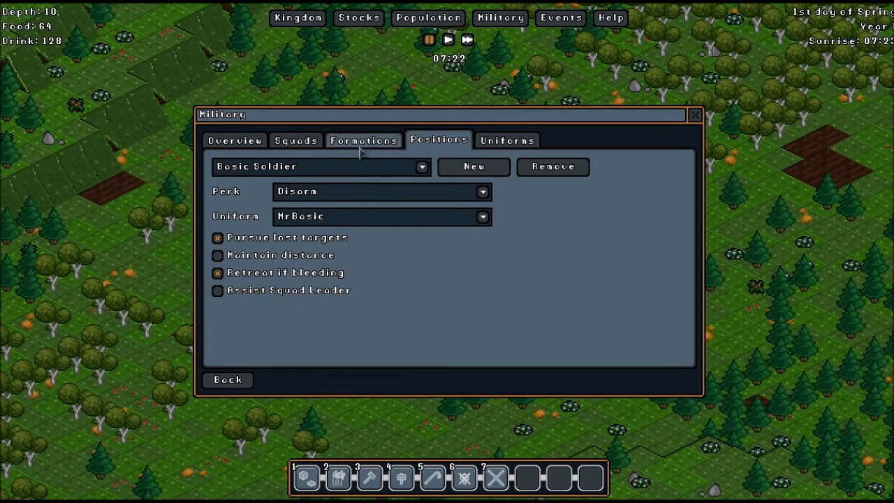
Give the Basic Formation the On The Move perk.
click(363, 140)
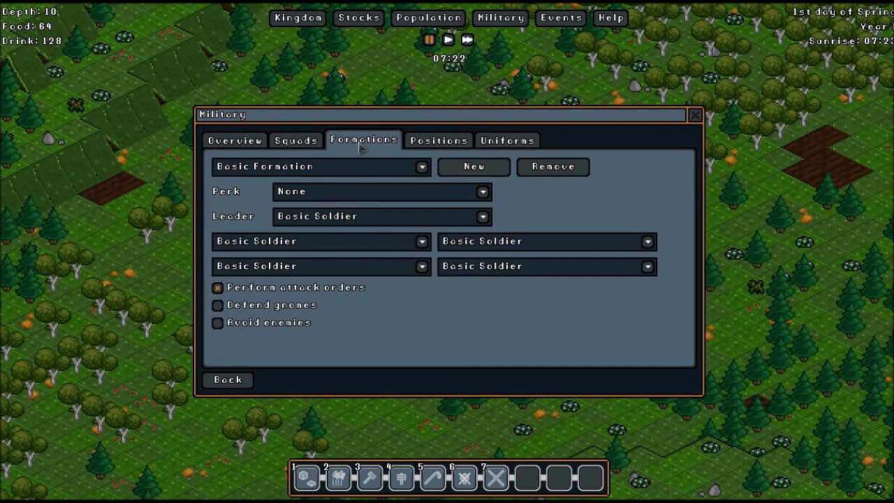
mouse_move(306, 190)
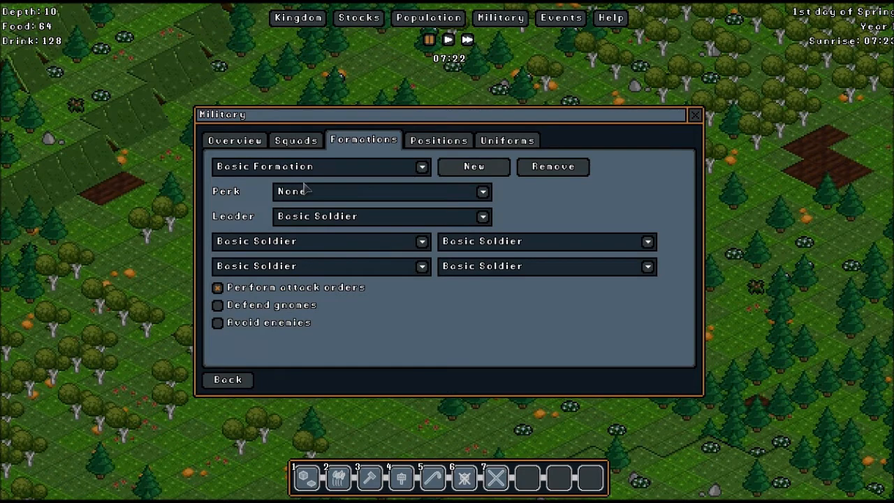
click(481, 192)
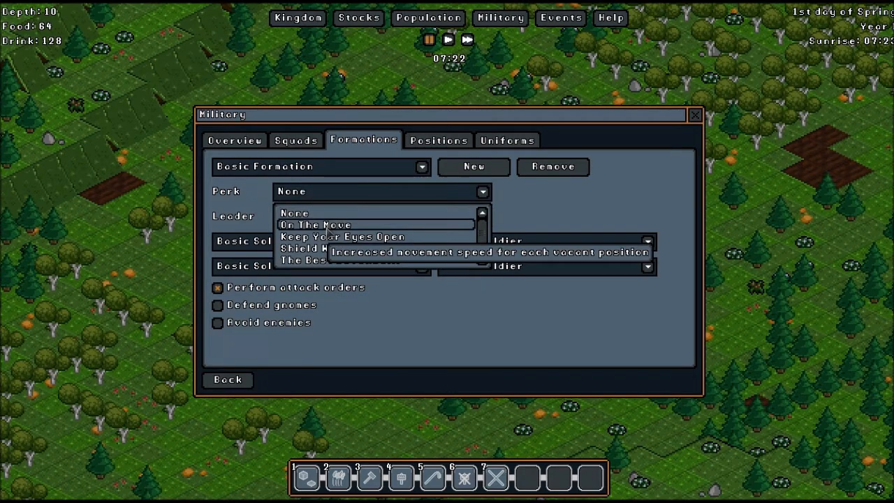
mouse_move(412, 279)
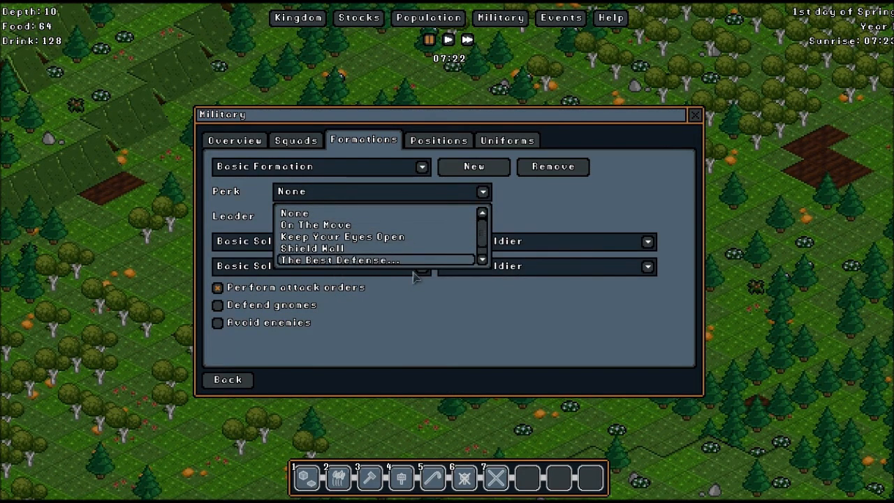
mouse_move(356, 263)
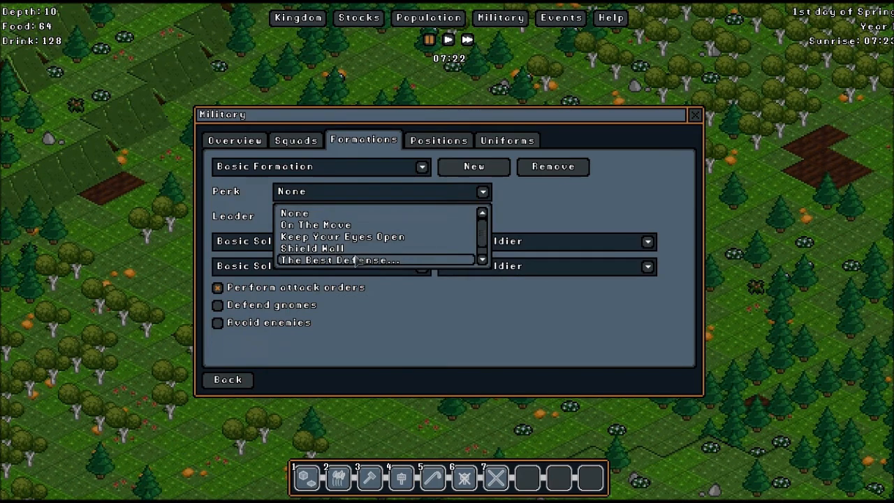
mouse_move(468, 264)
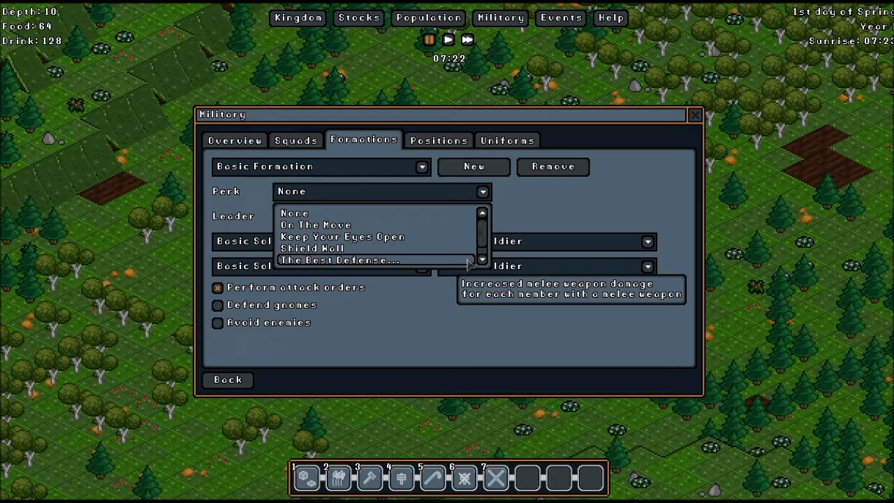
mouse_move(315, 223)
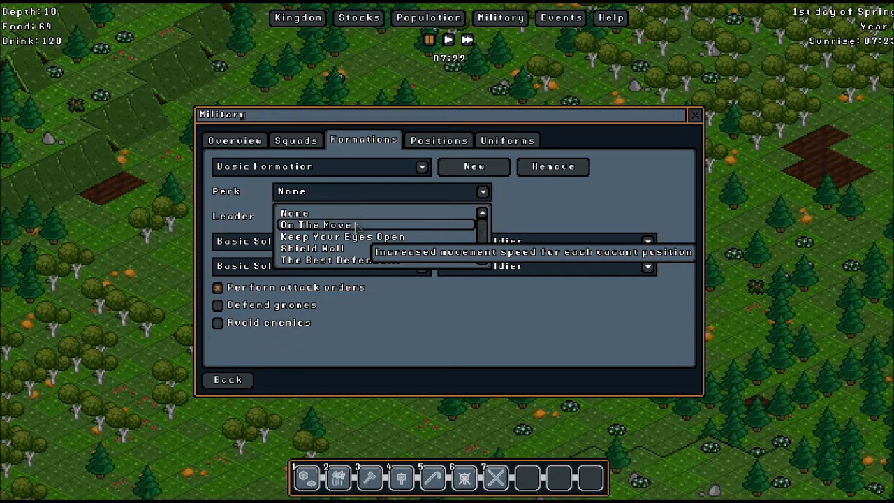
mouse_move(341, 237)
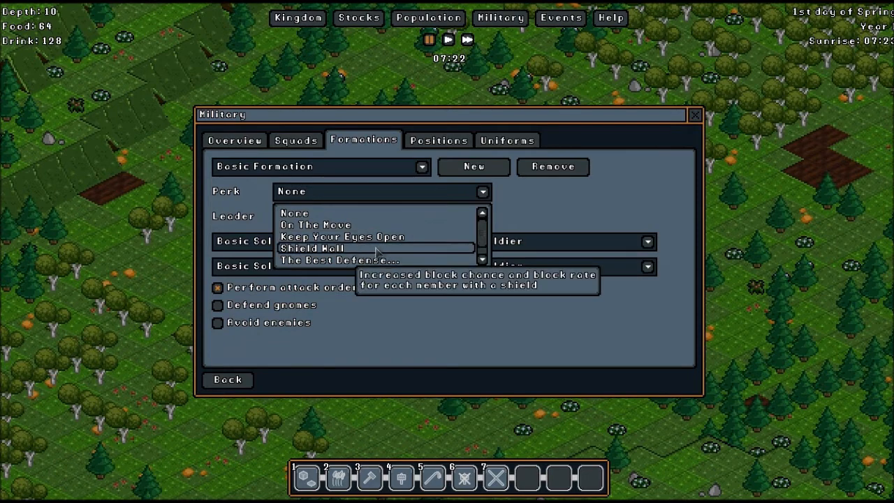
scroll(down, 3)
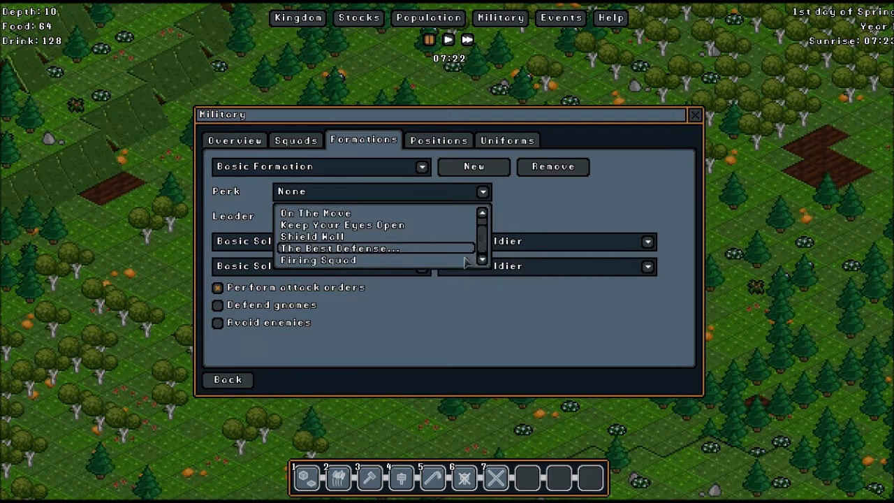
mouse_move(319, 260)
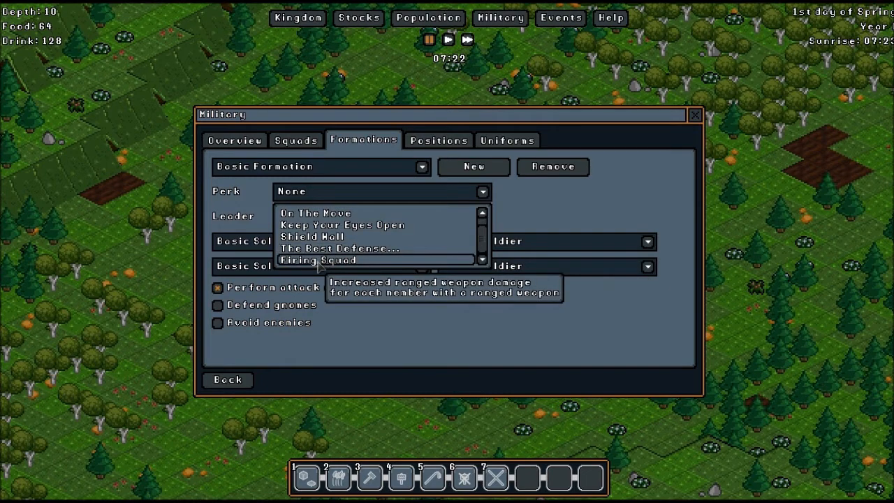
mouse_move(341, 225)
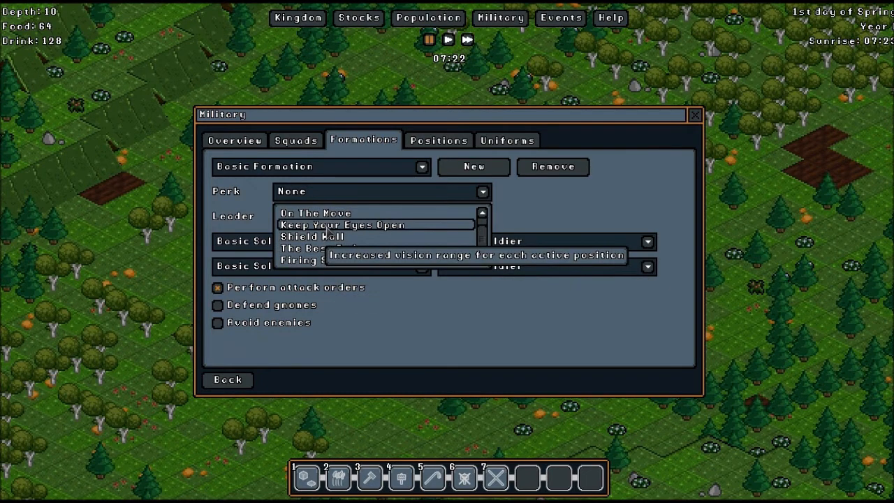
click(315, 212)
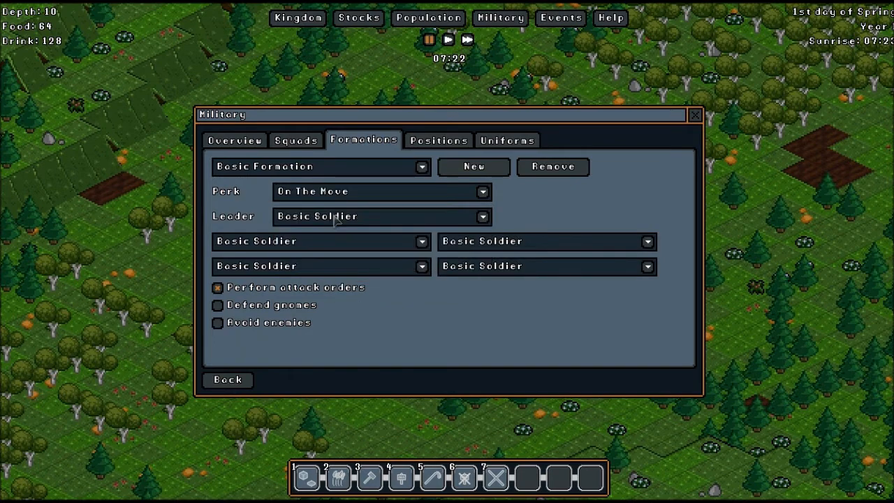
mouse_move(361, 246)
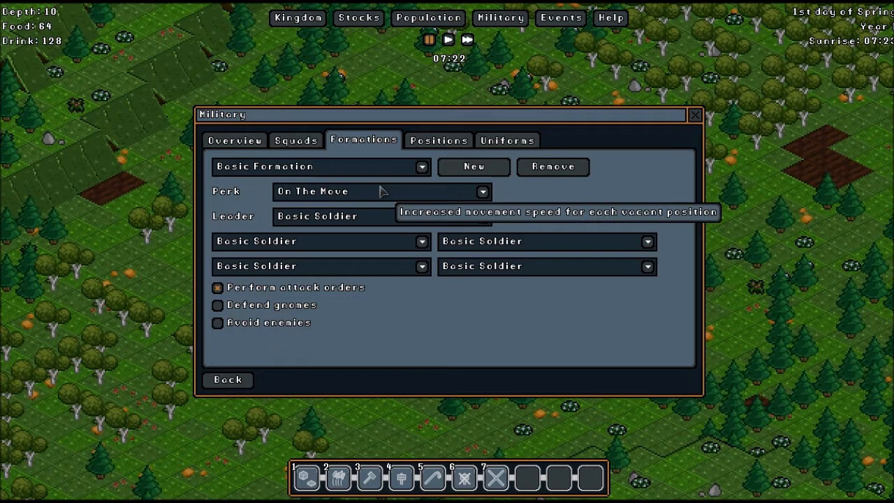
mouse_move(341, 204)
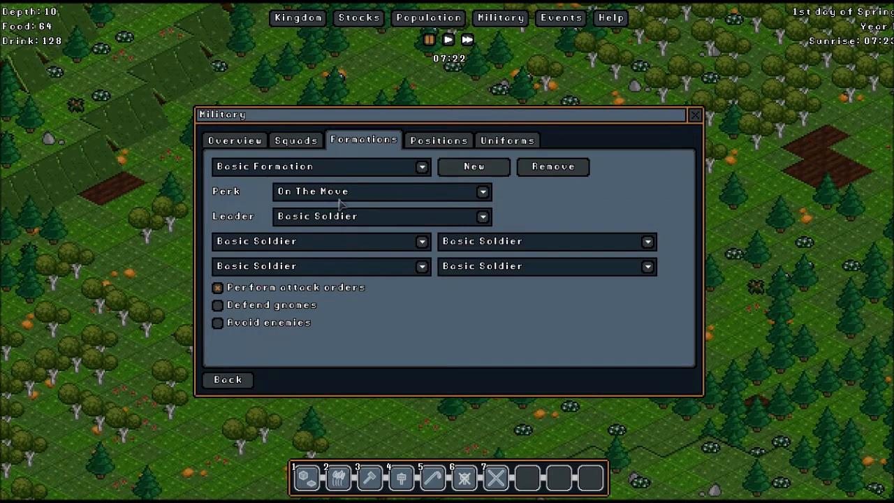
mouse_move(458, 273)
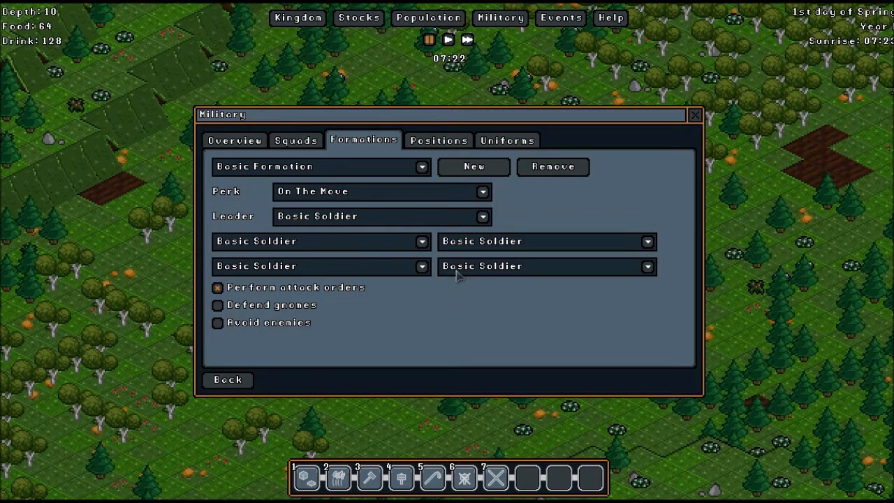
mouse_move(333, 226)
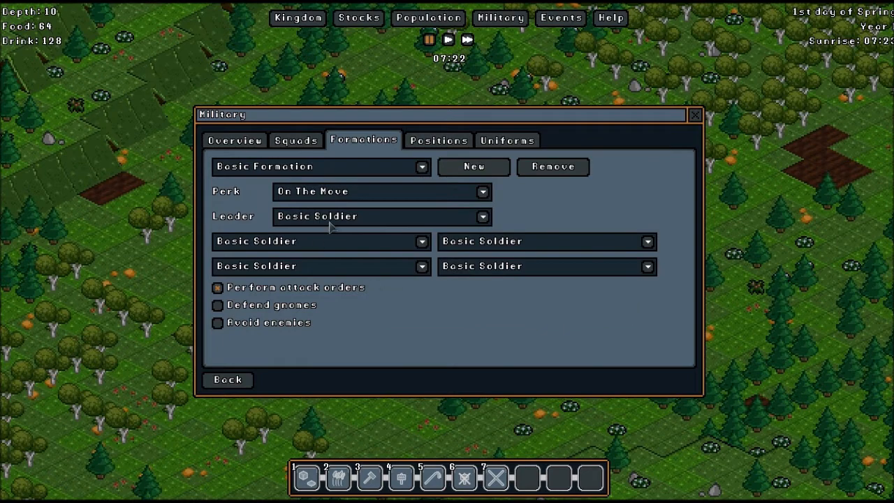
Keep Basic Soldier as Basic Formation leader and enable Defend gnomes.
click(480, 215)
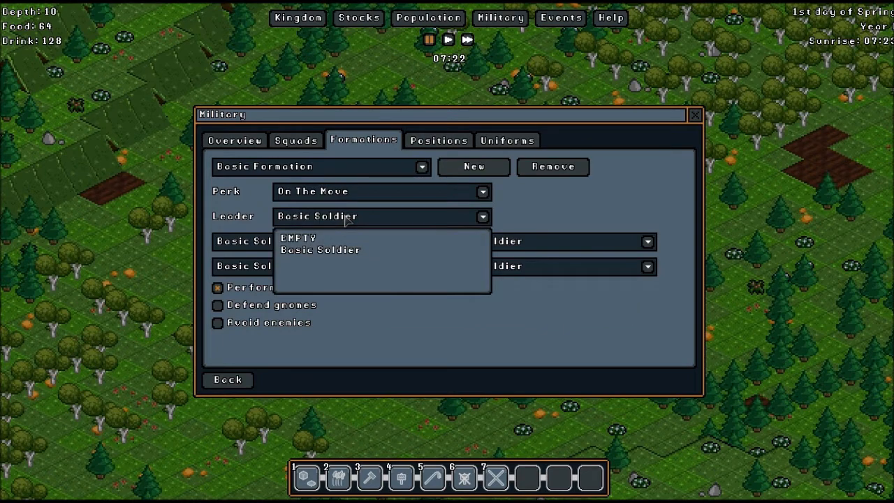
click(320, 248)
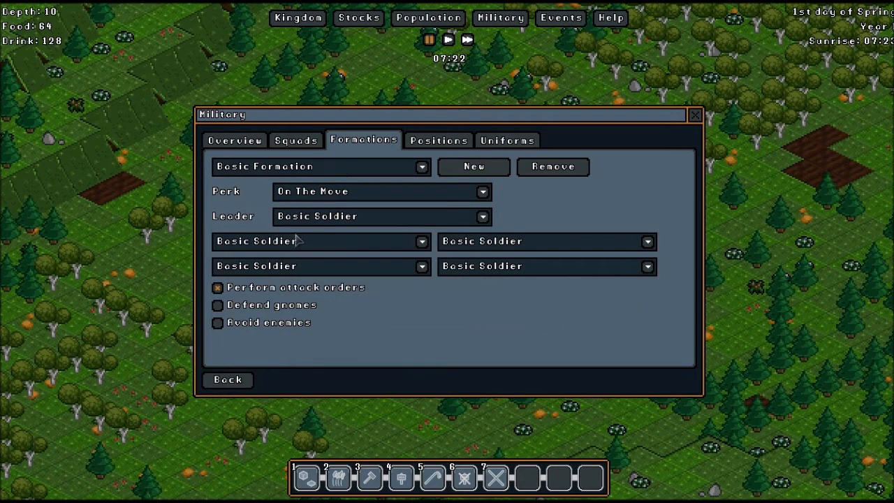
mouse_move(510, 282)
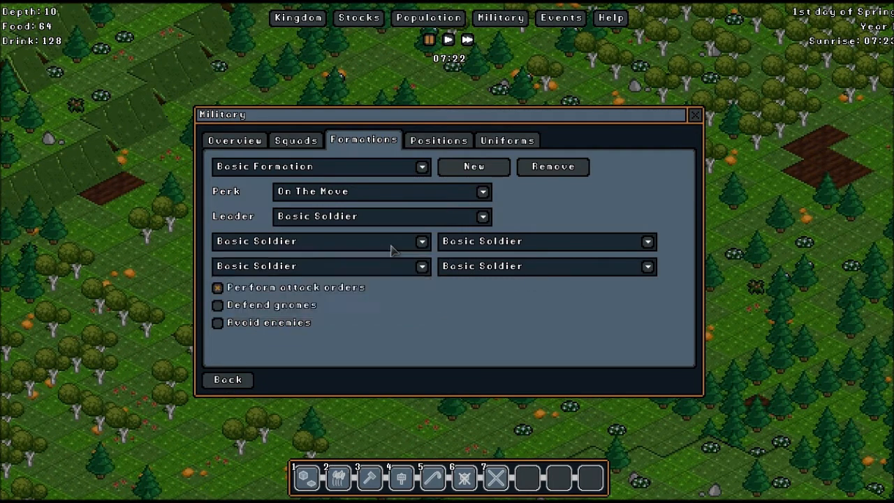
mouse_move(266, 310)
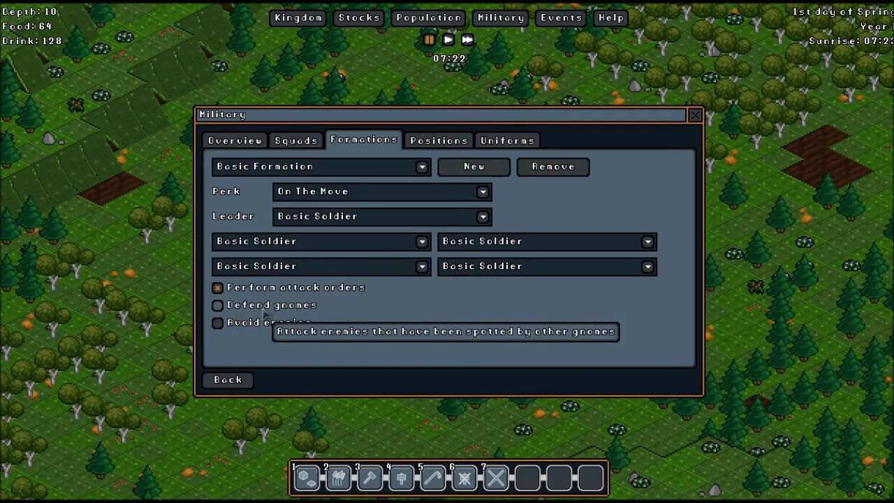
click(218, 305)
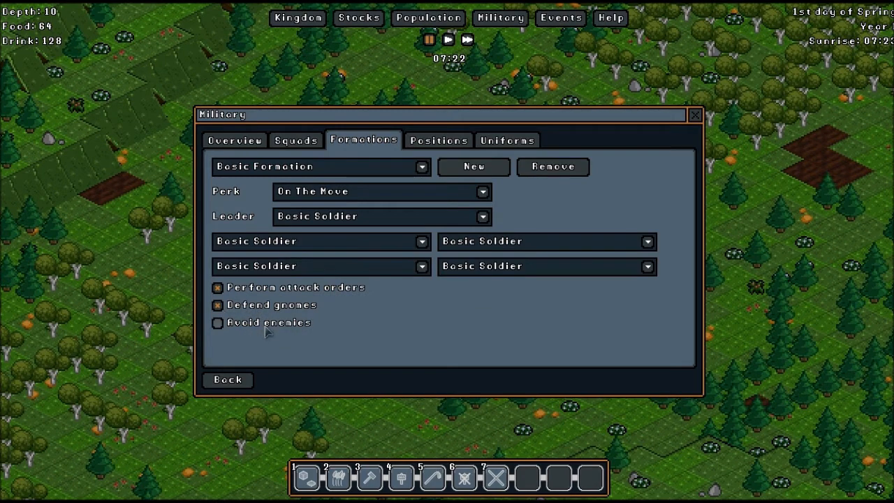
mouse_move(338, 316)
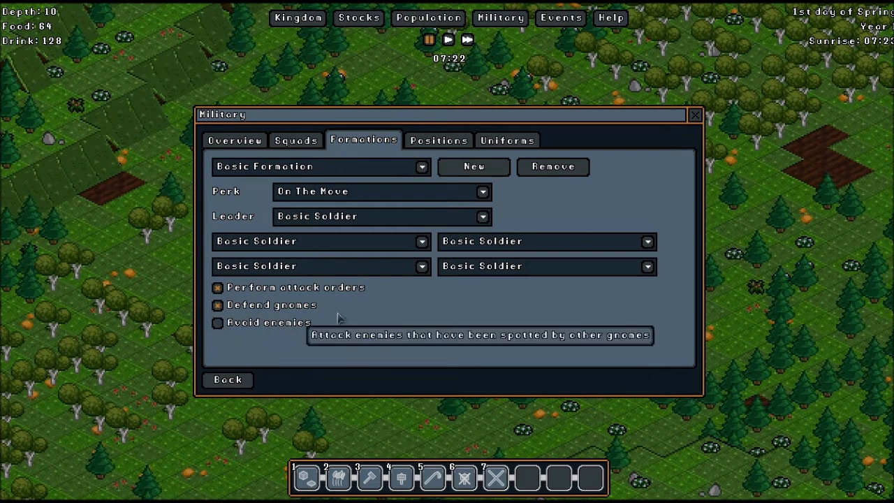
mouse_move(292, 273)
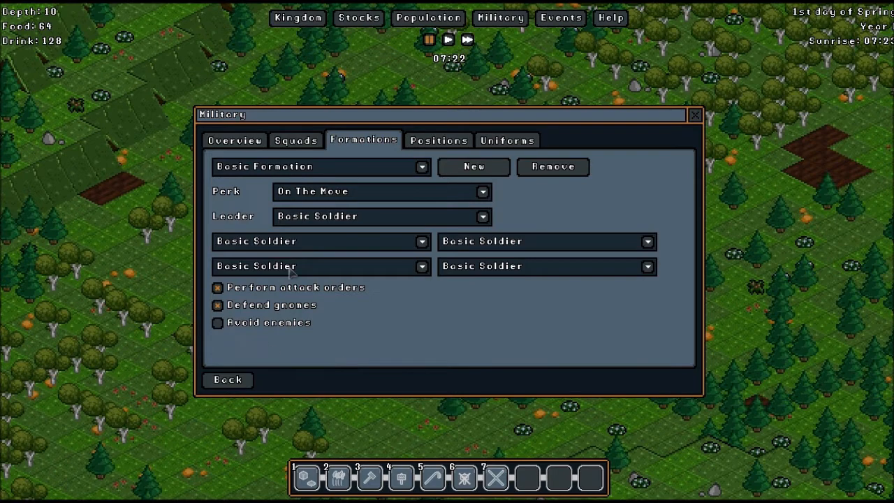
click(296, 139)
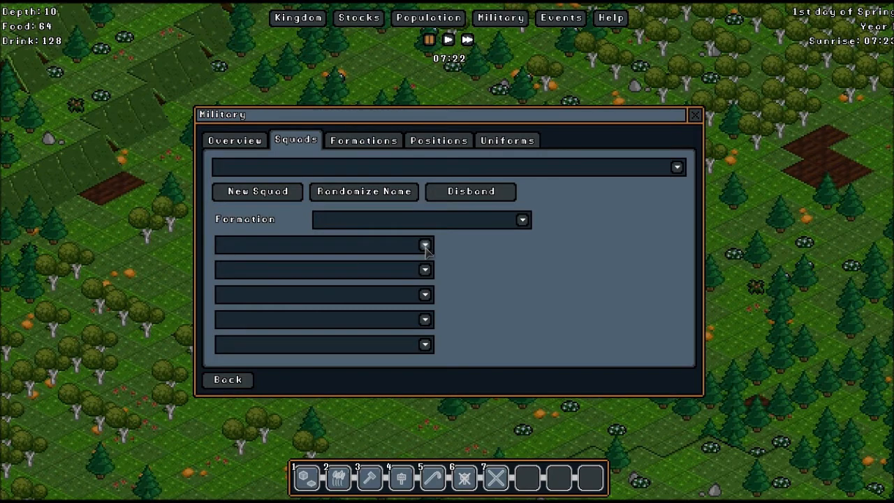
mouse_move(370, 216)
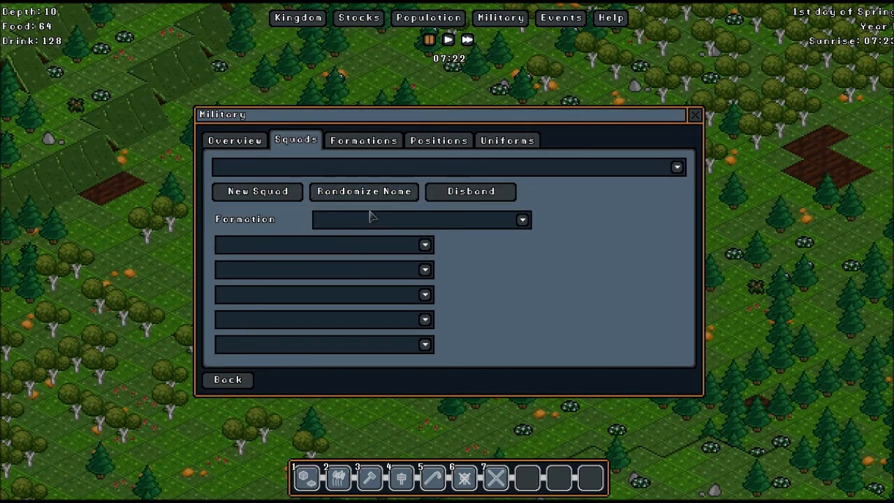
mouse_move(363, 190)
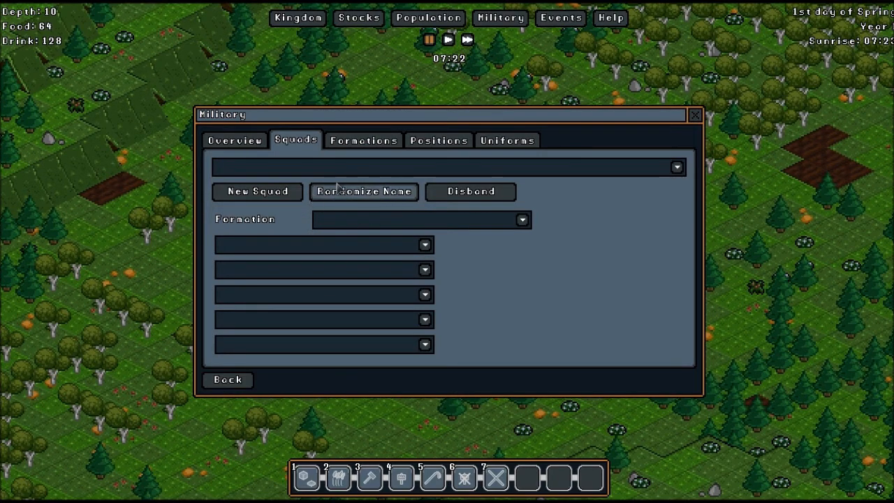
Reroll the squad's random name many times, ending on Buckled Snugglers.
click(363, 190)
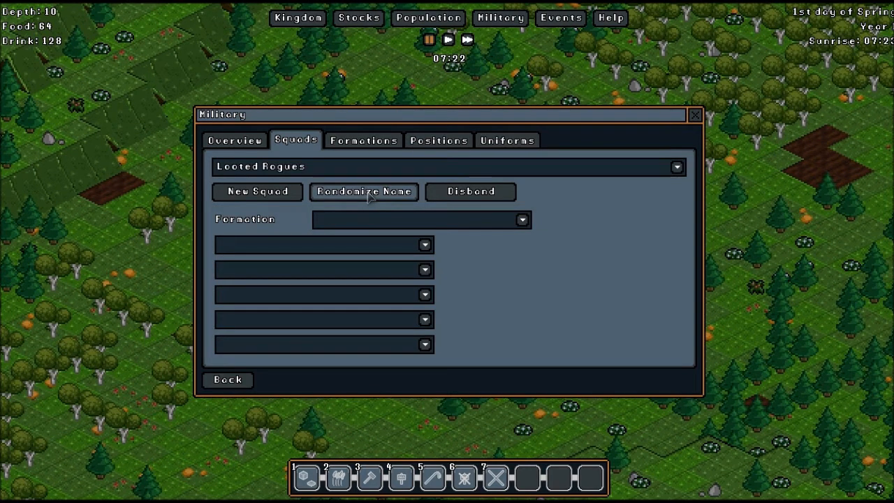
click(363, 190)
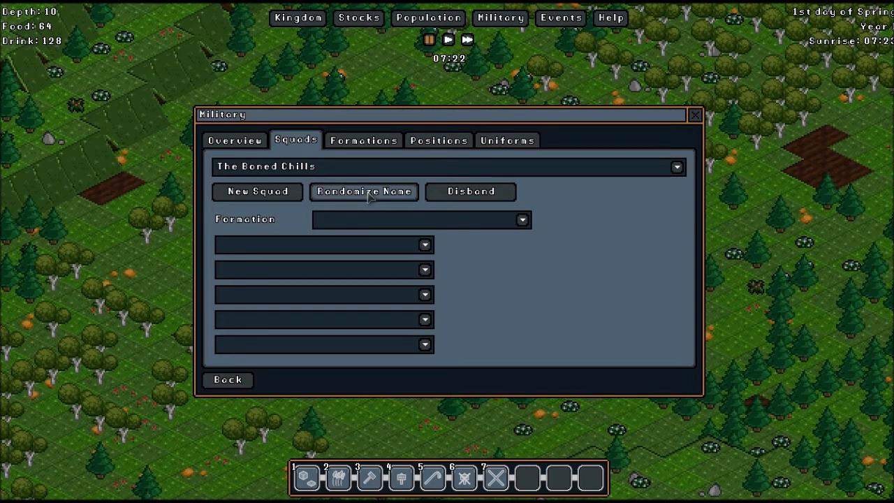
click(364, 192)
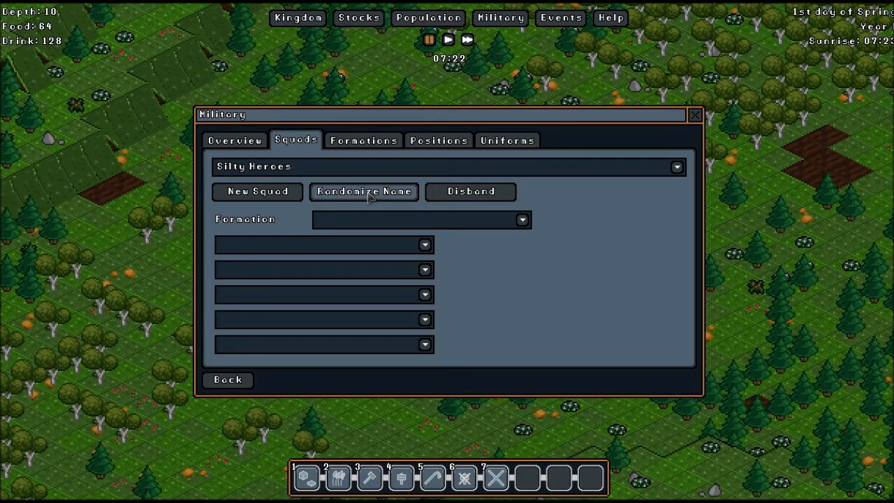
click(363, 190)
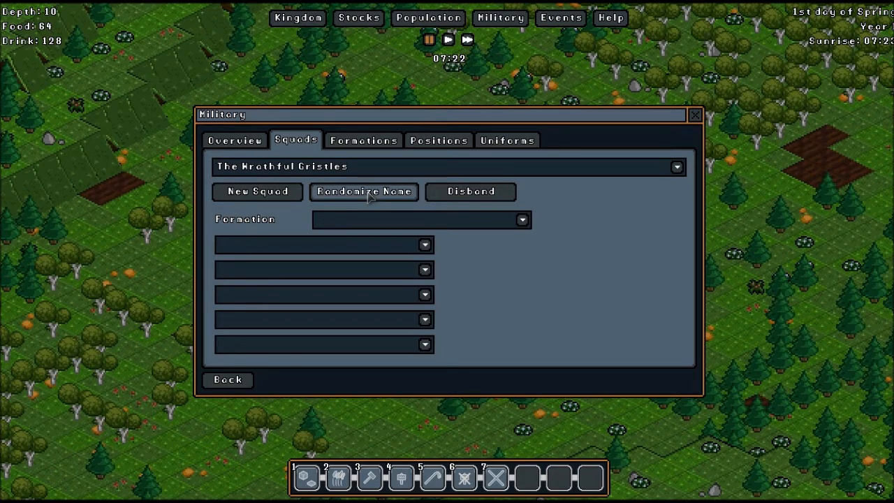
click(363, 190)
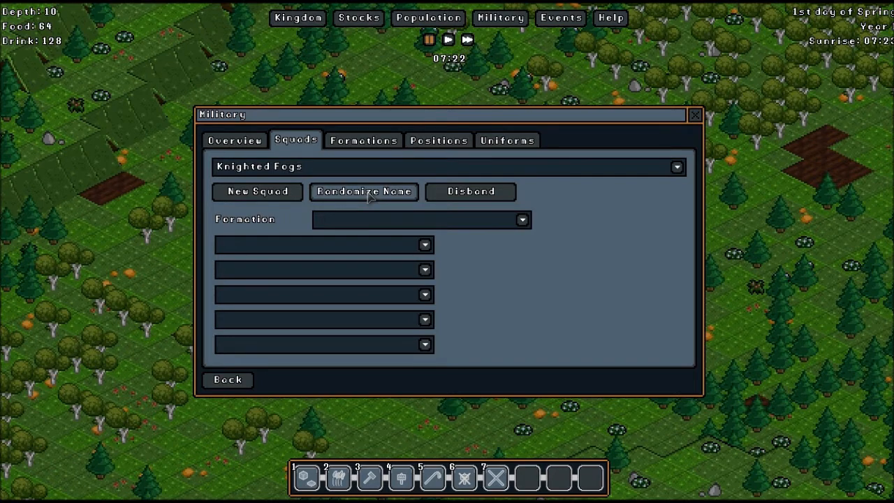
click(363, 192)
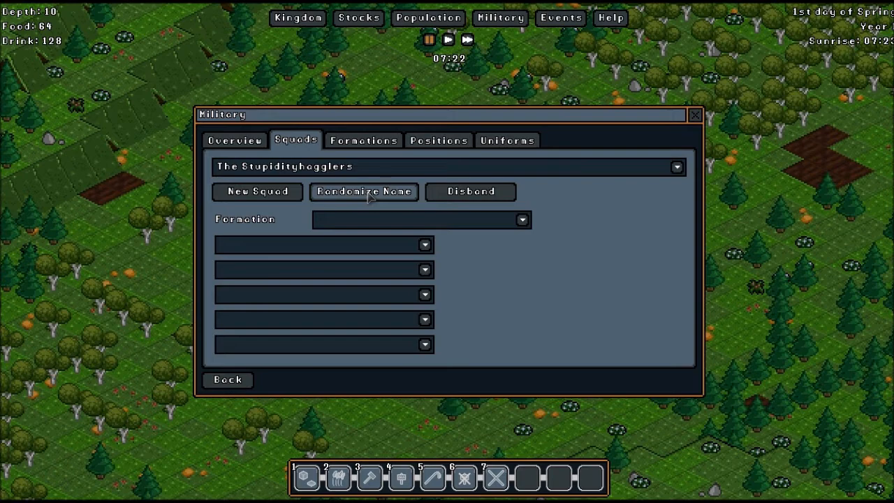
click(363, 190)
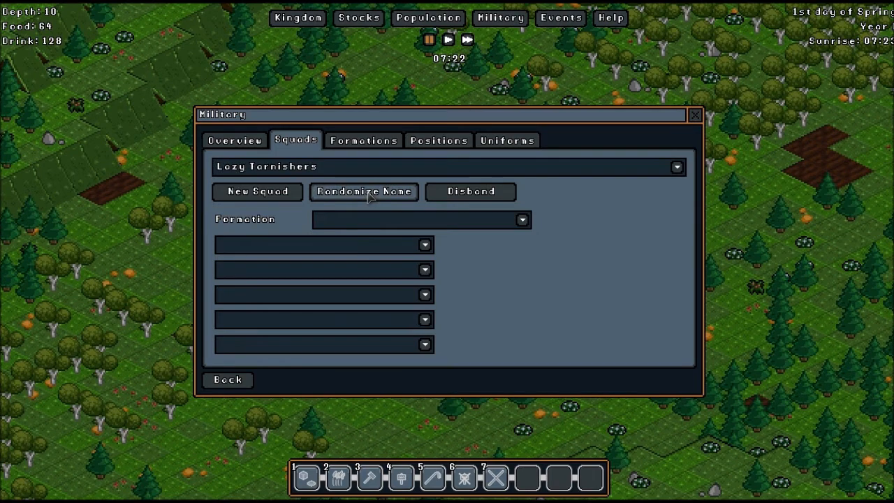
click(363, 191)
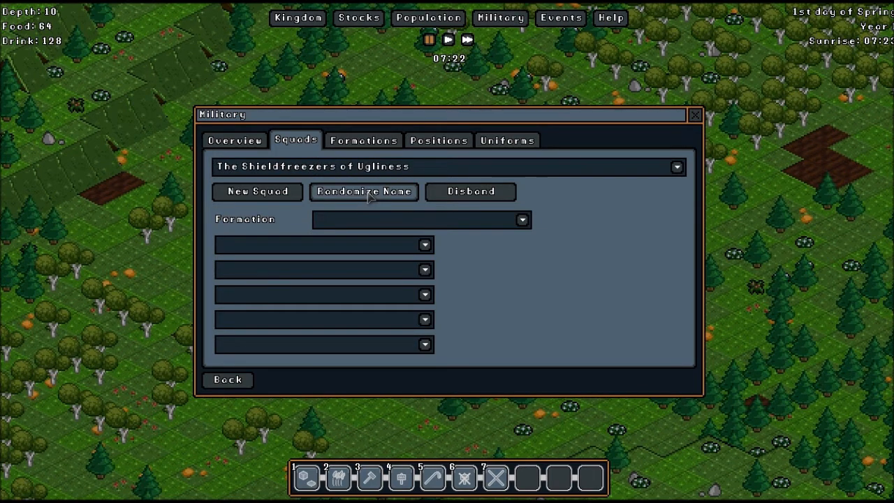
click(364, 190)
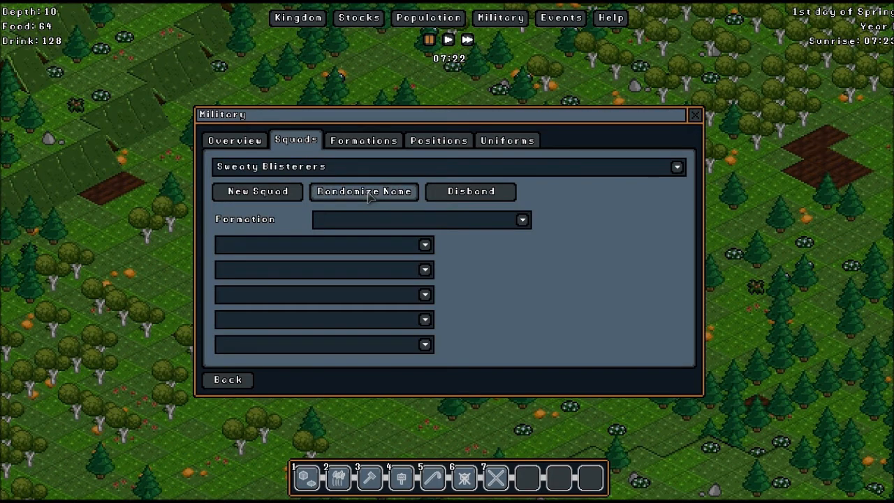
click(363, 190)
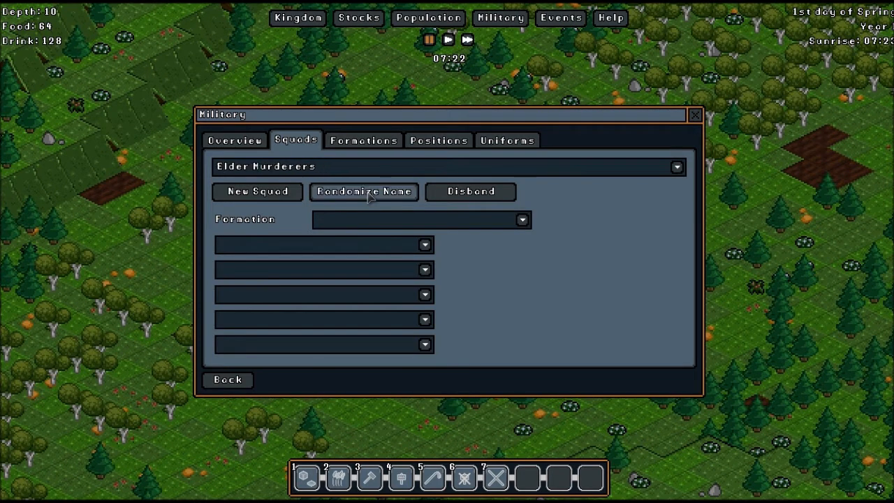
click(364, 190)
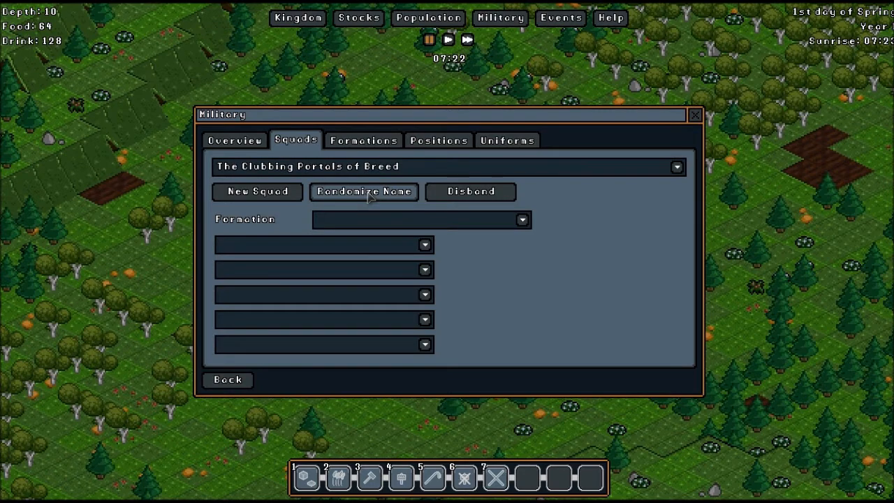
click(364, 191)
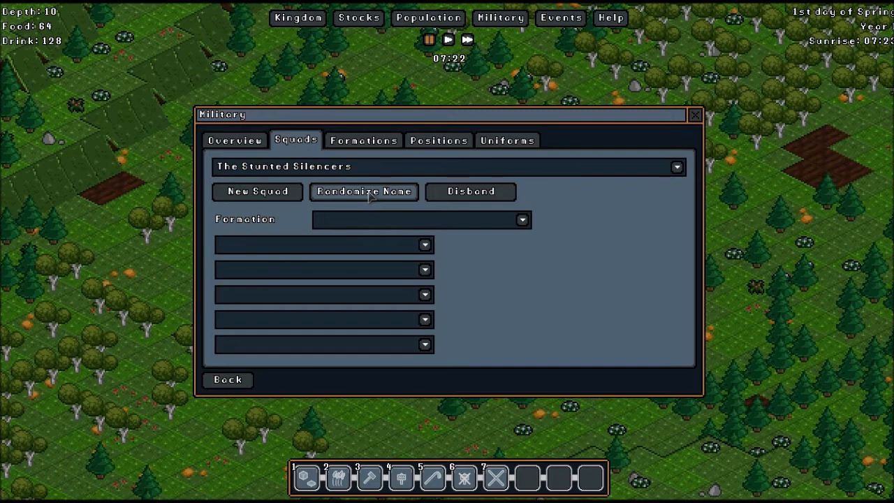
click(363, 191)
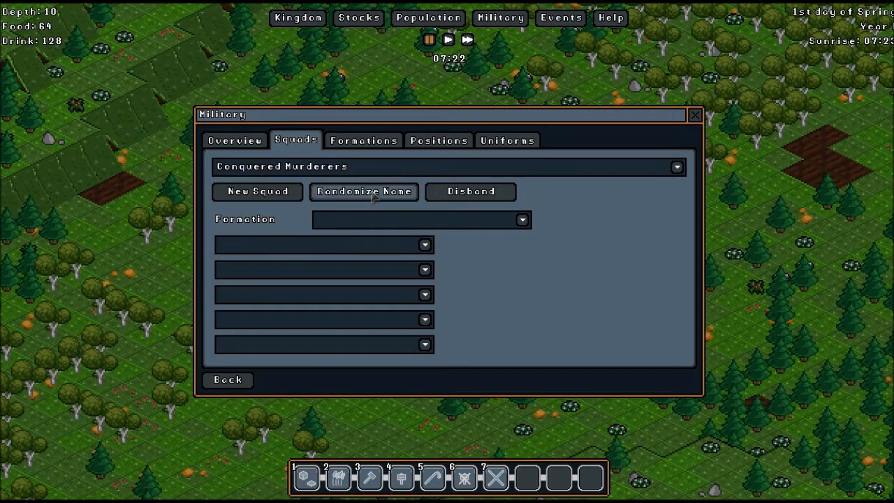
click(364, 190)
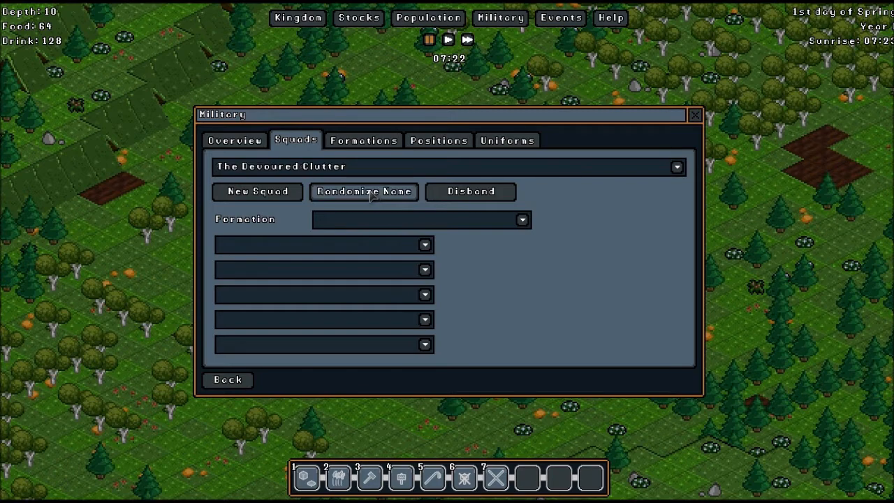
click(363, 191)
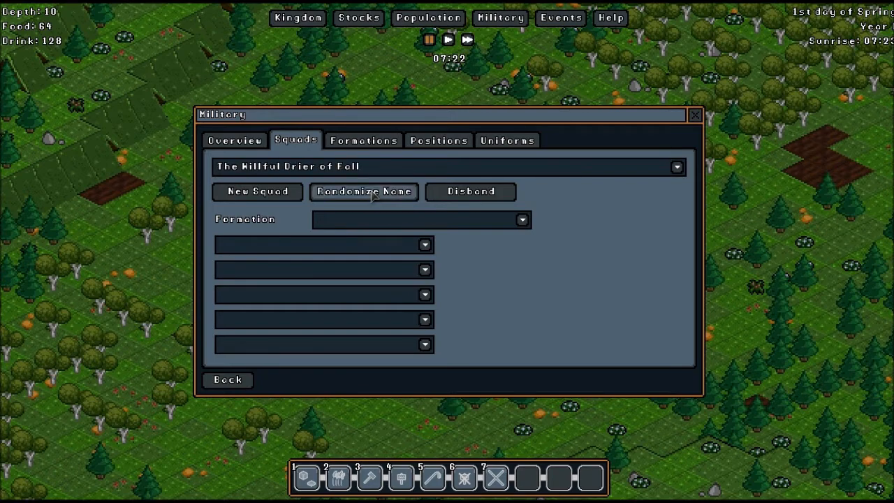
click(363, 190)
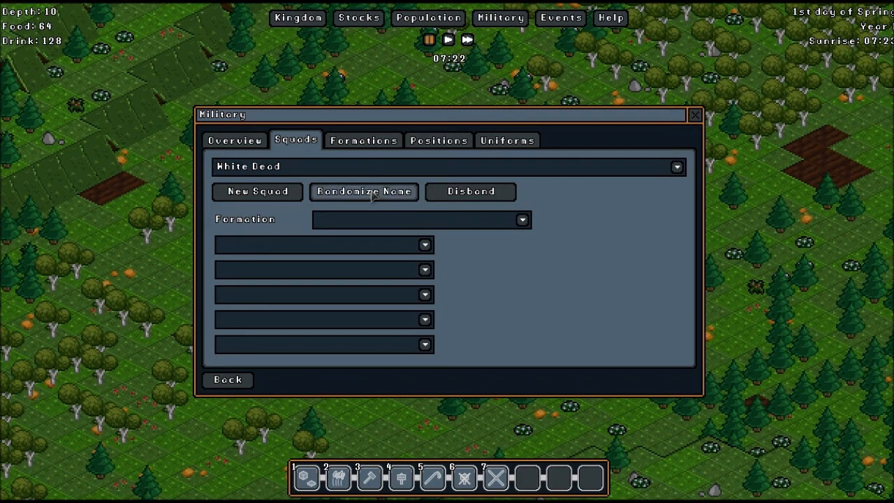
click(363, 191)
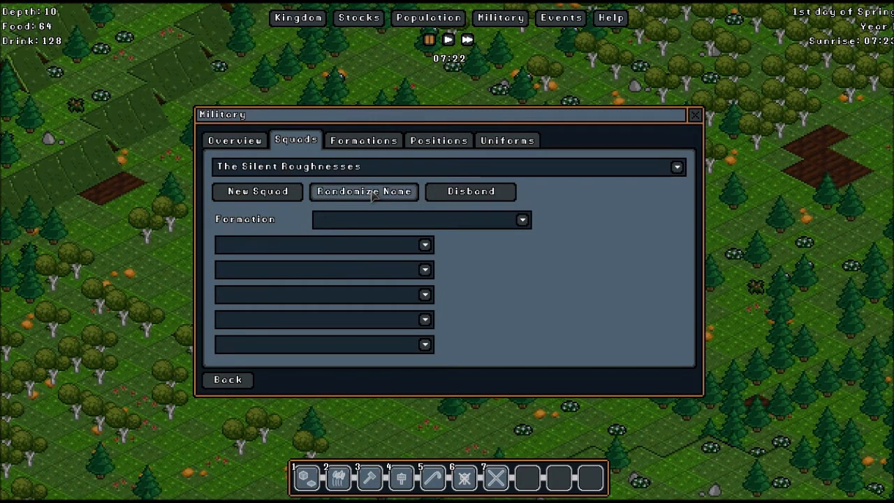
click(363, 192)
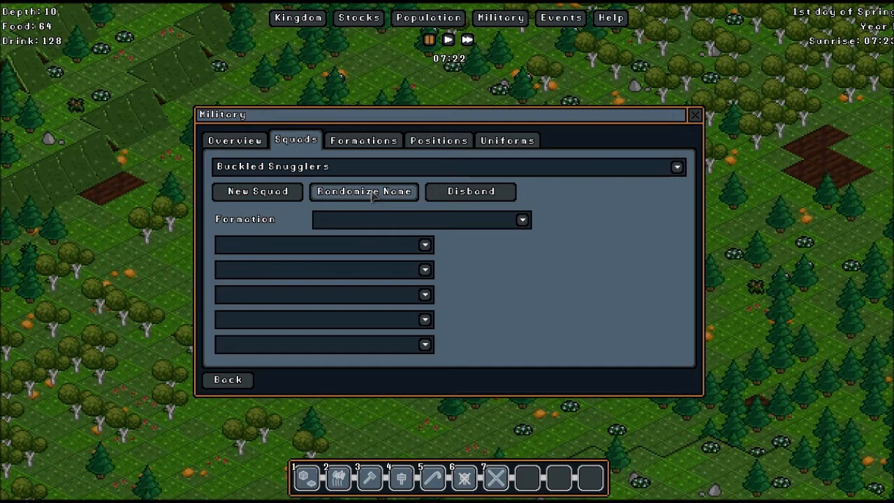
mouse_move(389, 227)
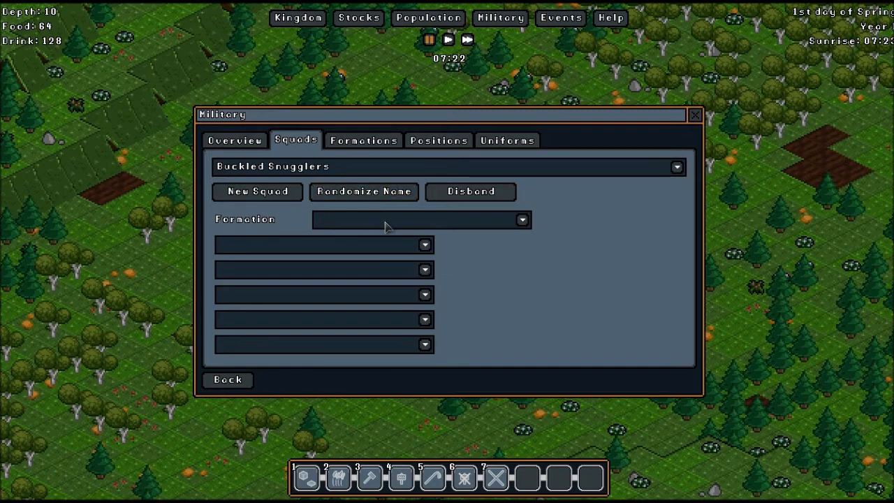
mouse_move(394, 254)
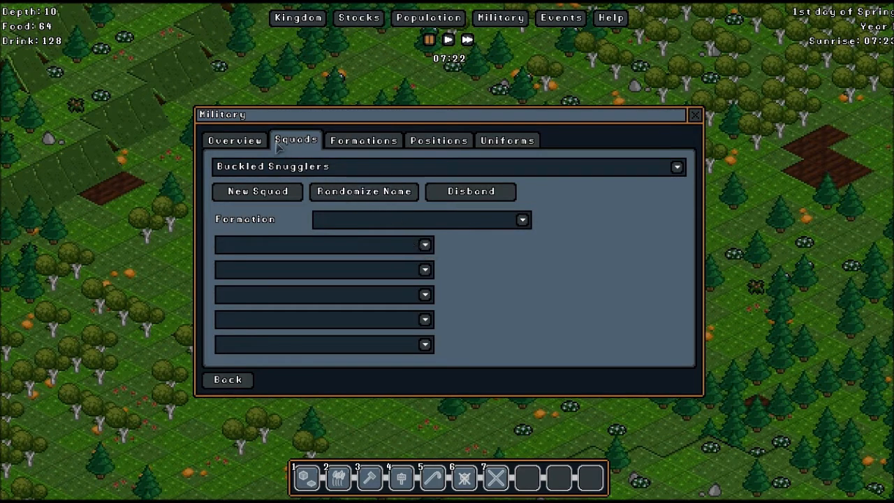
mouse_move(279, 318)
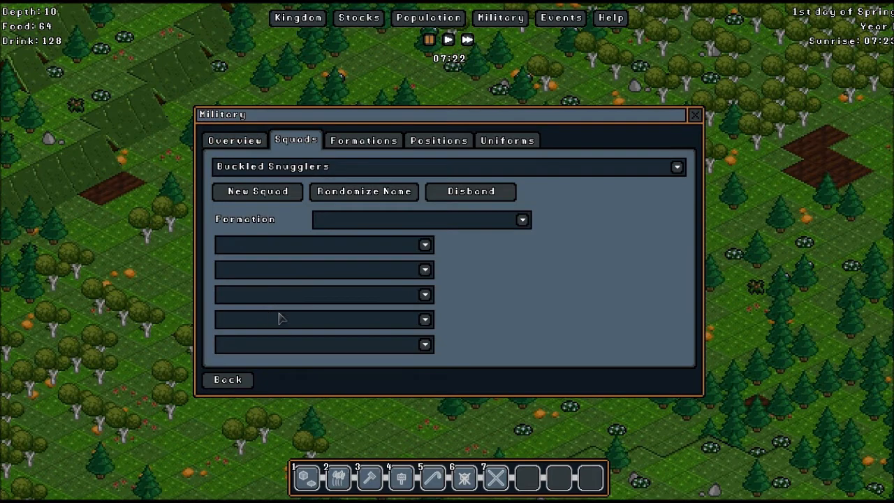
mouse_move(438, 223)
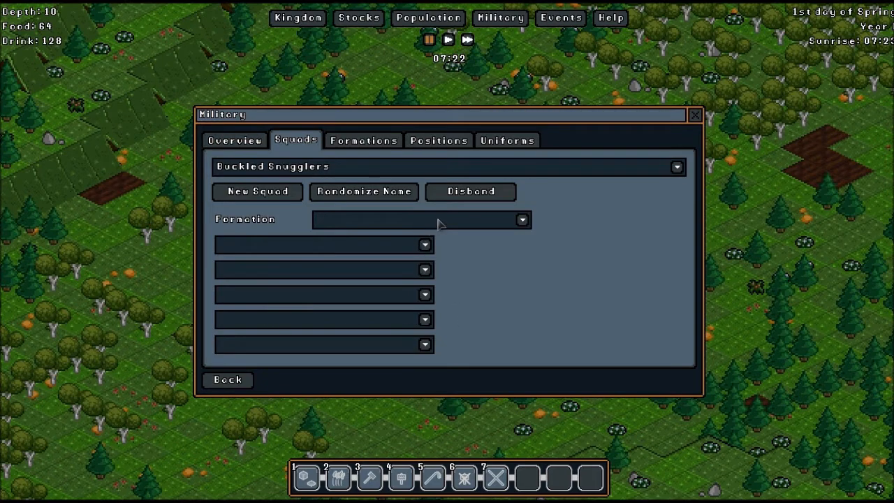
mouse_move(277, 161)
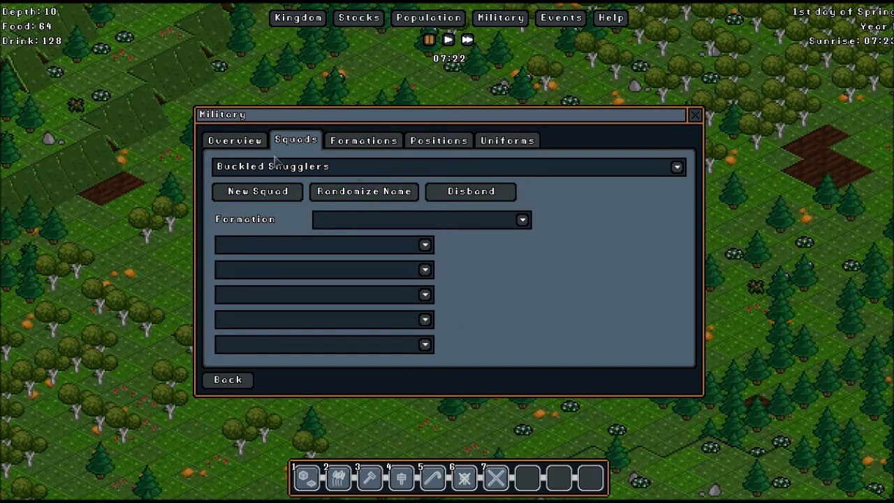
Confirm the overview counts zero squads and soldiers, then return to the empty squad list.
click(235, 140)
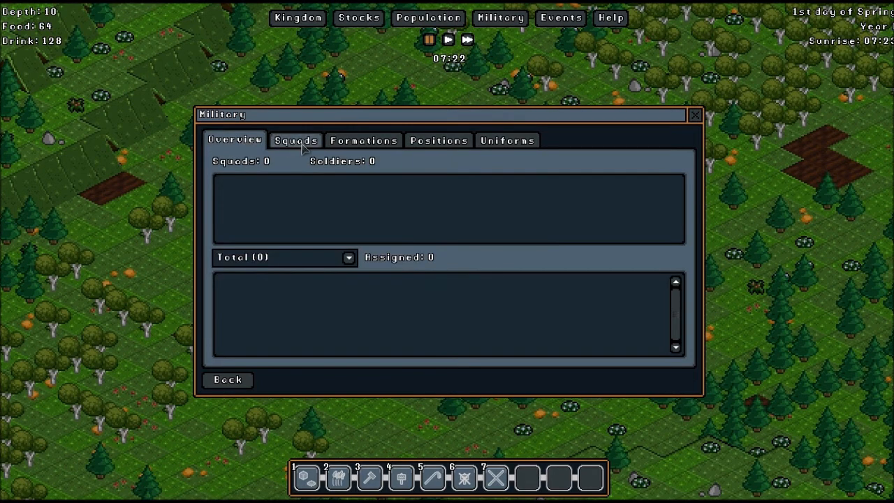
click(297, 140)
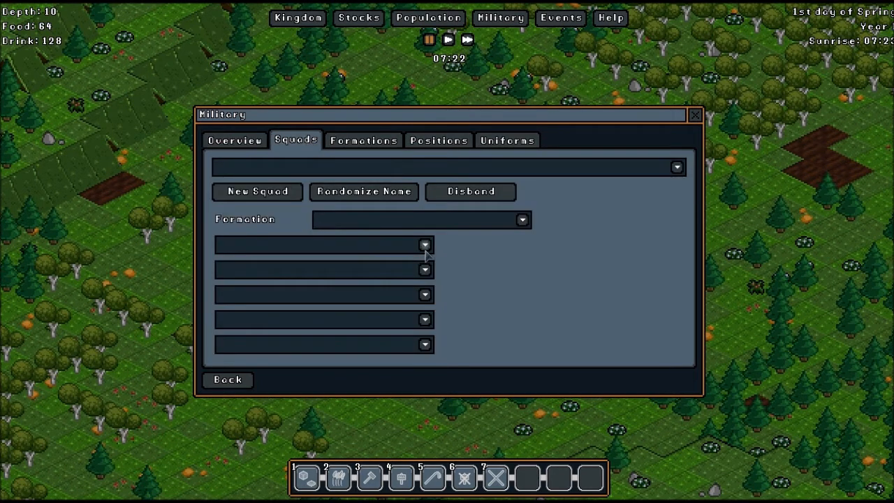
mouse_move(424, 271)
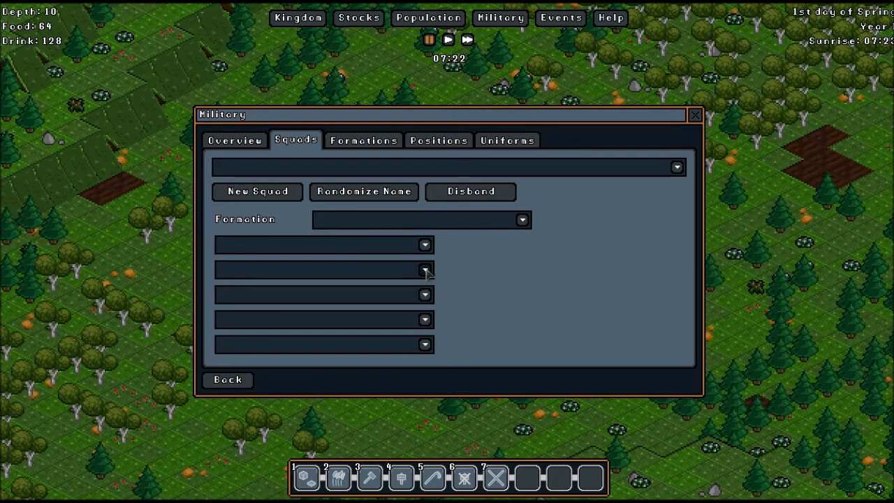
mouse_move(424, 296)
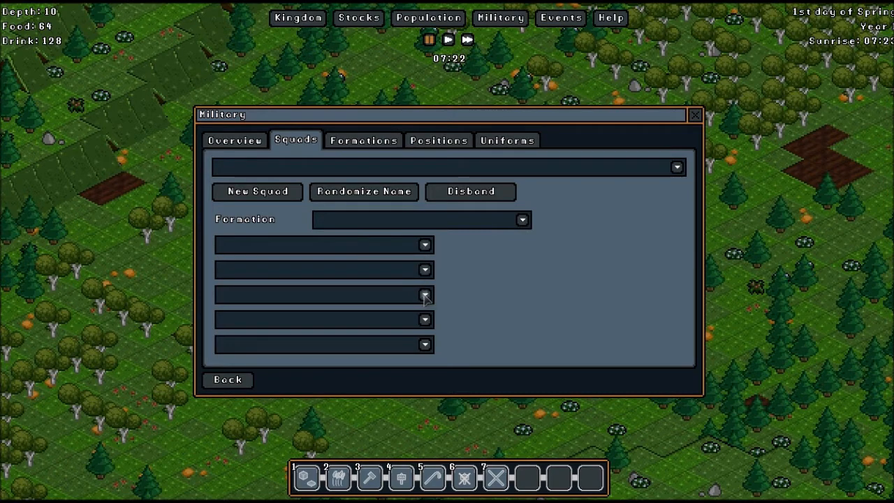
mouse_move(528, 223)
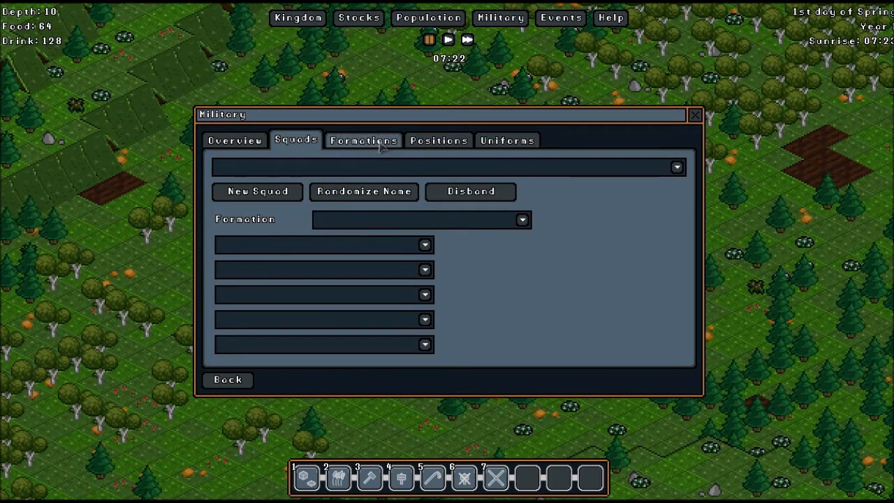
click(363, 139)
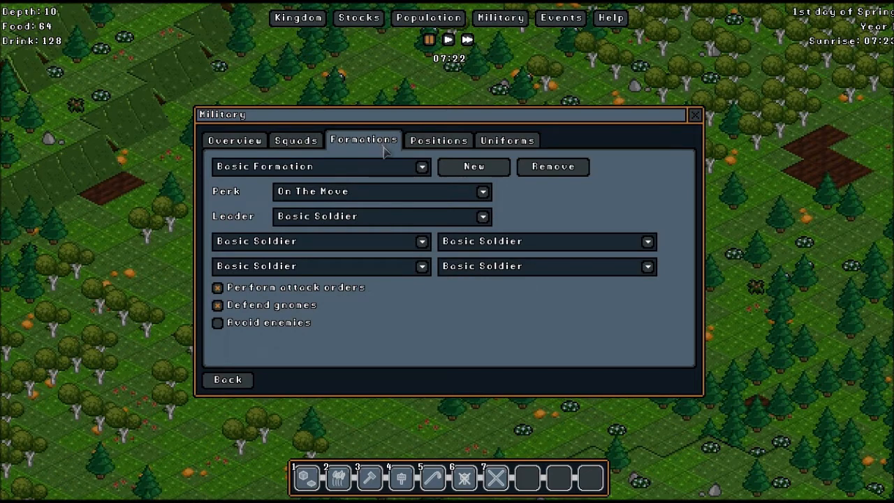
mouse_move(325, 223)
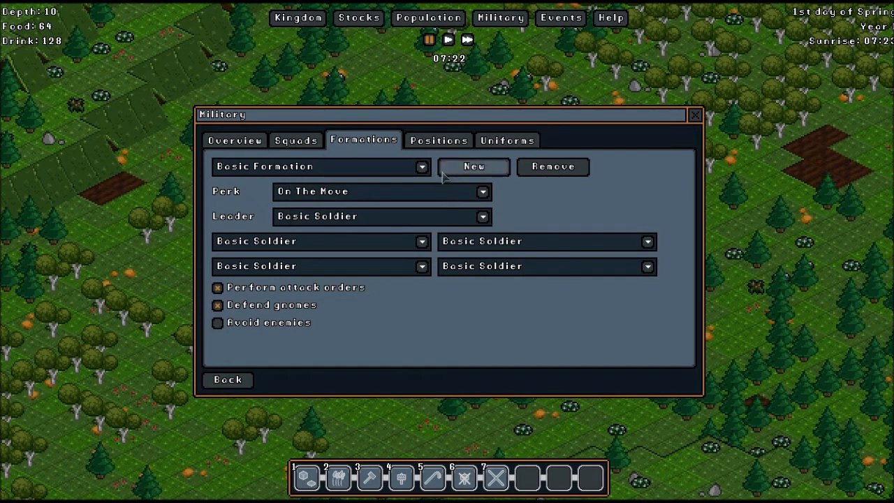
click(296, 139)
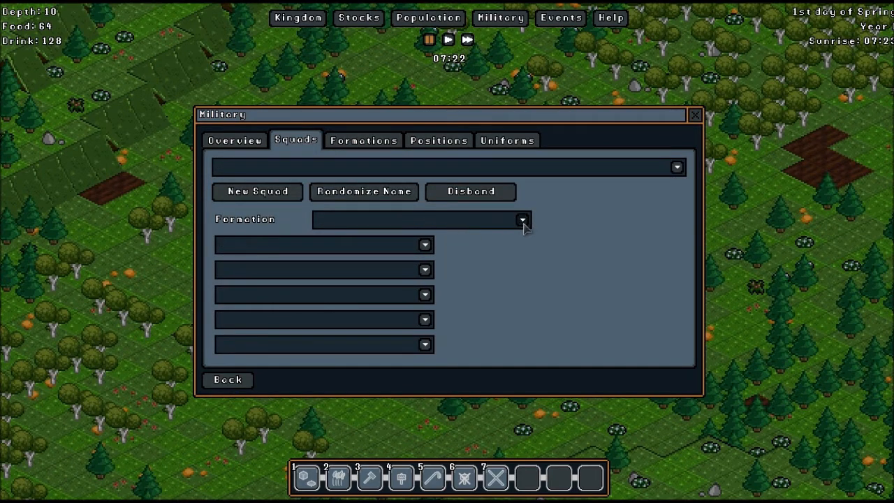
Create a new squad named Froggy Flowers and review the Basic Formation settings.
click(363, 191)
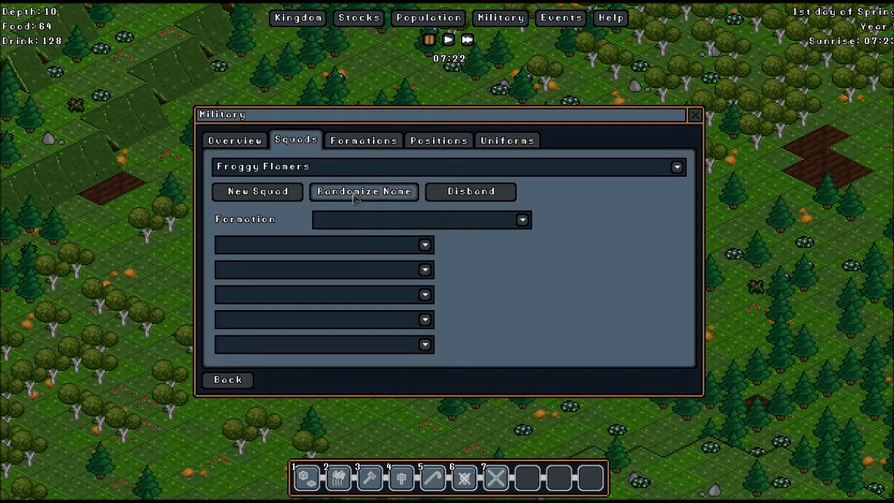
mouse_move(467, 229)
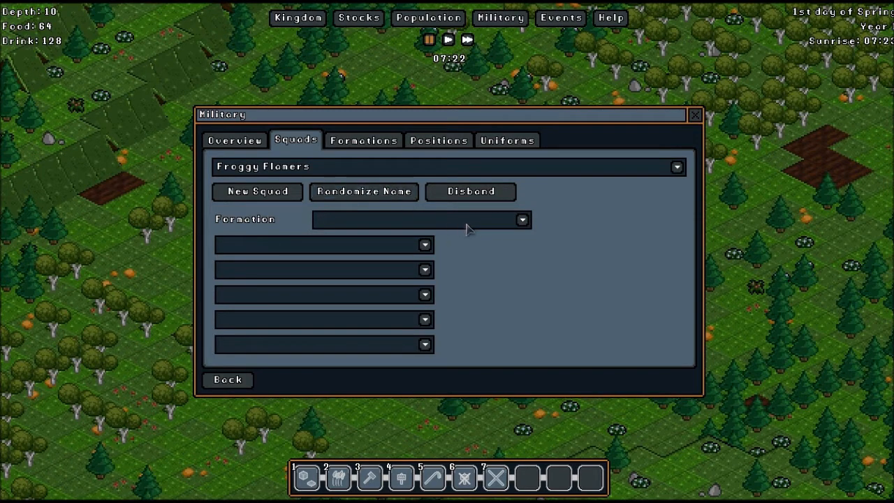
mouse_move(525, 226)
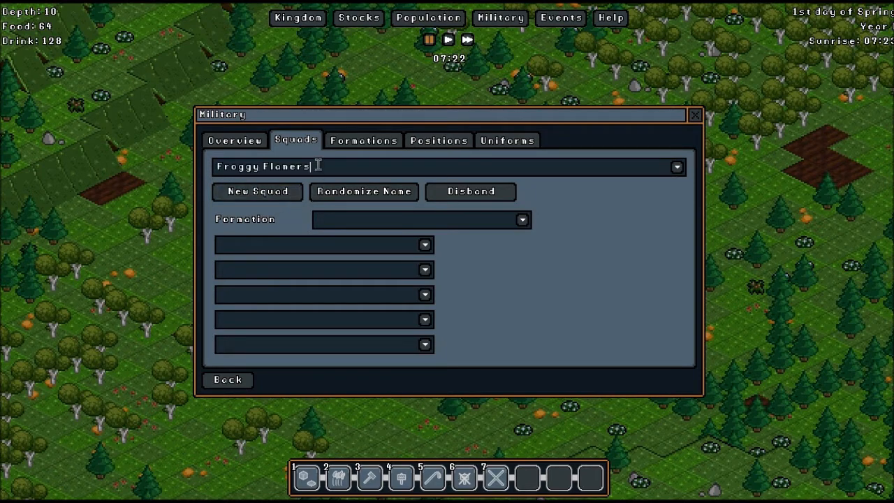
click(363, 140)
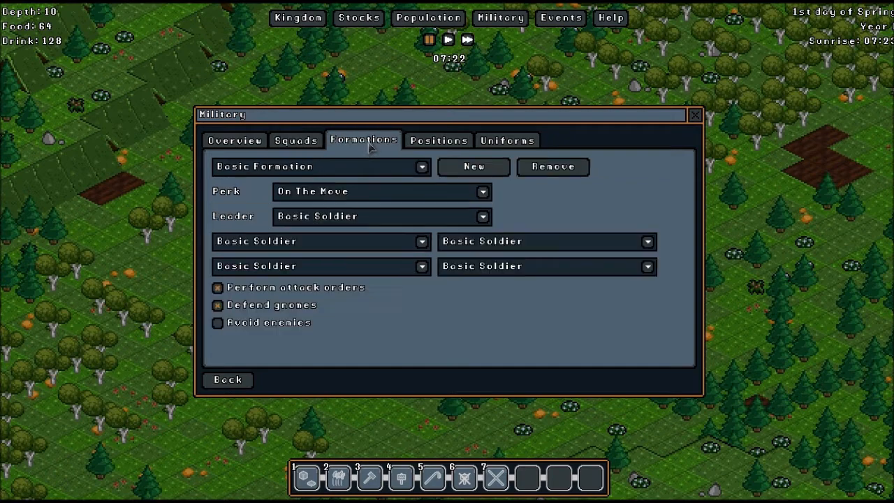
mouse_move(412, 190)
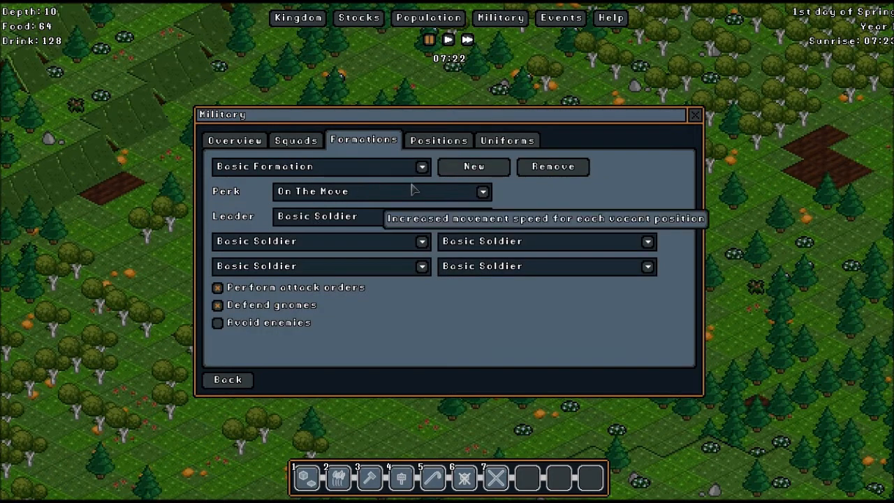
mouse_move(422, 169)
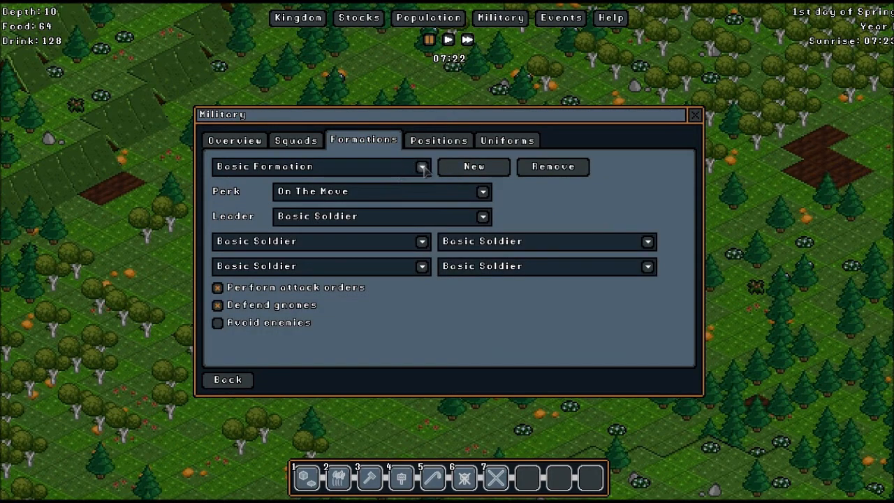
Add a blank New Formation beside Basic Formation and return to the squad settings.
click(422, 166)
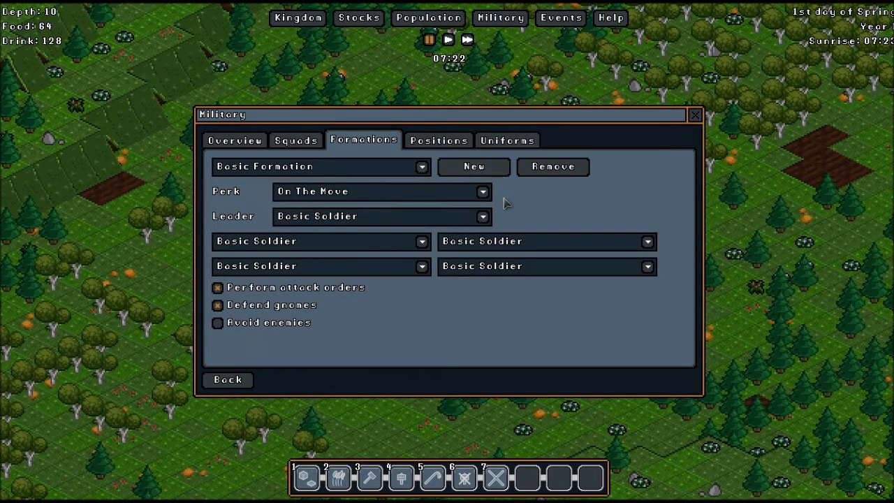
mouse_move(244, 360)
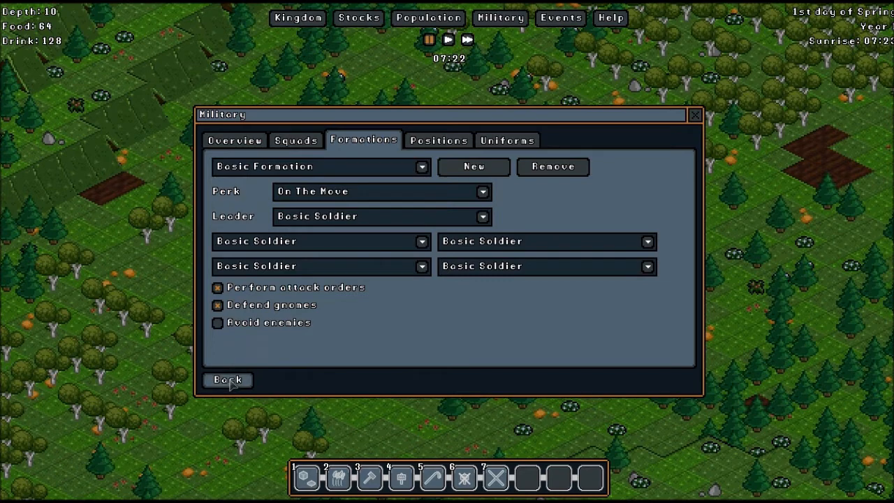
mouse_move(439, 140)
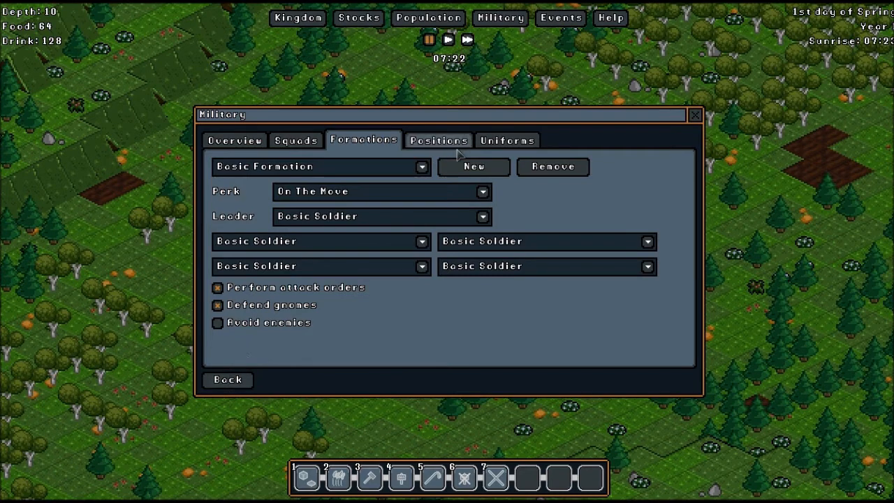
click(473, 166)
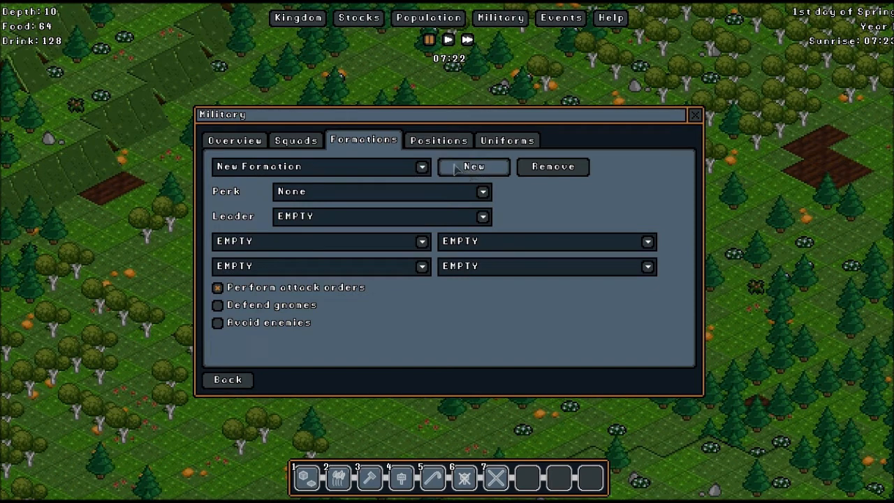
click(296, 140)
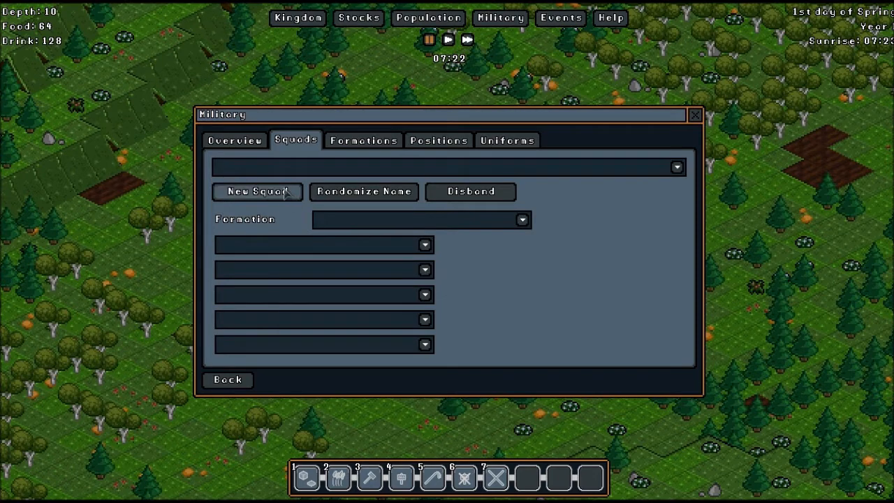
Create a new squad with Basic Formation and rename it Froggy Flamers.
click(257, 191)
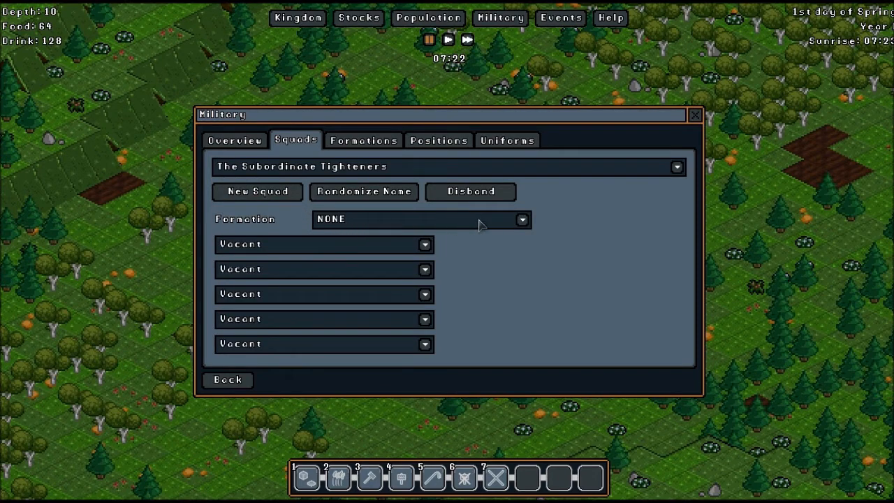
click(522, 219)
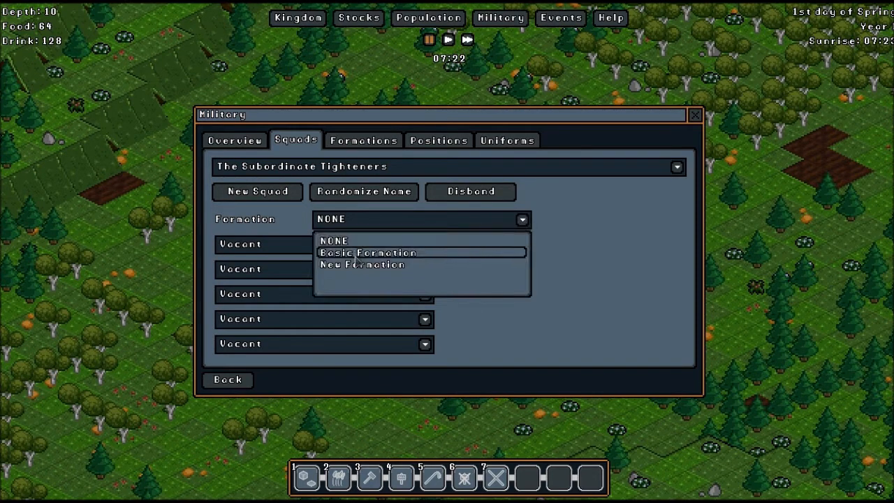
click(369, 252)
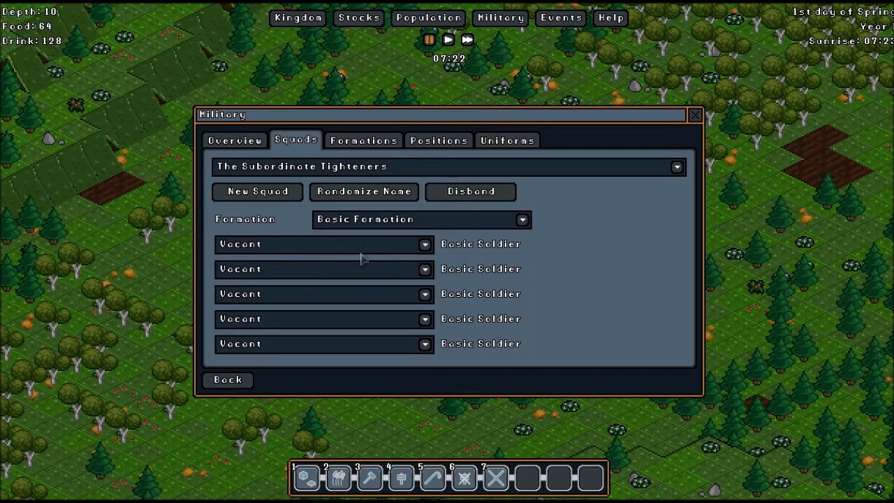
click(425, 243)
text(Froggy Flamers)
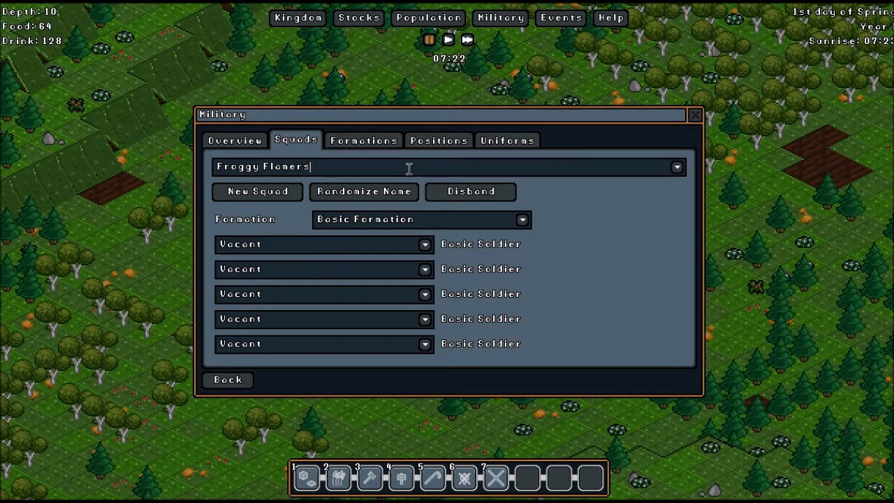
click(425, 243)
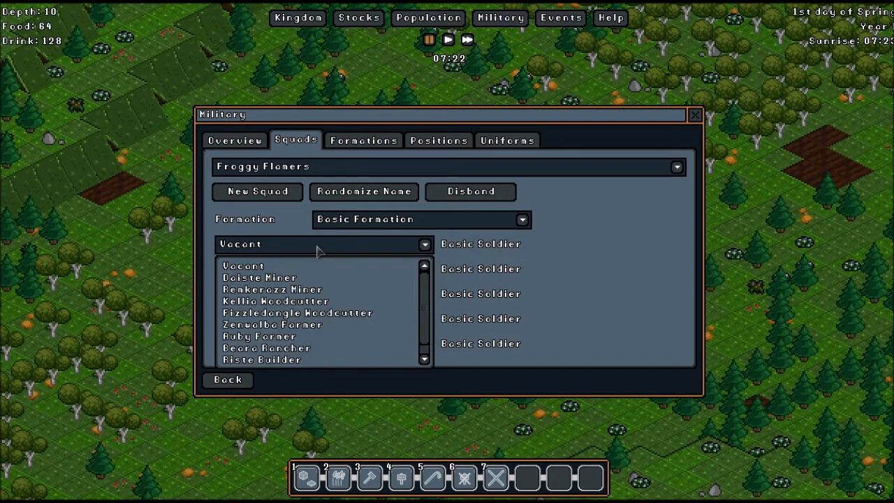
mouse_move(294, 289)
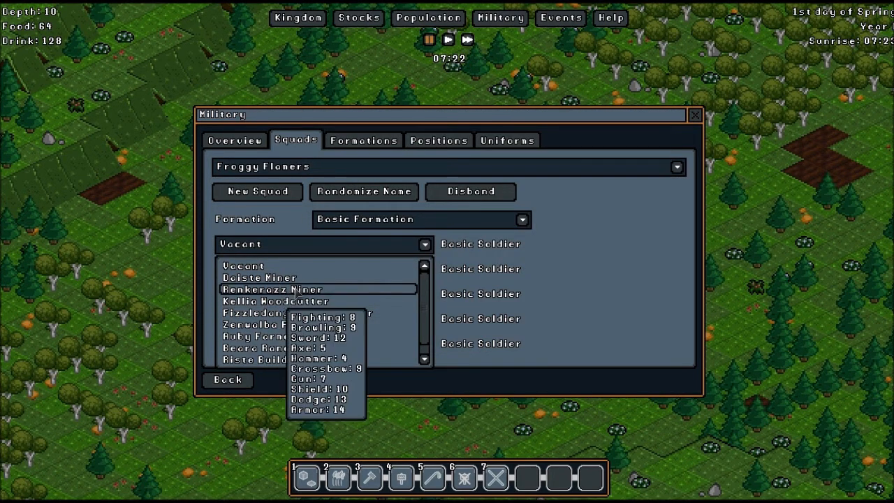
mouse_move(296, 313)
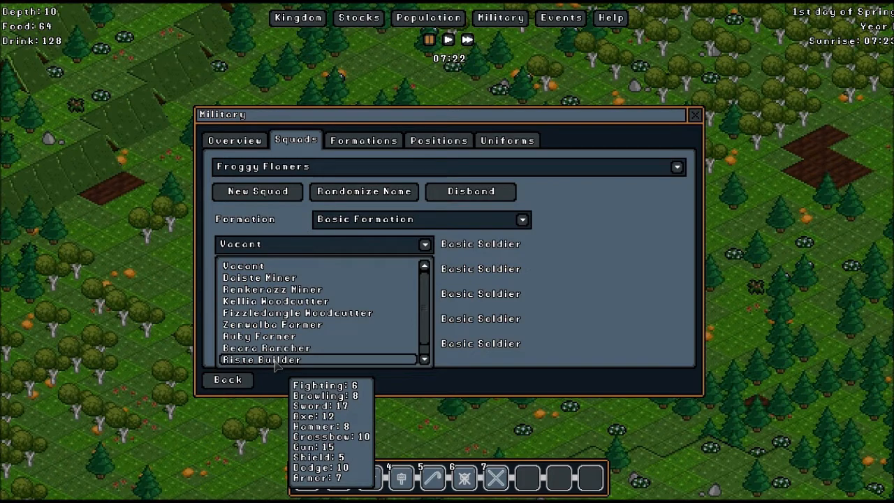
mouse_move(259, 277)
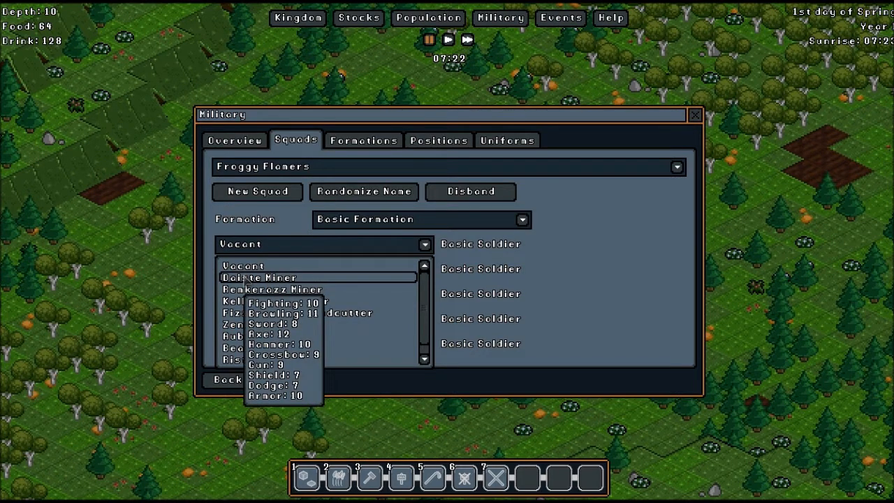
mouse_move(272, 289)
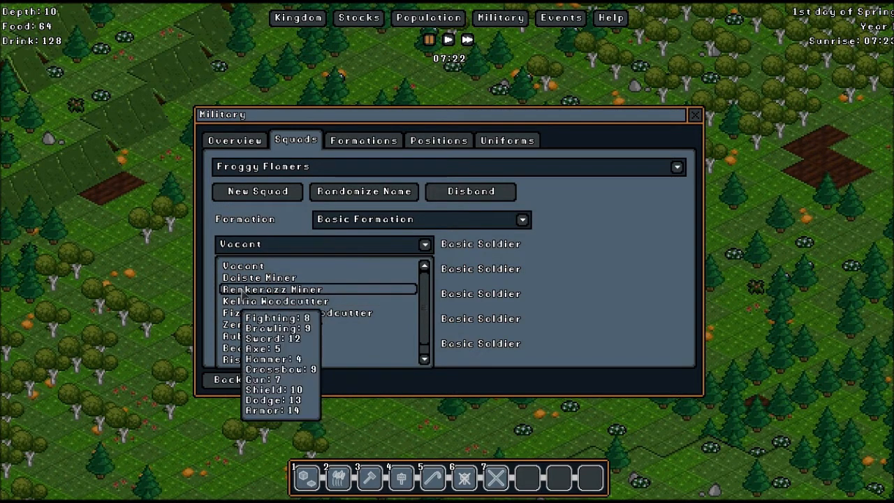
mouse_move(277, 301)
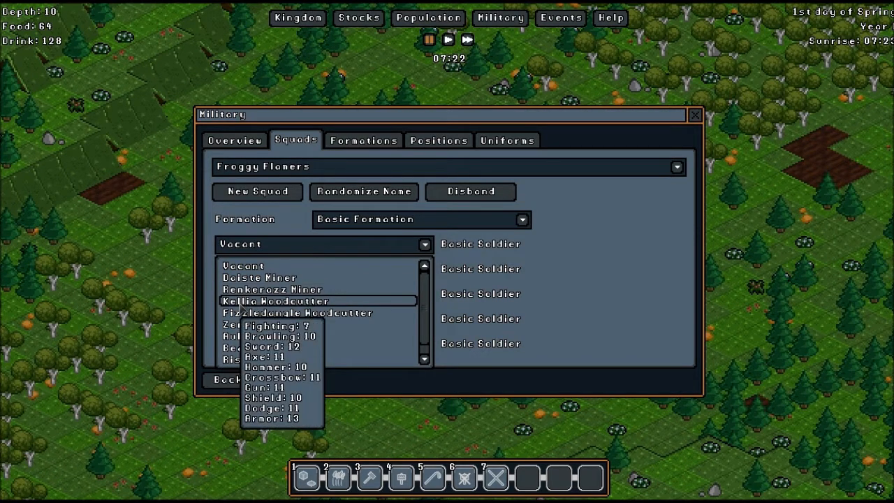
mouse_move(271, 325)
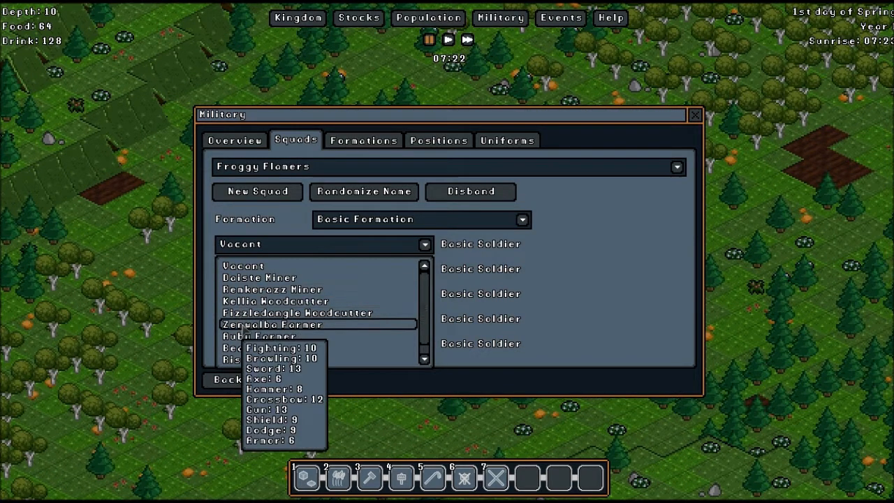
mouse_move(272, 337)
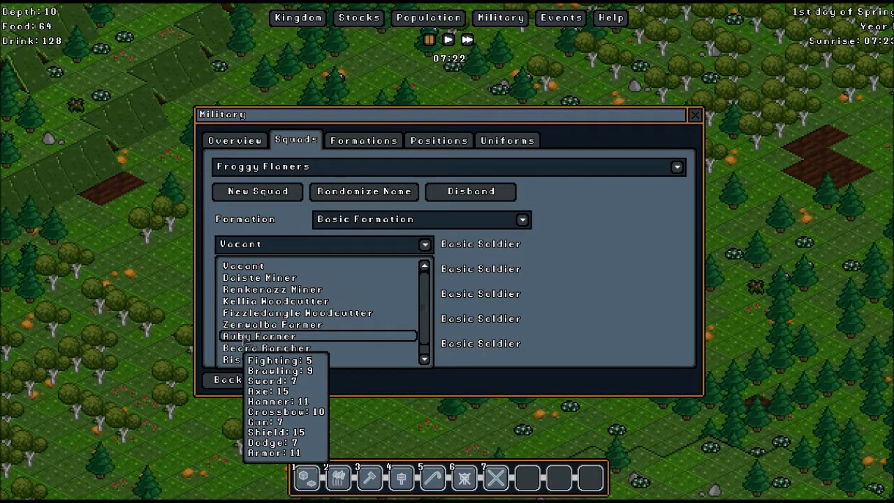
mouse_move(266, 348)
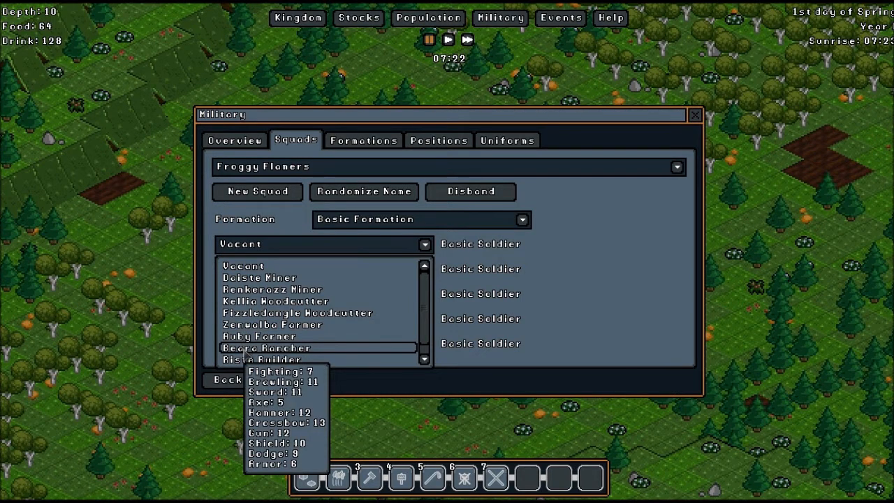
mouse_move(261, 359)
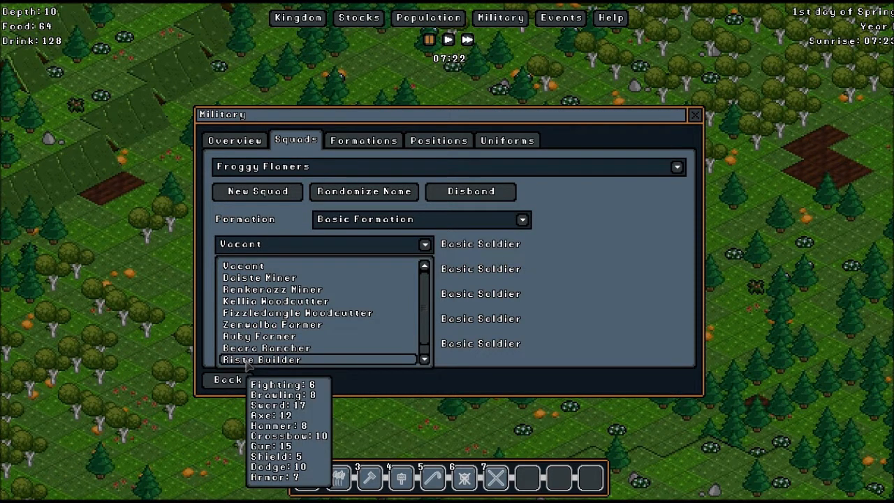
Assign Riste Builder to the first Basic Soldier slot of Froggy Flamers.
scroll(down, 3)
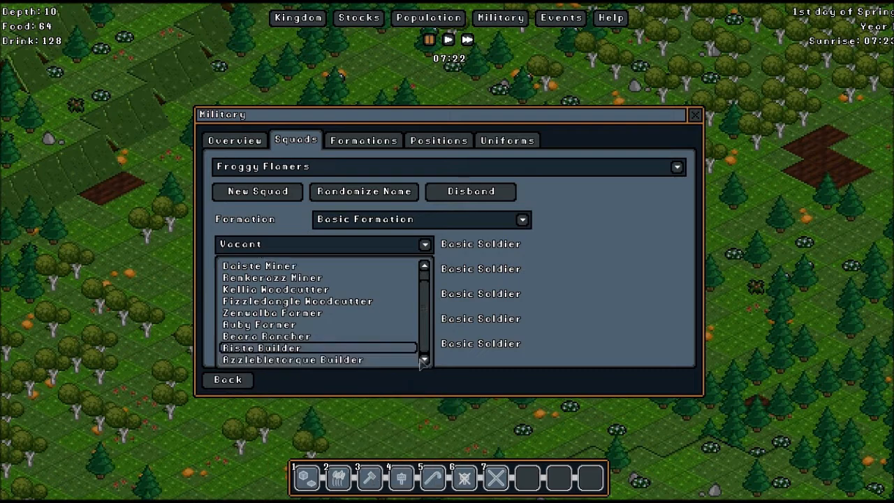
mouse_move(315, 360)
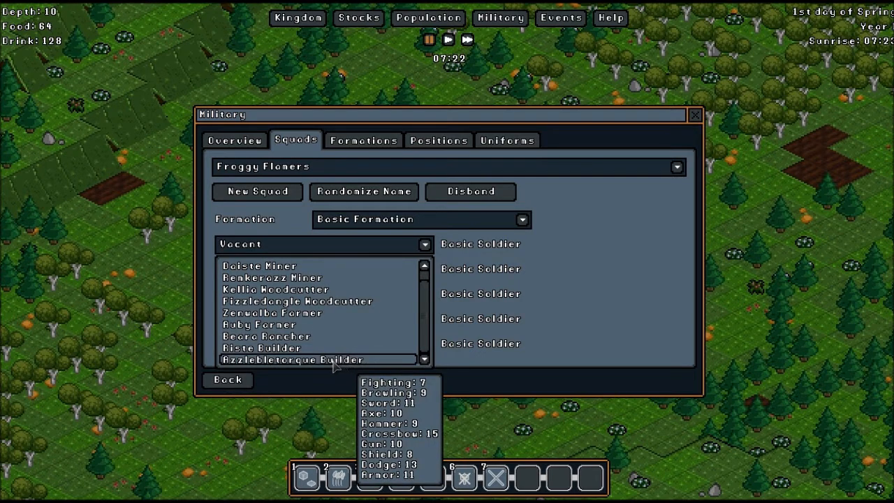
mouse_move(334, 368)
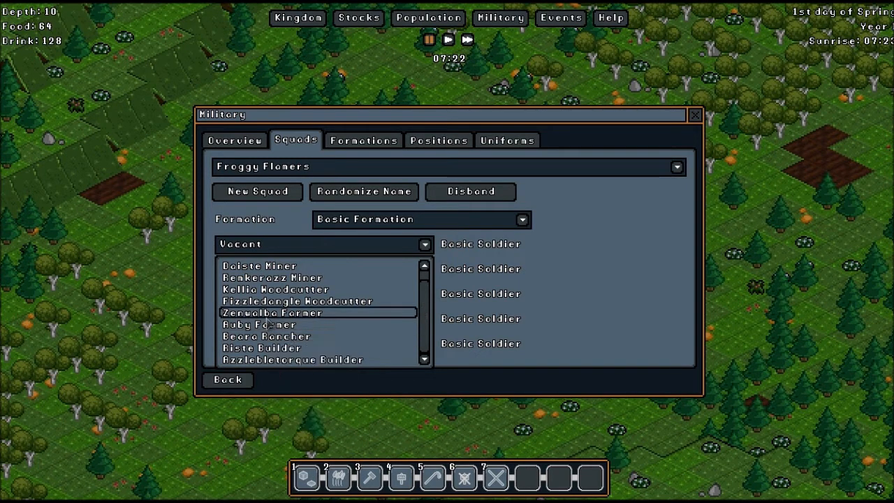
mouse_move(273, 276)
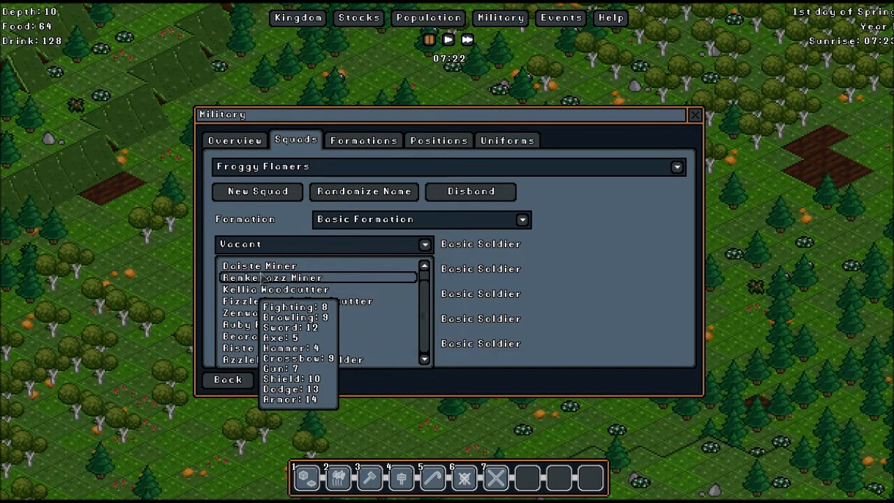
mouse_move(265, 337)
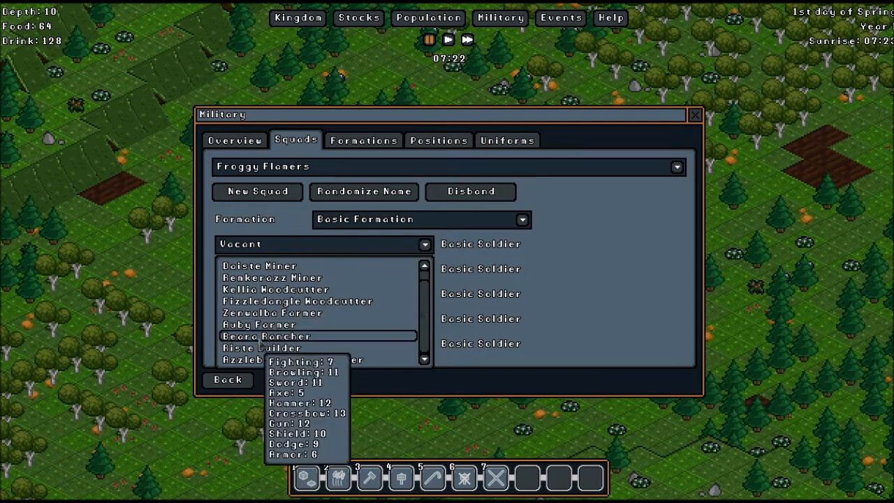
mouse_move(260, 348)
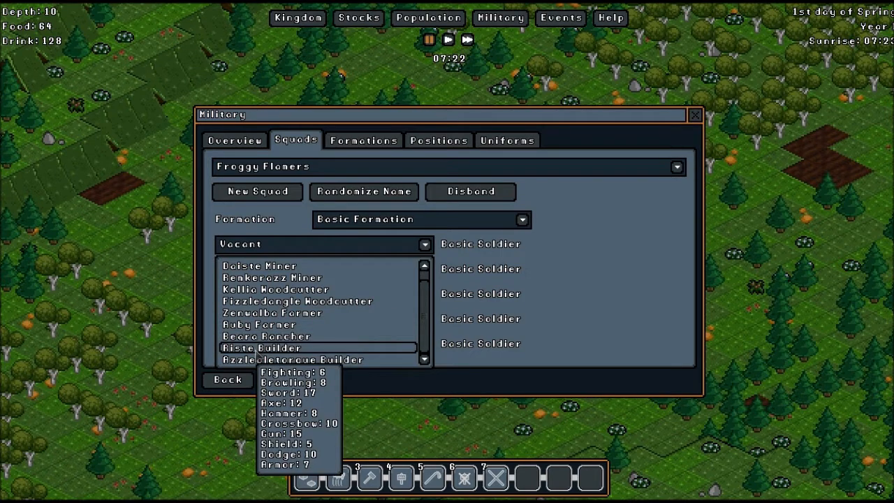
click(260, 348)
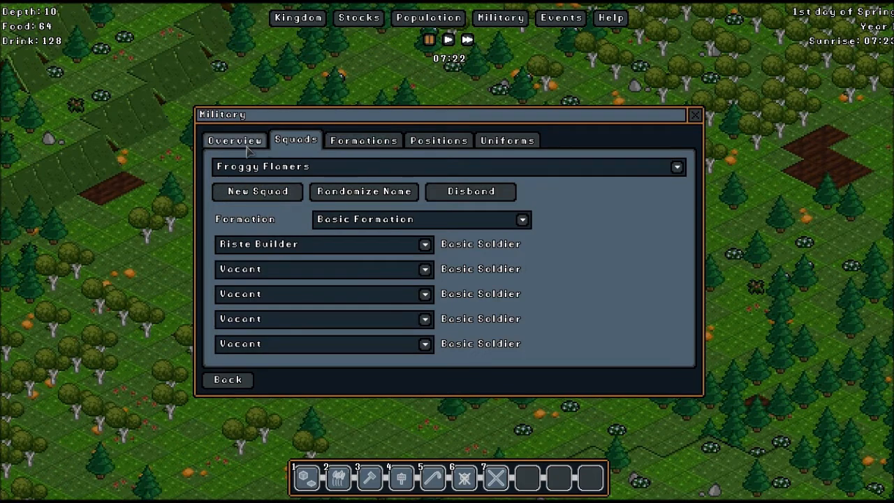
Review the military Overview, Formations and Uniforms, then close the window back to the colony map.
click(234, 140)
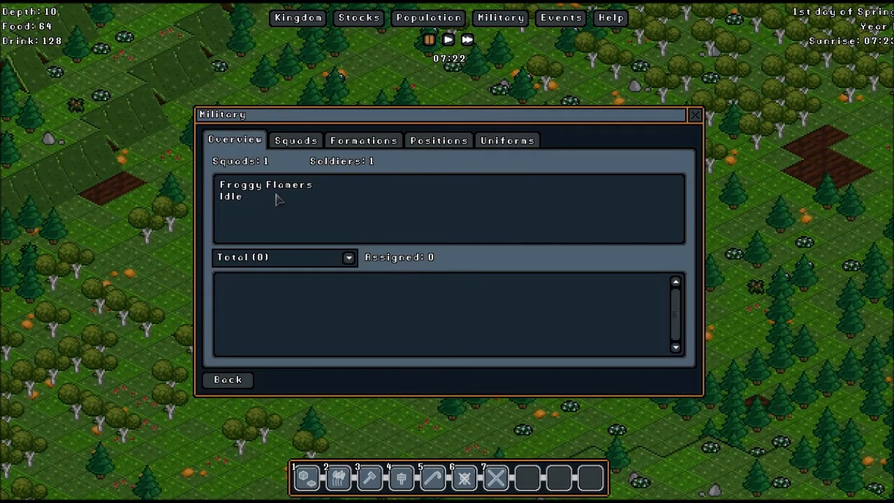
click(363, 140)
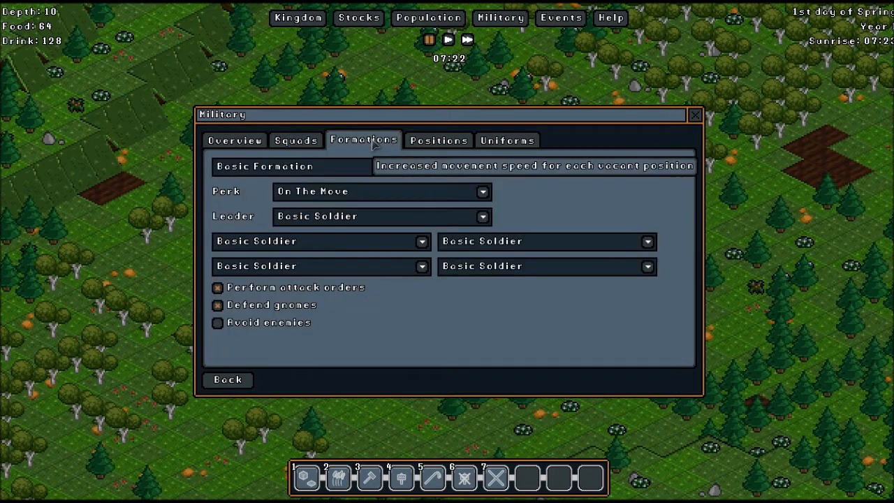
mouse_move(412, 198)
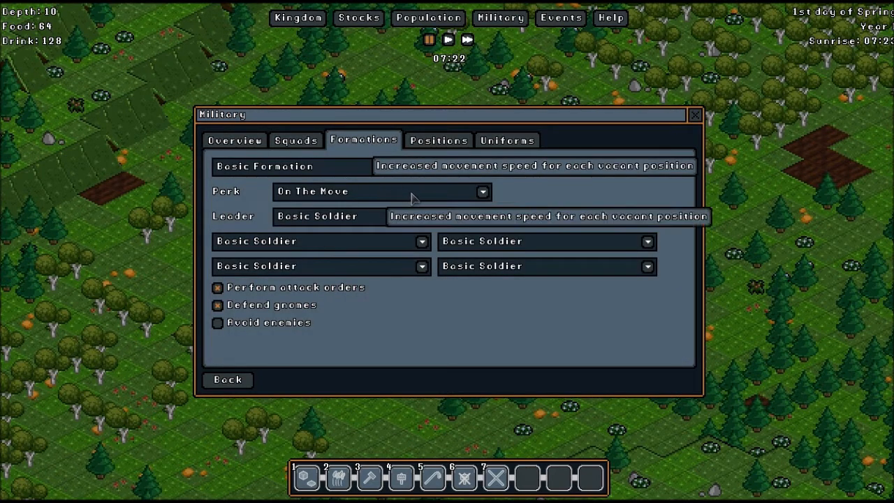
mouse_move(402, 330)
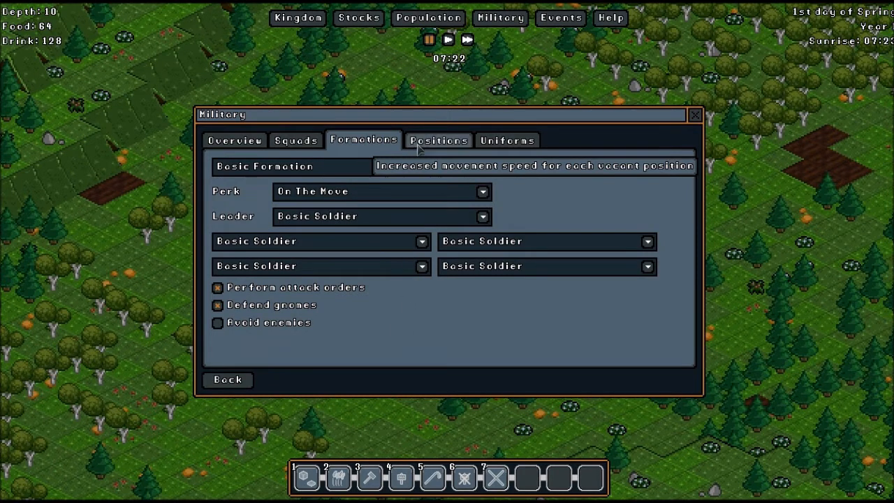
click(507, 139)
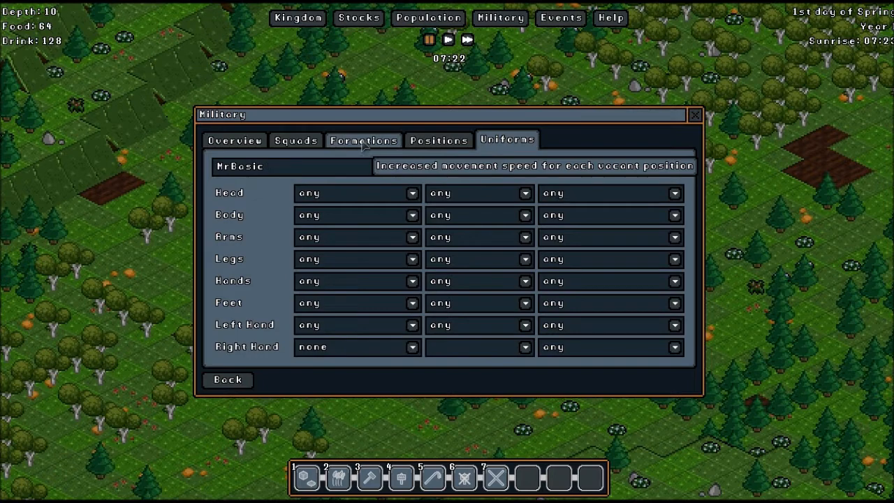
click(235, 140)
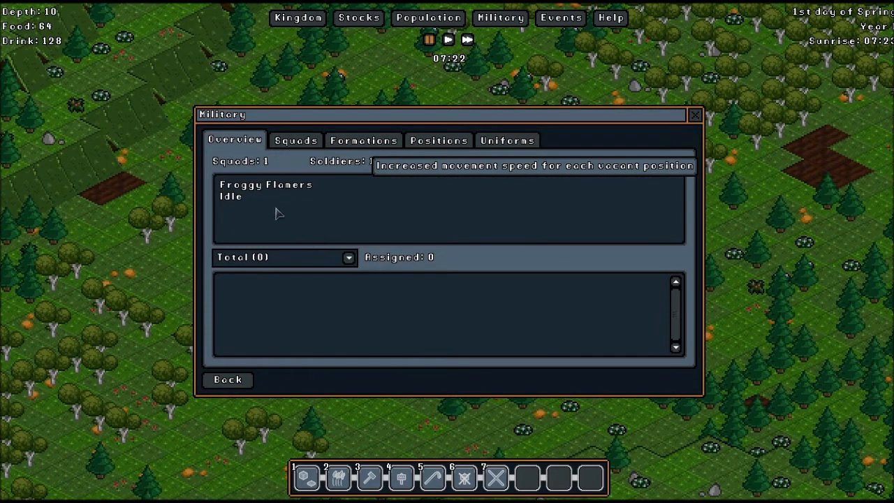
mouse_move(285, 273)
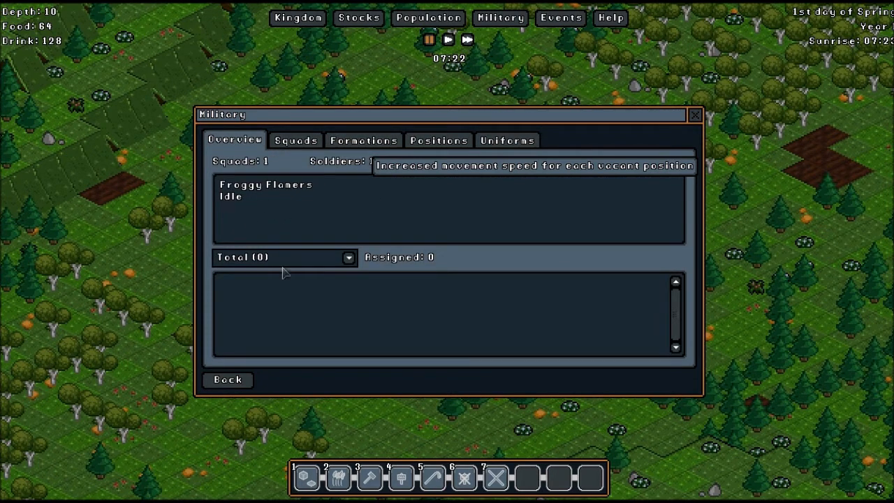
mouse_move(272, 343)
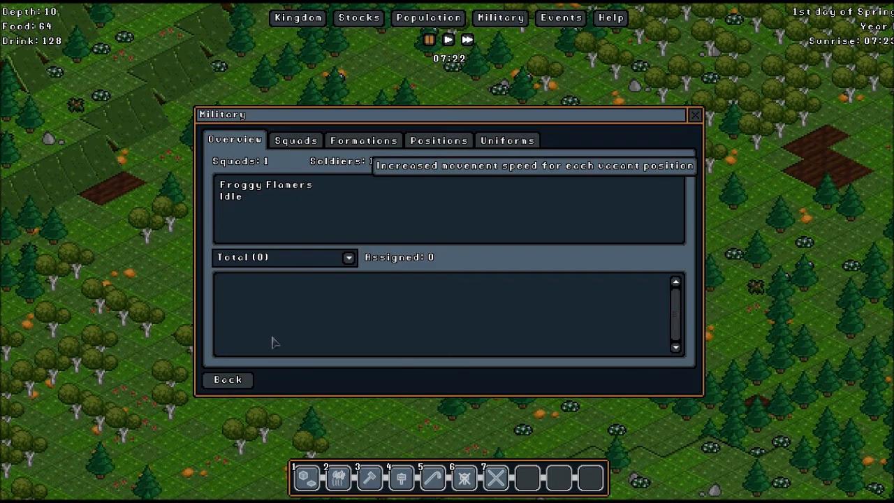
click(695, 115)
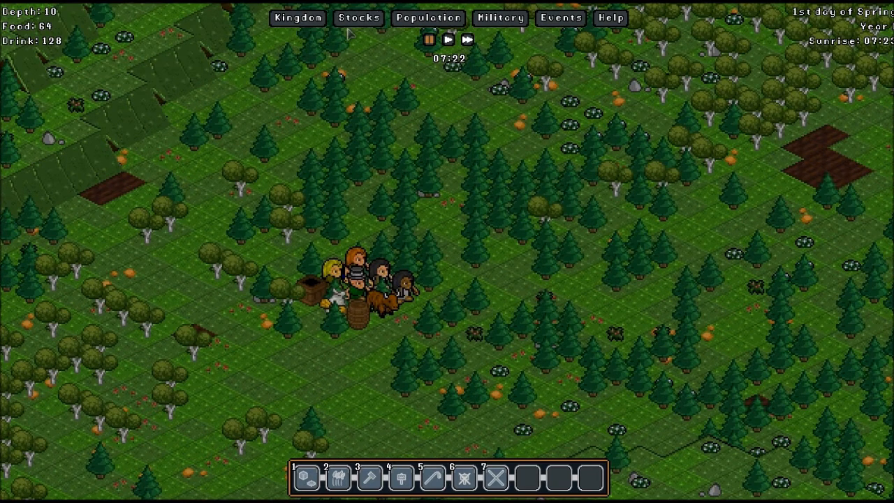
click(358, 17)
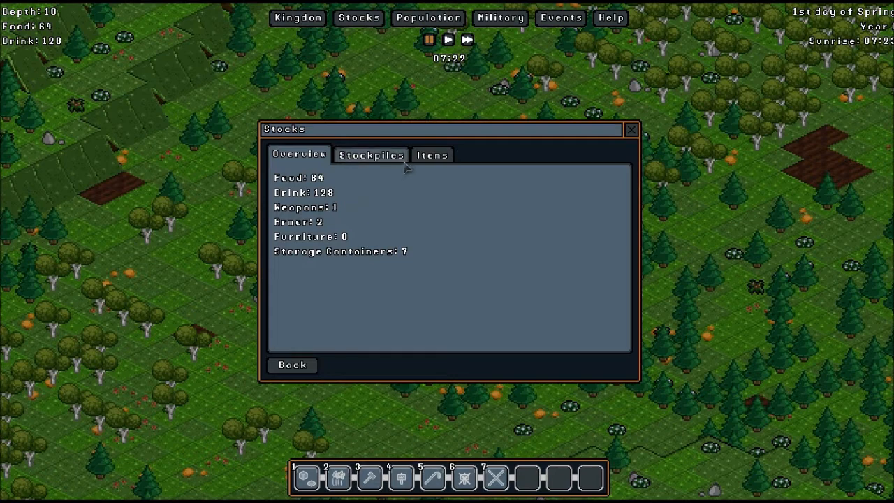
click(432, 154)
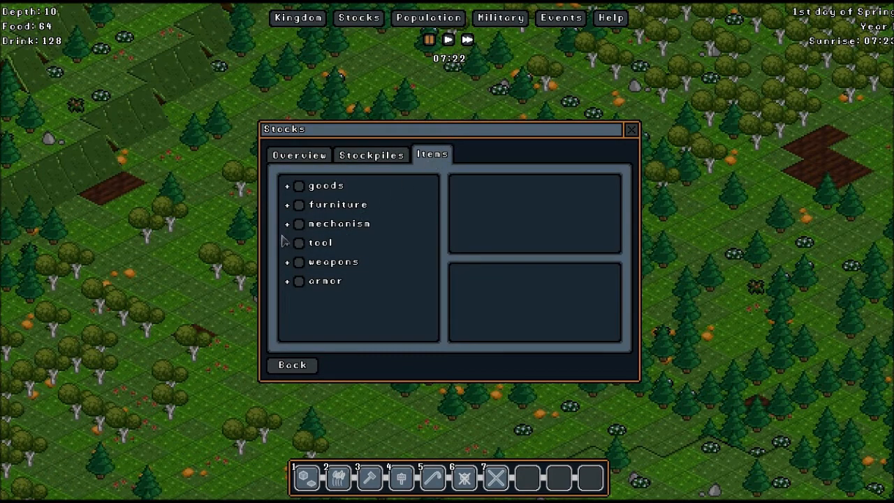
click(287, 263)
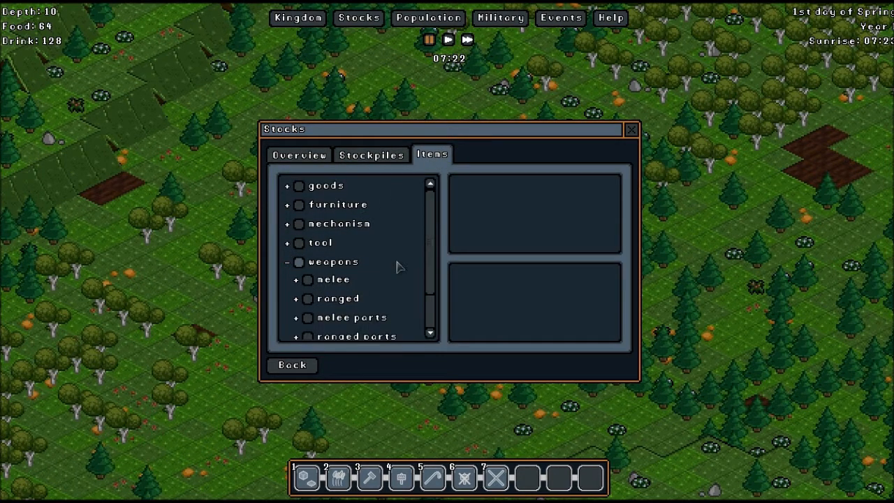
scroll(down, 3)
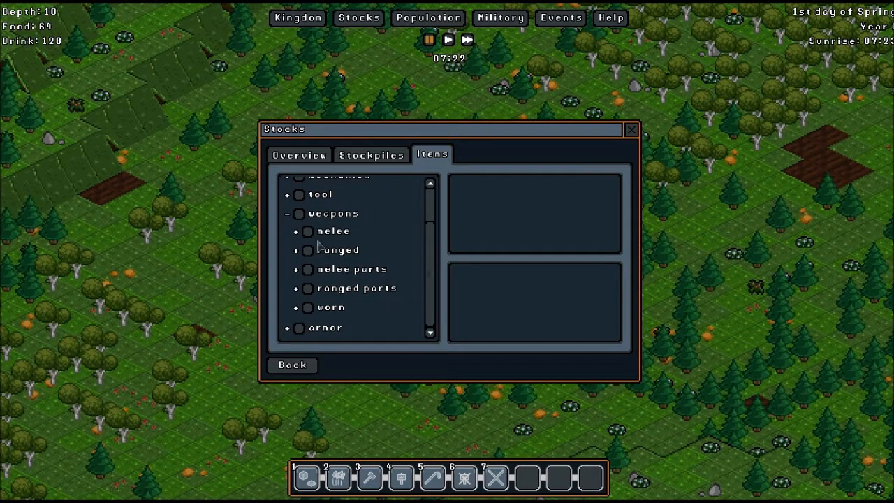
click(296, 231)
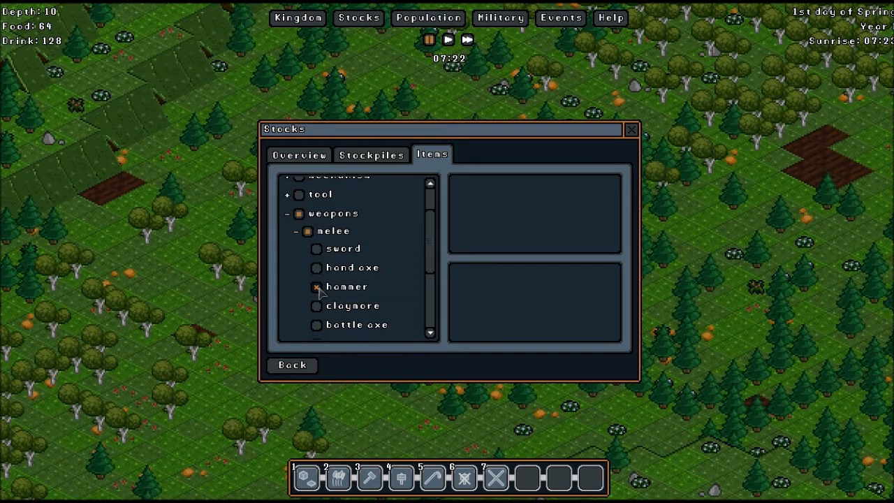
click(308, 230)
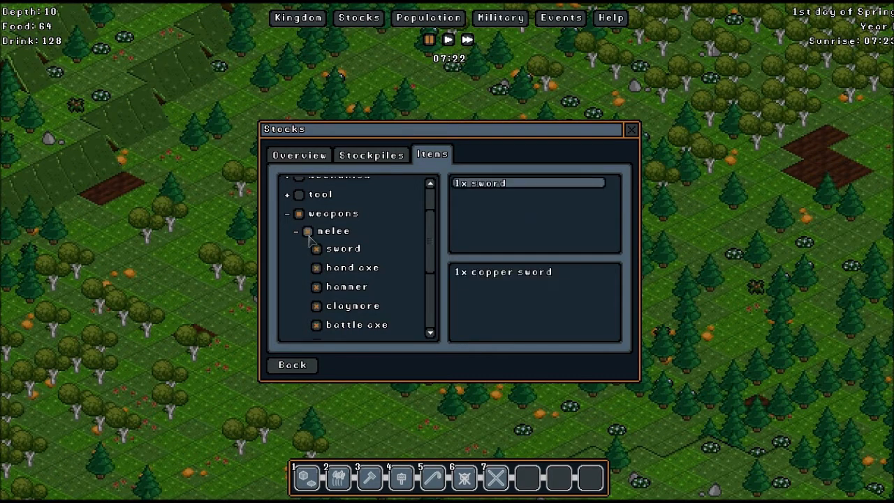
click(307, 231)
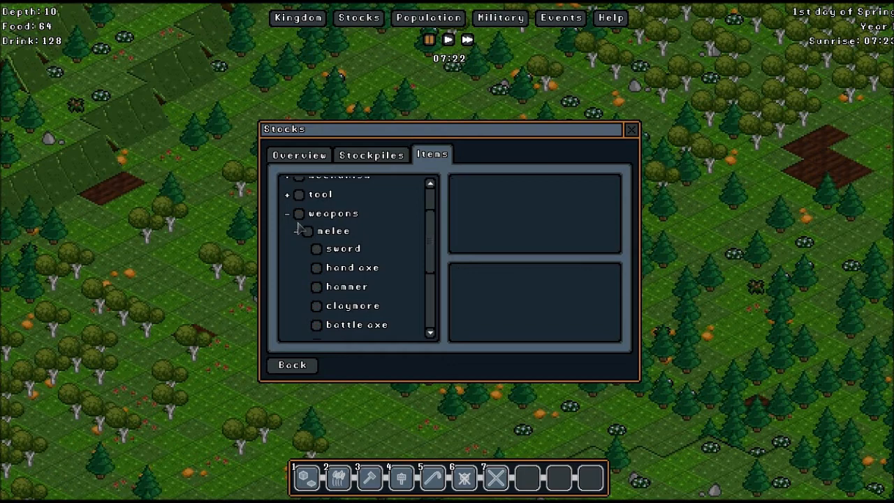
mouse_move(365, 286)
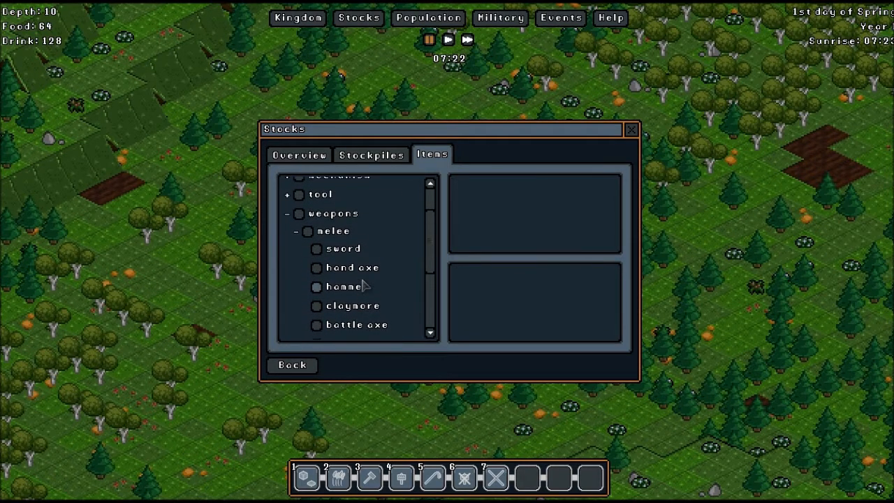
mouse_move(292, 220)
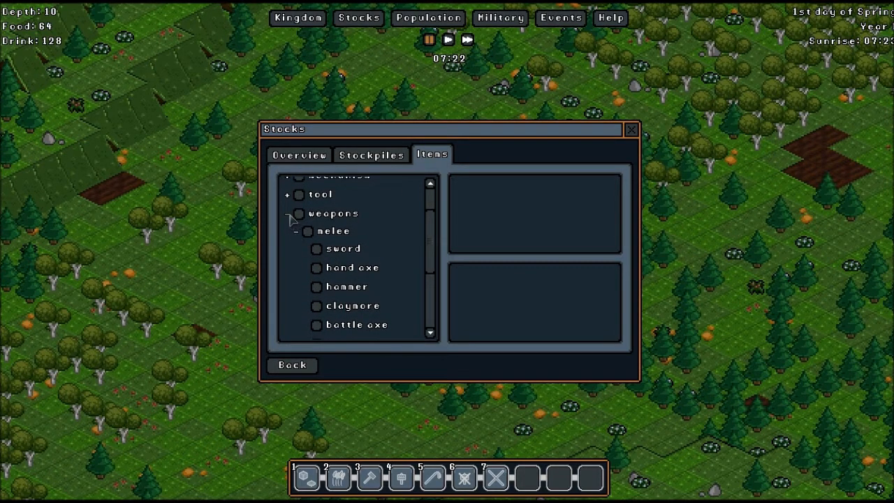
click(293, 212)
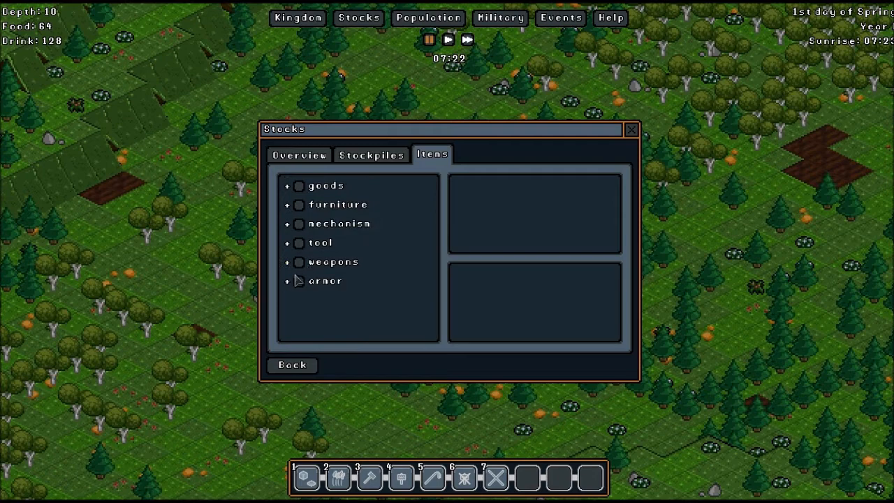
click(288, 280)
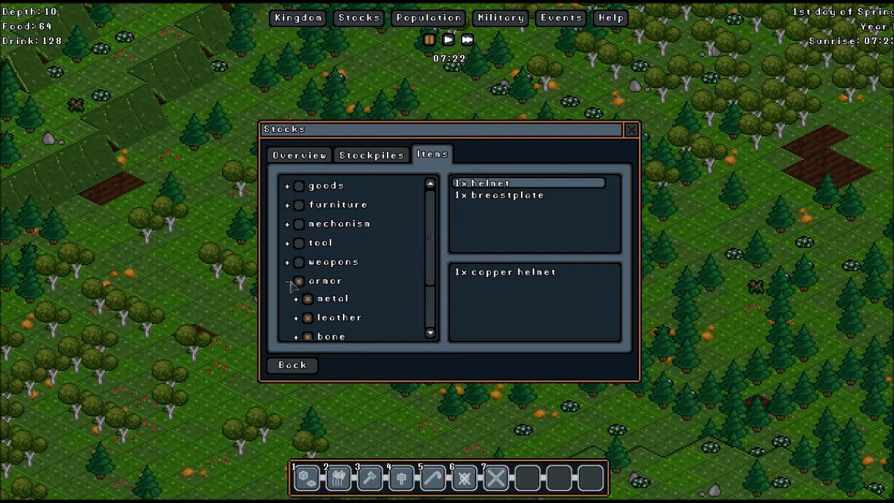
click(288, 279)
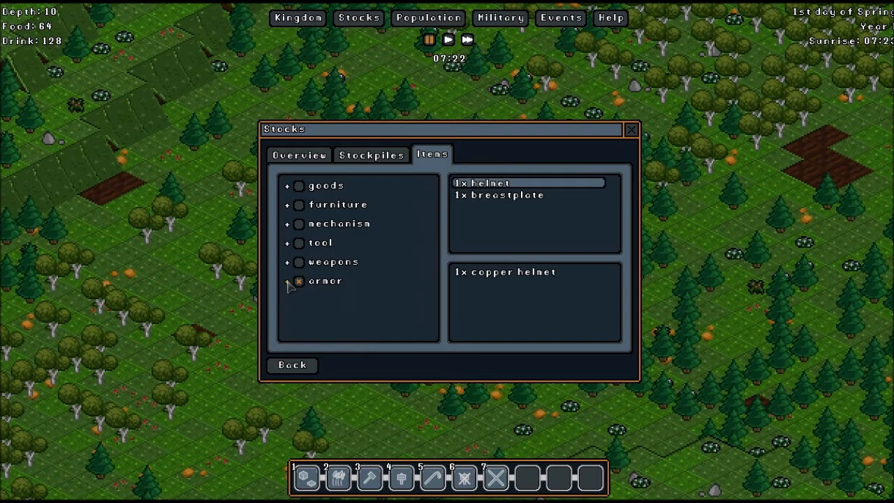
click(299, 281)
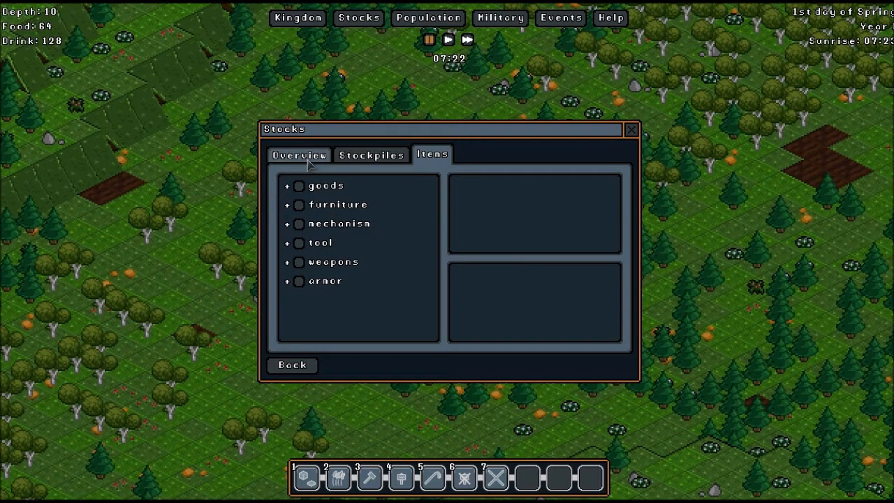
click(299, 153)
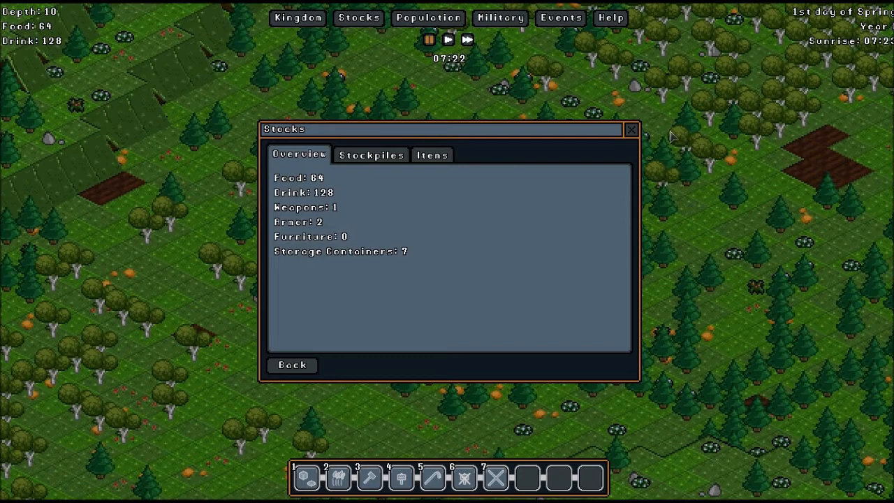
click(629, 128)
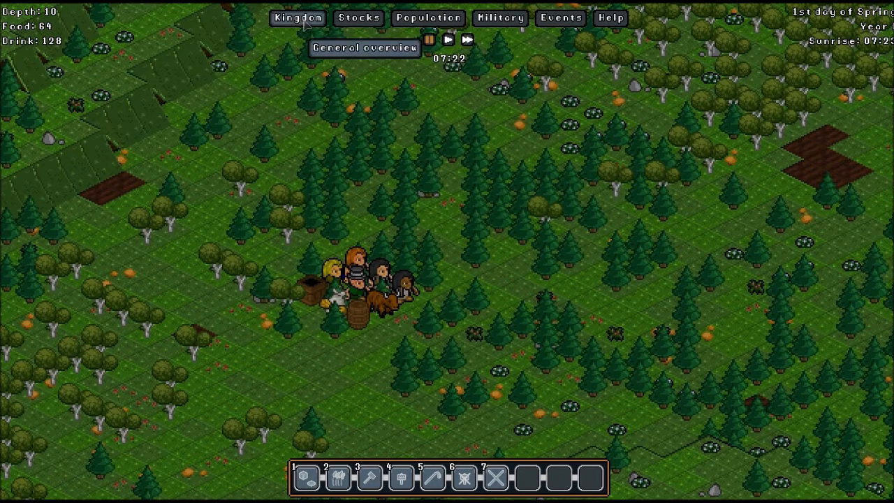
click(297, 17)
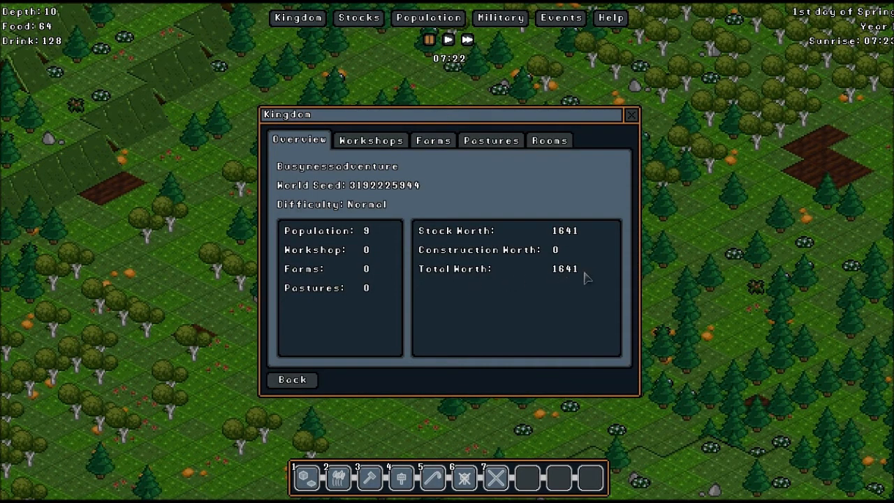
mouse_move(584, 285)
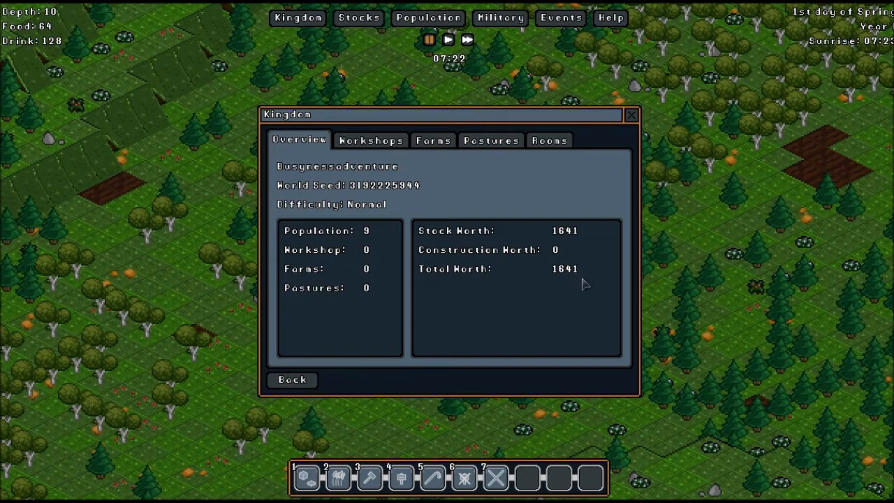
mouse_move(576, 285)
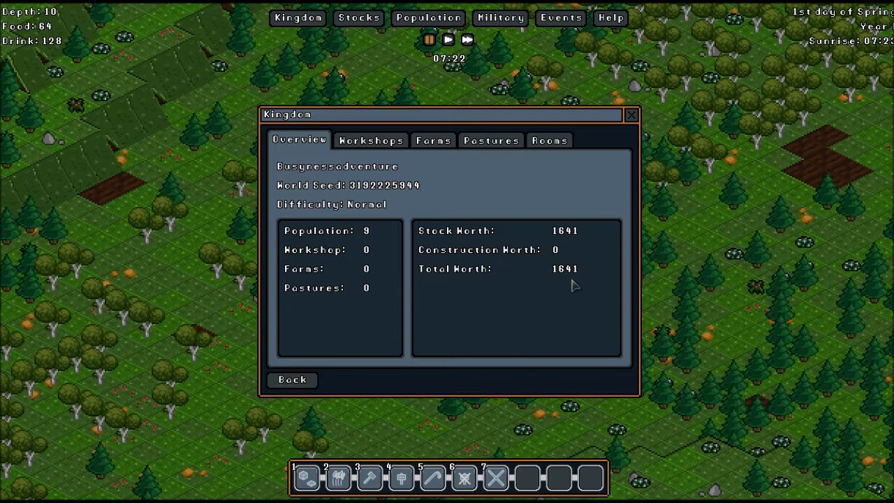
mouse_move(570, 278)
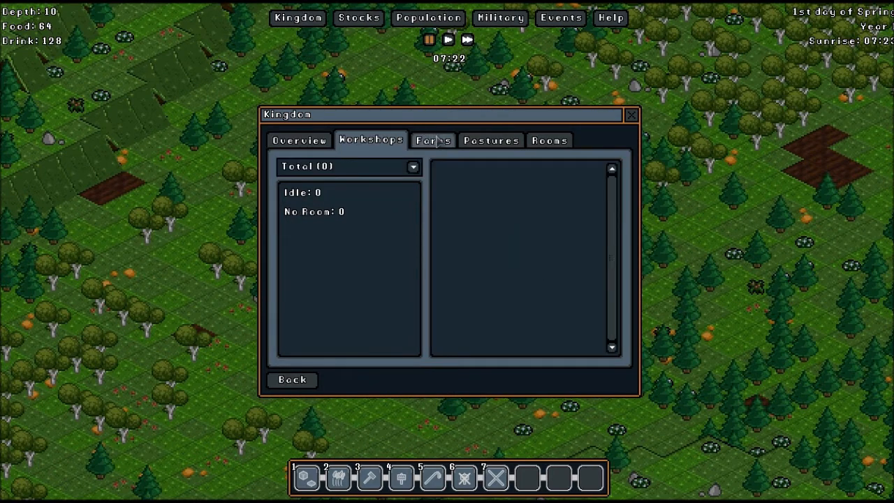
click(491, 140)
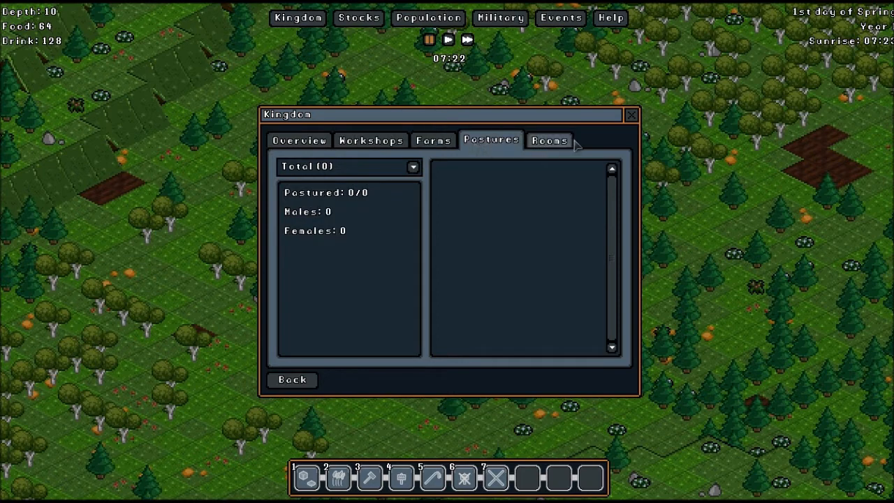
click(549, 140)
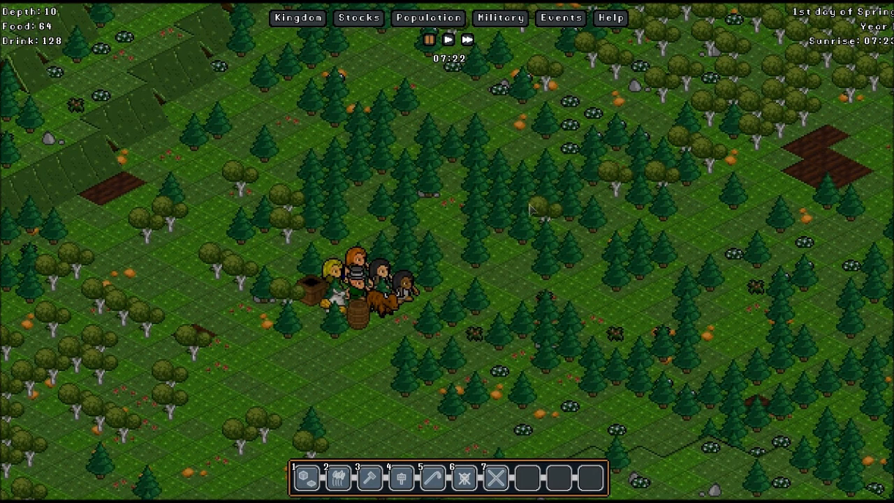
mouse_move(279, 321)
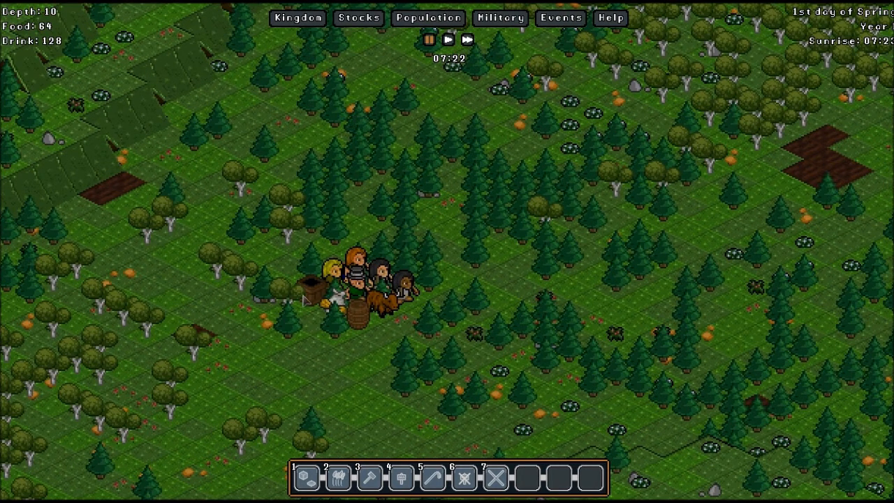
mouse_move(356, 322)
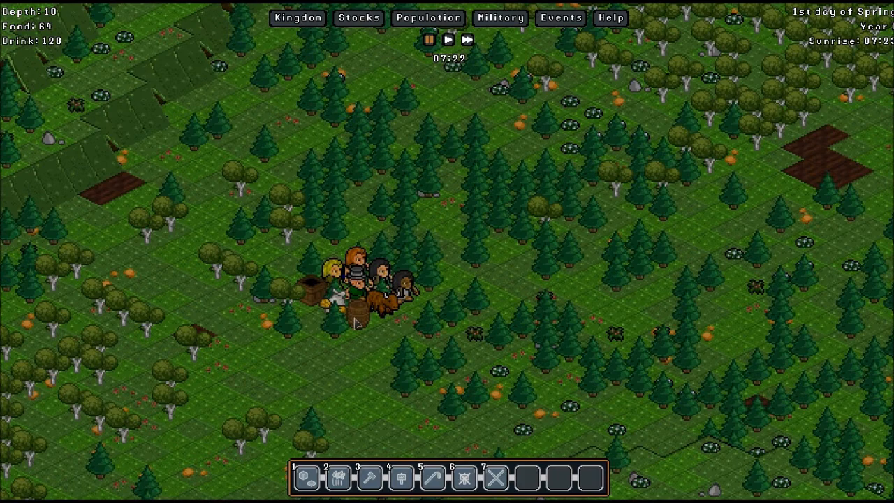